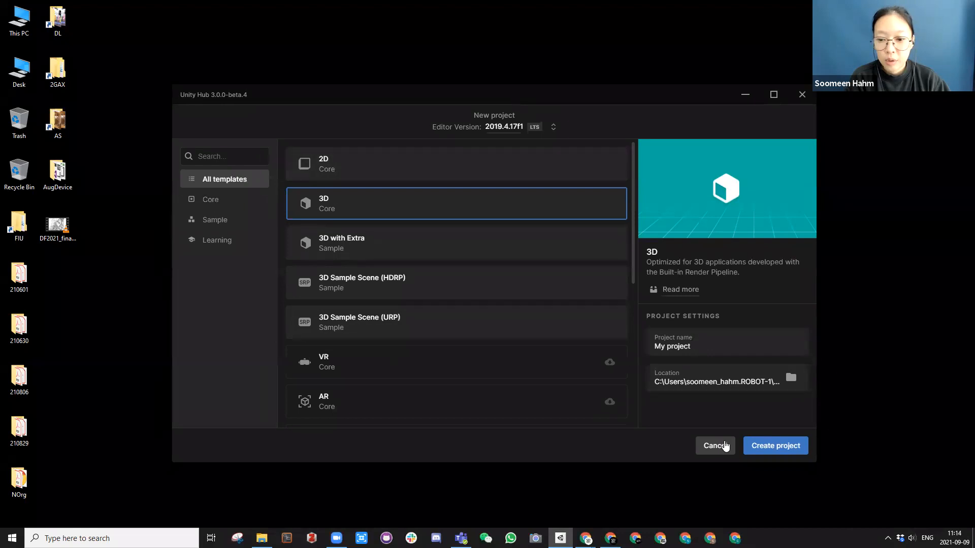
Start a new 3D project in Unity Hub with location Desktop and name SteamOdyssey
{"action": "left_click", "coordinate": [714, 446]}
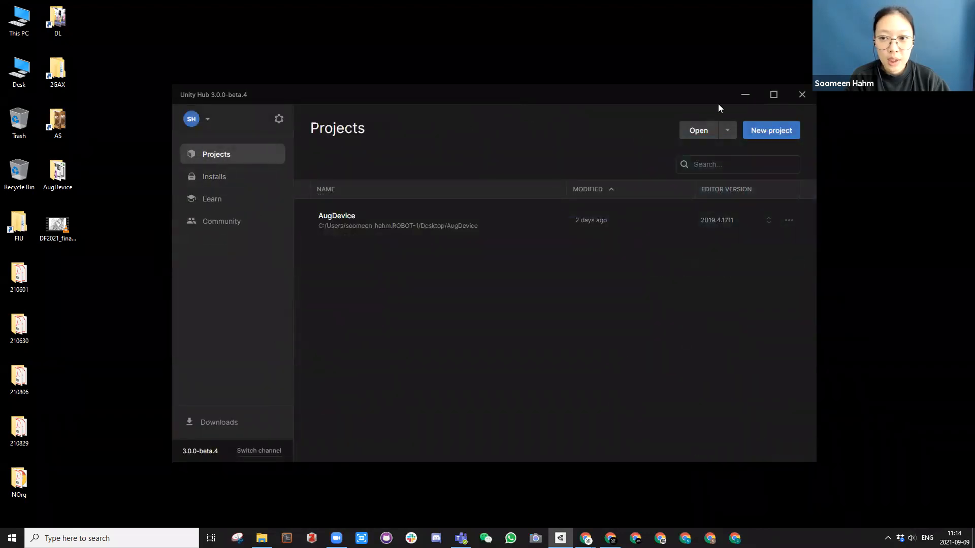
{"action": "left_click", "coordinate": [771, 130]}
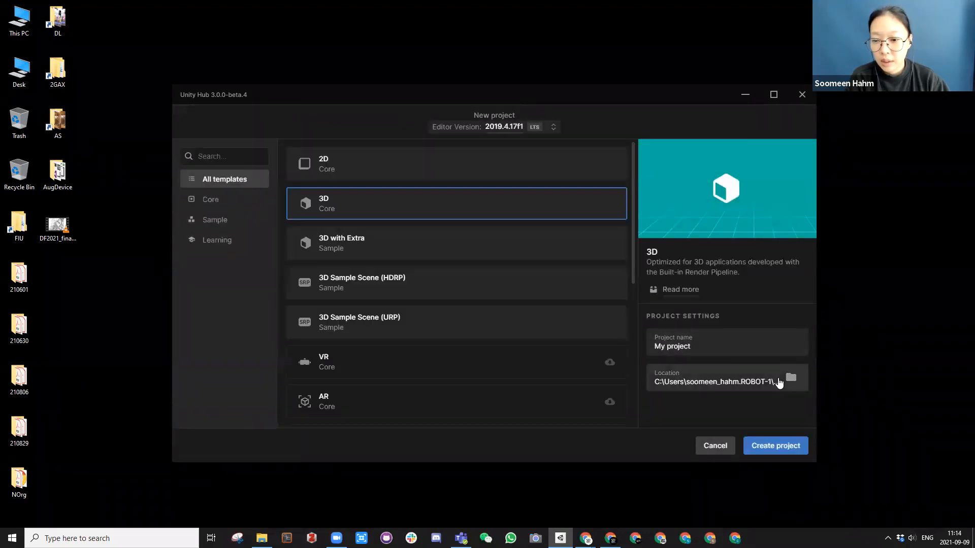
{"action": "left_click", "coordinate": [790, 377]}
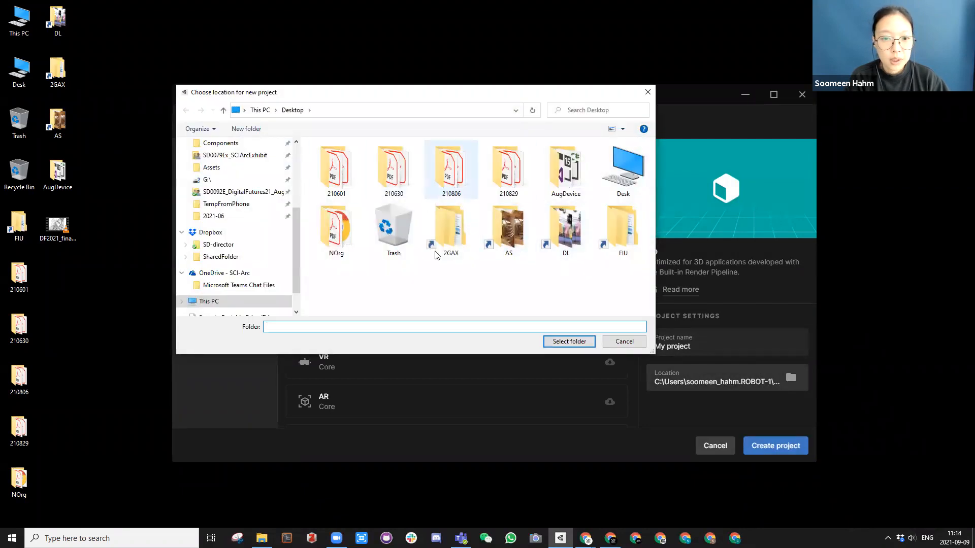
{"action": "left_click", "coordinate": [623, 341]}
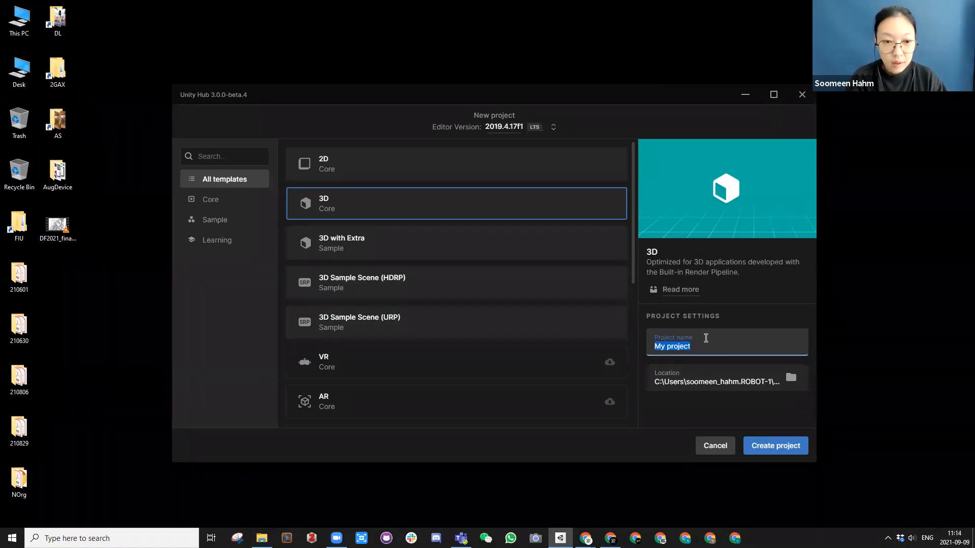
{"action": "type", "text": "SteamOdyssey"}
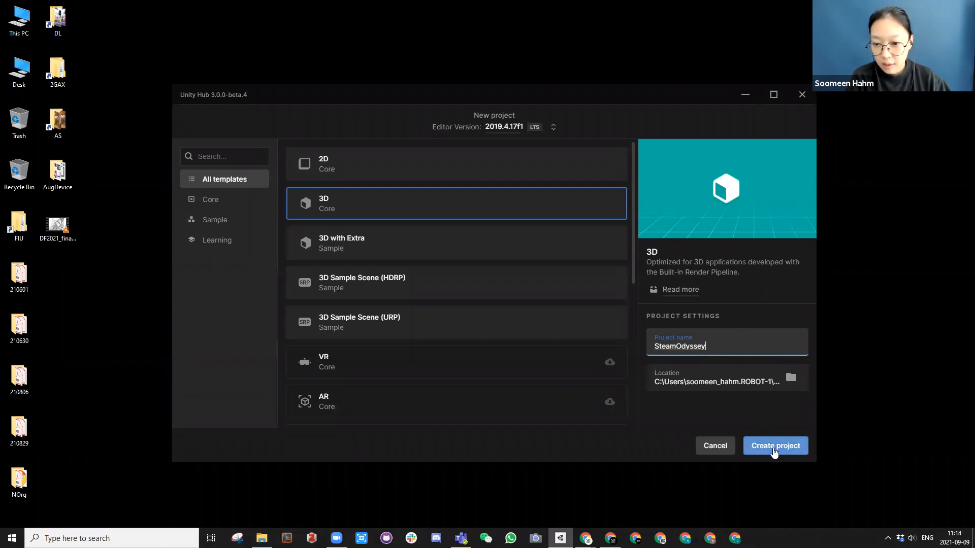
{"action": "left_click", "coordinate": [775, 445]}
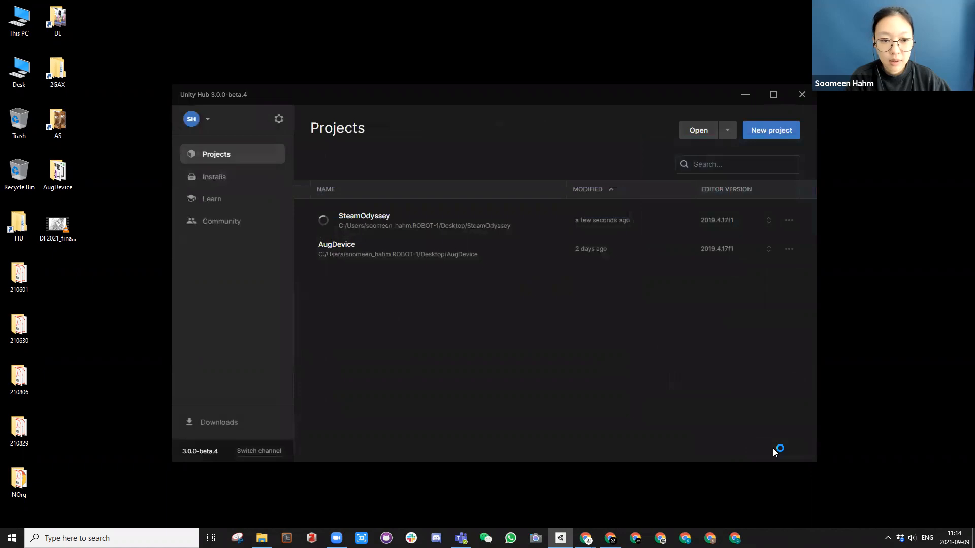
Wait while SteamOdyssey initializes its template and packages until the editor opens
{"action": "left_click", "coordinate": [58, 224]}
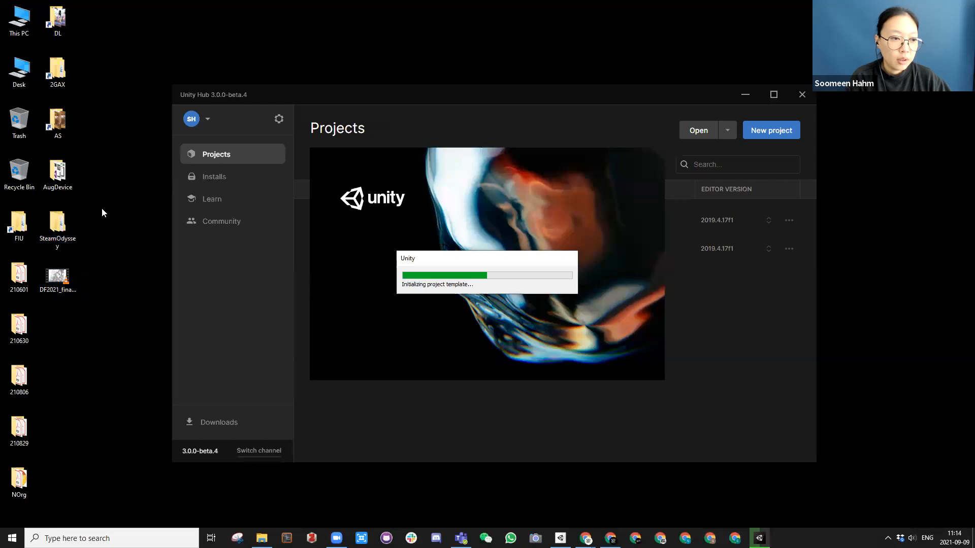
{"action": "mouse_move", "coordinate": [59, 224]}
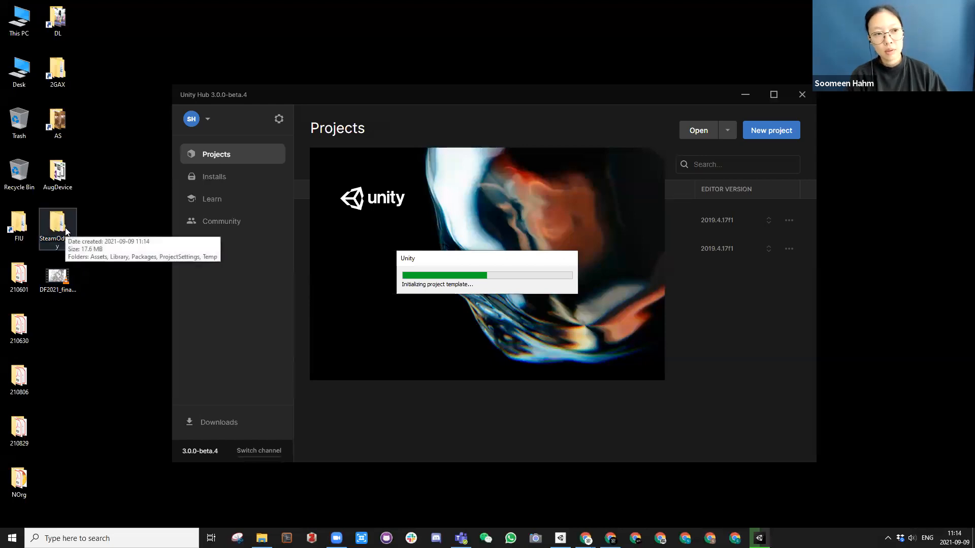
{"action": "mouse_move", "coordinate": [106, 278]}
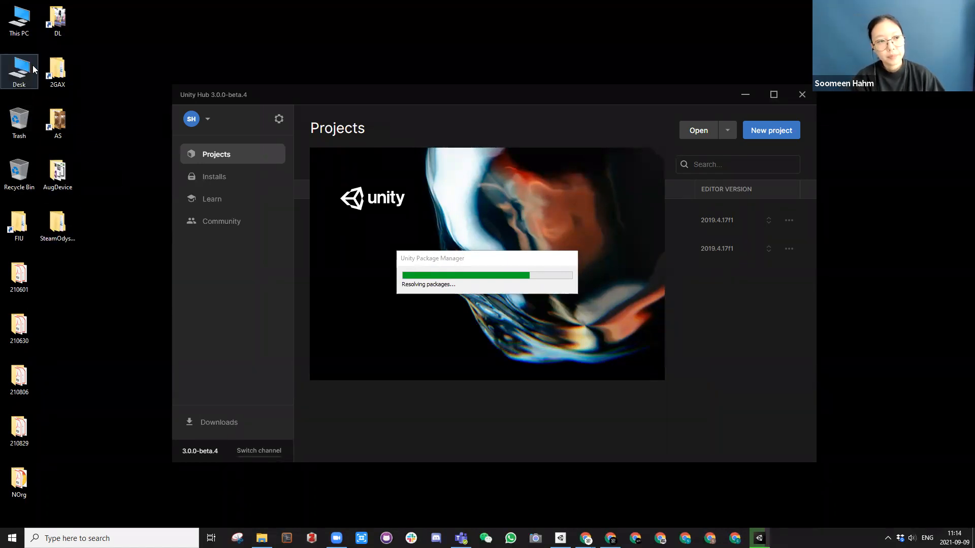
{"action": "mouse_move", "coordinate": [482, 77]}
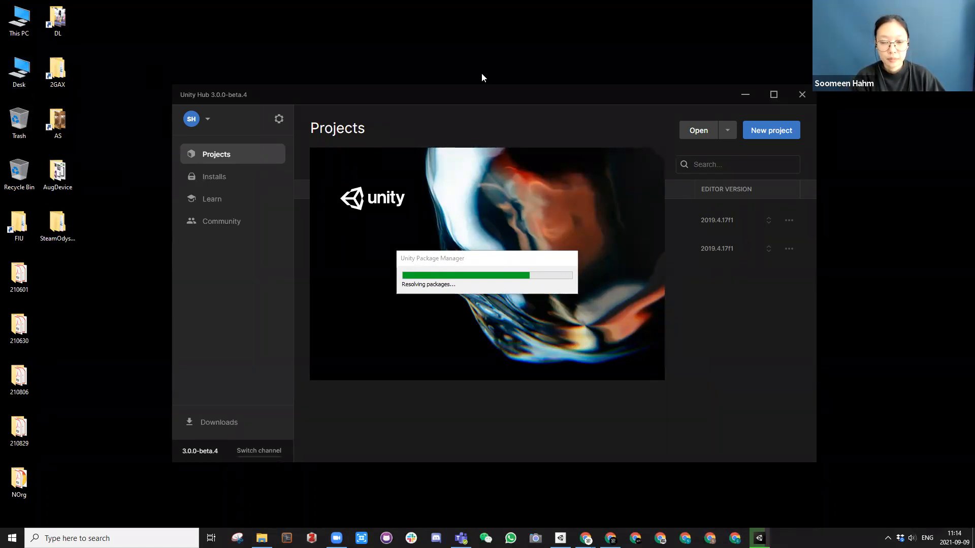
{"action": "mouse_move", "coordinate": [600, 401]}
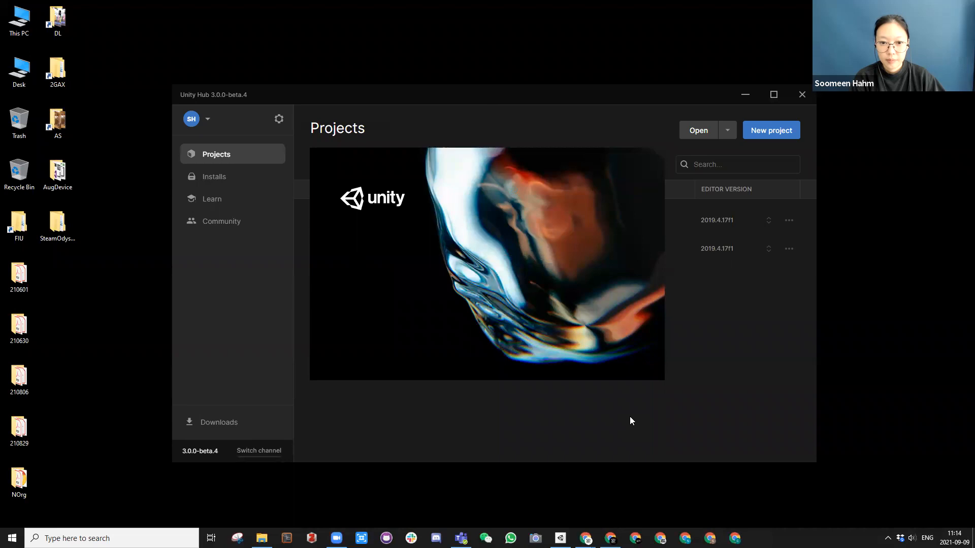
{"action": "mouse_move", "coordinate": [502, 100]}
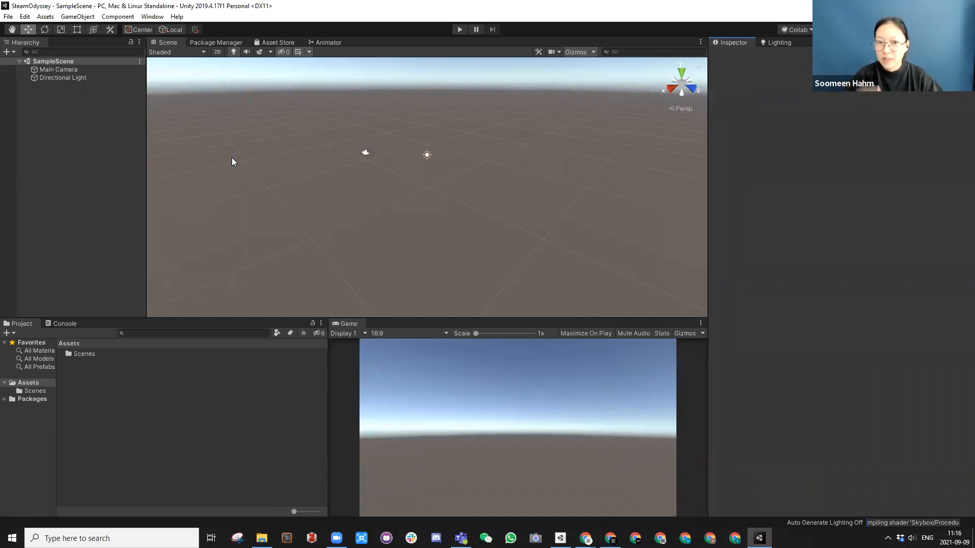
{"action": "mouse_move", "coordinate": [283, 201]}
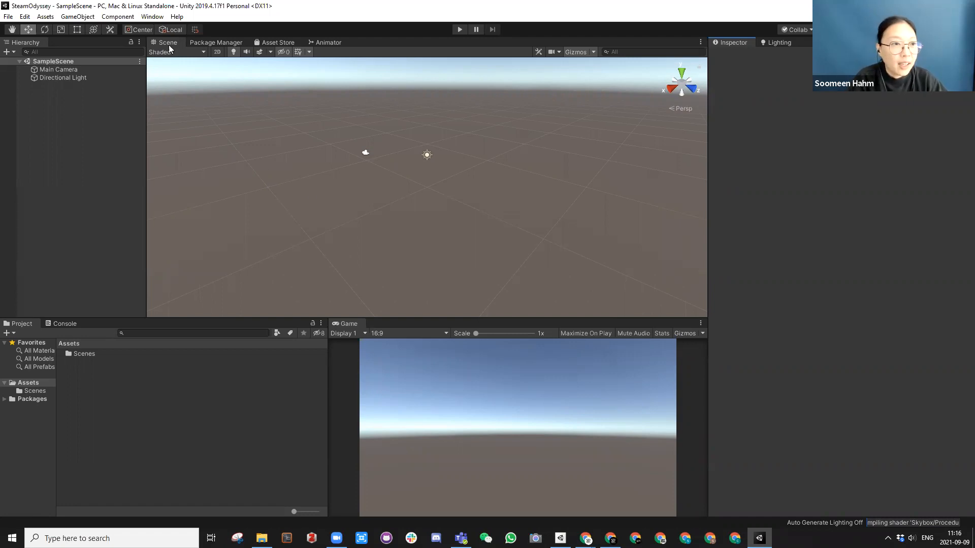
{"action": "mouse_move", "coordinate": [706, 292]}
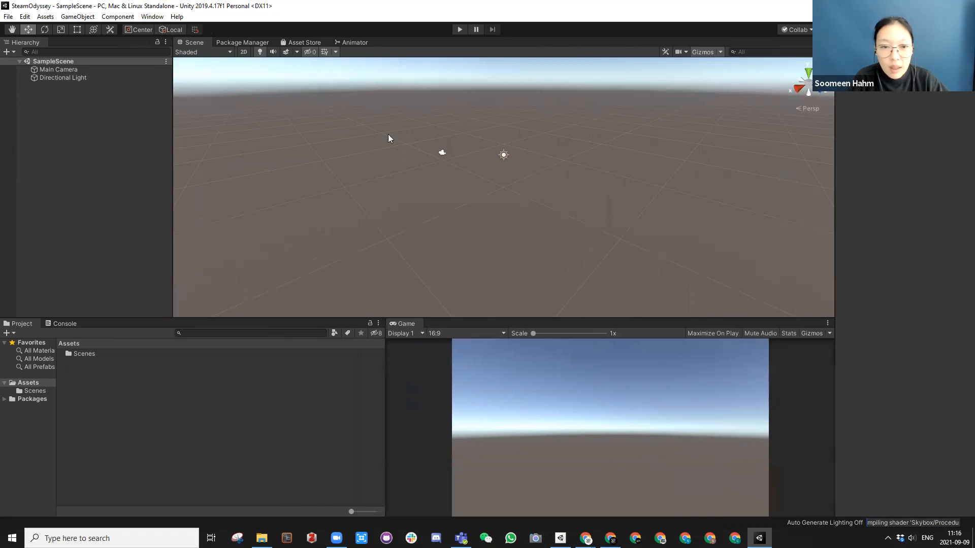
{"action": "mouse_move", "coordinate": [704, 380]}
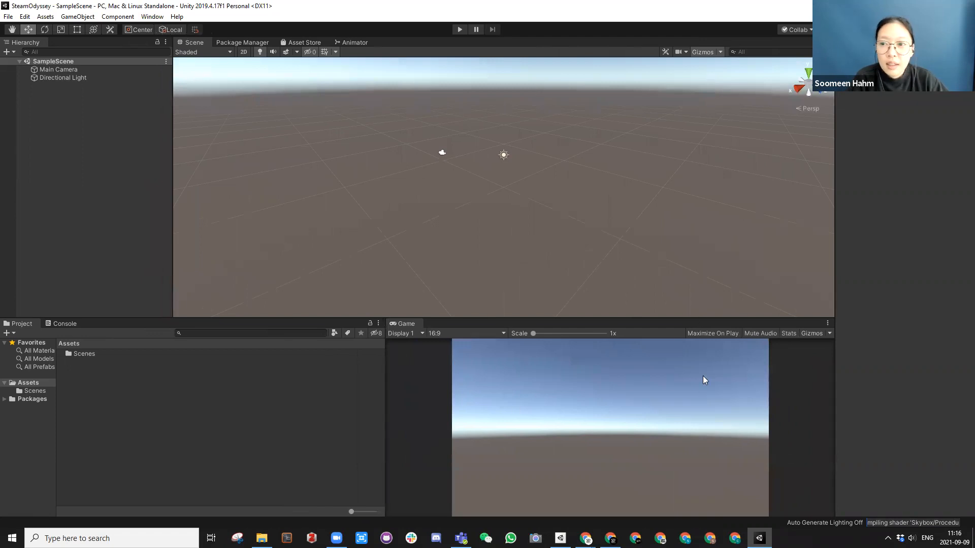
Widen the Scene view with a panel divider, check the Console, then return to Project
{"action": "left_click_drag", "start_coordinate": [834, 292], "coordinate": [827, 293]}
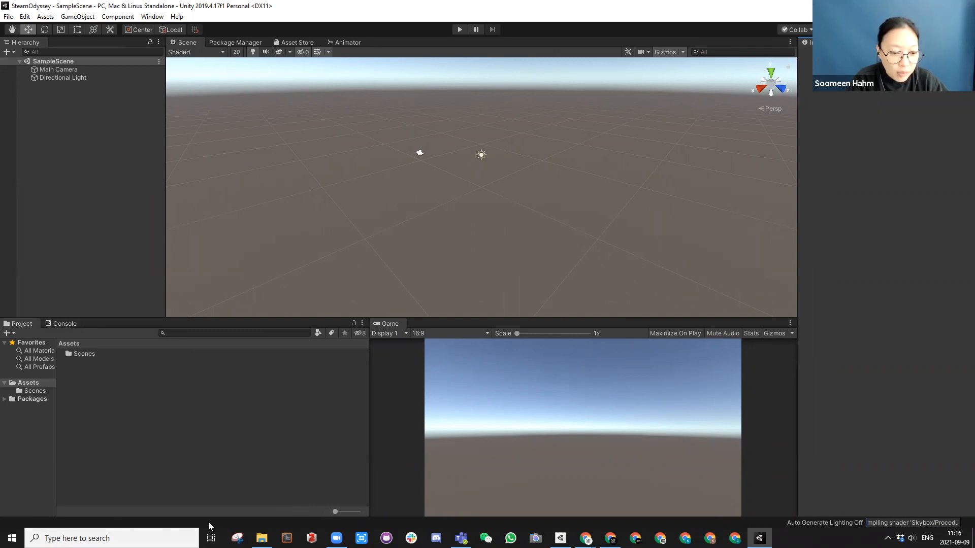
{"action": "mouse_move", "coordinate": [238, 528]}
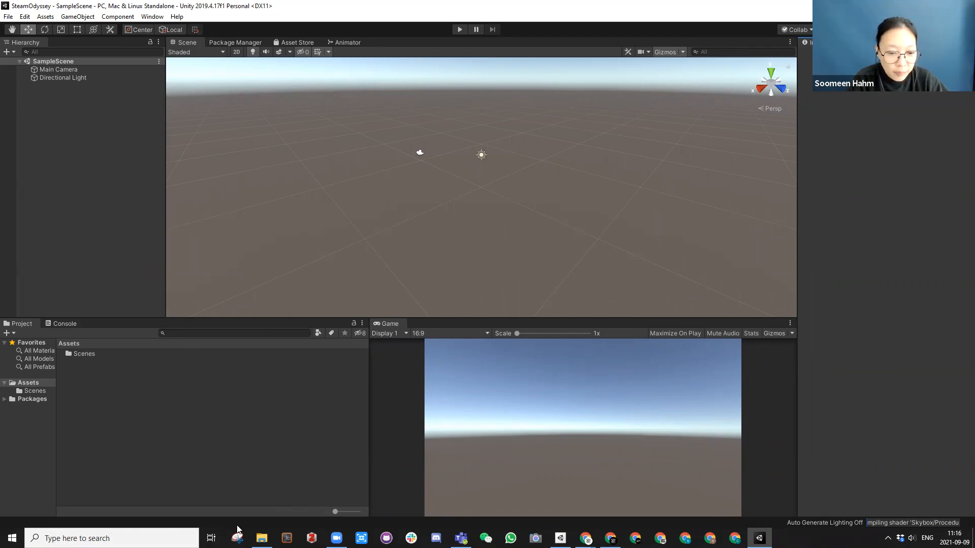
{"action": "left_click", "coordinate": [64, 323]}
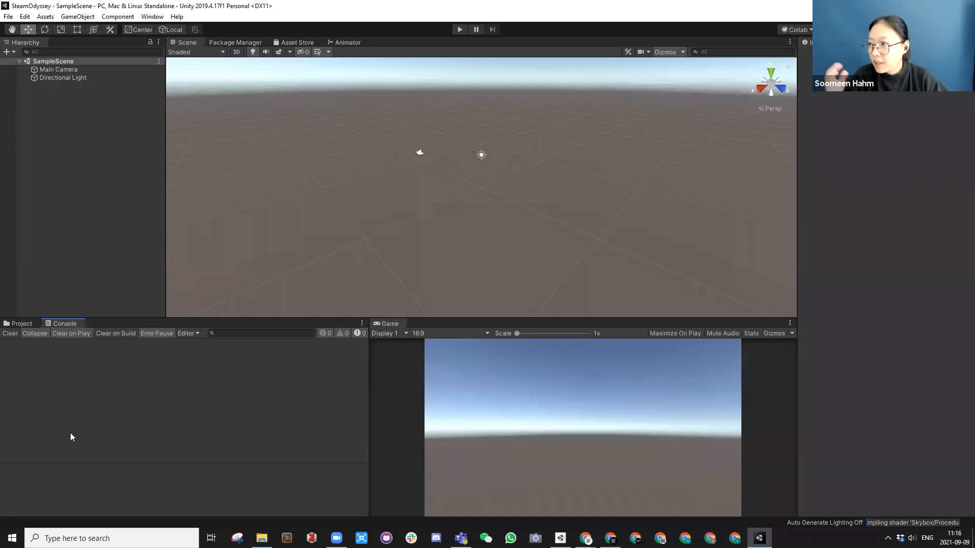
{"action": "mouse_move", "coordinate": [16, 528]}
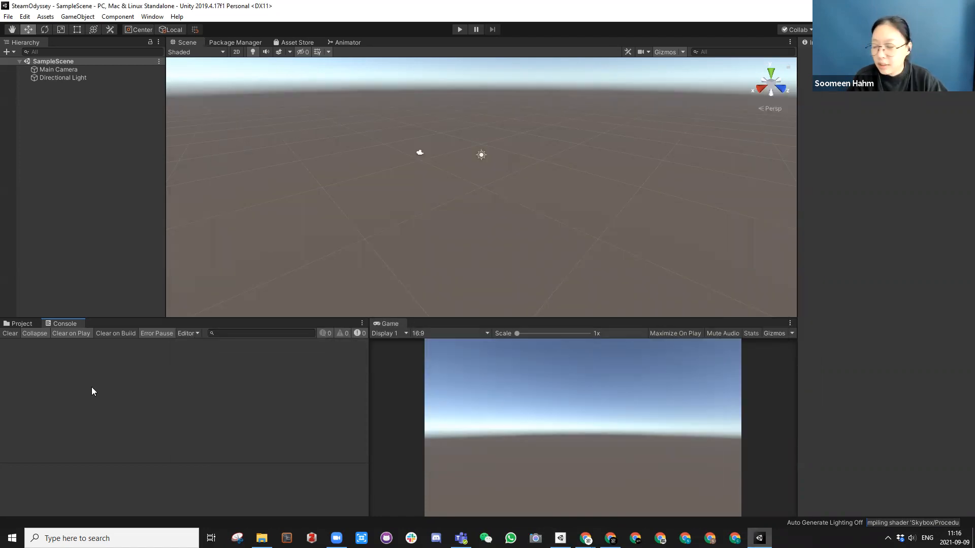
{"action": "mouse_move", "coordinate": [17, 384]}
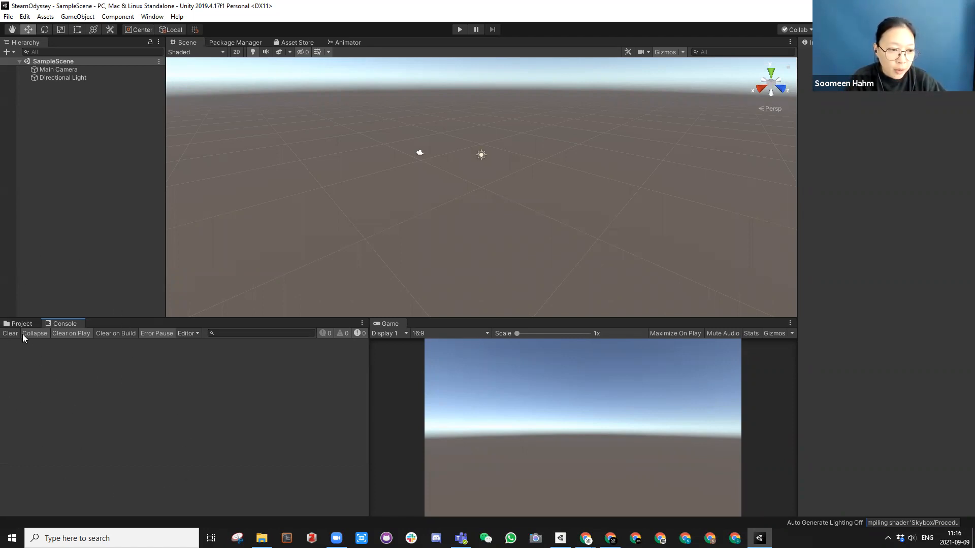
{"action": "left_click", "coordinate": [21, 323]}
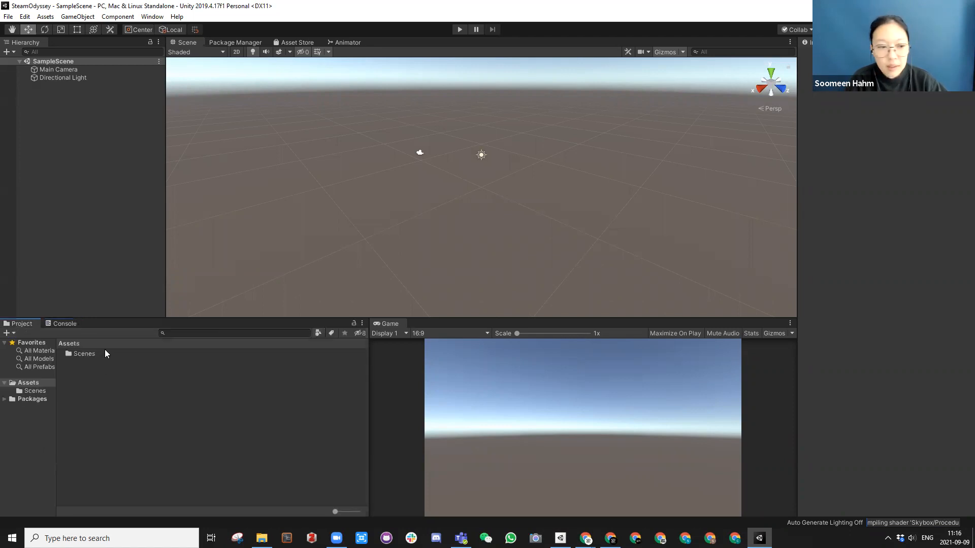
{"action": "mouse_move", "coordinate": [97, 401]}
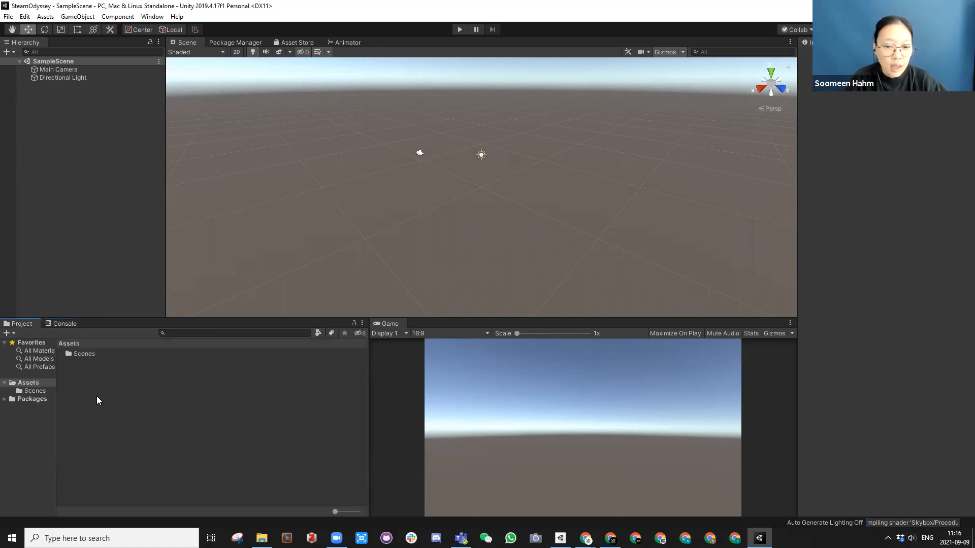
{"action": "mouse_move", "coordinate": [79, 302]}
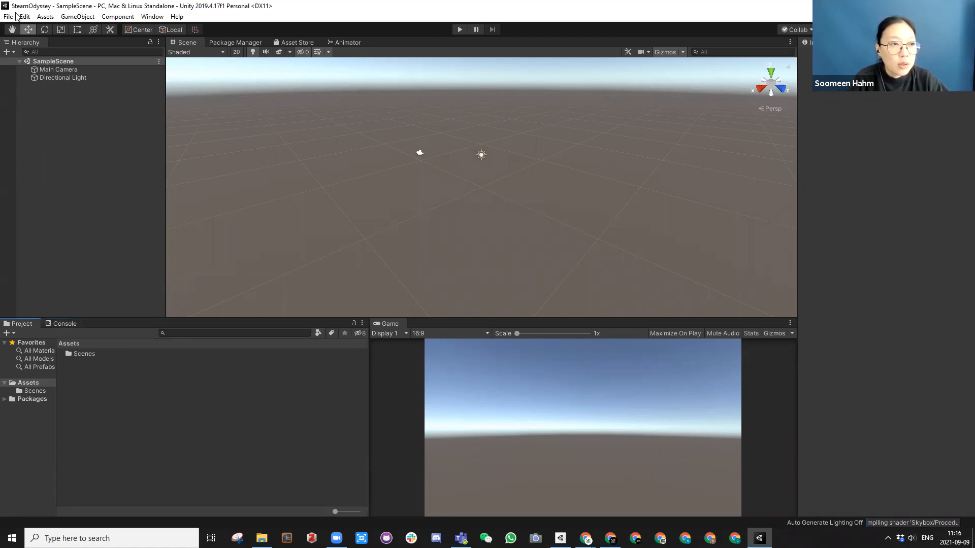
{"action": "mouse_move", "coordinate": [381, 244]}
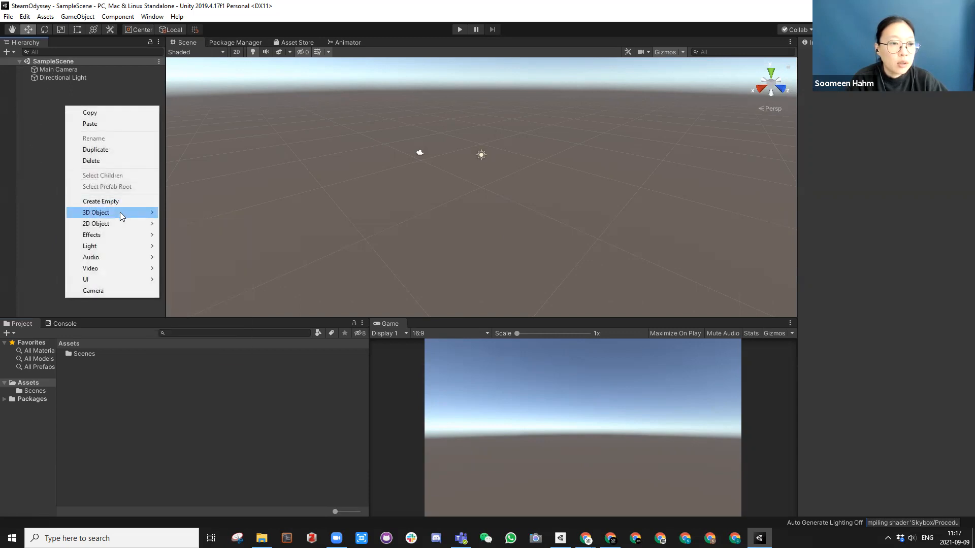
Add a cube to the scene from the Hierarchy menu and select the Main Camera
{"action": "left_click", "coordinate": [50, 155]}
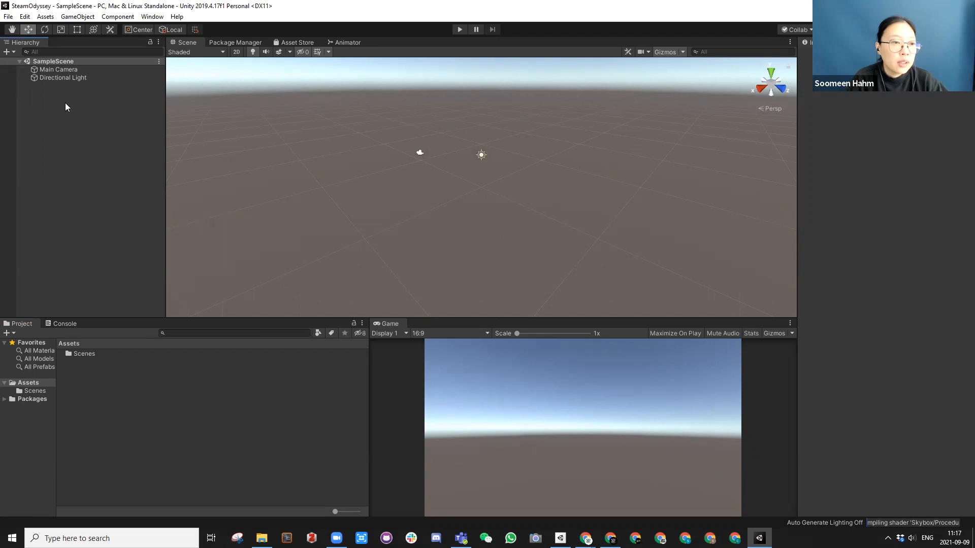
{"action": "right_click", "coordinate": [66, 107]}
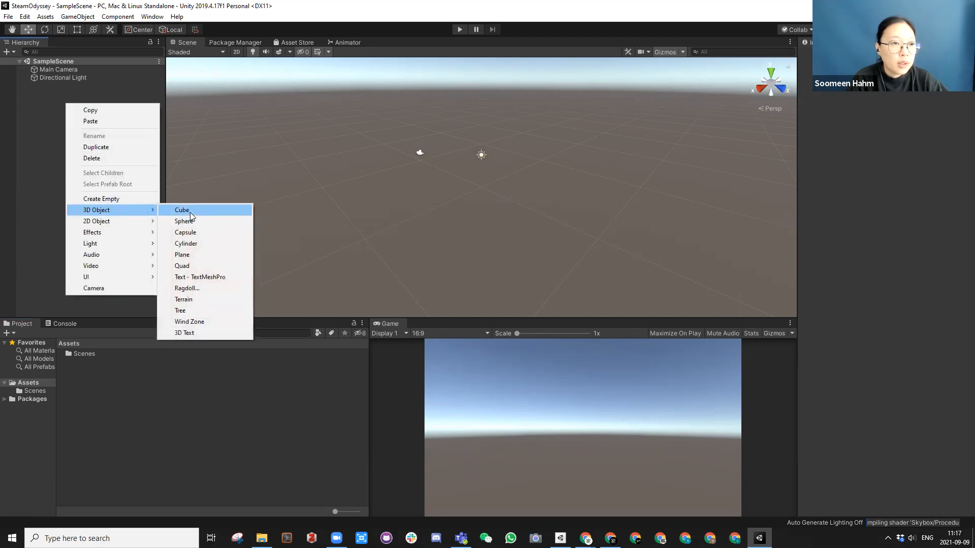
{"action": "left_click", "coordinate": [182, 210]}
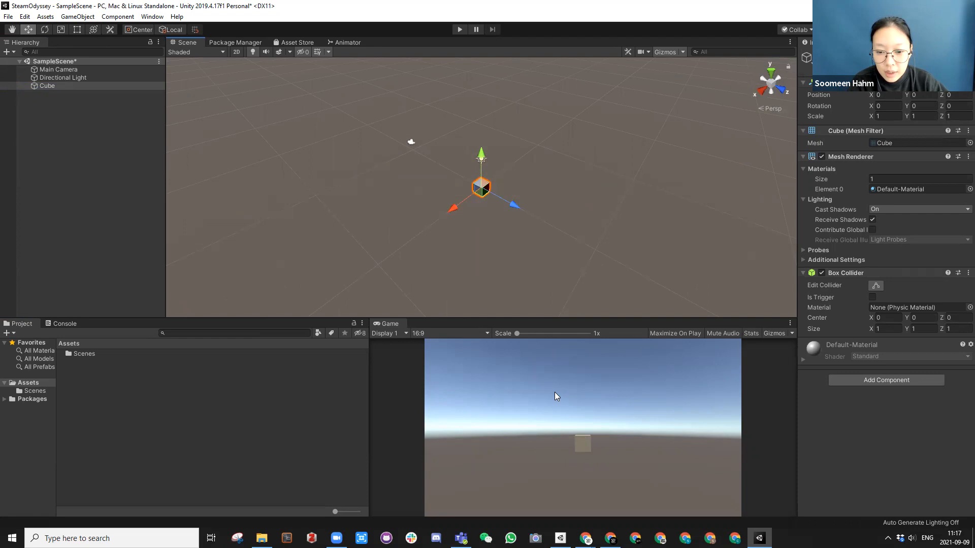
{"action": "mouse_move", "coordinate": [548, 372]}
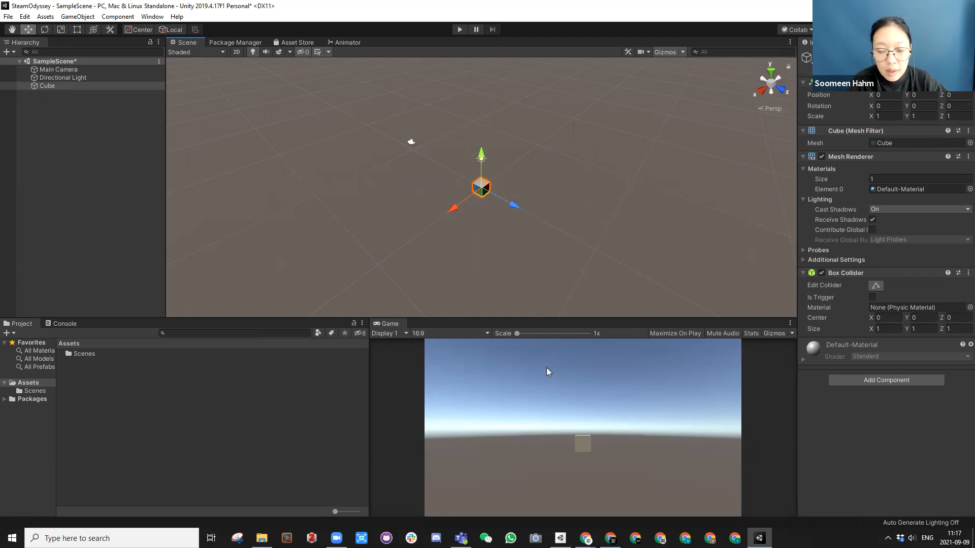
{"action": "mouse_move", "coordinate": [409, 145]}
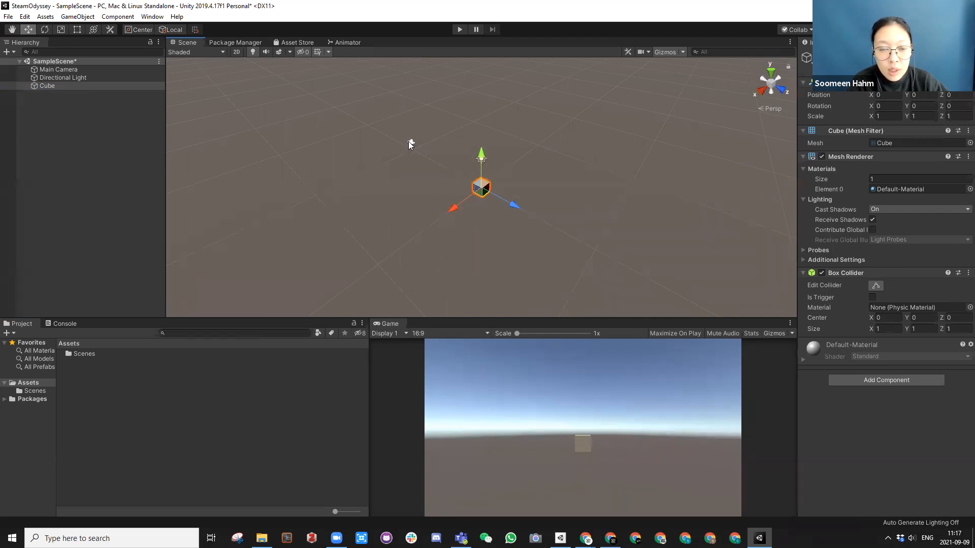
{"action": "left_click", "coordinate": [58, 70]}
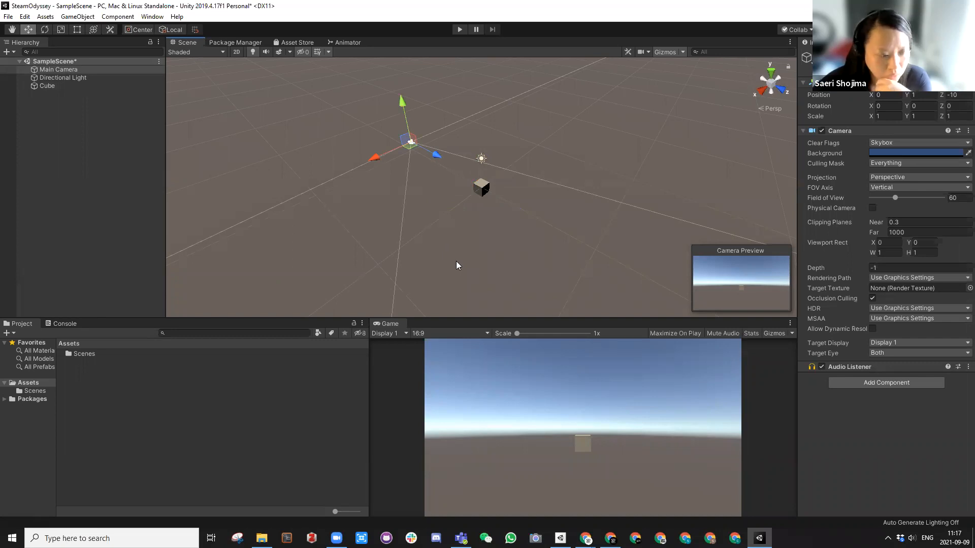
{"action": "mouse_move", "coordinate": [744, 256]}
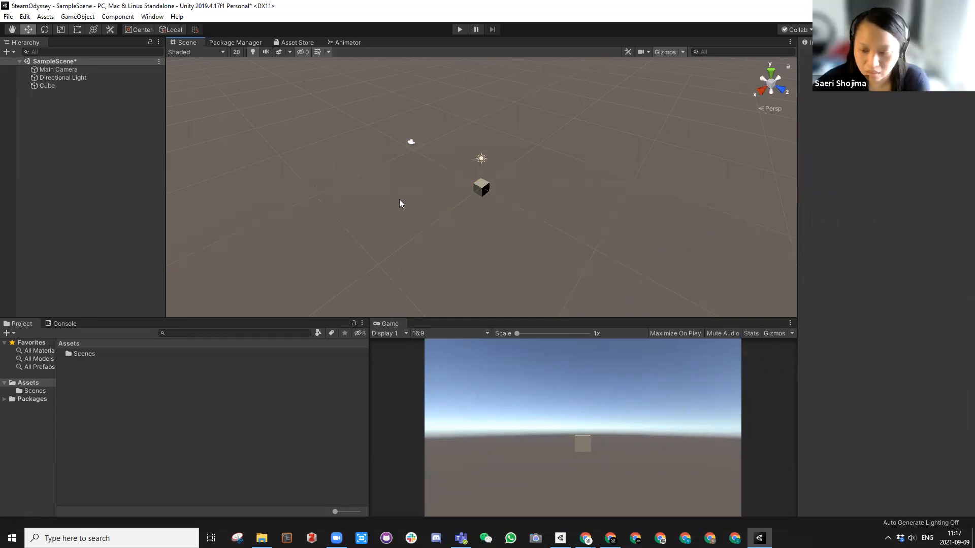
{"action": "mouse_move", "coordinate": [406, 330]}
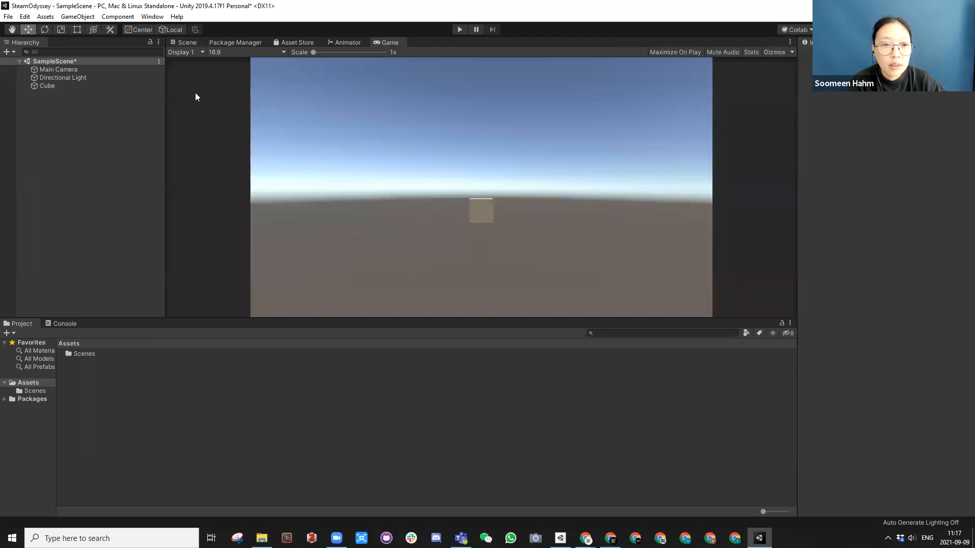
Open the Game view from Window > General and dock it beside the Project panel
{"action": "left_click", "coordinate": [187, 42]}
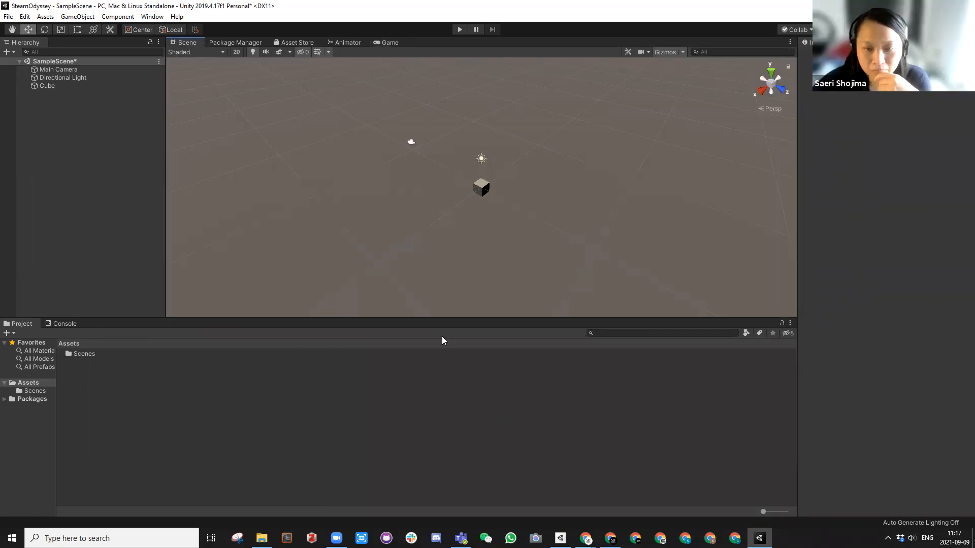
{"action": "left_click", "coordinate": [152, 16]}
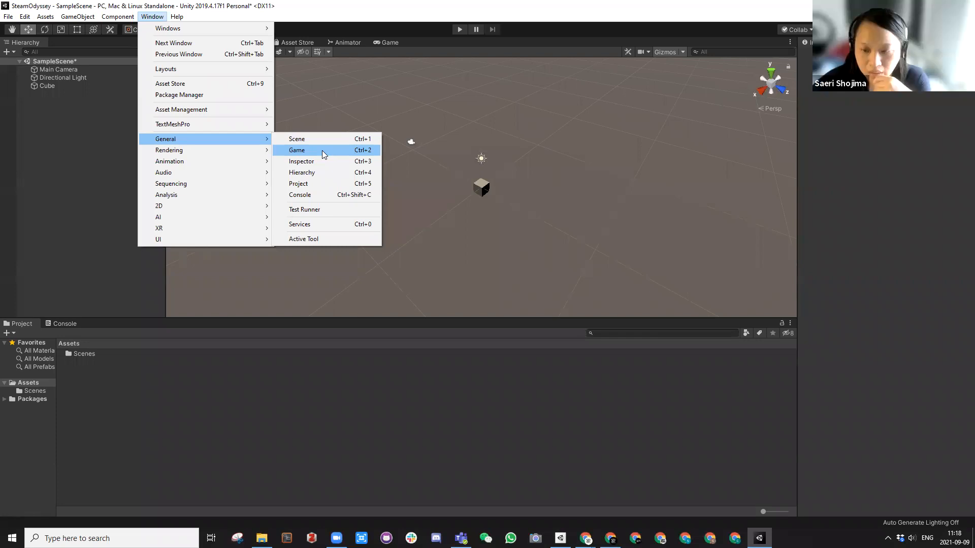
{"action": "left_click", "coordinate": [296, 139]}
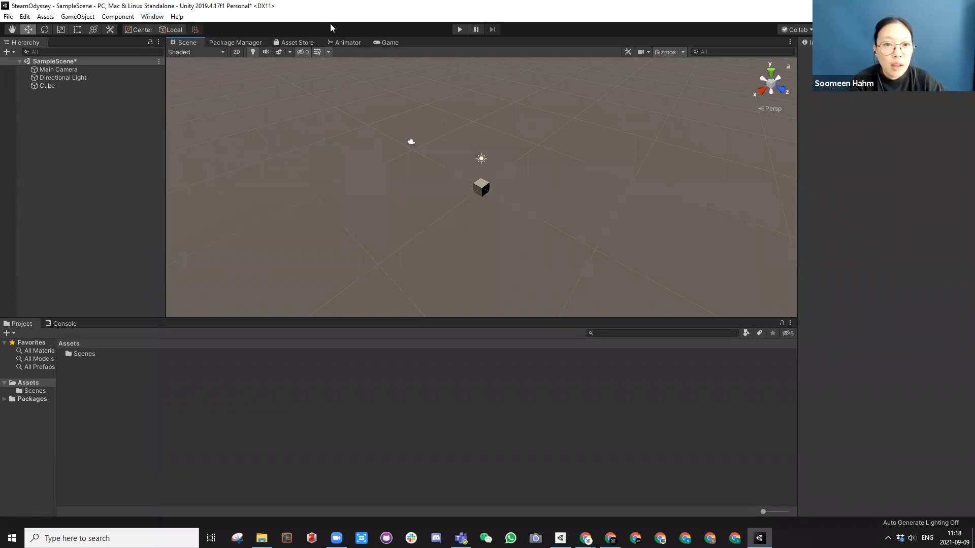
{"action": "left_click", "coordinate": [390, 42]}
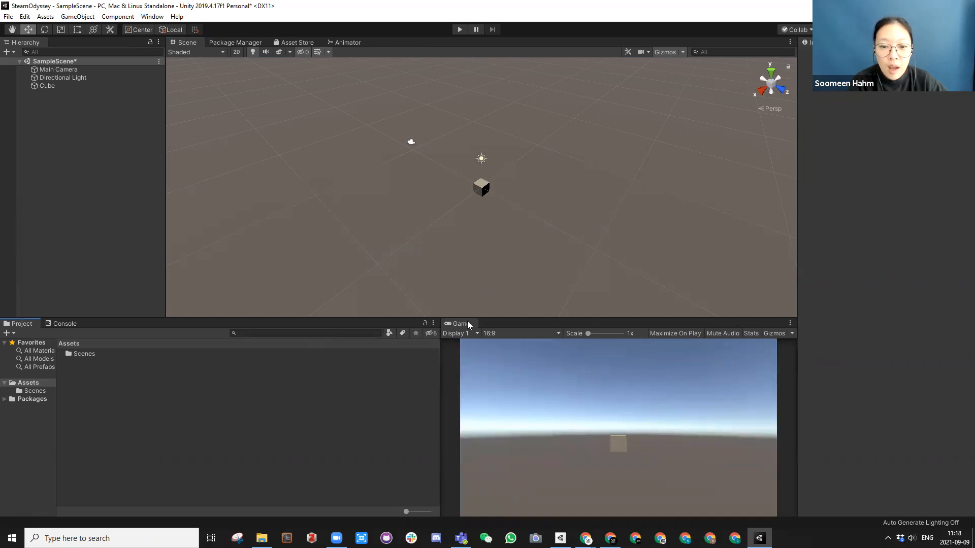
{"action": "mouse_move", "coordinate": [715, 133]}
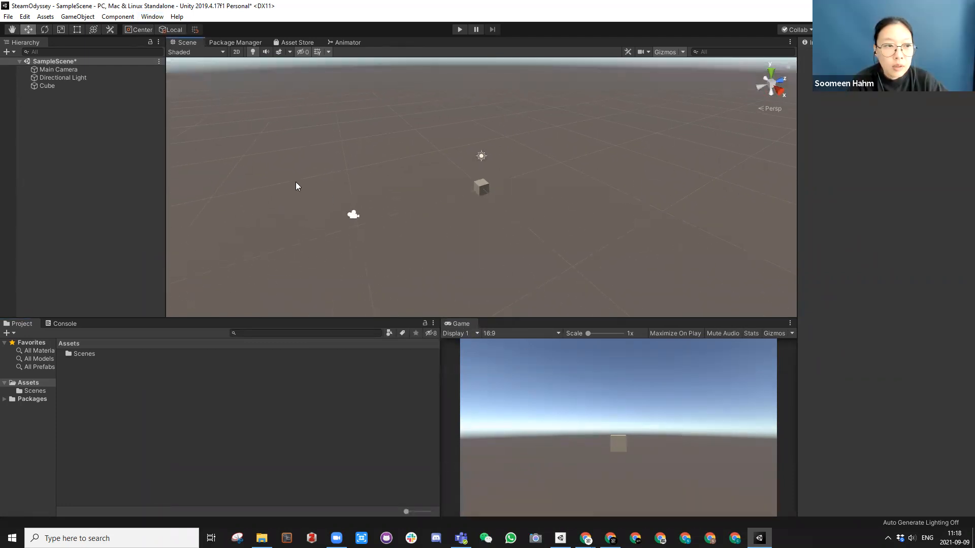
Confirm Main Camera's Target Display and keep the Game view on Display 1
{"action": "left_click", "coordinate": [59, 69]}
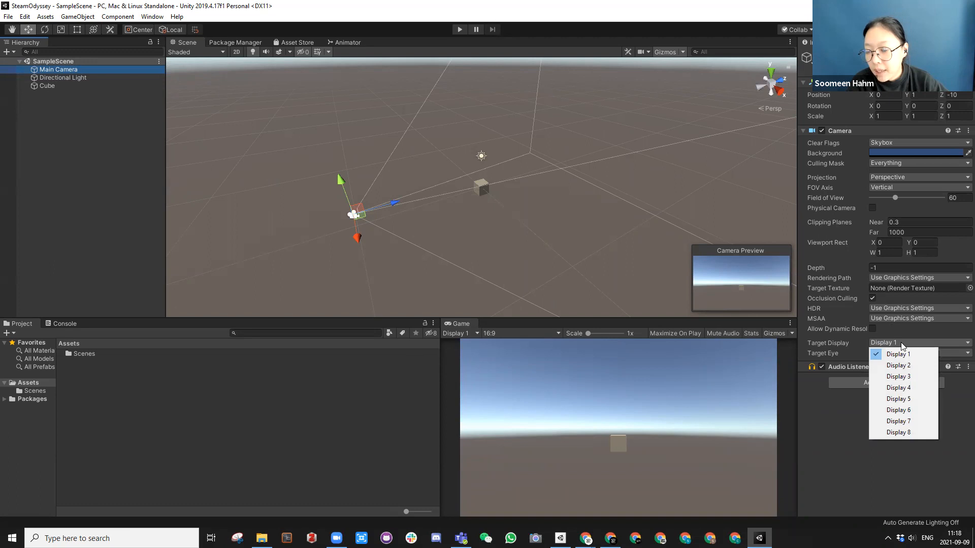
{"action": "mouse_move", "coordinate": [902, 354]}
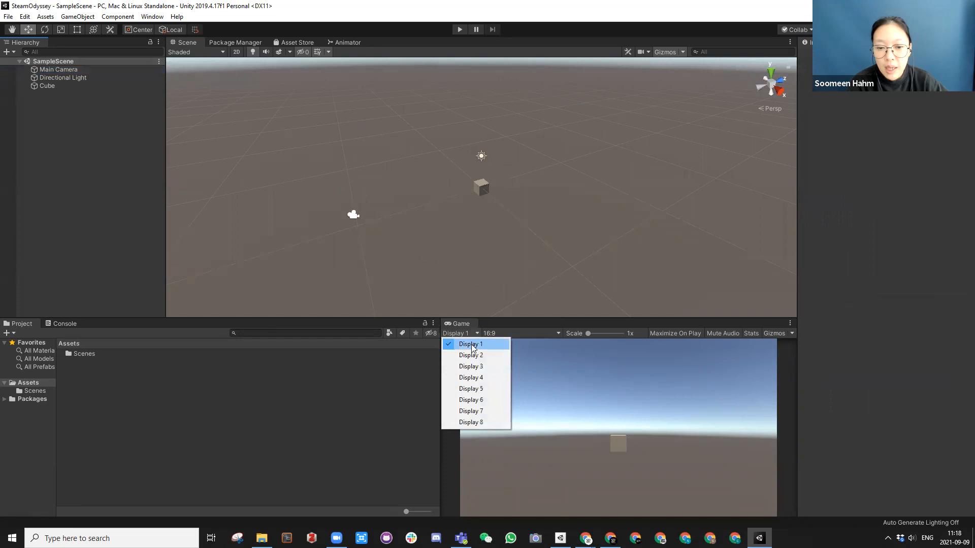
{"action": "left_click", "coordinate": [470, 343]}
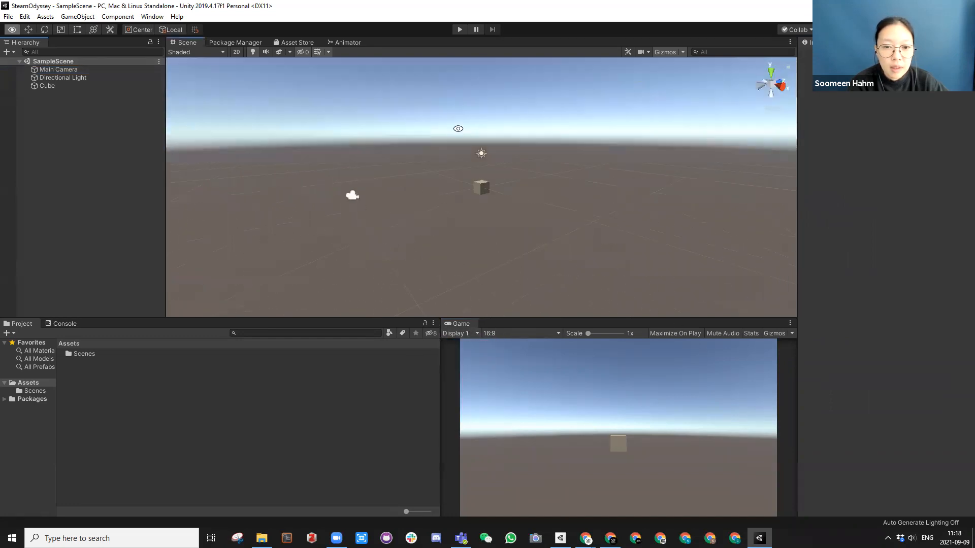
Add three more cubes and line them up beside the original cube
{"action": "left_click", "coordinate": [46, 85]}
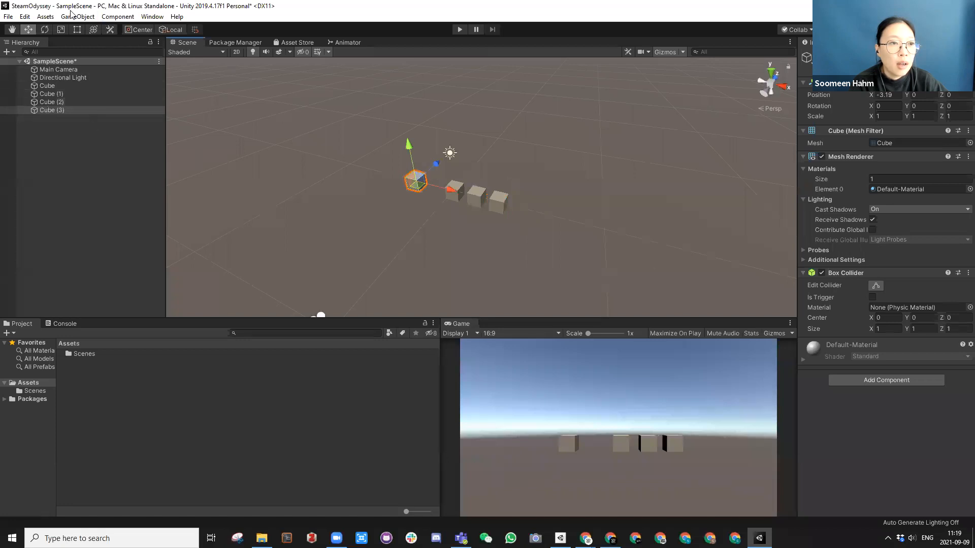
Create spheres via GameObject > 3D Object > Sphere and select the lowest sphere
{"action": "left_click", "coordinate": [77, 16]}
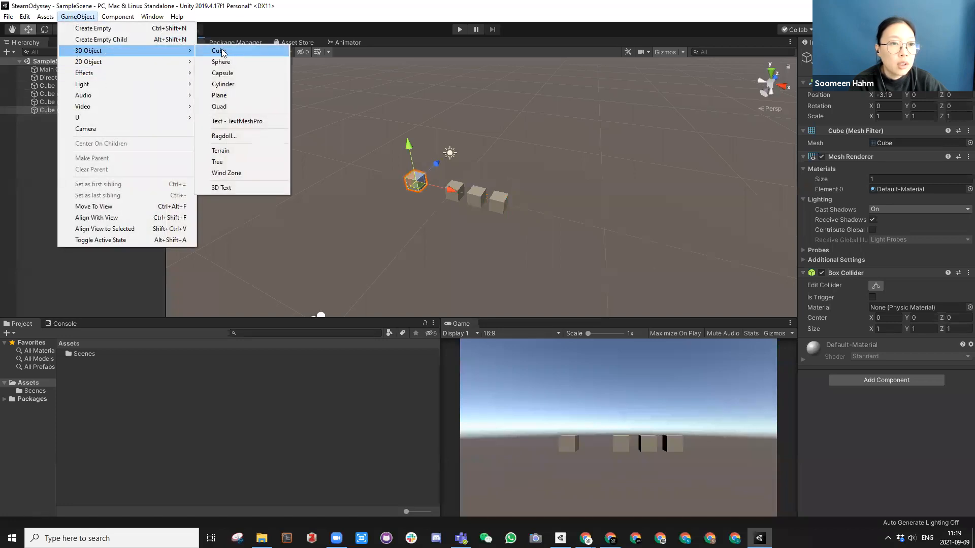
{"action": "left_click", "coordinate": [220, 61]}
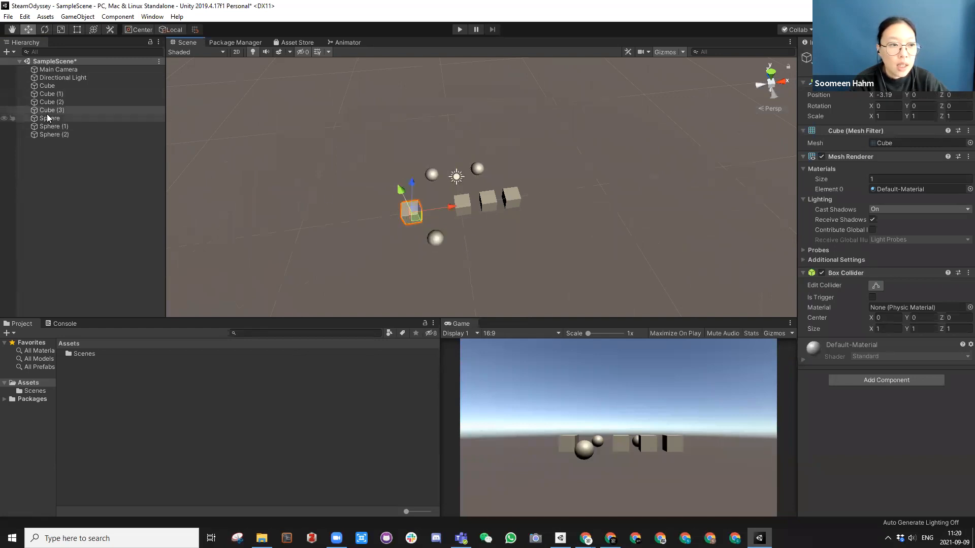
{"action": "left_click", "coordinate": [436, 238]}
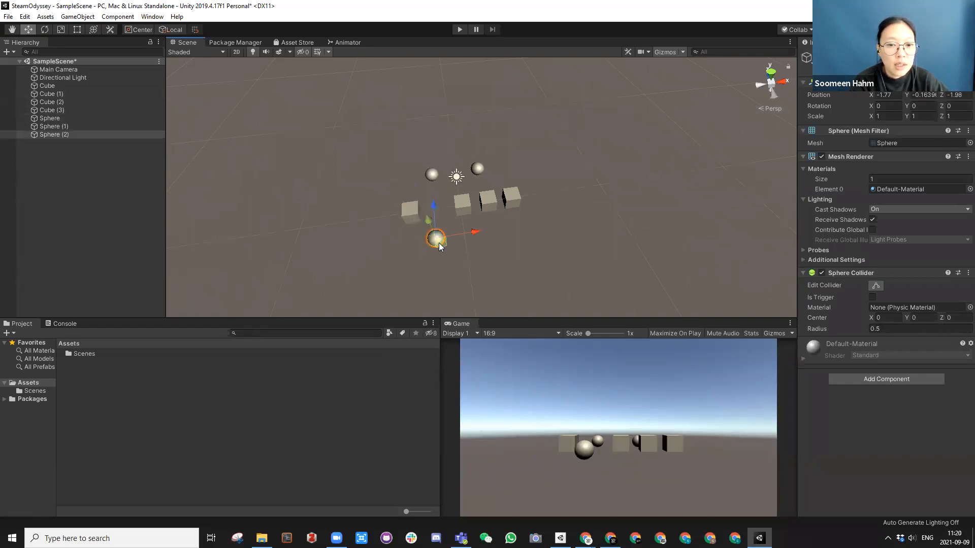
{"action": "left_click", "coordinate": [53, 134]}
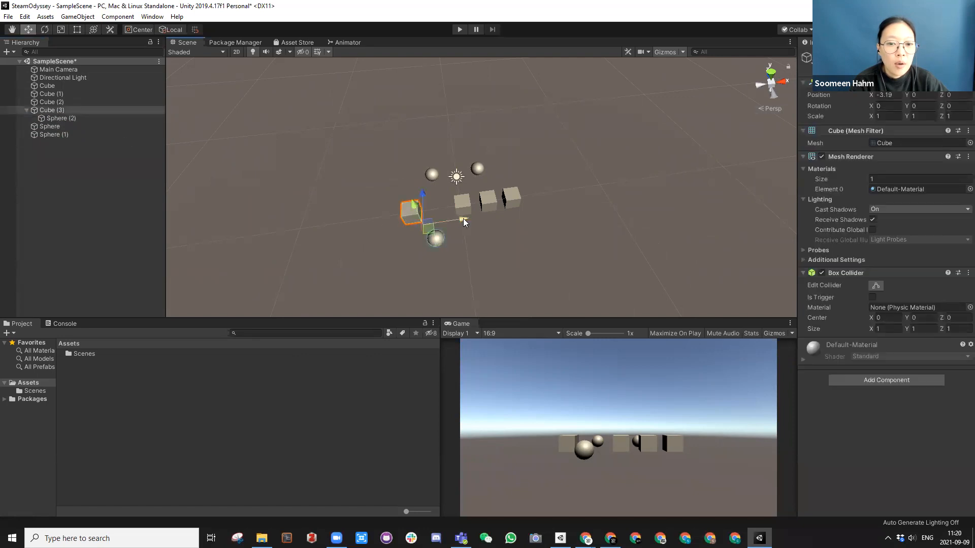
Move Cube (3) with its child sphere and back, then select cubes in the Hierarchy
{"action": "left_click_drag", "start_coordinate": [410, 210], "coordinate": [525, 196]}
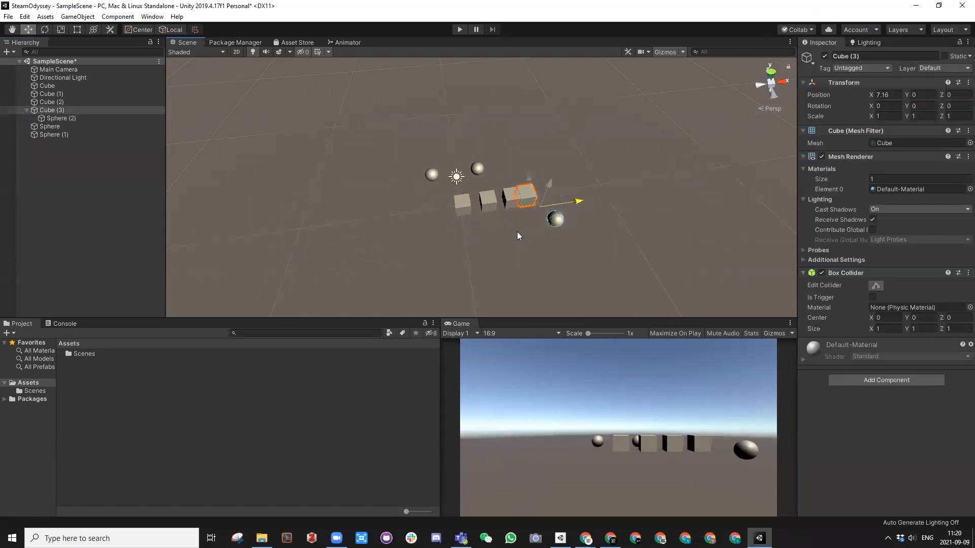
{"action": "left_click_drag", "start_coordinate": [525, 196], "coordinate": [388, 218]}
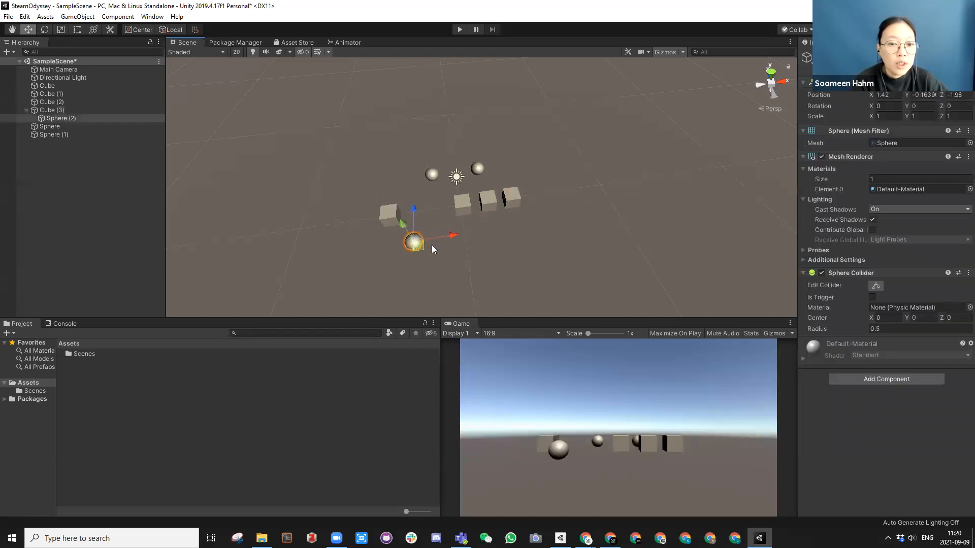
{"action": "left_click_drag", "start_coordinate": [415, 242], "coordinate": [456, 235]}
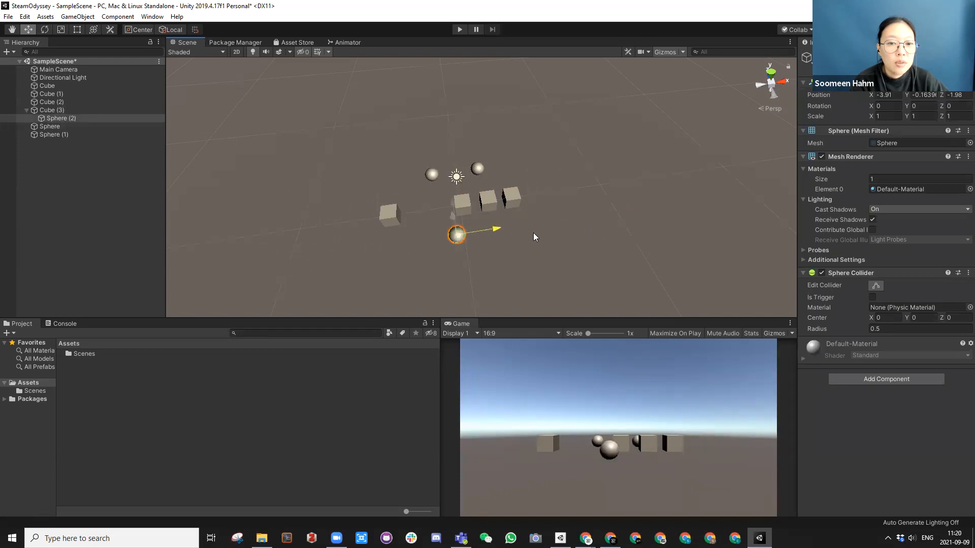
{"action": "left_click_drag", "start_coordinate": [457, 235], "coordinate": [407, 243]}
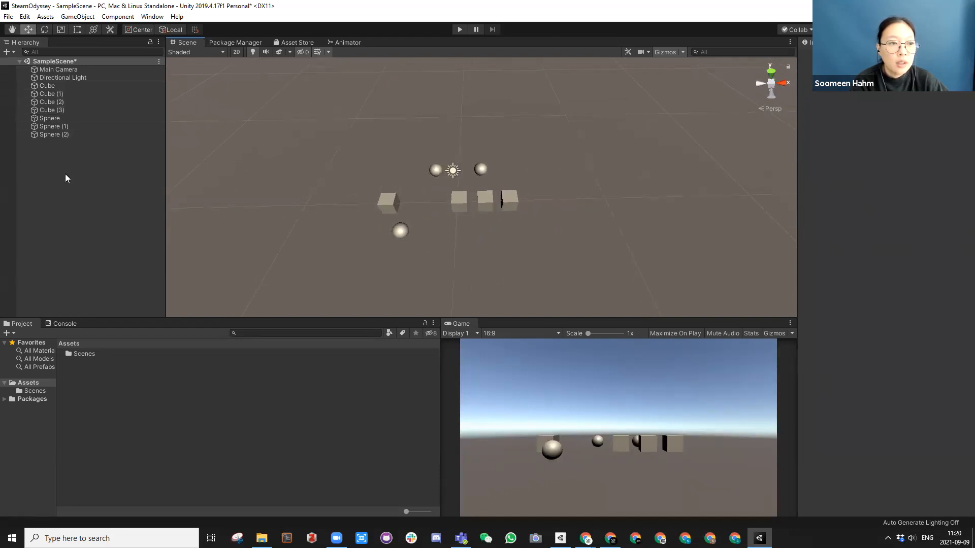
{"action": "left_click", "coordinate": [51, 94]}
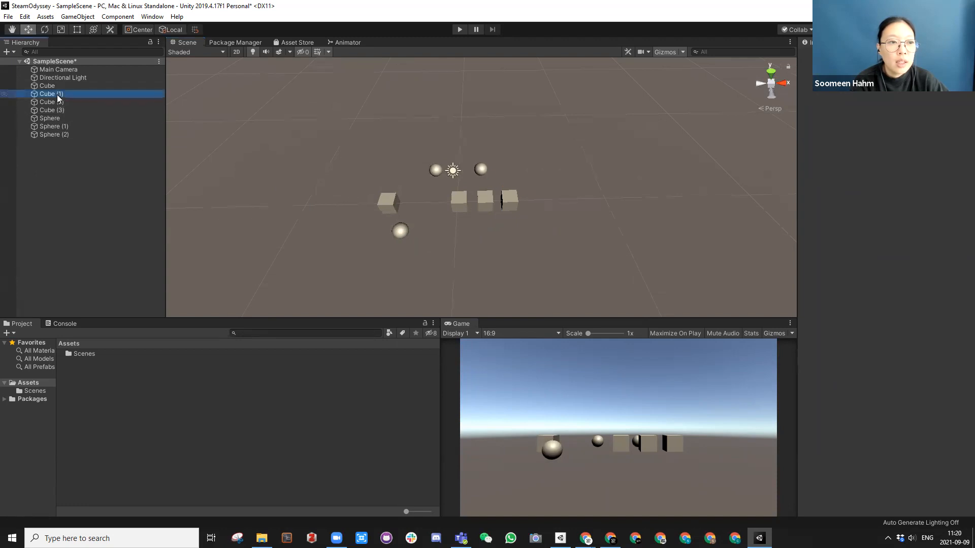
{"action": "left_click", "coordinate": [51, 101]}
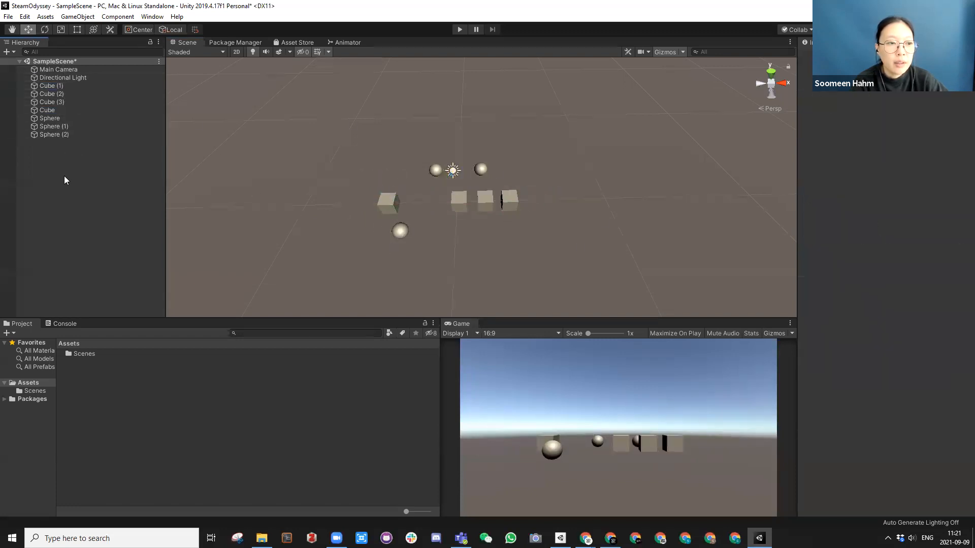
Group the four cubes under a new empty named Cubes, test-move the group, add another empty
{"action": "right_click", "coordinate": [66, 180]}
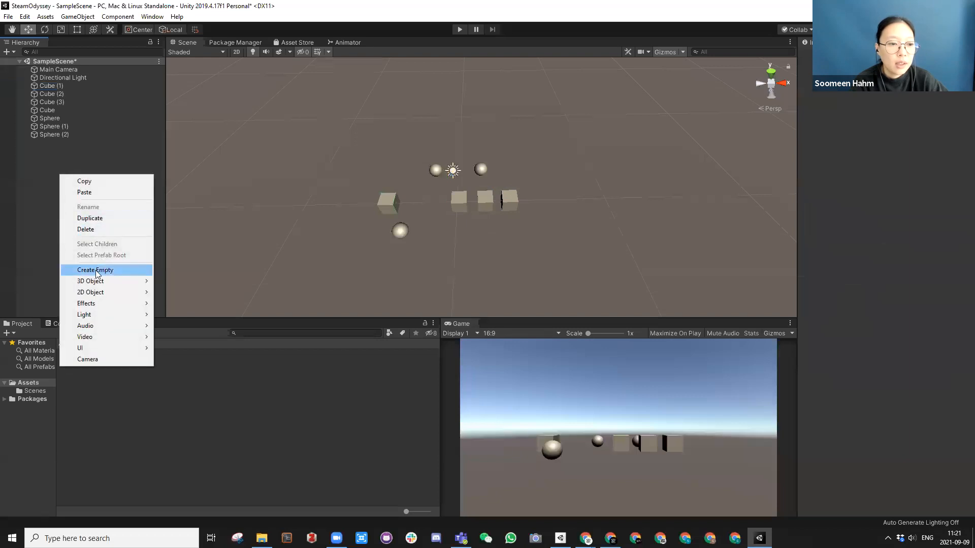
{"action": "left_click", "coordinate": [94, 269]}
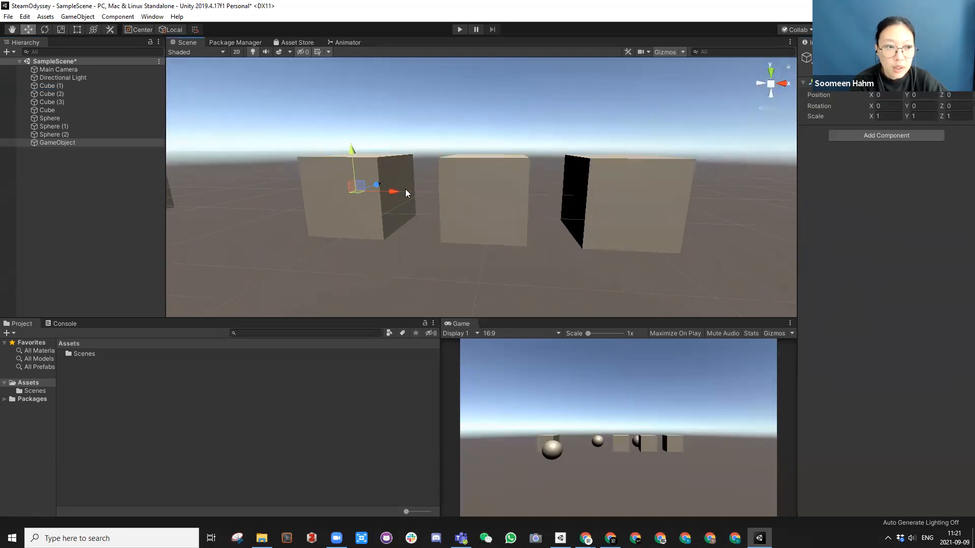
{"action": "left_click", "coordinate": [55, 134]}
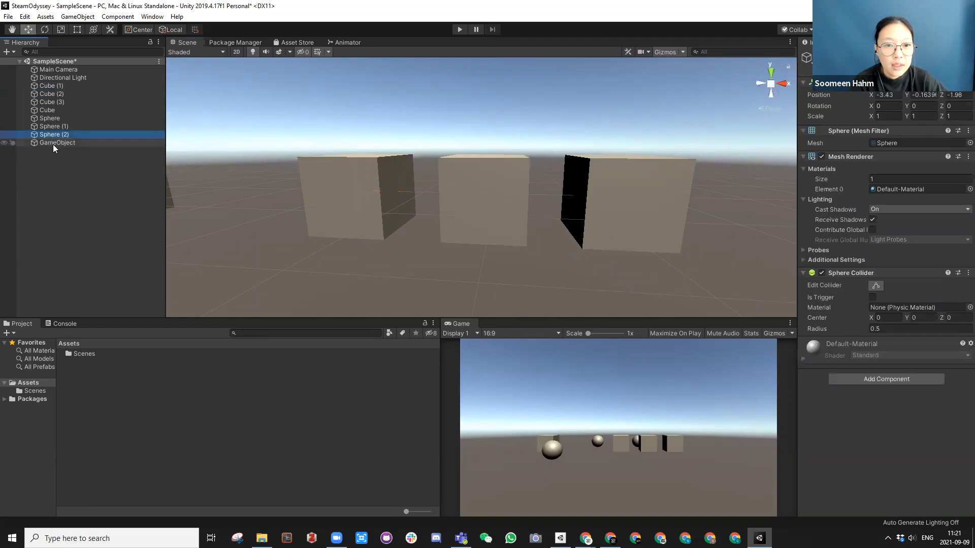
{"action": "left_click", "coordinate": [58, 142]}
{"action": "type", "text": "Cubes"}
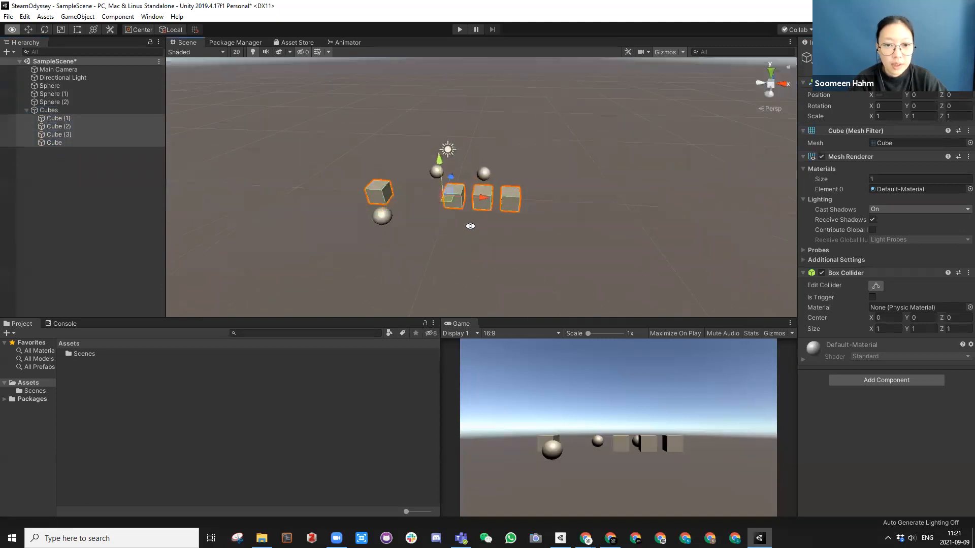
{"action": "left_click_drag", "start_coordinate": [479, 199], "coordinate": [224, 187]}
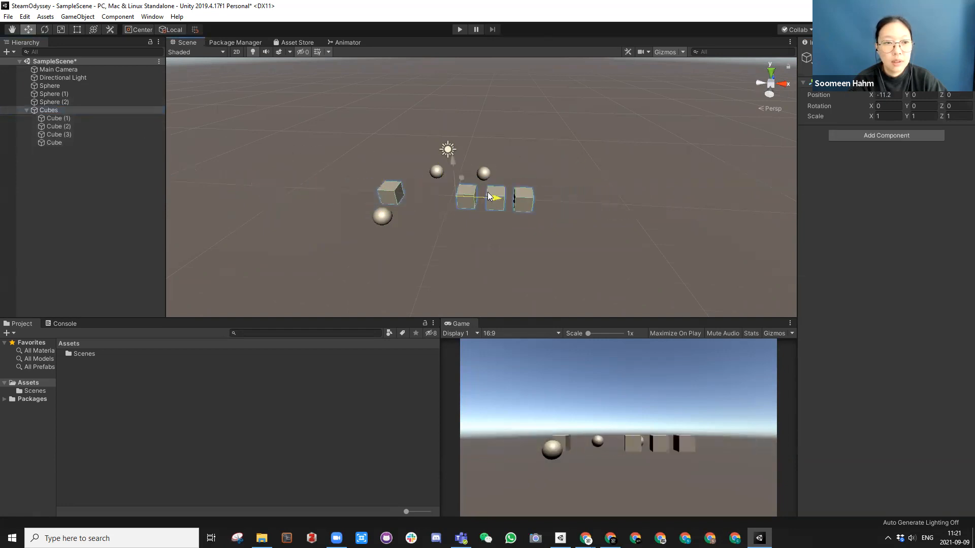
{"action": "left_click_drag", "start_coordinate": [495, 198], "coordinate": [435, 194]}
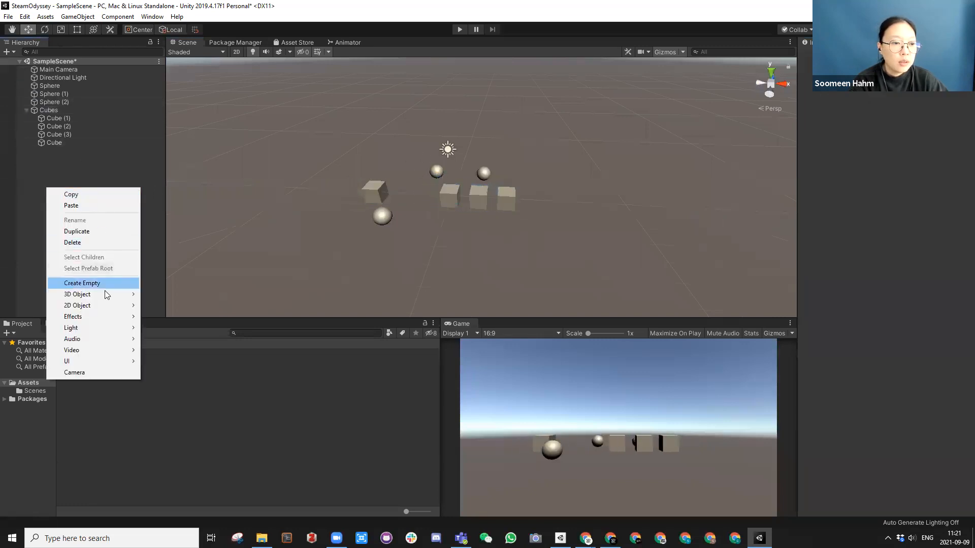
{"action": "left_click", "coordinate": [81, 283]}
{"action": "type", "text": "Spheres"}
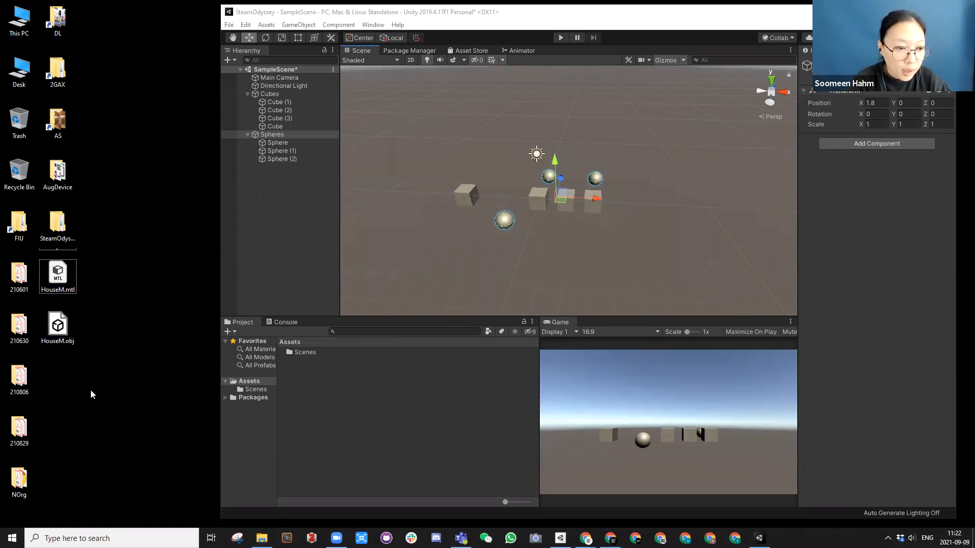
Select the HouseM model file on the desktop
{"action": "left_click", "coordinate": [58, 277]}
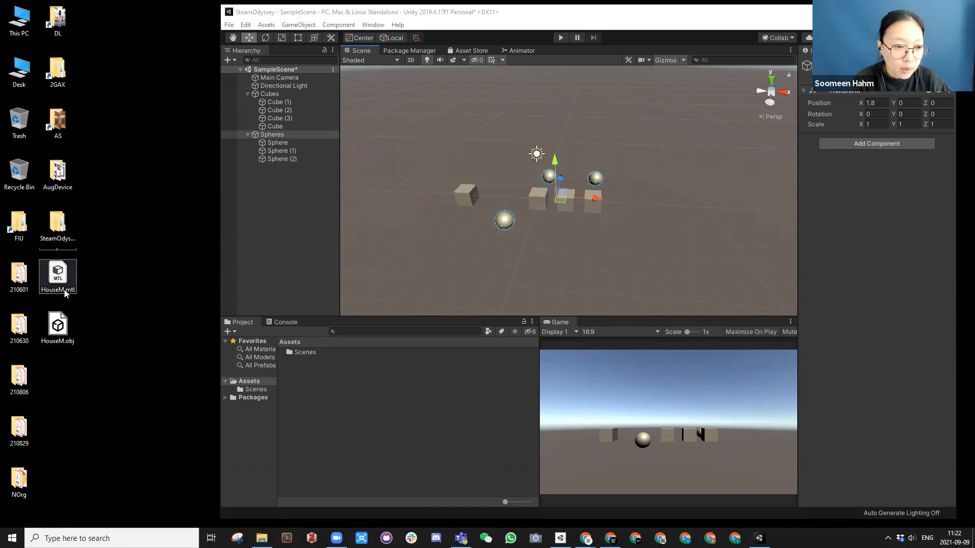
{"action": "mouse_move", "coordinate": [58, 280]}
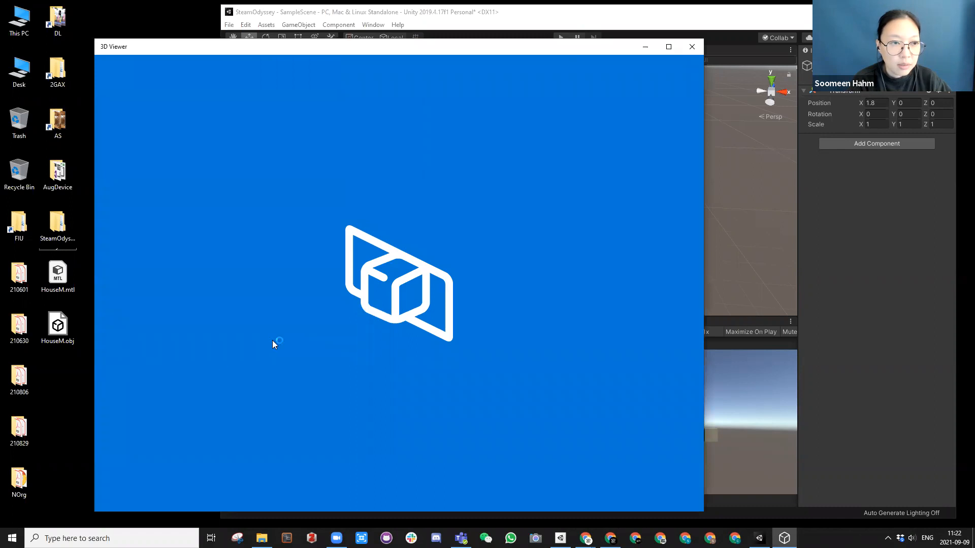
{"action": "mouse_move", "coordinate": [316, 51]}
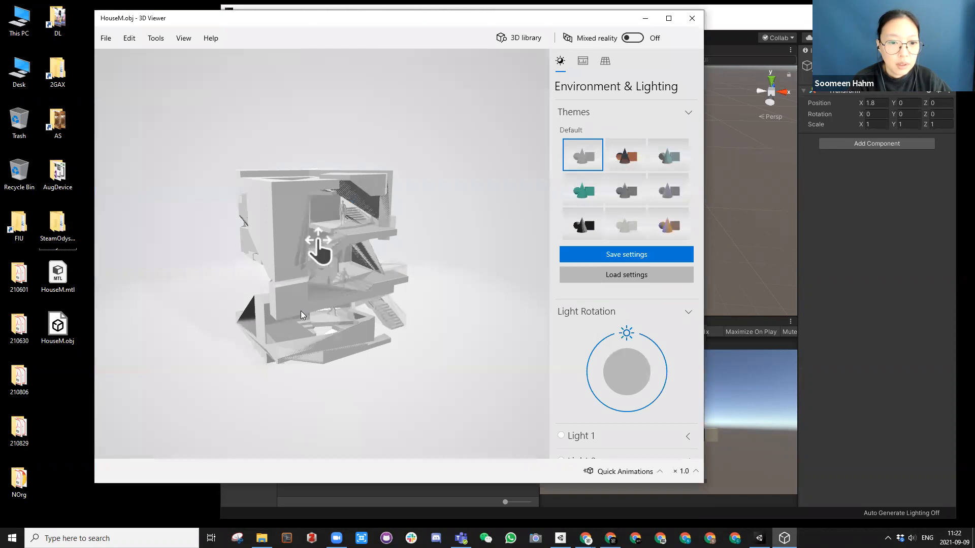
Orbit the HouseM house model in 3D Viewer to inspect its other sides
{"action": "left_click_drag", "start_coordinate": [318, 249], "coordinate": [422, 293]}
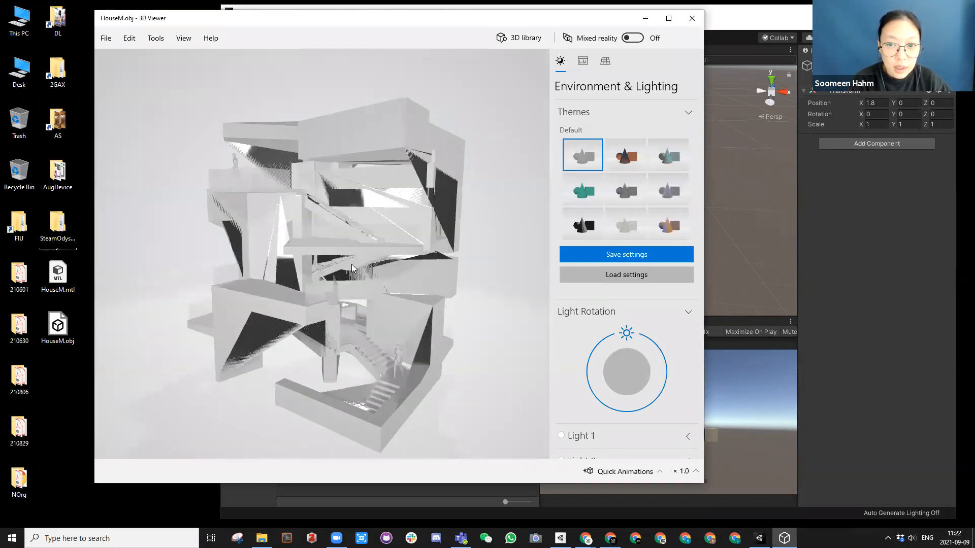
{"action": "left_click_drag", "start_coordinate": [351, 269], "coordinate": [379, 286]}
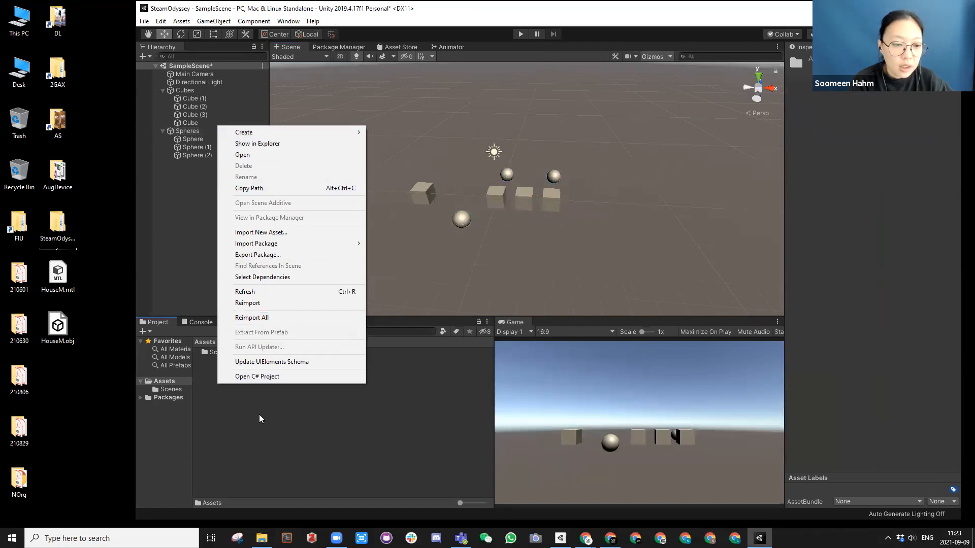
Create a Models folder under Assets and import HouseM.obj and HouseM.mtl into it
{"action": "left_click", "coordinate": [223, 376]}
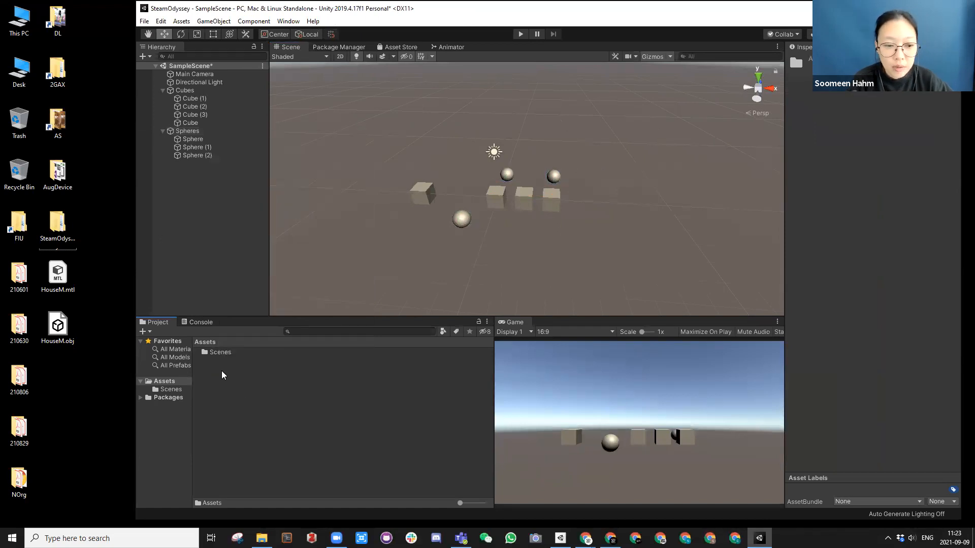
{"action": "right_click", "coordinate": [222, 375]}
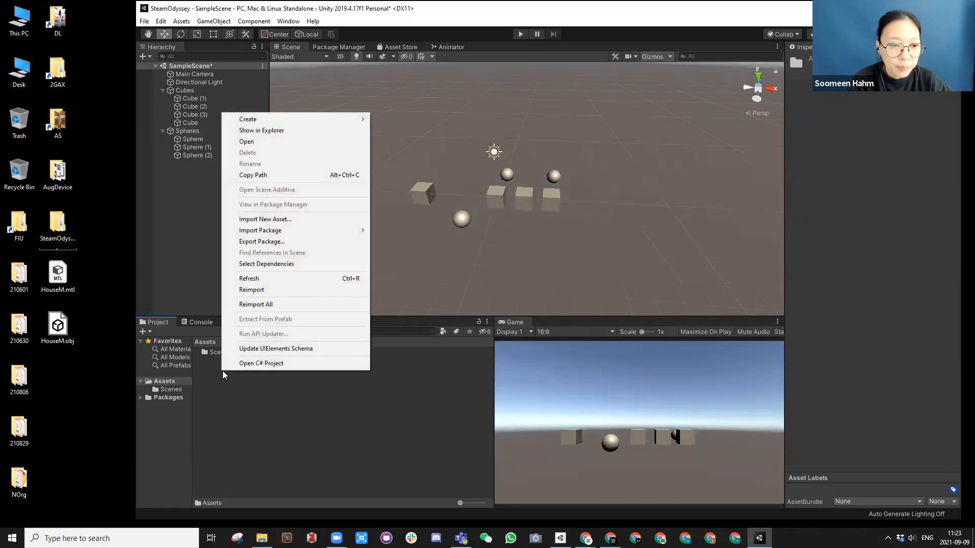
{"action": "left_click", "coordinate": [247, 118]}
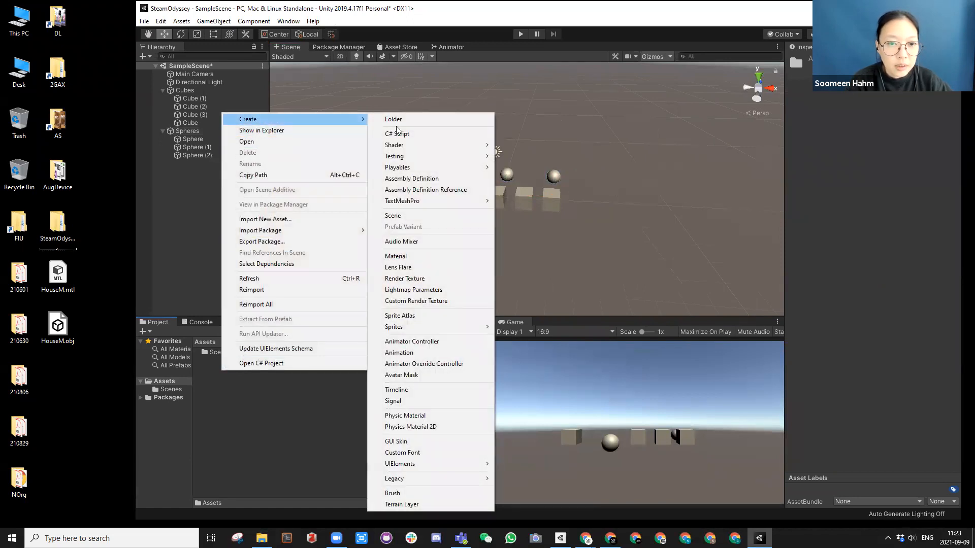
{"action": "left_click", "coordinate": [393, 119]}
{"action": "type", "text": "Models"}
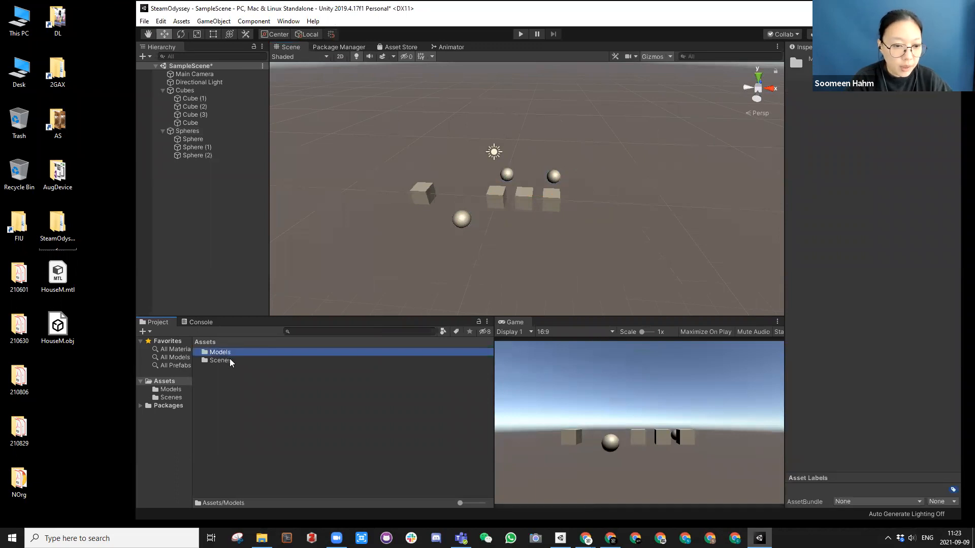
{"action": "double_click", "coordinate": [219, 352]}
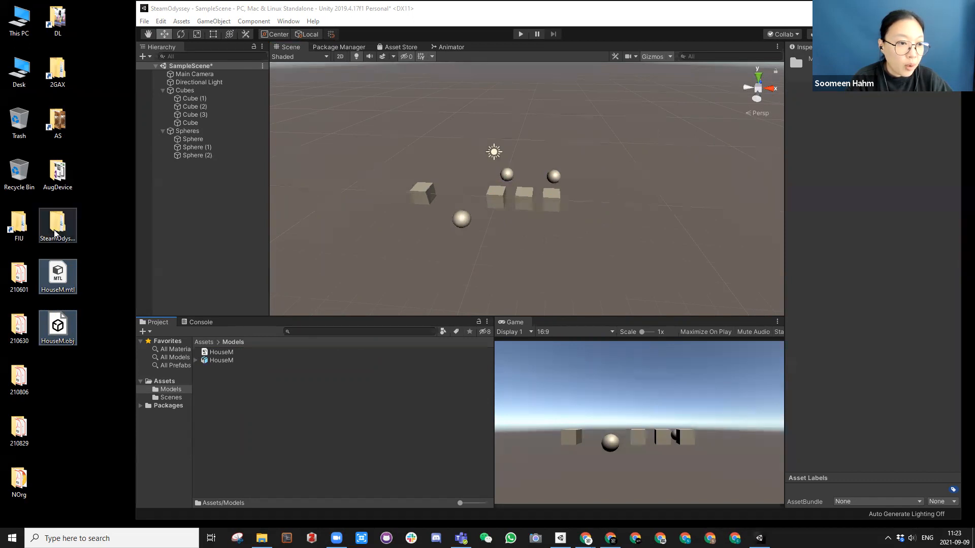
{"action": "left_click", "coordinate": [58, 226]}
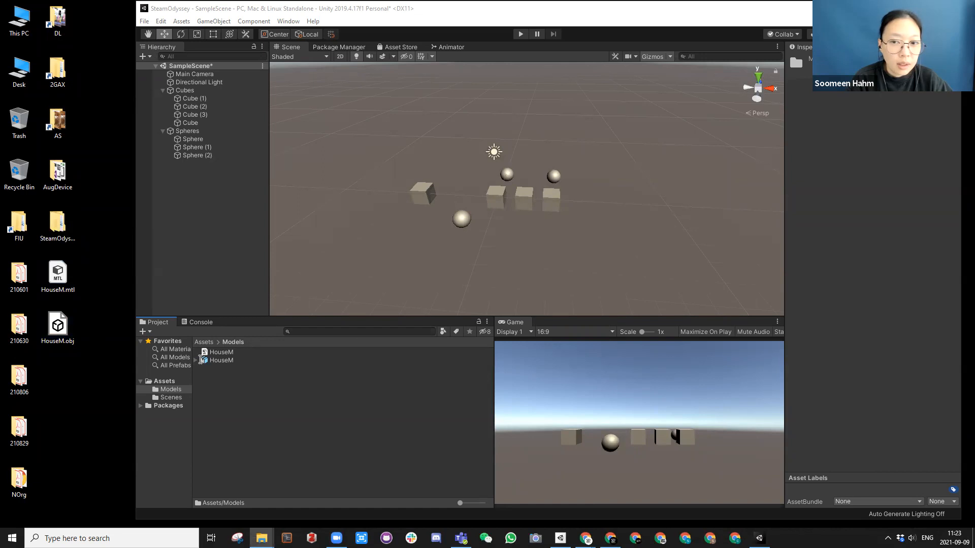
Open the SteamOdyssey project's Assets folder in File Explorer
{"action": "left_click", "coordinate": [261, 537]}
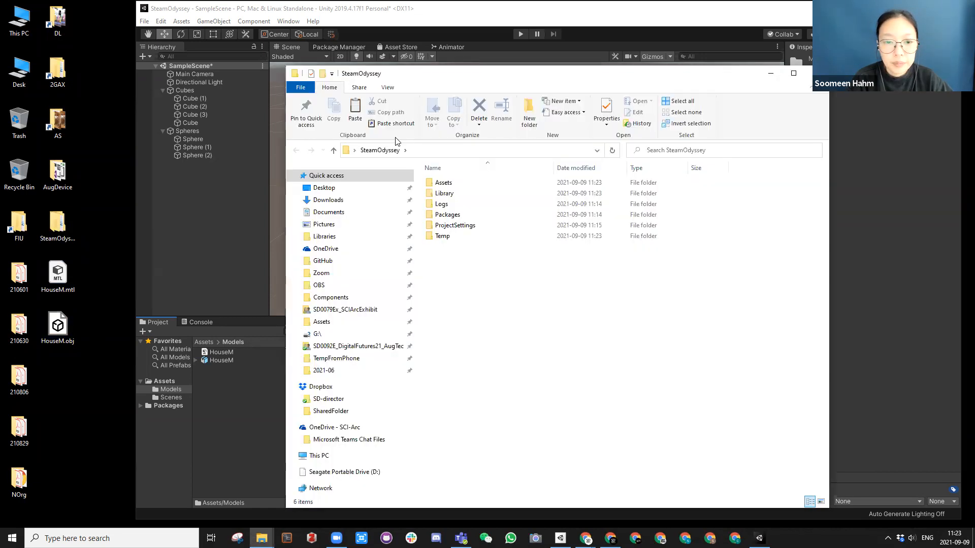
{"action": "left_click", "coordinate": [443, 182]}
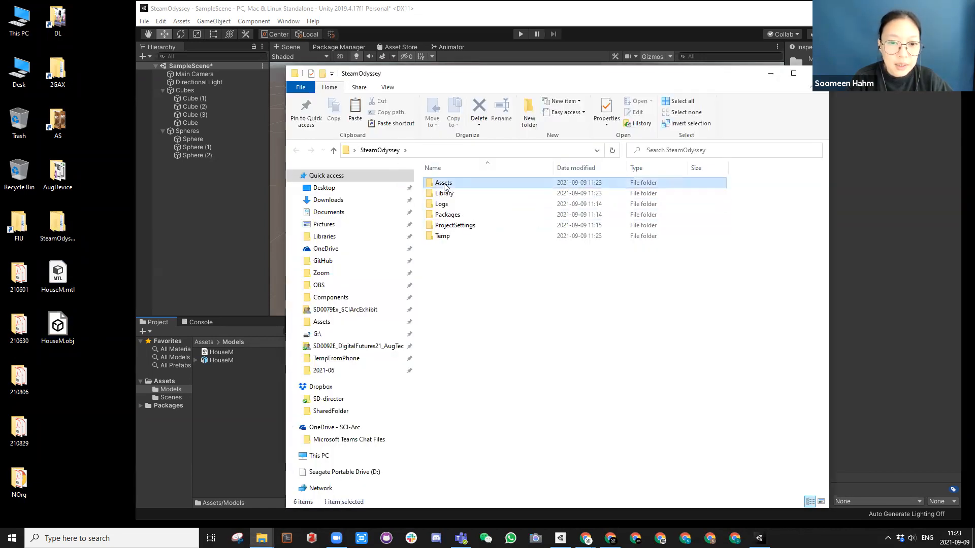
{"action": "double_click", "coordinate": [443, 182]}
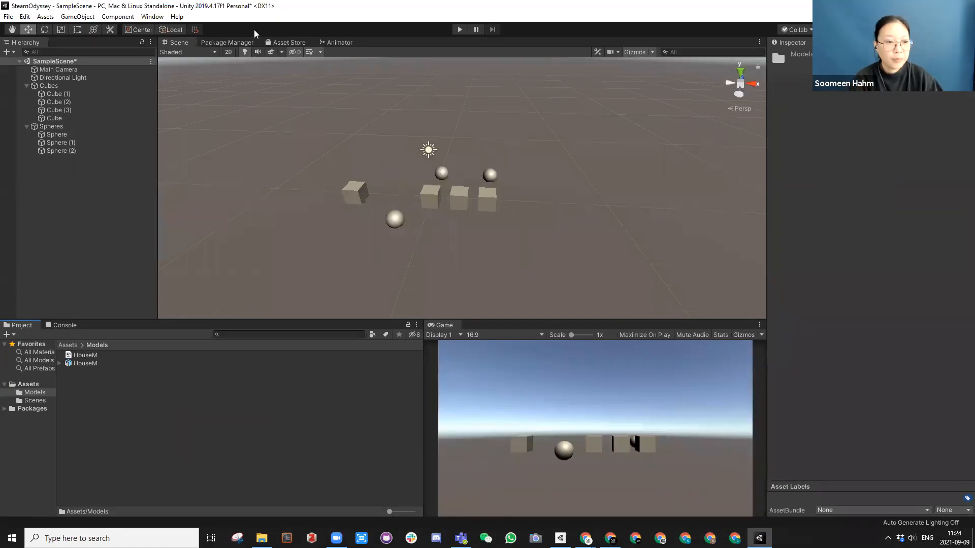
{"action": "mouse_move", "coordinate": [85, 371]}
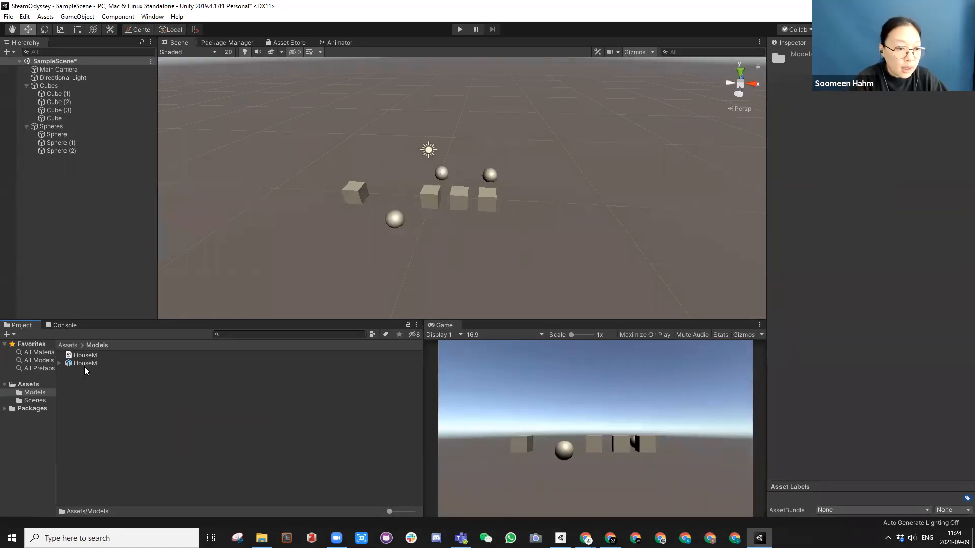
Place the HouseM asset from Assets/Models into the Hierarchy and collapse the Cubes group
{"action": "left_click", "coordinate": [86, 363]}
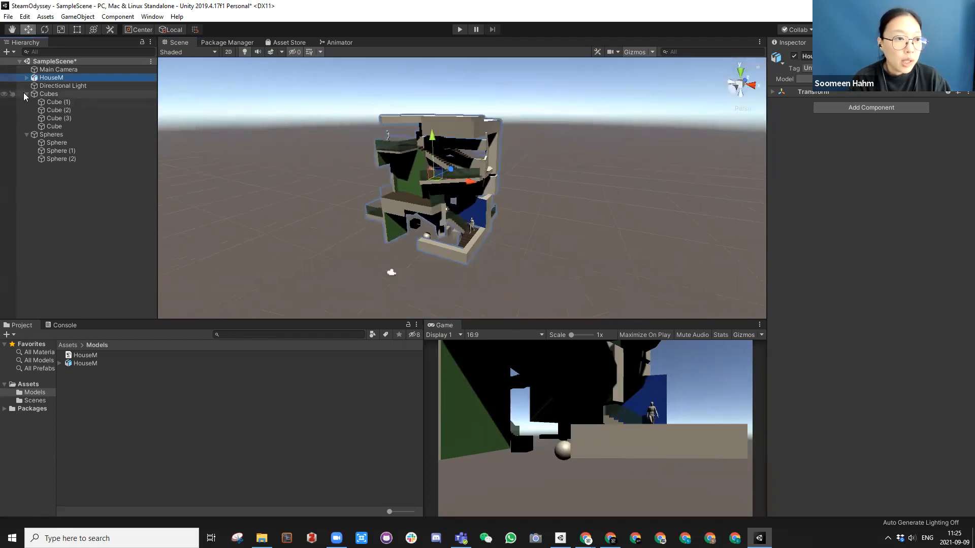
{"action": "left_click", "coordinate": [26, 94]}
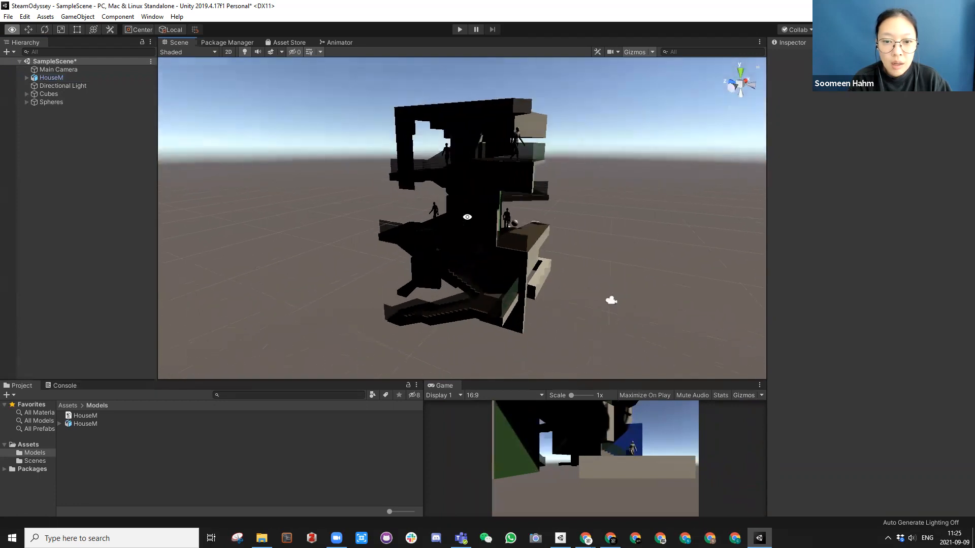
{"action": "left_click_drag", "start_coordinate": [467, 217], "coordinate": [542, 274]}
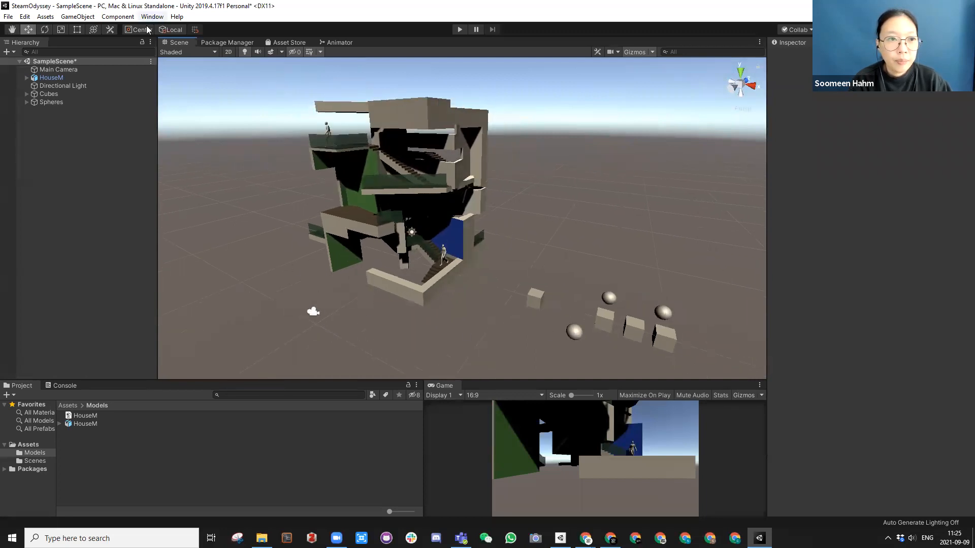
Run Generate Lighting from the Lighting Settings window
{"action": "left_click", "coordinate": [153, 17]}
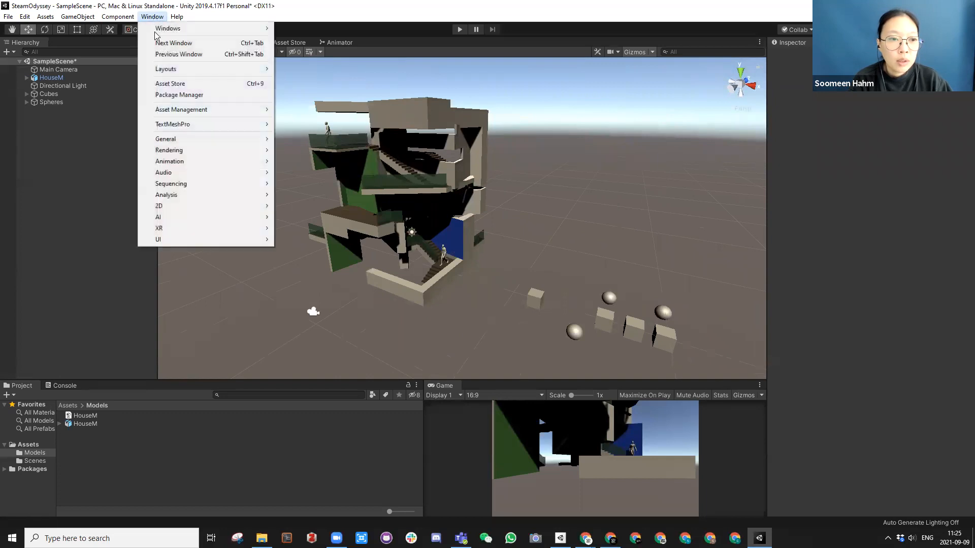
{"action": "mouse_move", "coordinate": [169, 150]}
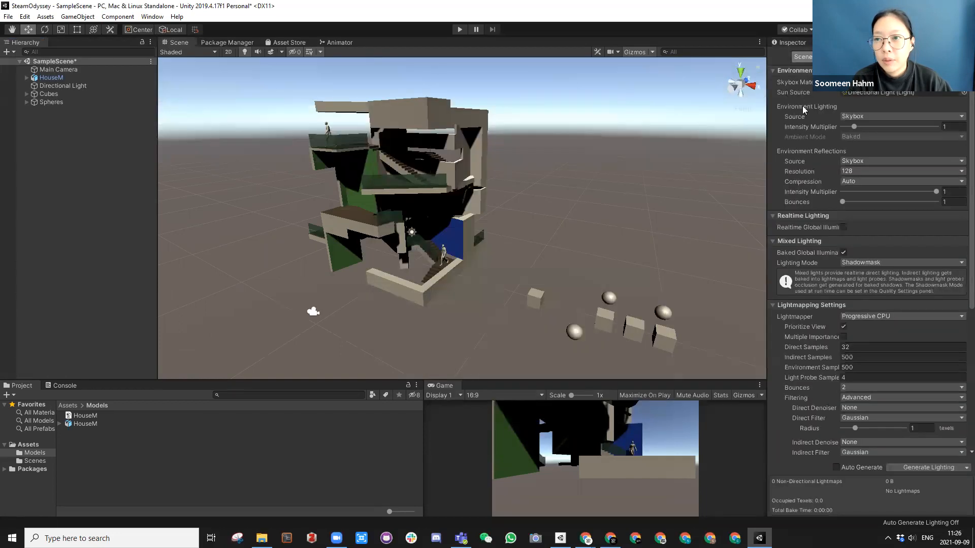
{"action": "scroll", "scroll_direction": "down", "scroll_amount": 3}
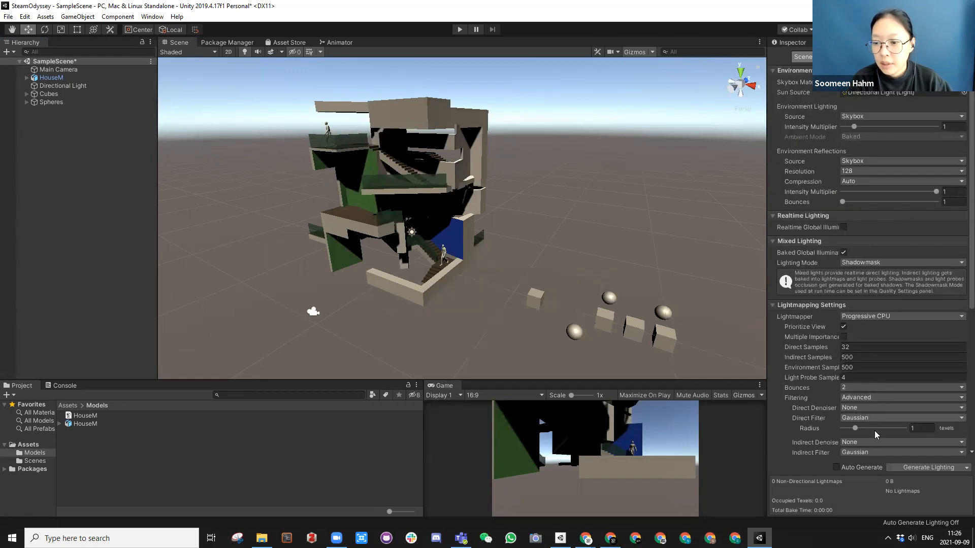
{"action": "mouse_move", "coordinate": [926, 467]}
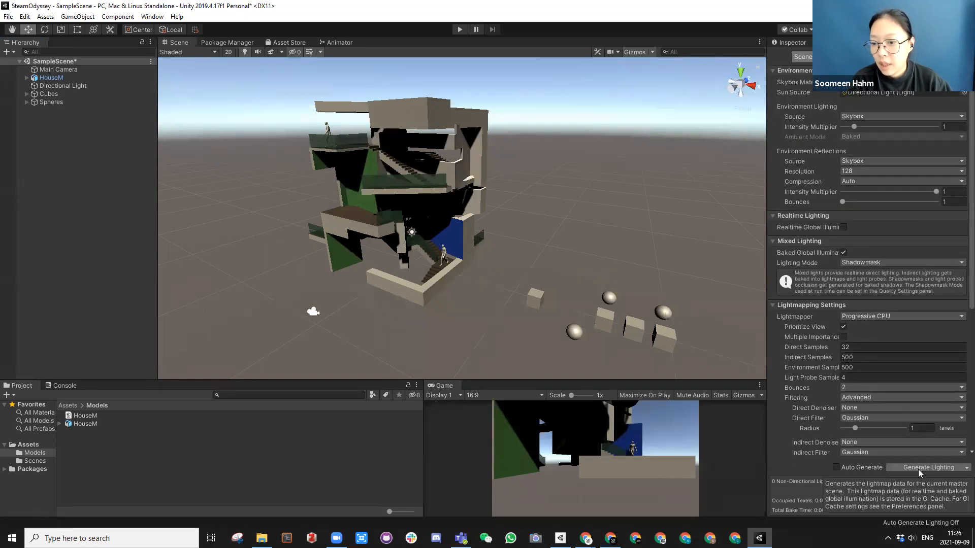
{"action": "left_click", "coordinate": [931, 467]}
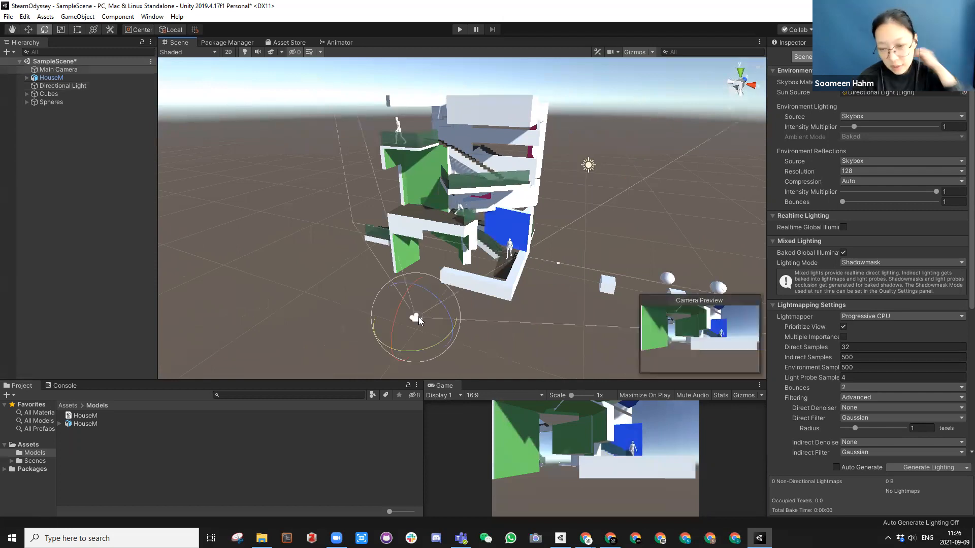
{"action": "mouse_move", "coordinate": [603, 467]}
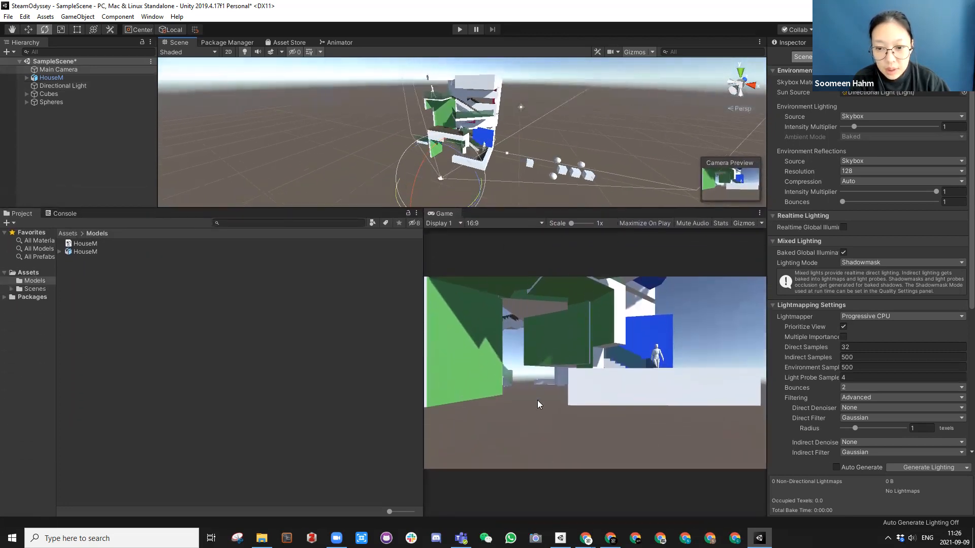
{"action": "mouse_move", "coordinate": [513, 357]}
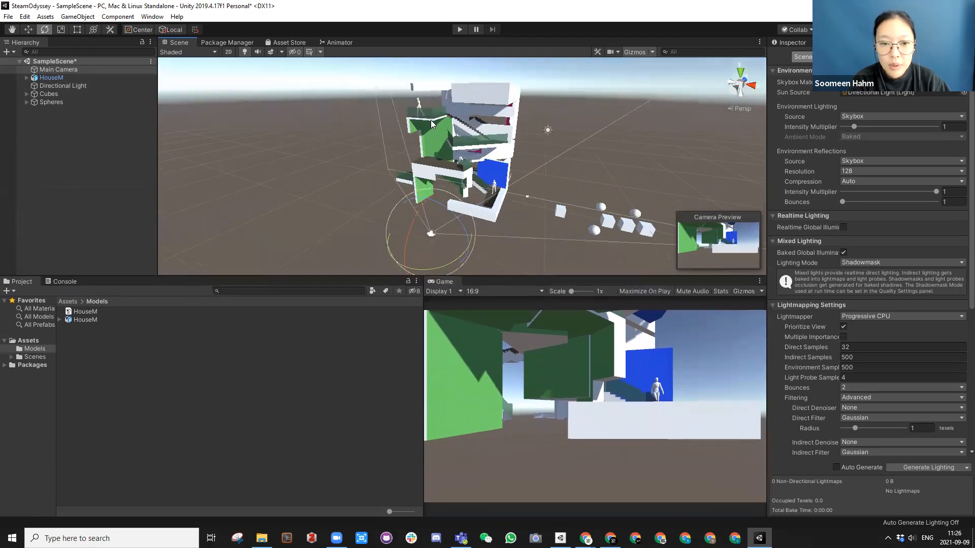
{"action": "mouse_move", "coordinate": [426, 239]}
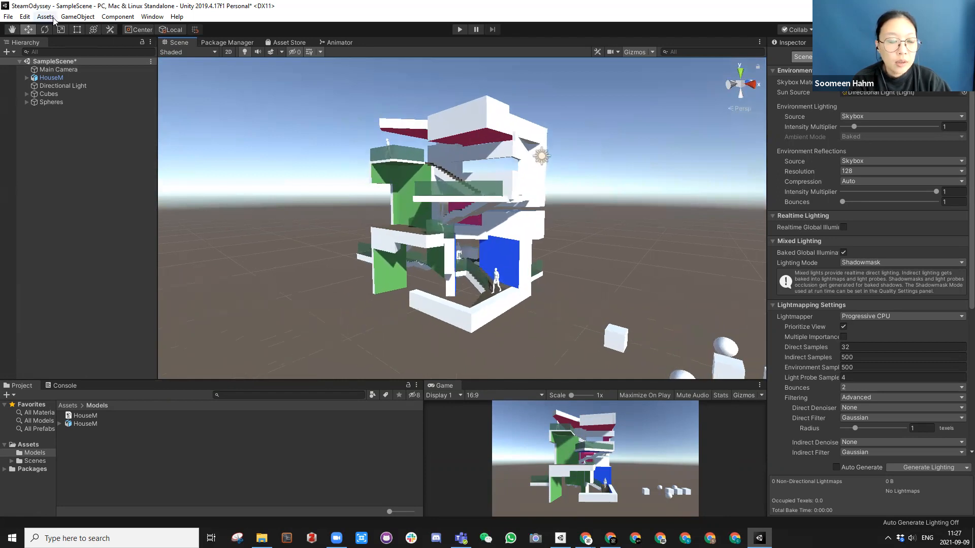
Select the Main Camera, check the GameObject menu's Align With View, then reselect in the Hierarchy
{"action": "left_click", "coordinate": [58, 69]}
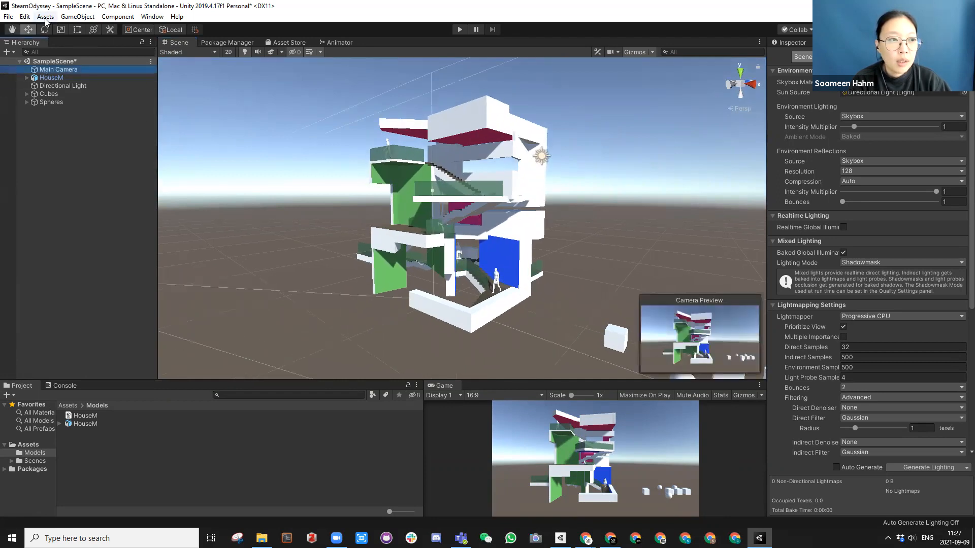
{"action": "left_click", "coordinate": [77, 17]}
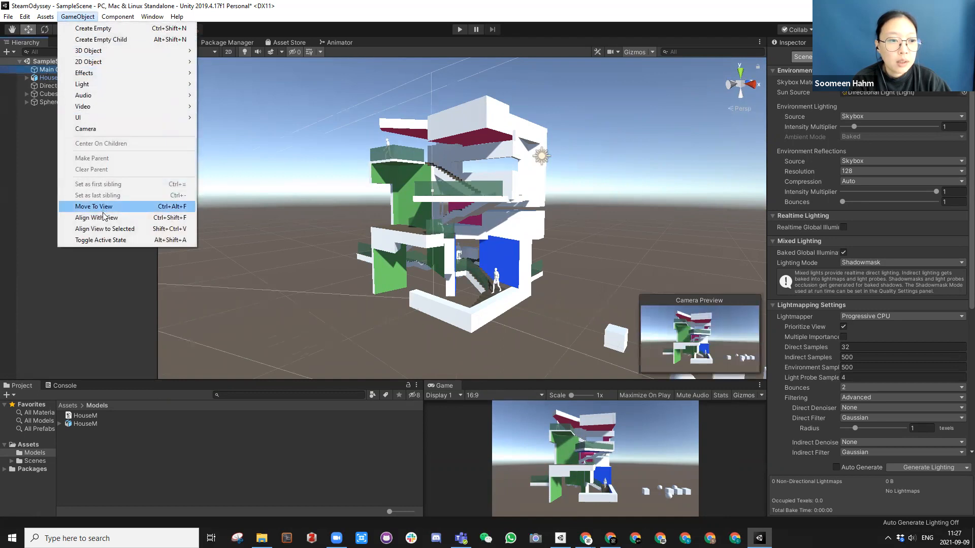
{"action": "mouse_move", "coordinate": [96, 218]}
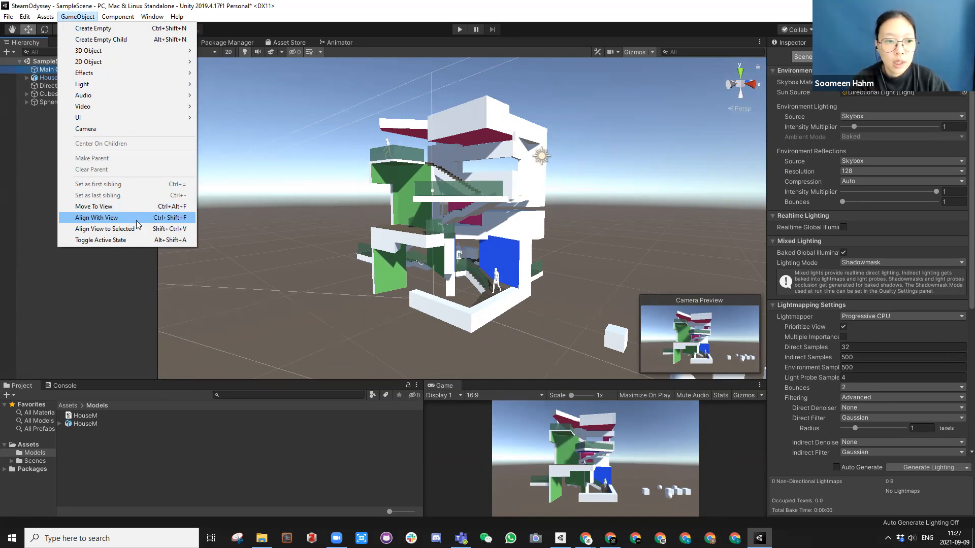
{"action": "mouse_move", "coordinate": [157, 224]}
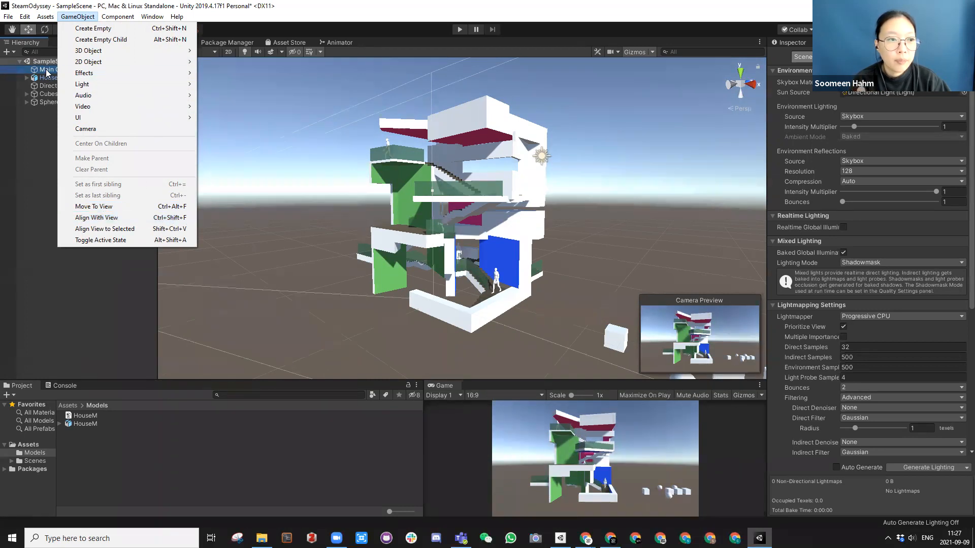
{"action": "left_click", "coordinate": [55, 77]}
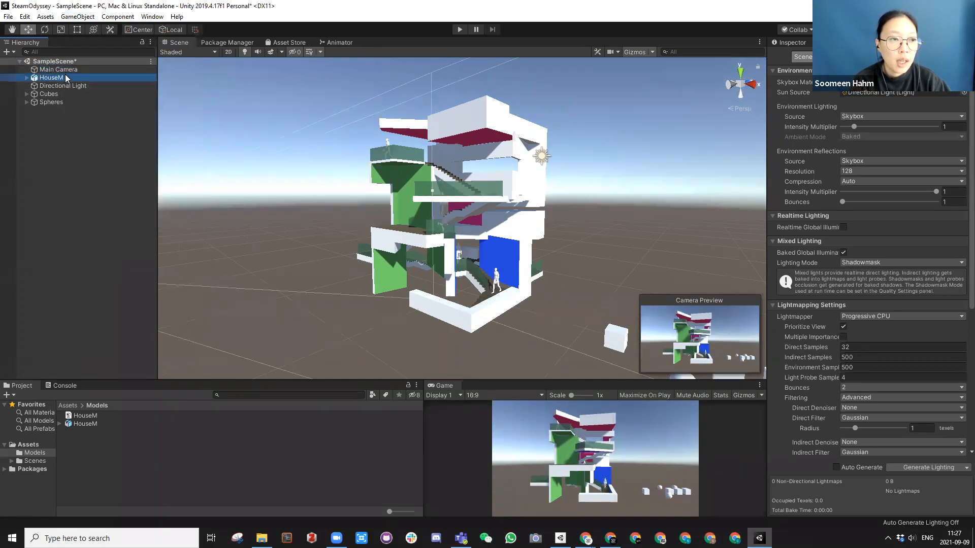
{"action": "left_click", "coordinate": [58, 69]}
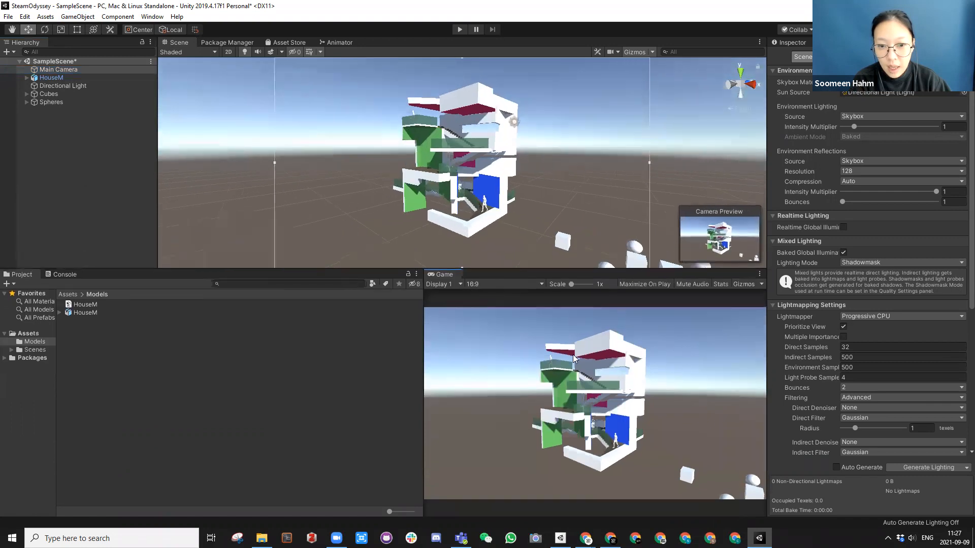
{"action": "mouse_move", "coordinate": [532, 224]}
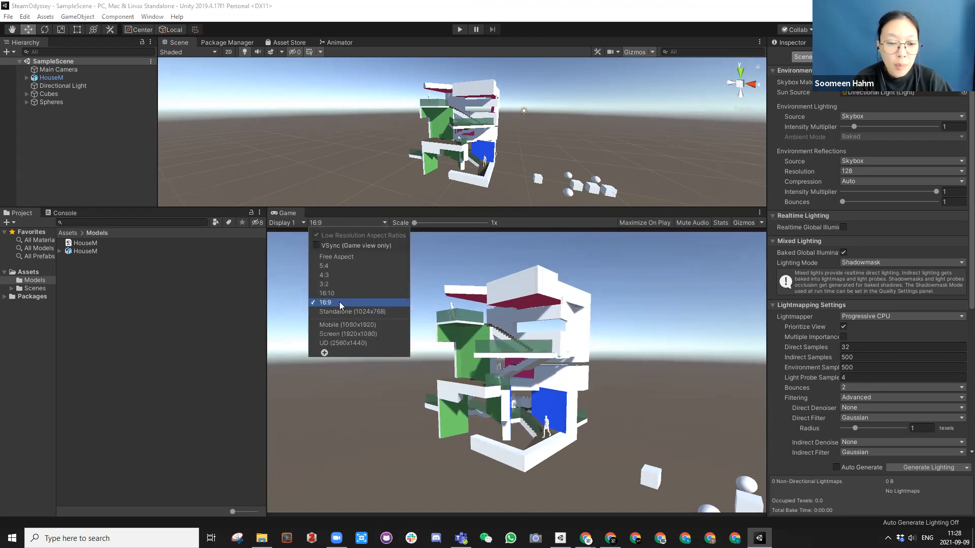
{"action": "mouse_move", "coordinate": [339, 324]}
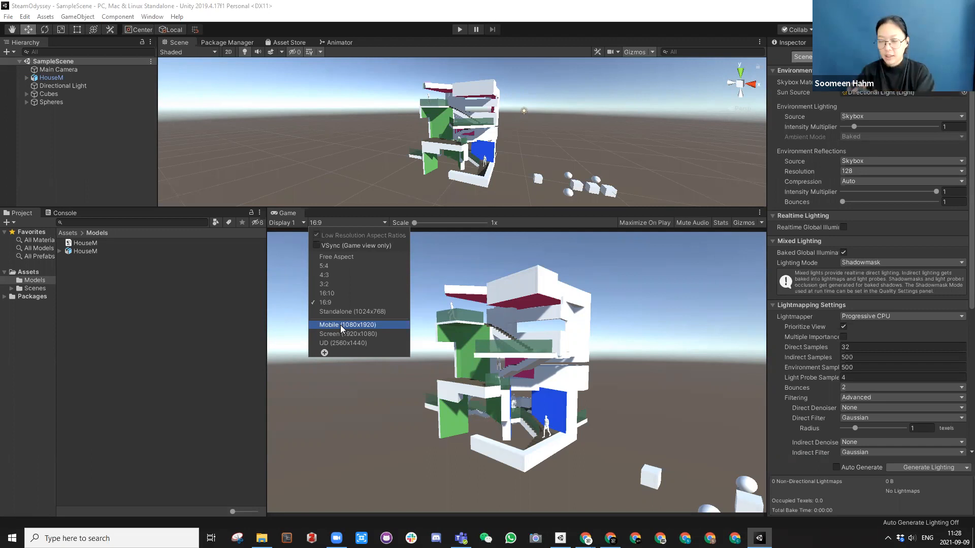
{"action": "mouse_move", "coordinate": [341, 343]}
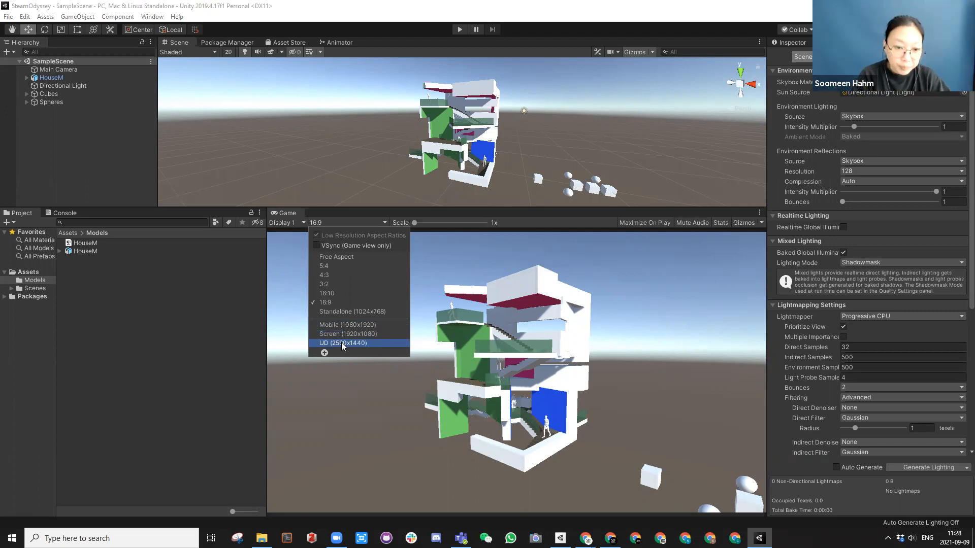
{"action": "left_click", "coordinate": [347, 334]}
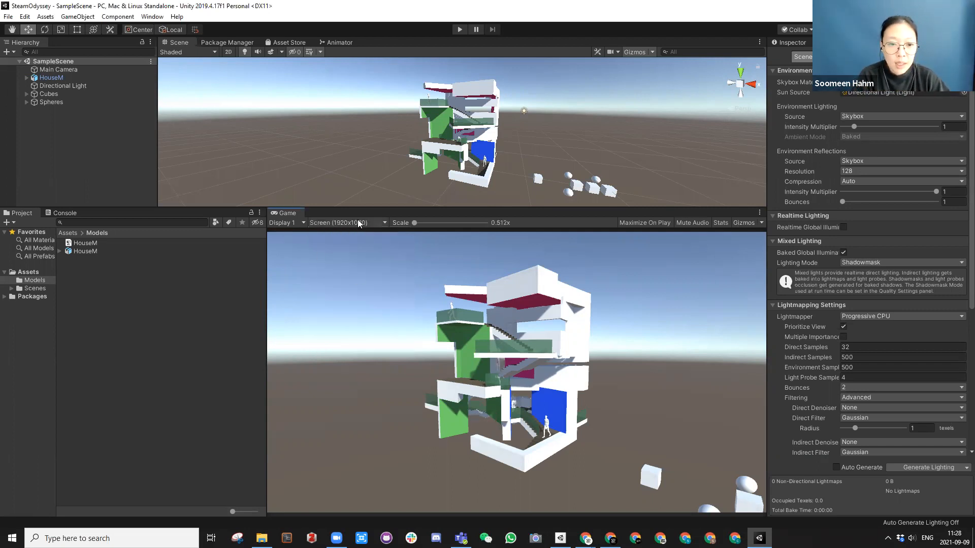
{"action": "left_click", "coordinate": [347, 222]}
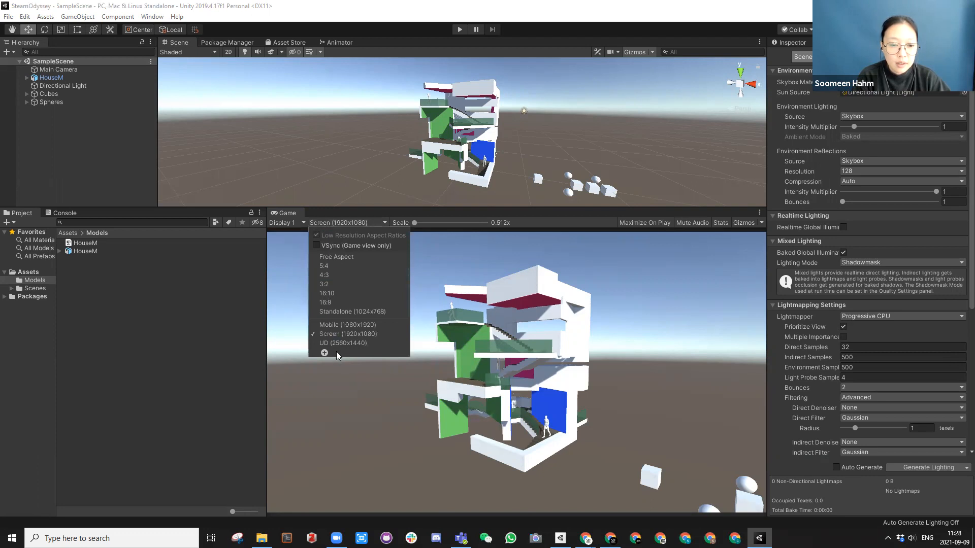
{"action": "left_click", "coordinate": [347, 325]}
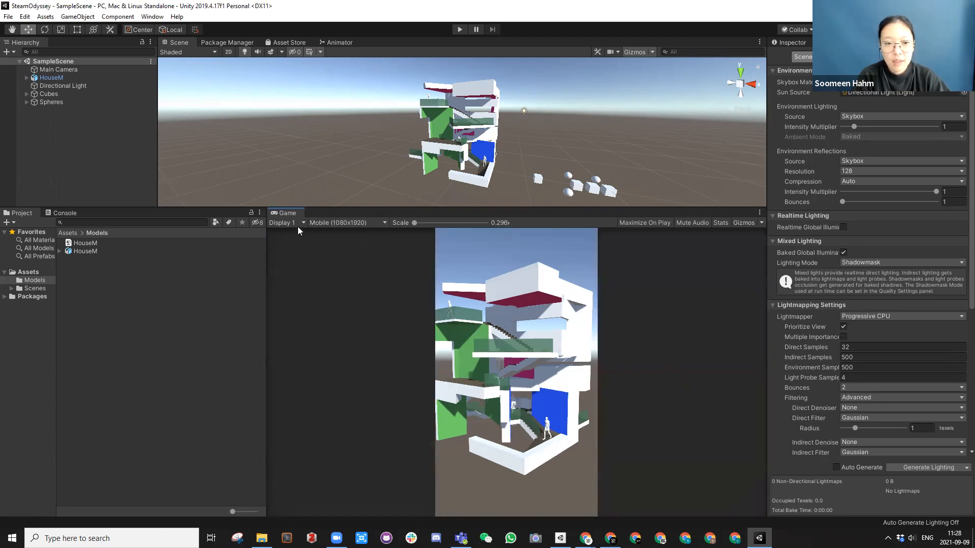
{"action": "left_click", "coordinate": [346, 223]}
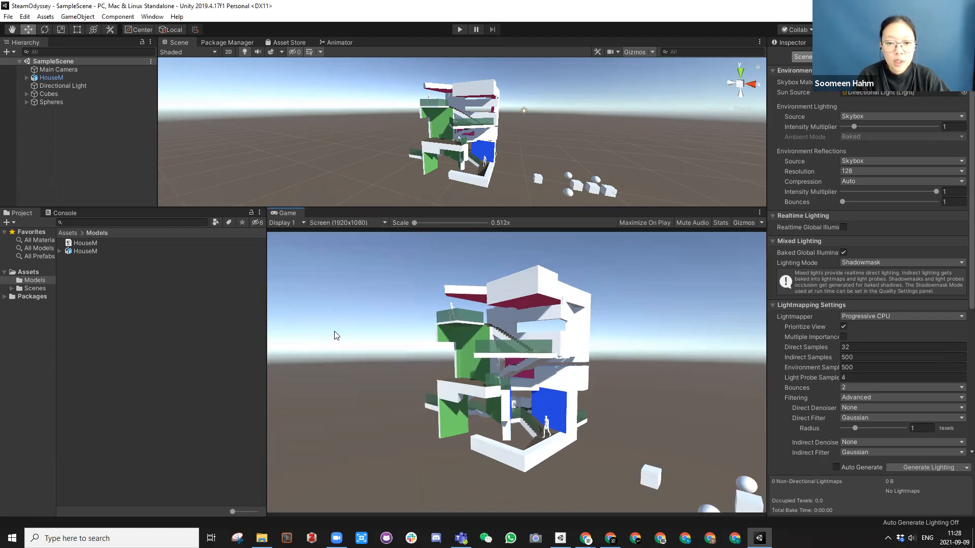
{"action": "mouse_move", "coordinate": [402, 363]}
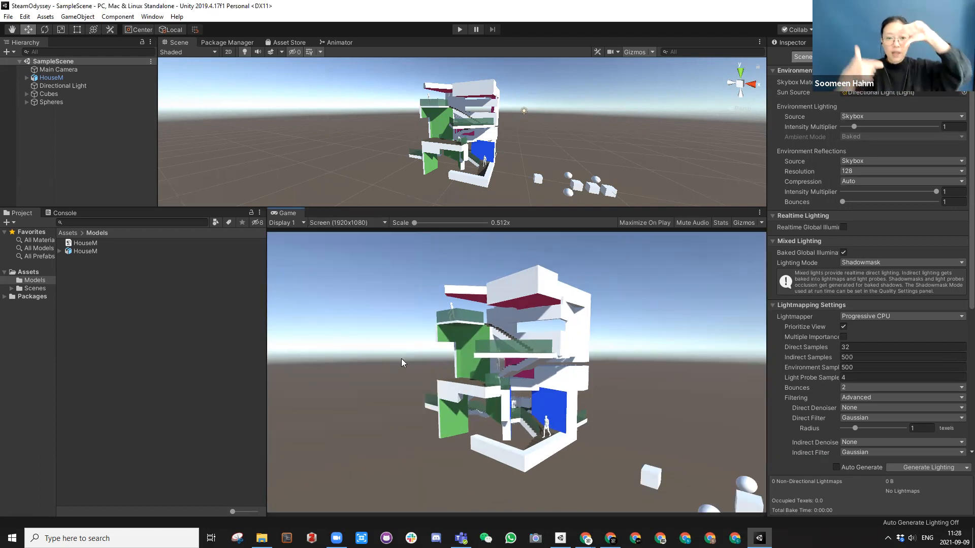
{"action": "left_click", "coordinate": [345, 222]}
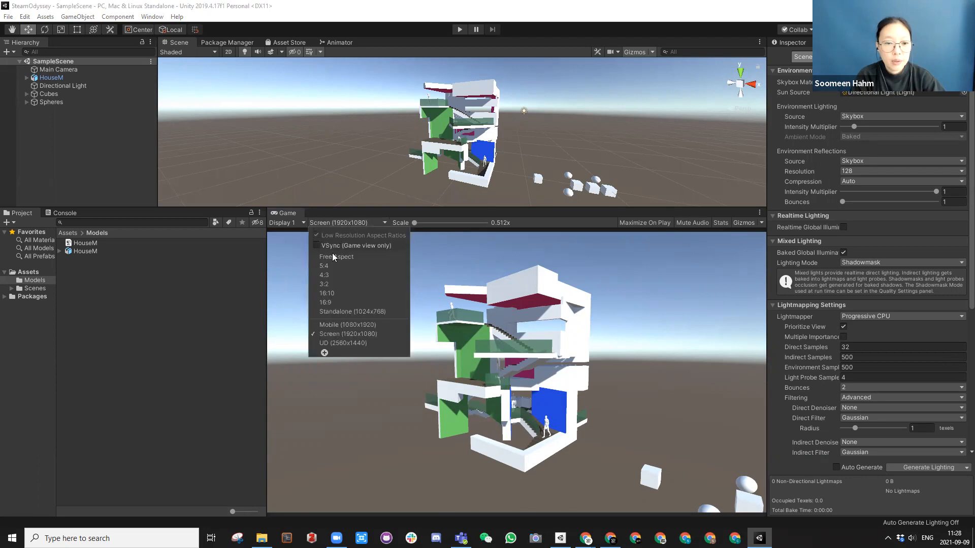
{"action": "mouse_move", "coordinate": [325, 303]}
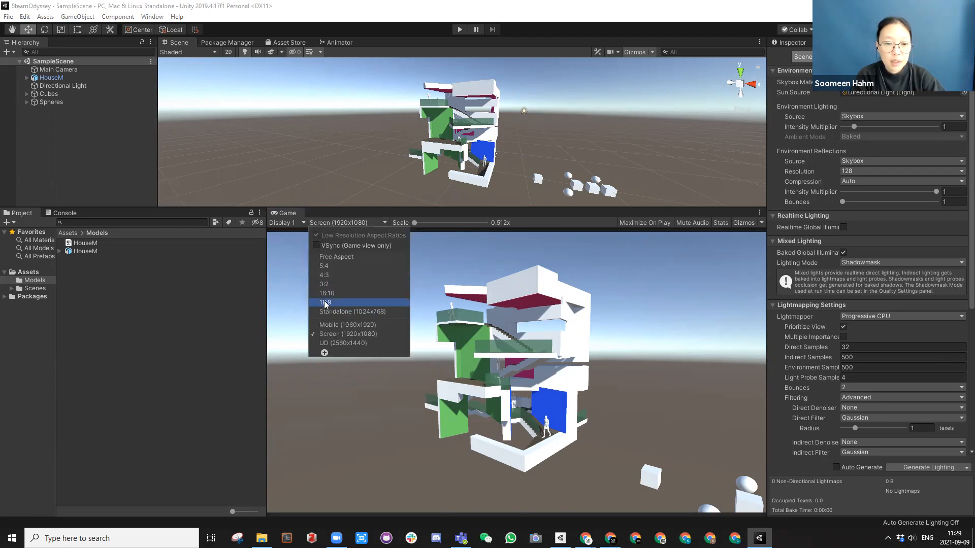
{"action": "left_click", "coordinate": [324, 303]}
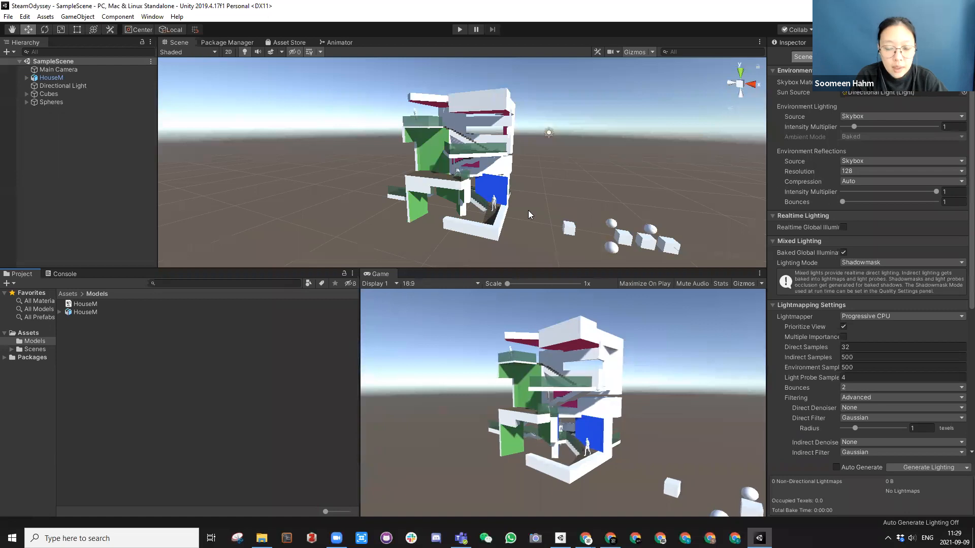
{"action": "mouse_move", "coordinate": [322, 205]}
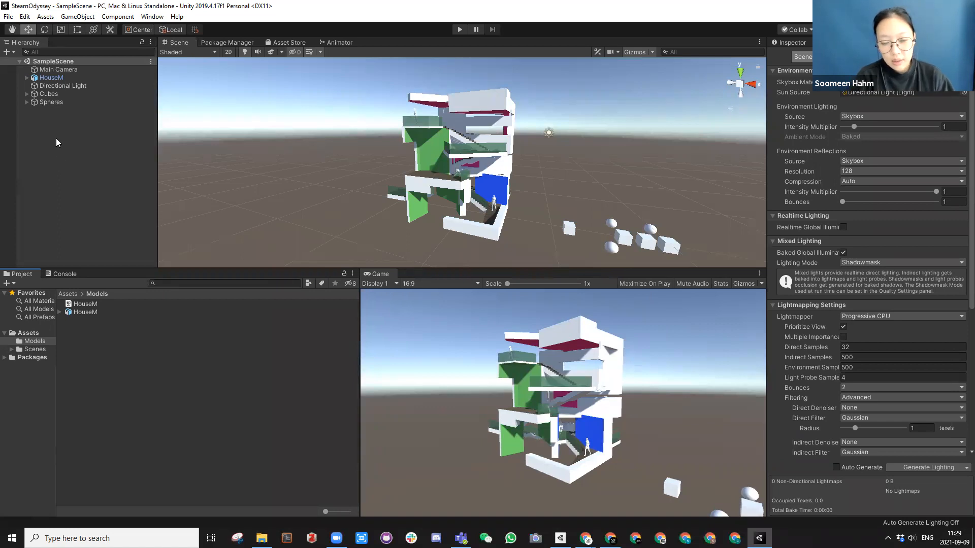
Bring up the Hierarchy's create-object menu to add a UI Canvas
{"action": "right_click", "coordinate": [56, 142]}
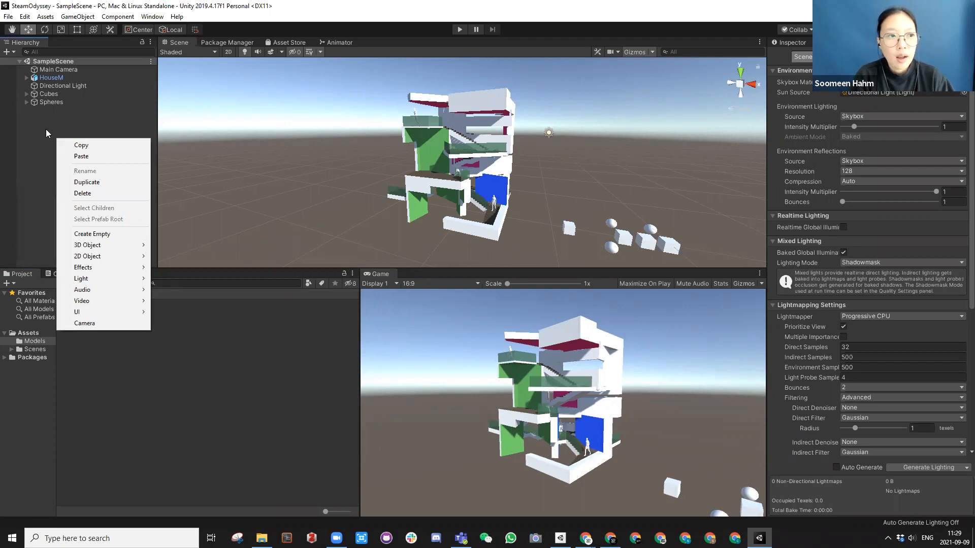
{"action": "mouse_move", "coordinate": [485, 256]}
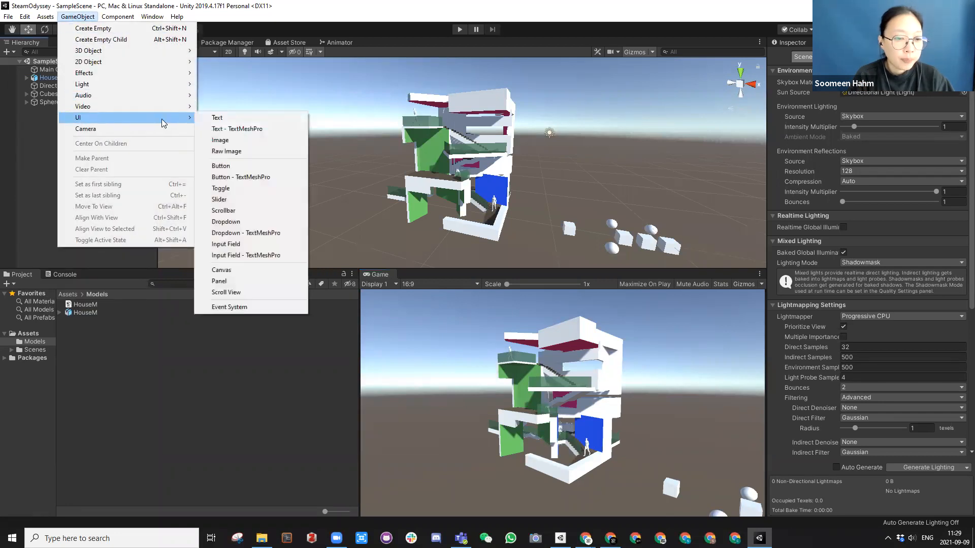
{"action": "mouse_move", "coordinate": [217, 117]}
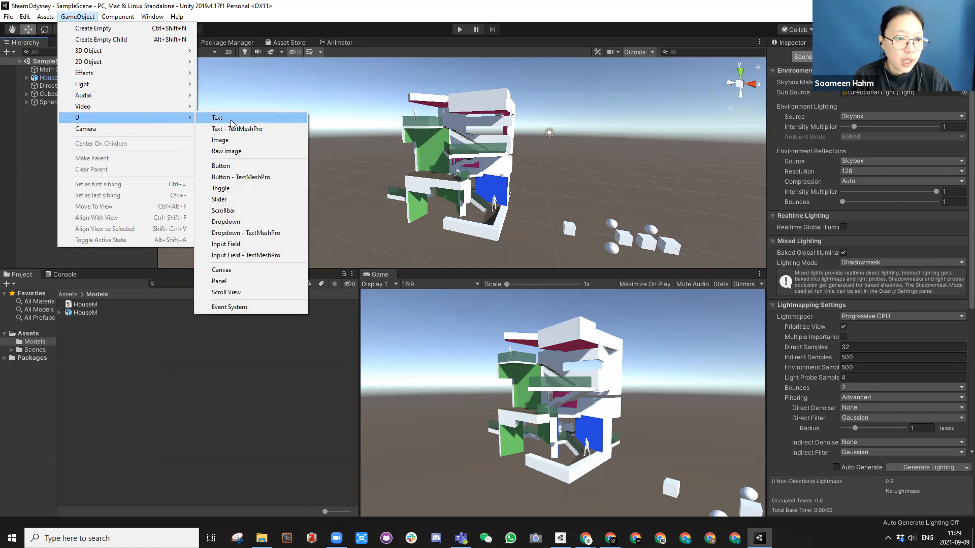
{"action": "mouse_move", "coordinate": [220, 140]}
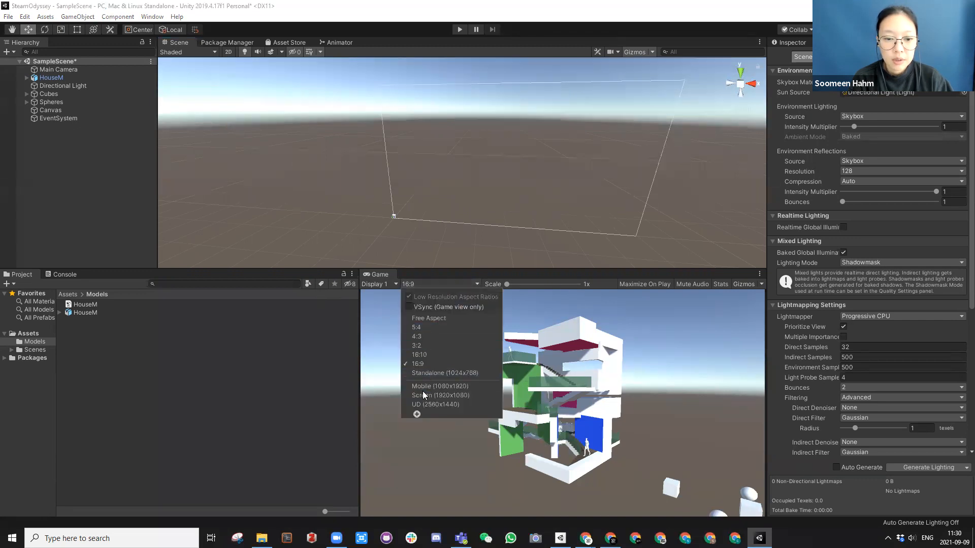
{"action": "left_click", "coordinate": [439, 386]}
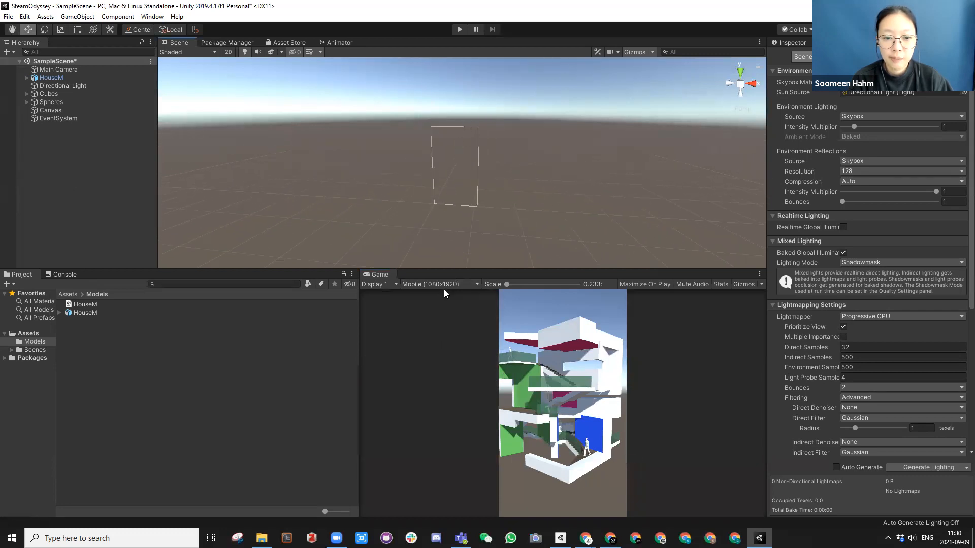
{"action": "left_click", "coordinate": [438, 284]}
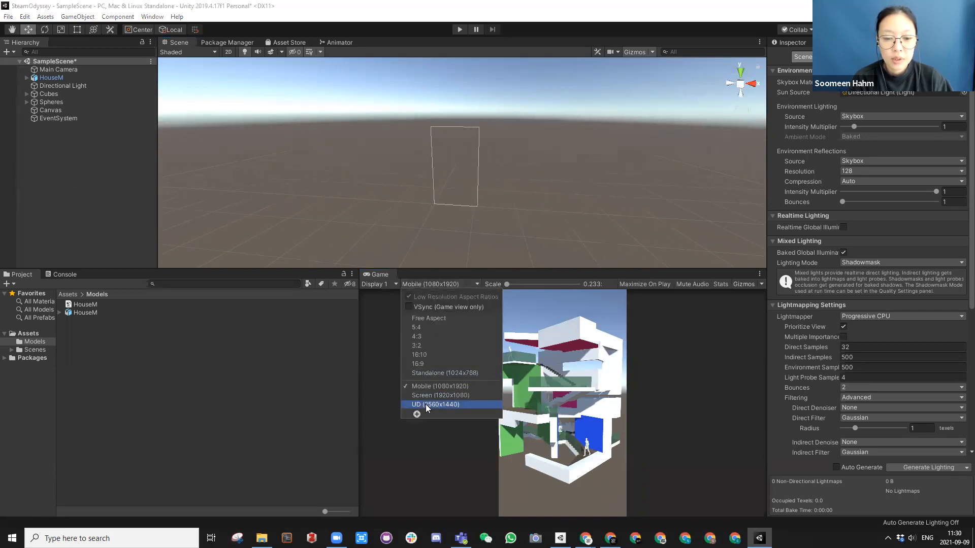
{"action": "left_click", "coordinate": [436, 404]}
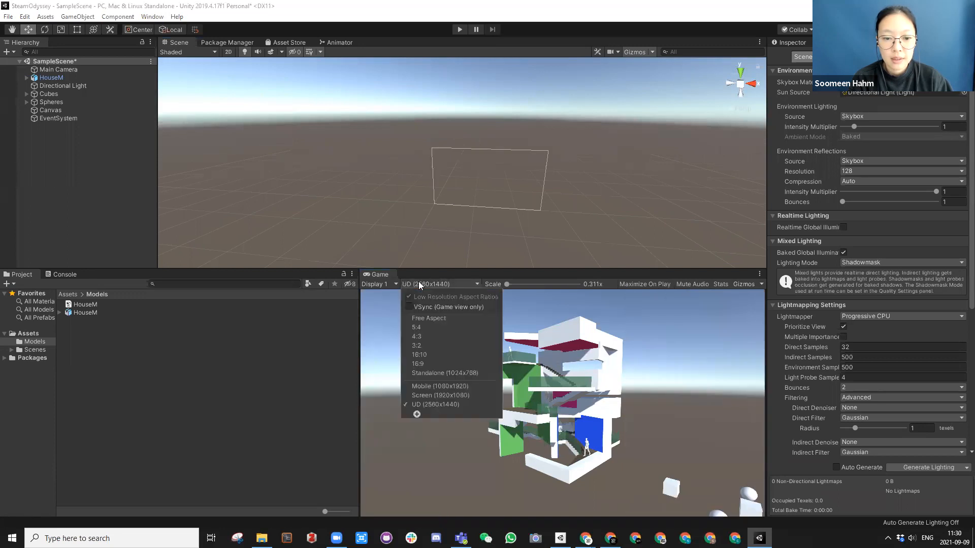
{"action": "mouse_move", "coordinate": [419, 354]}
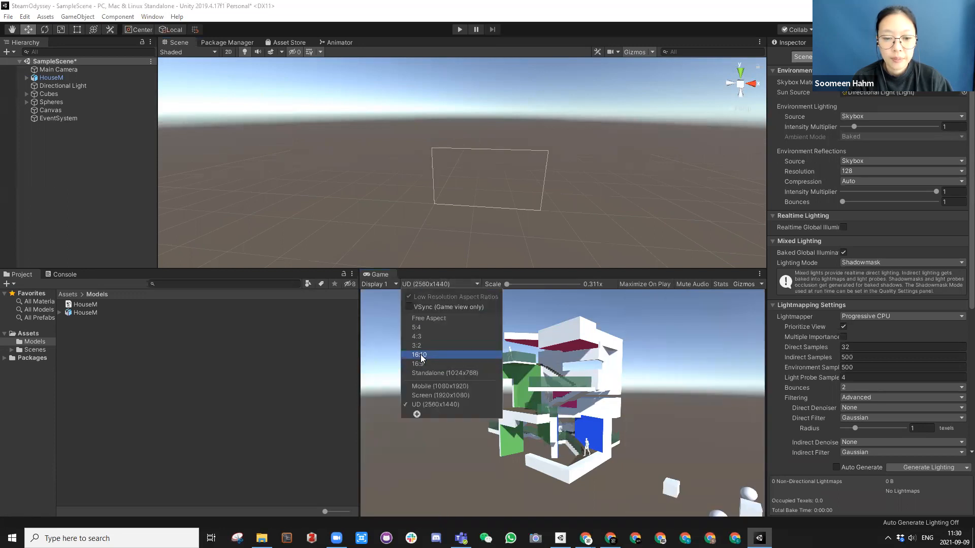
{"action": "left_click", "coordinate": [417, 363]}
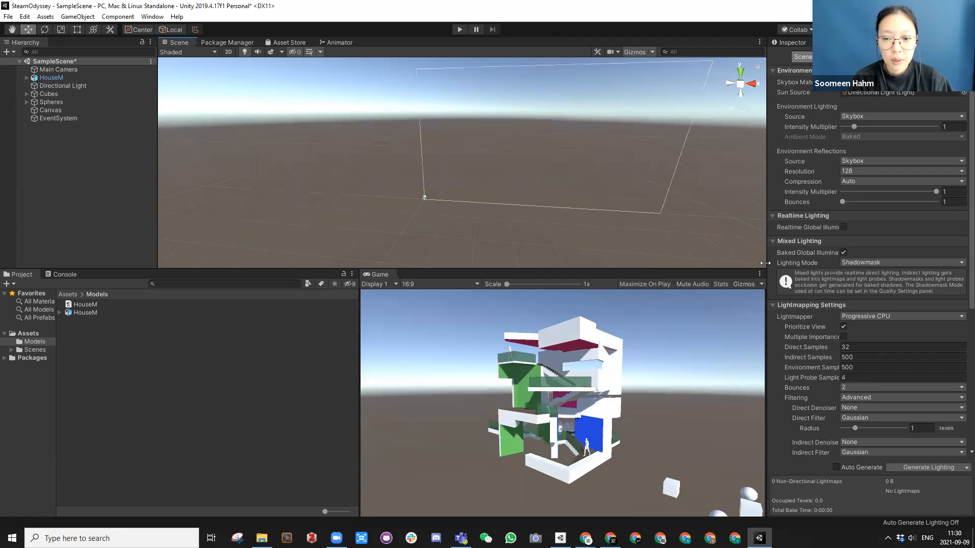
{"action": "left_click", "coordinate": [59, 118]}
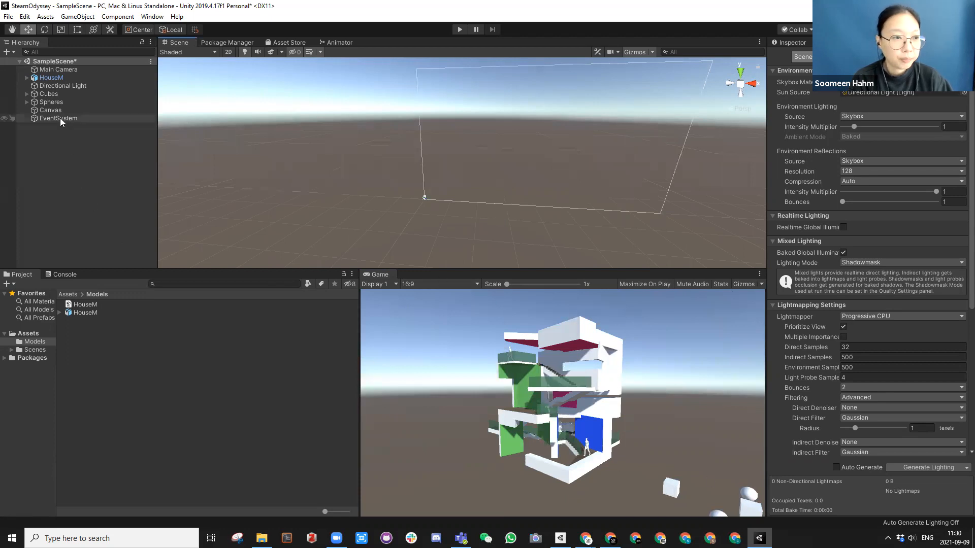
{"action": "left_click", "coordinate": [50, 110]}
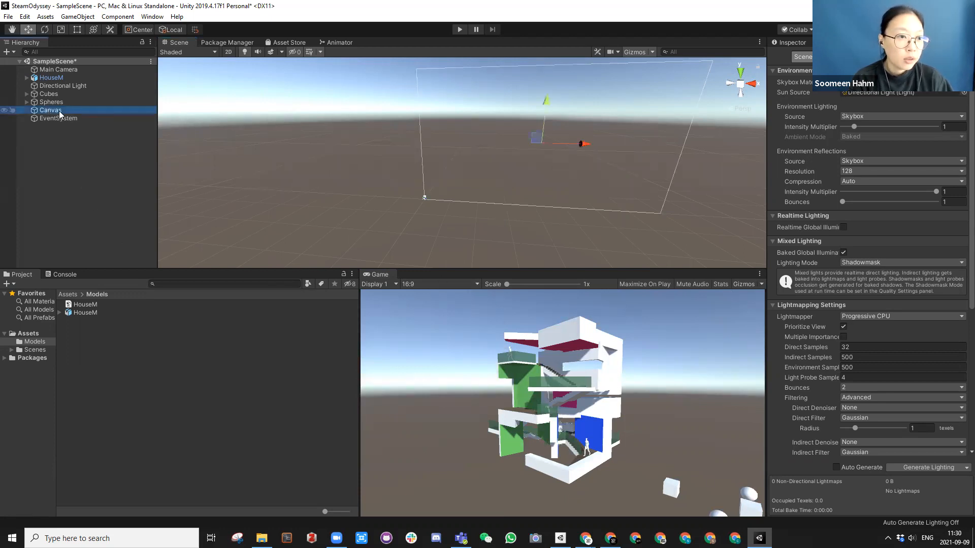
Add a UI Button as a child of the Canvas
{"action": "right_click", "coordinate": [50, 110]}
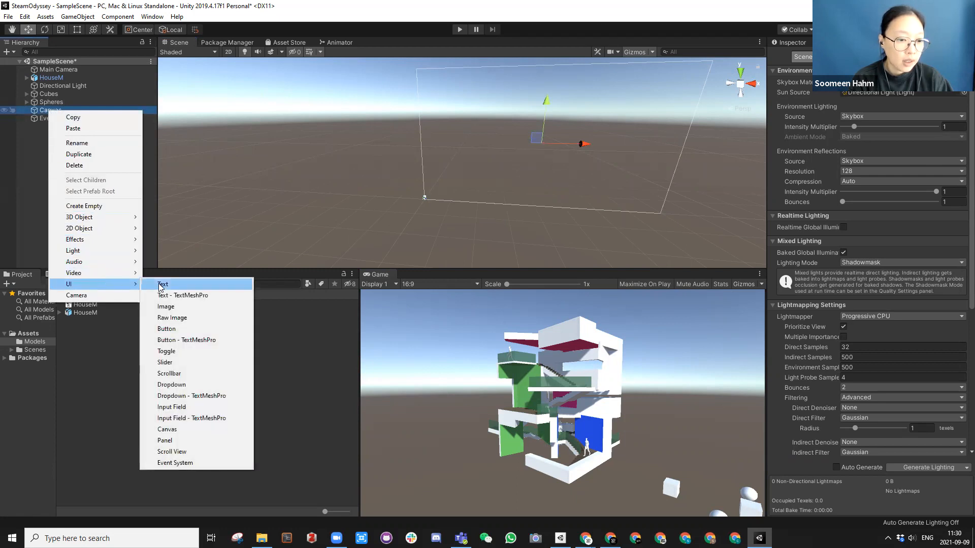
{"action": "mouse_move", "coordinate": [166, 351]}
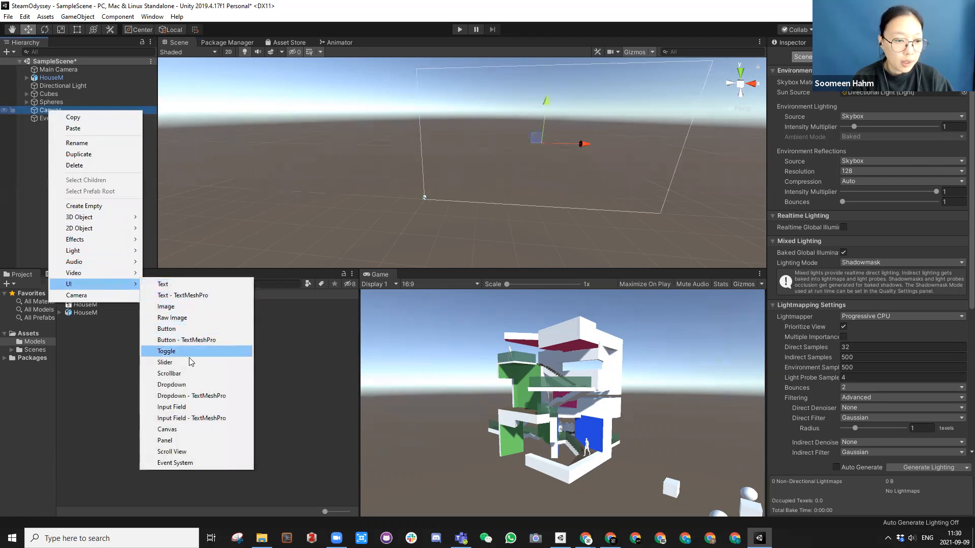
{"action": "mouse_move", "coordinate": [176, 332]}
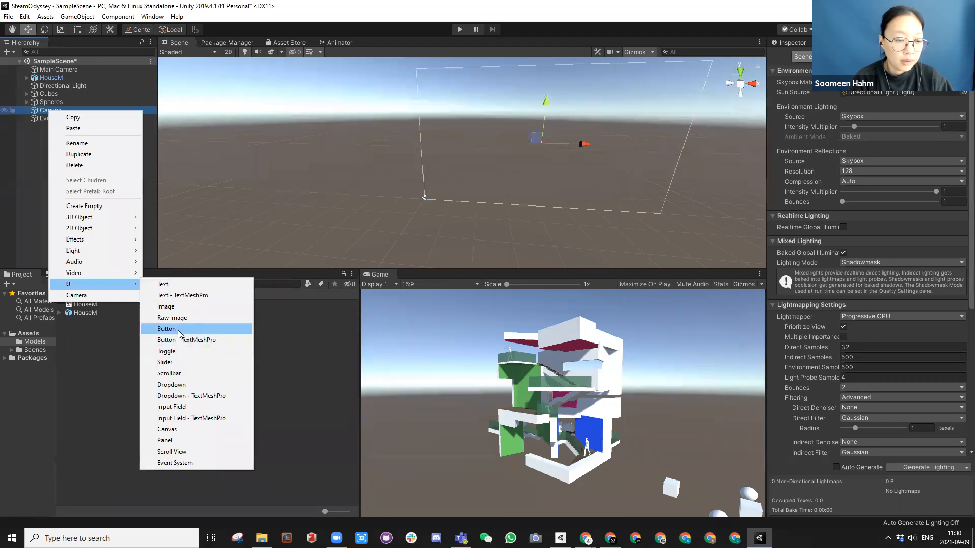
{"action": "left_click", "coordinate": [166, 329]}
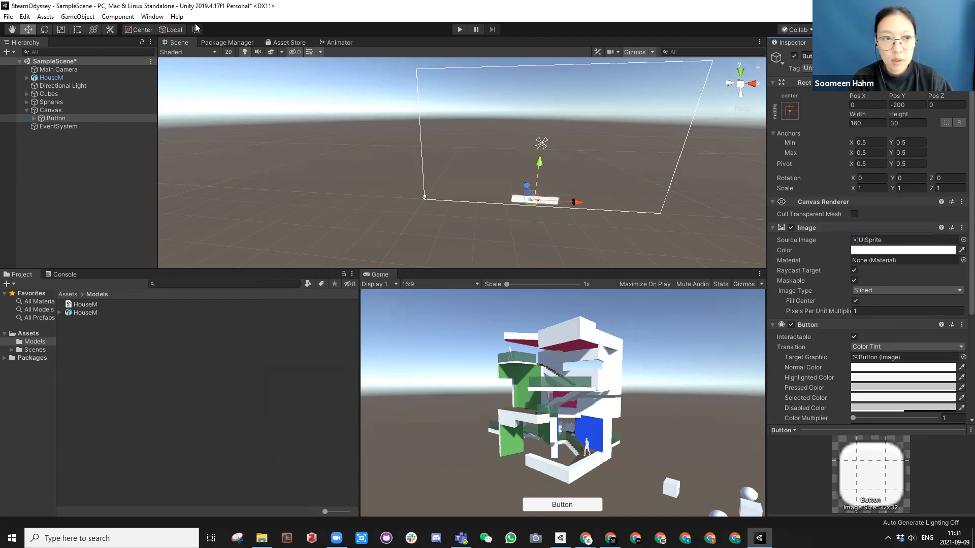
{"action": "mouse_move", "coordinate": [332, 22]}
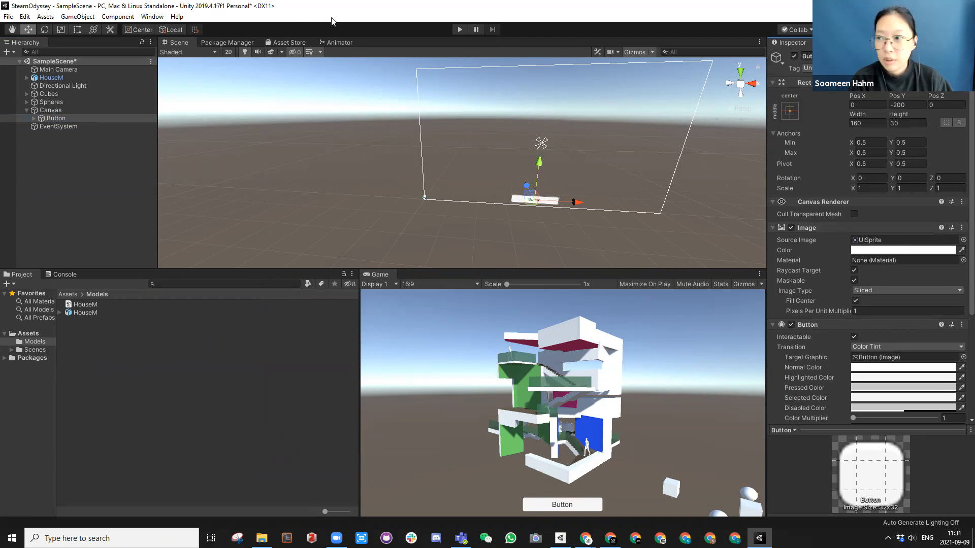
{"action": "left_click", "coordinate": [261, 538]}
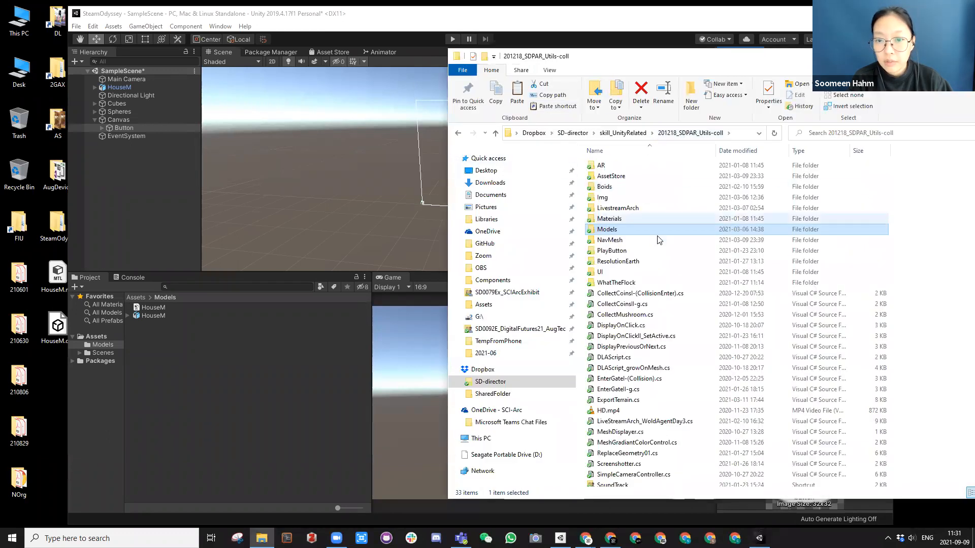
Browse the Img folder and select the white replay icon icon-replay_w.png
{"action": "double_click", "coordinate": [601, 197]}
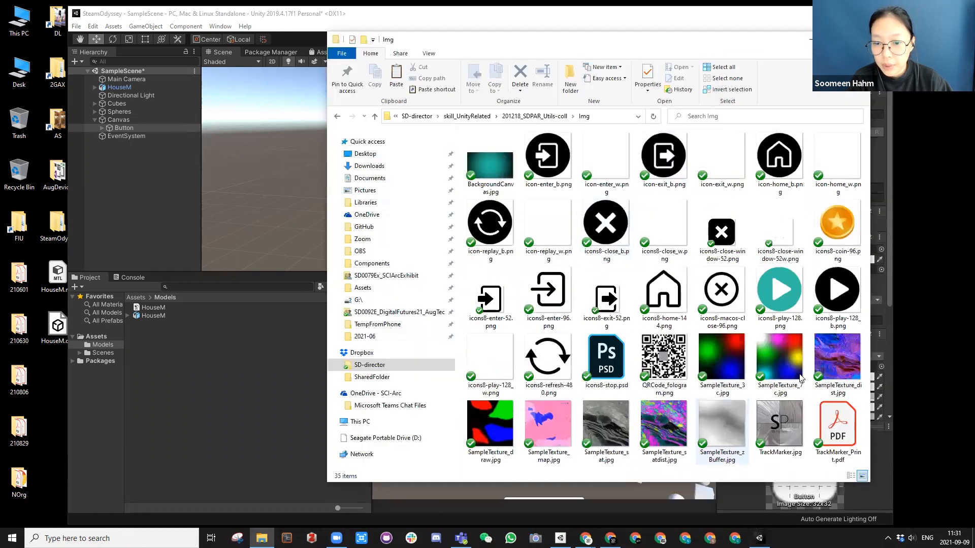
{"action": "left_click", "coordinate": [548, 288]}
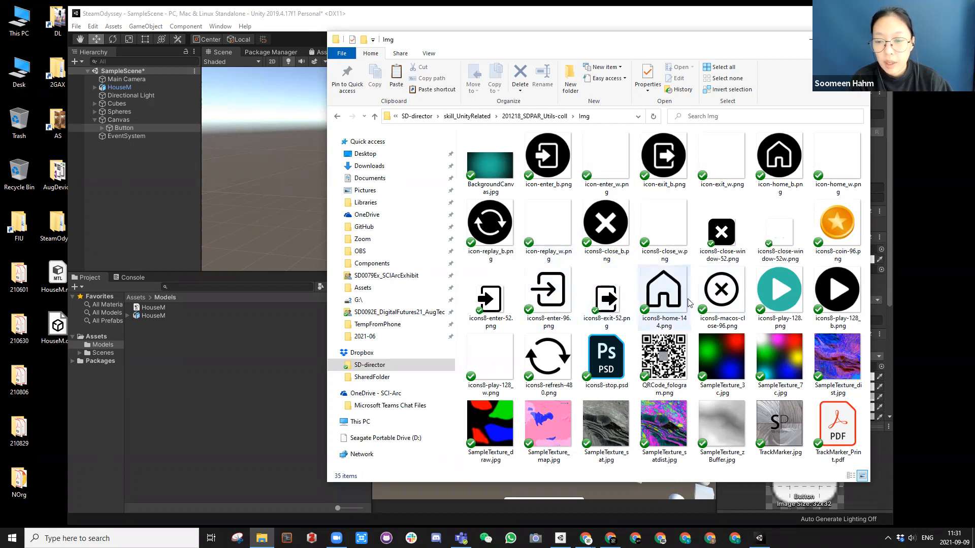
{"action": "left_click", "coordinate": [548, 223]}
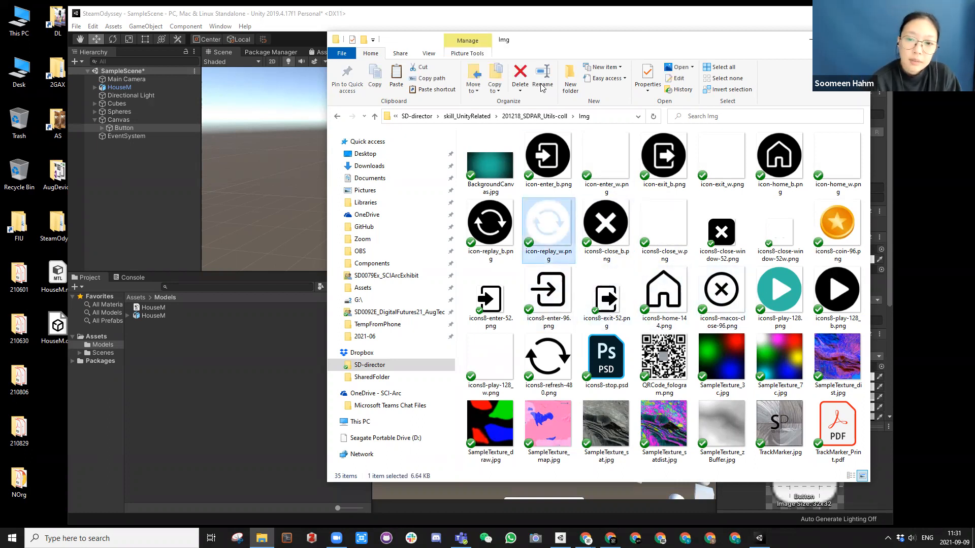
{"action": "left_click", "coordinate": [605, 156]}
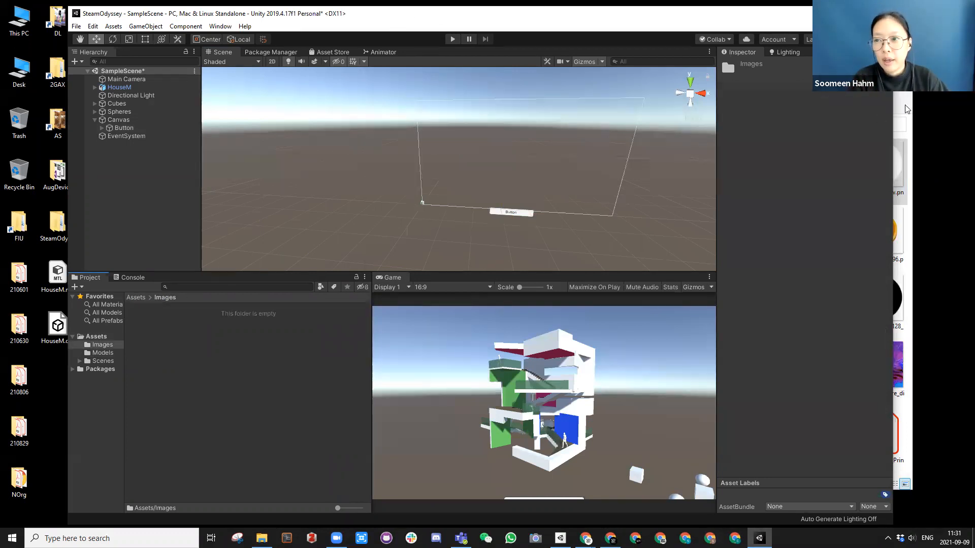
Inspect the icon-home_w texture import settings in Assets > Images, then select the Button
{"action": "left_click", "coordinate": [261, 537]}
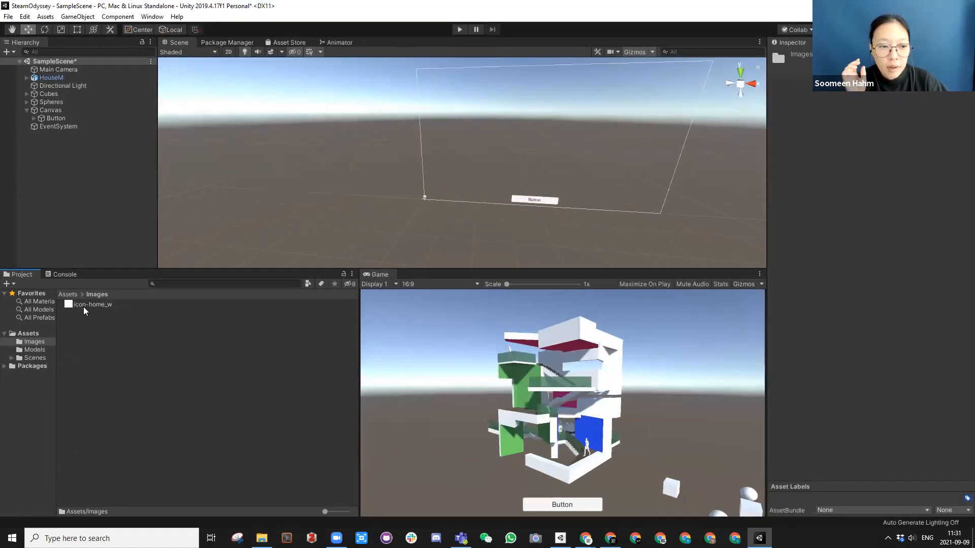
{"action": "left_click", "coordinate": [94, 305]}
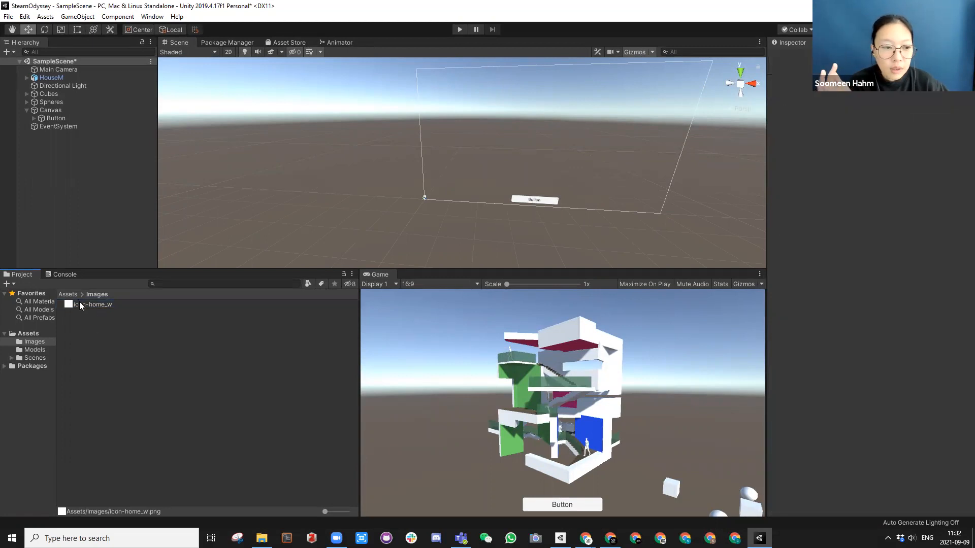
{"action": "left_click", "coordinate": [92, 304]}
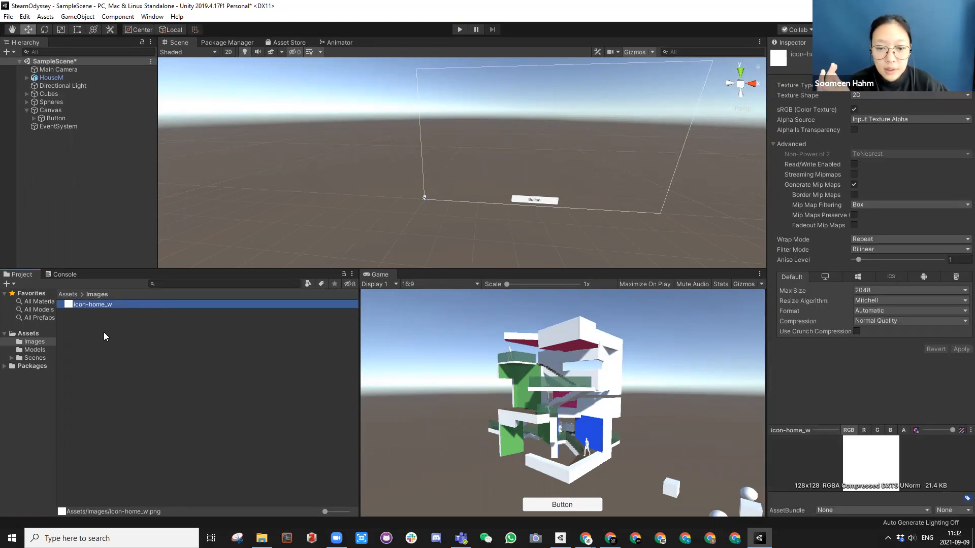
{"action": "left_click", "coordinate": [56, 118]}
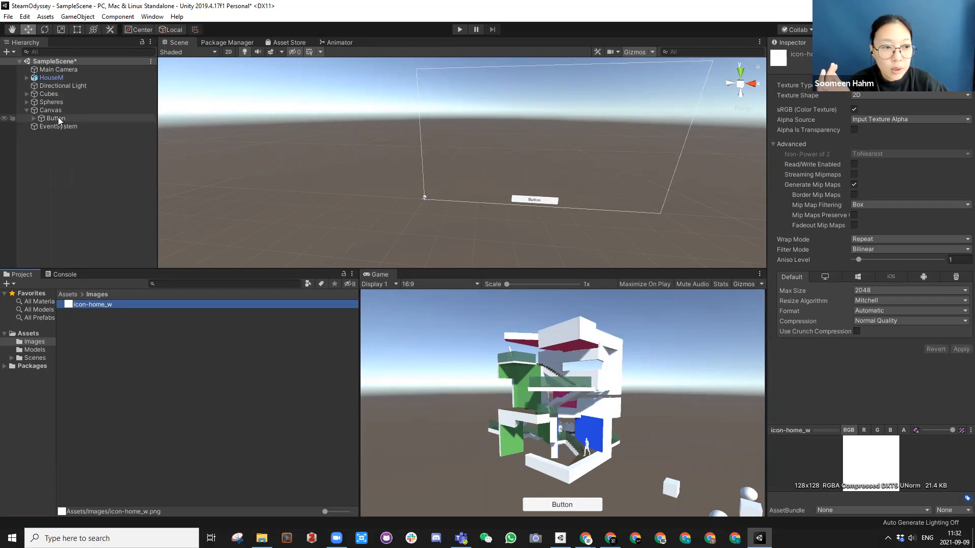
{"action": "left_click", "coordinate": [56, 118]}
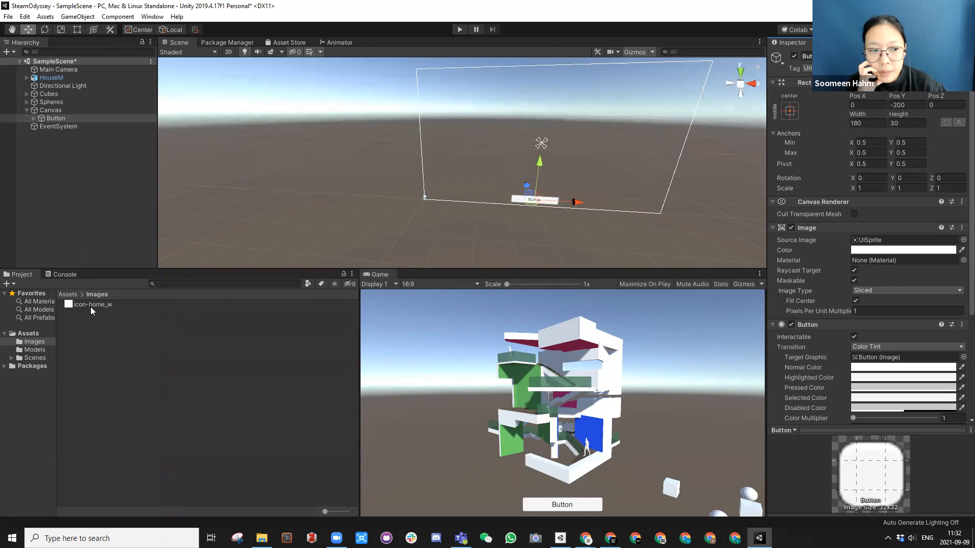
Set icon-home_w's Texture Type to Sprite (2D and UI) and apply it
{"action": "left_click", "coordinate": [92, 304]}
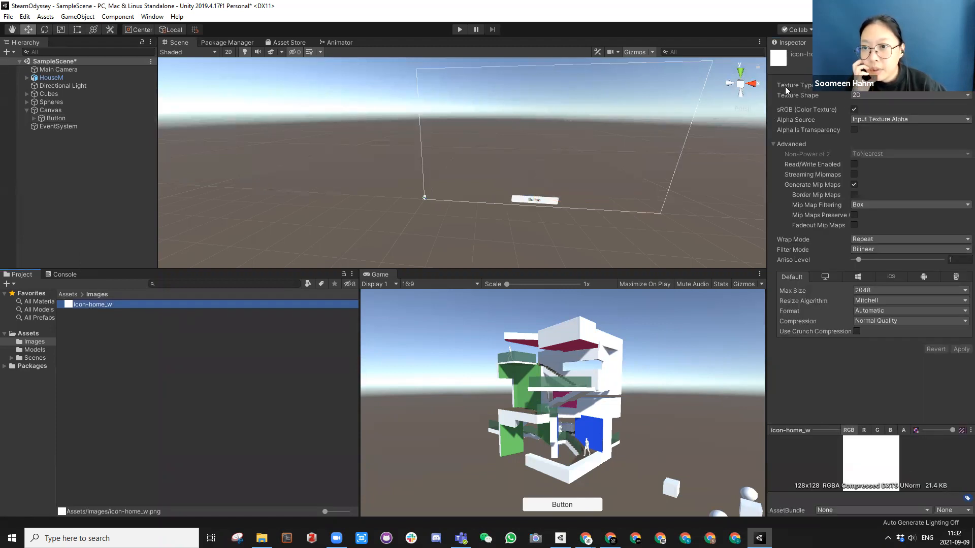
{"action": "left_click", "coordinate": [908, 84]}
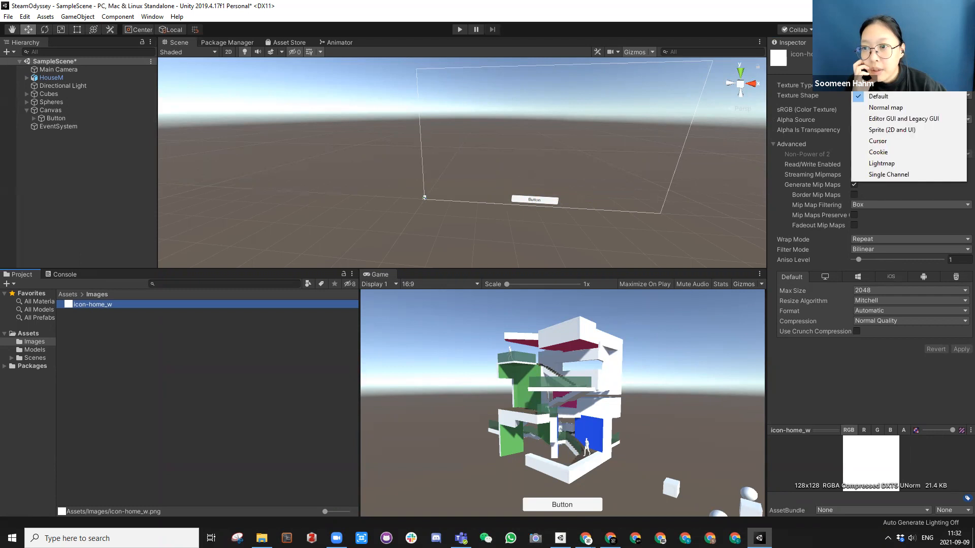
{"action": "mouse_move", "coordinate": [892, 130]}
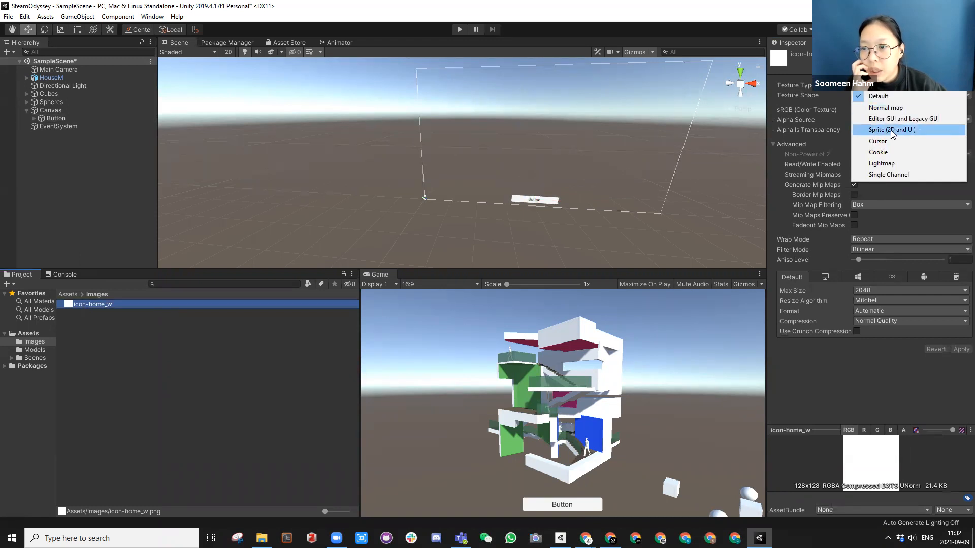
{"action": "left_click", "coordinate": [892, 130]}
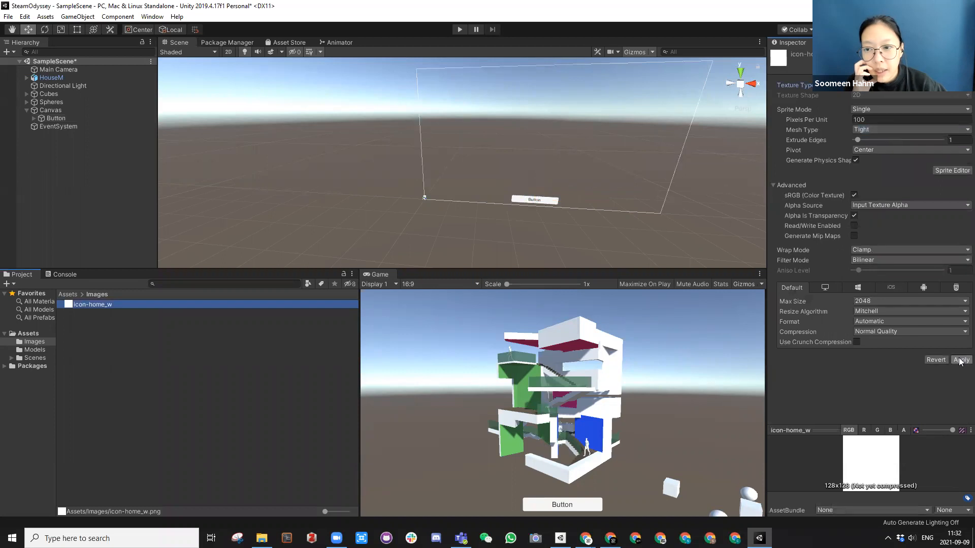
{"action": "left_click", "coordinate": [961, 360]}
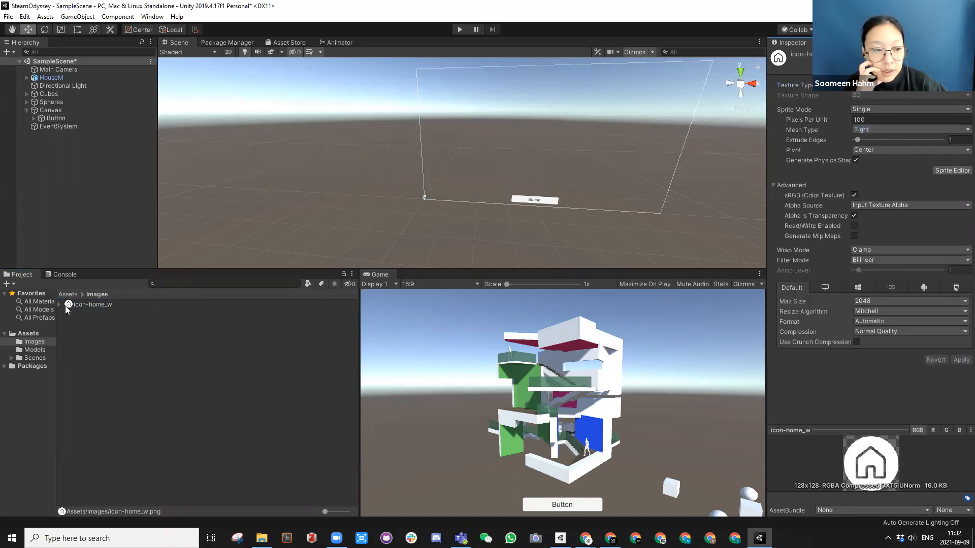
{"action": "left_click", "coordinate": [92, 305]}
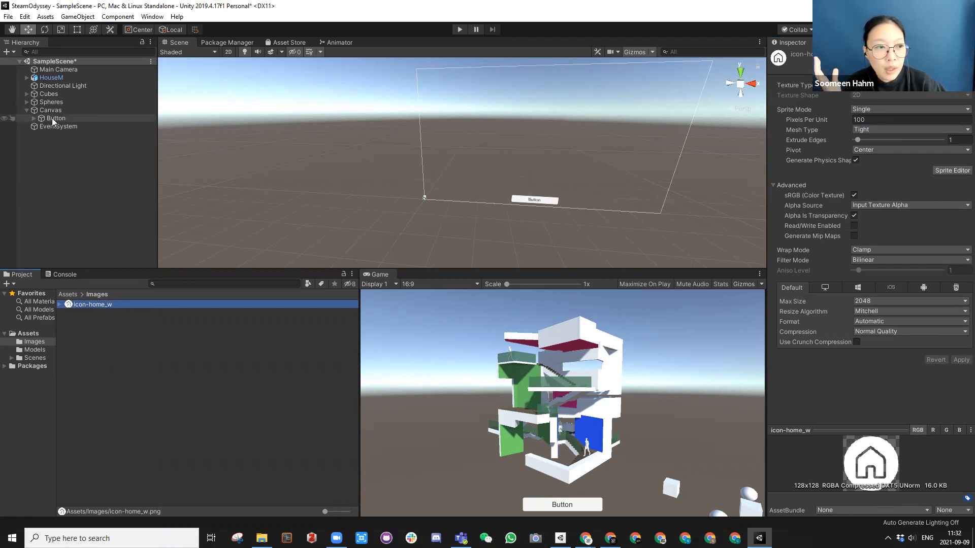
Give the Button the icon-home_w source image at 30 by 30
{"action": "left_click", "coordinate": [55, 119]}
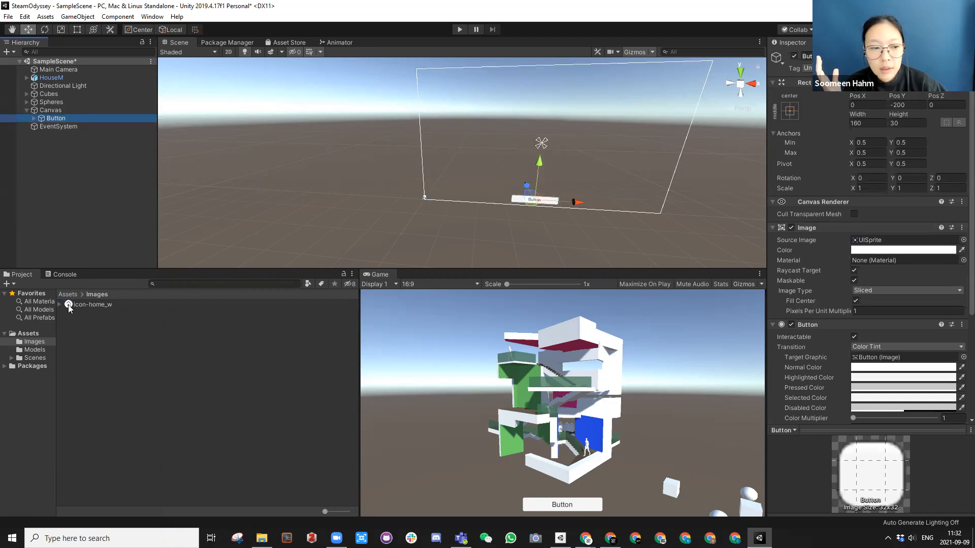
{"action": "left_click", "coordinate": [902, 239]}
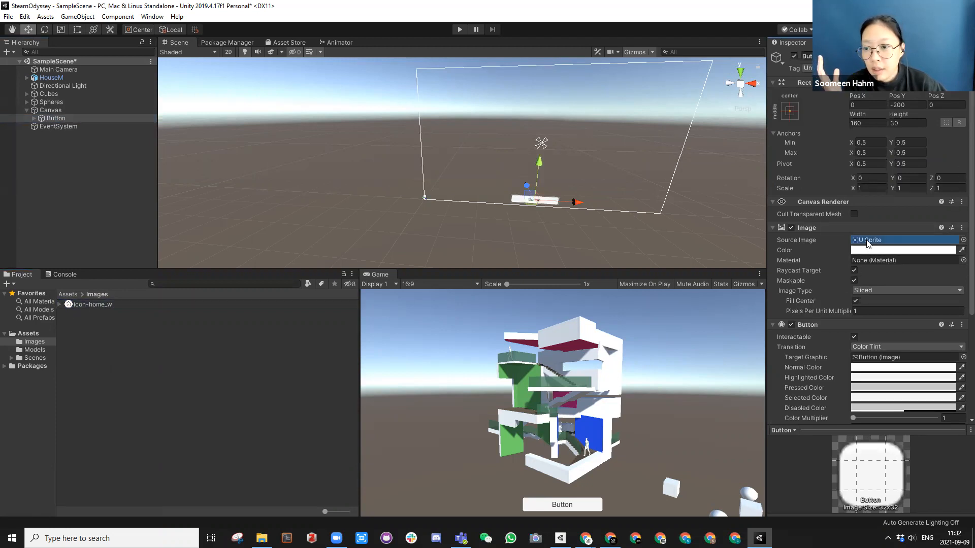
{"action": "left_click", "coordinate": [901, 240]}
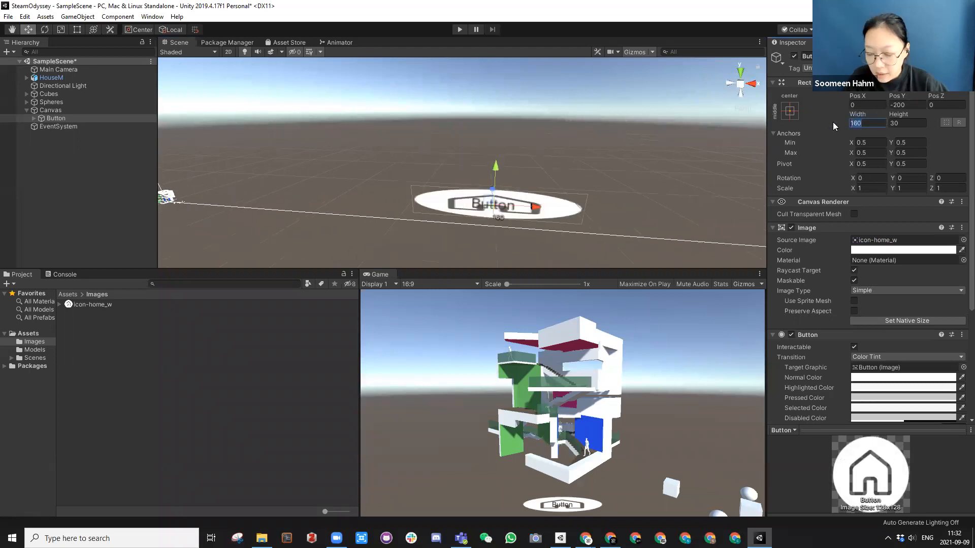
{"action": "type", "text": "30"}
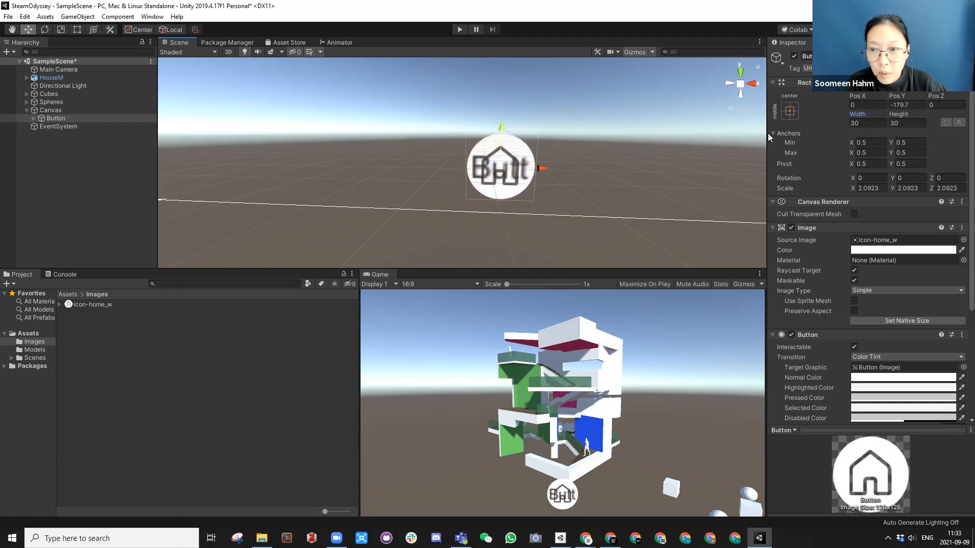
{"action": "left_click", "coordinate": [788, 111]}
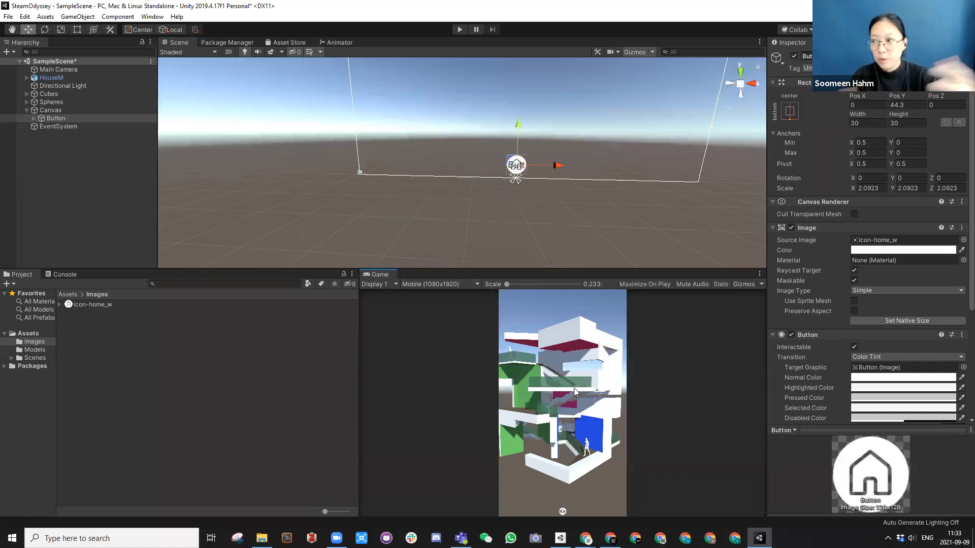
Preview at 2560x1440 and portrait mobile while trying a bottom-right anchor on the button
{"action": "left_click", "coordinate": [437, 284]}
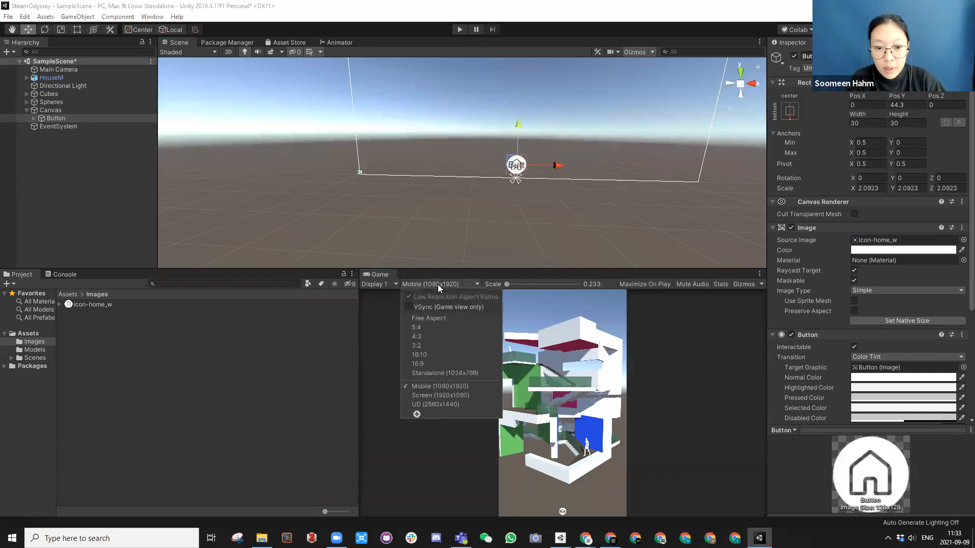
{"action": "left_click", "coordinate": [435, 404]}
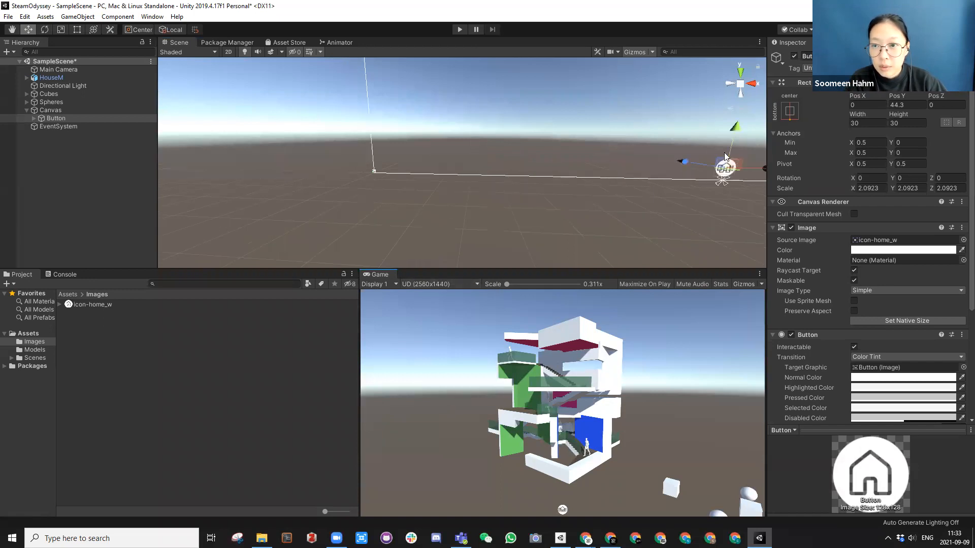
{"action": "left_click", "coordinate": [789, 110]}
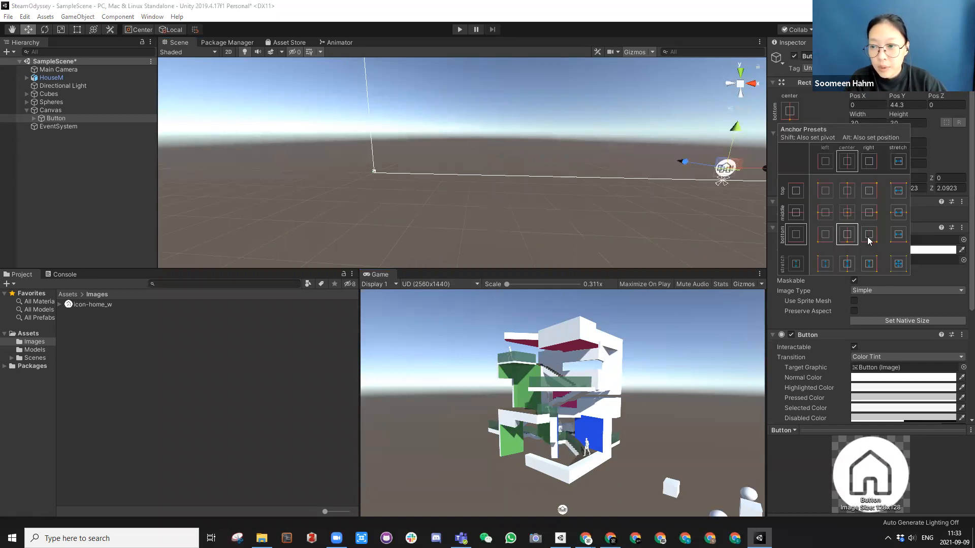
{"action": "left_click", "coordinate": [869, 235]}
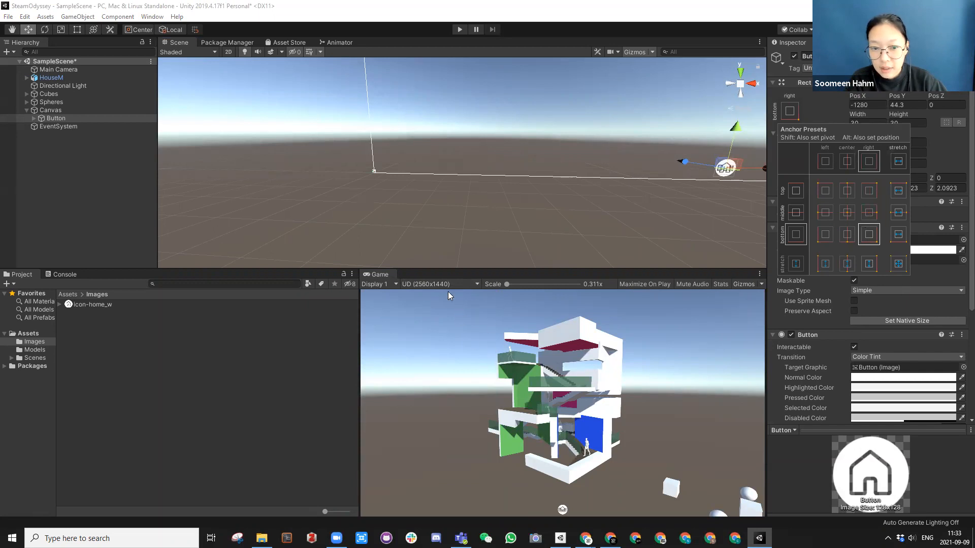
{"action": "left_click", "coordinate": [439, 284]}
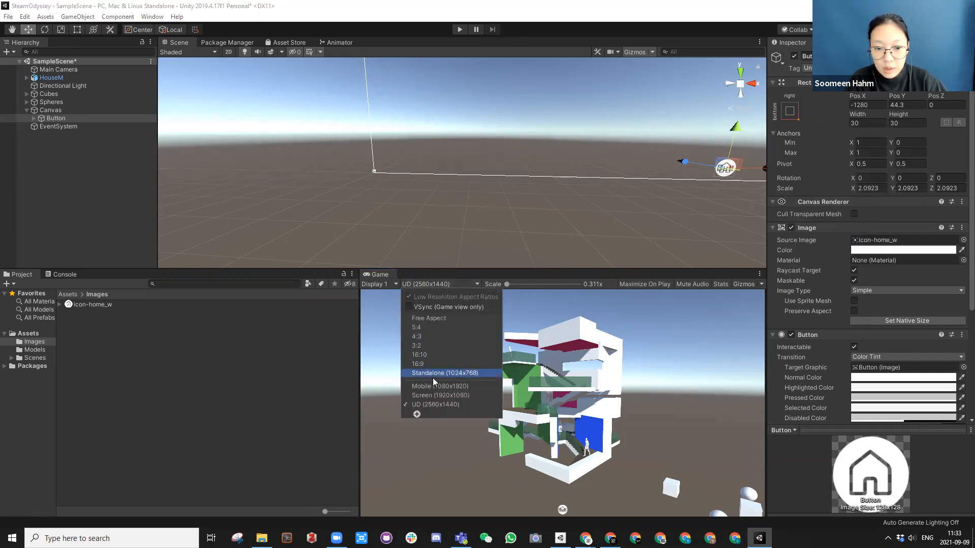
{"action": "left_click", "coordinate": [438, 386]}
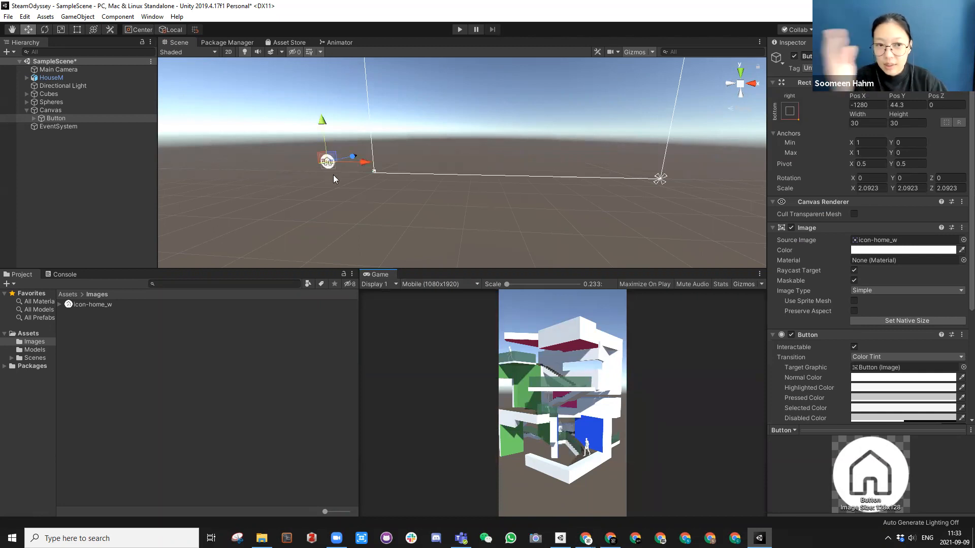
{"action": "mouse_move", "coordinate": [411, 279]}
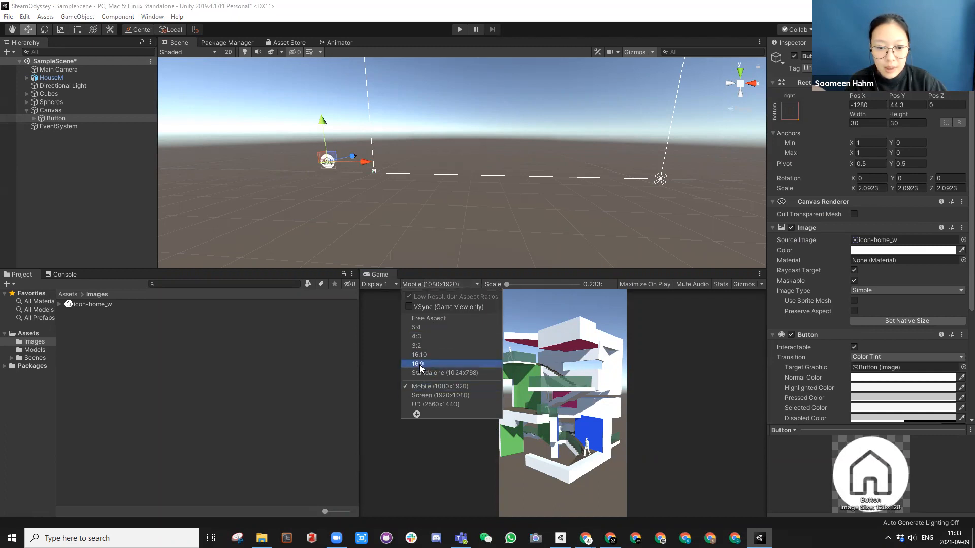
Re-anchor the button at bottom centre and preview at 16:9, then 1920x1080
{"action": "left_click", "coordinate": [418, 364]}
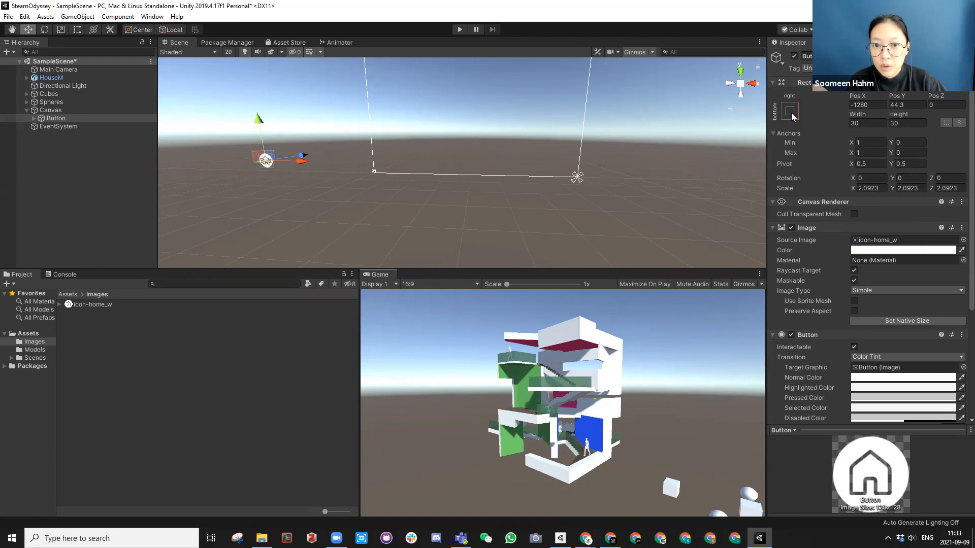
{"action": "left_click", "coordinate": [789, 110]}
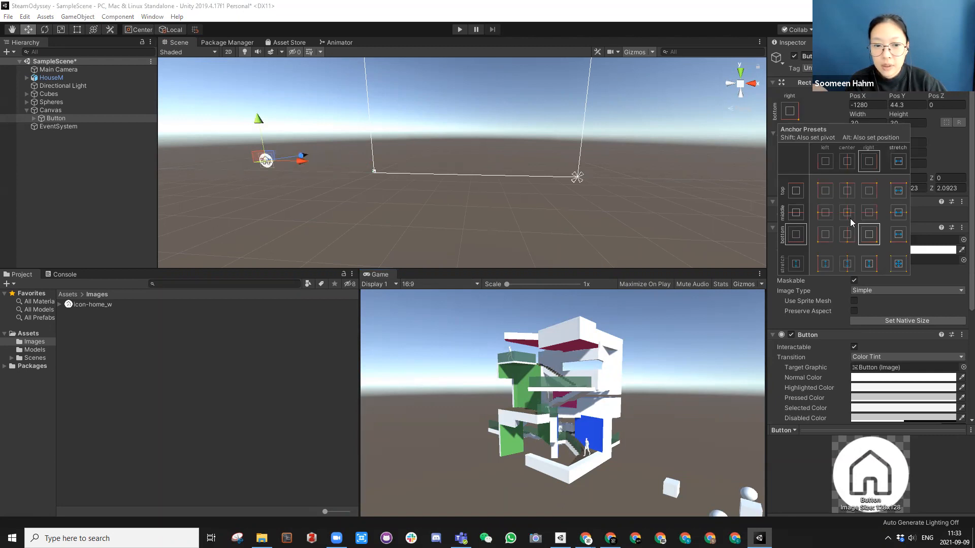
{"action": "left_click", "coordinate": [846, 235]}
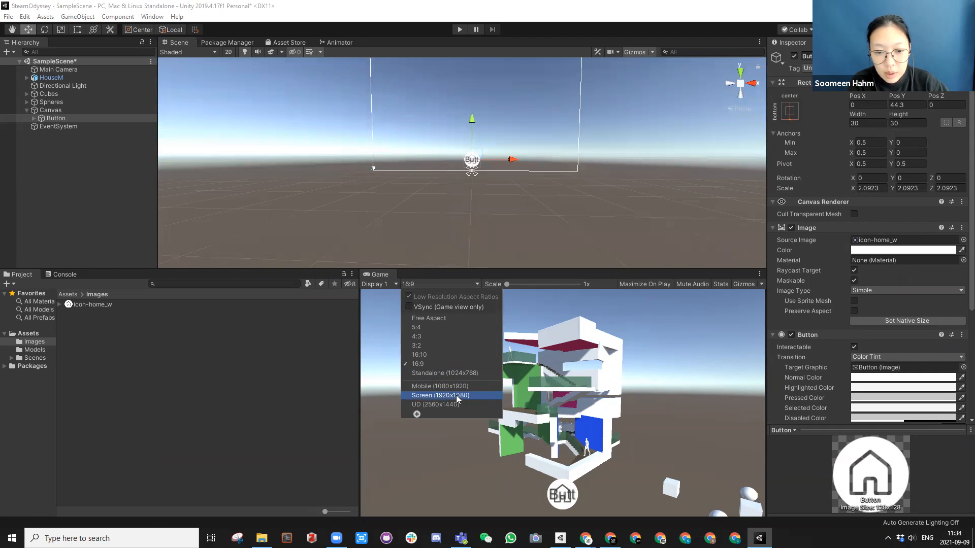
{"action": "left_click", "coordinate": [440, 395]}
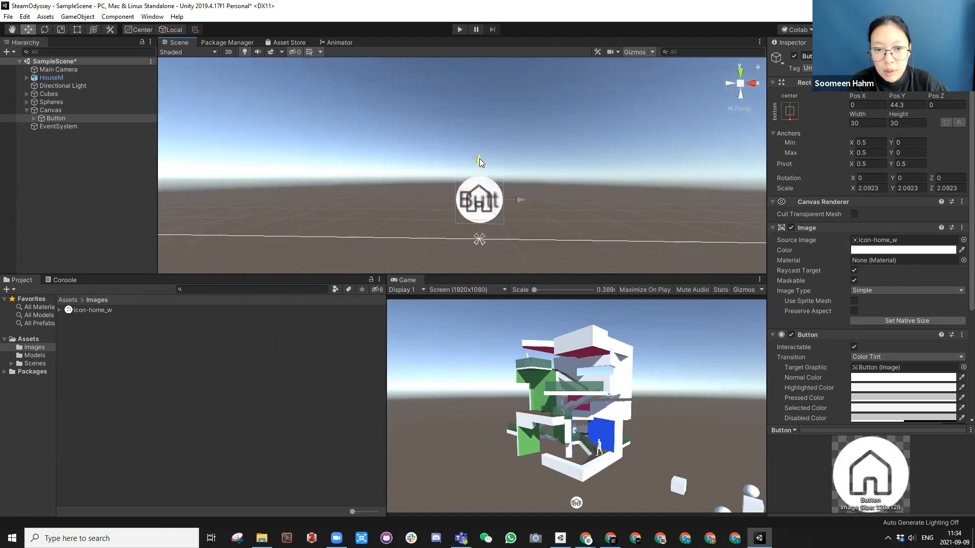
{"action": "left_click", "coordinate": [60, 126]}
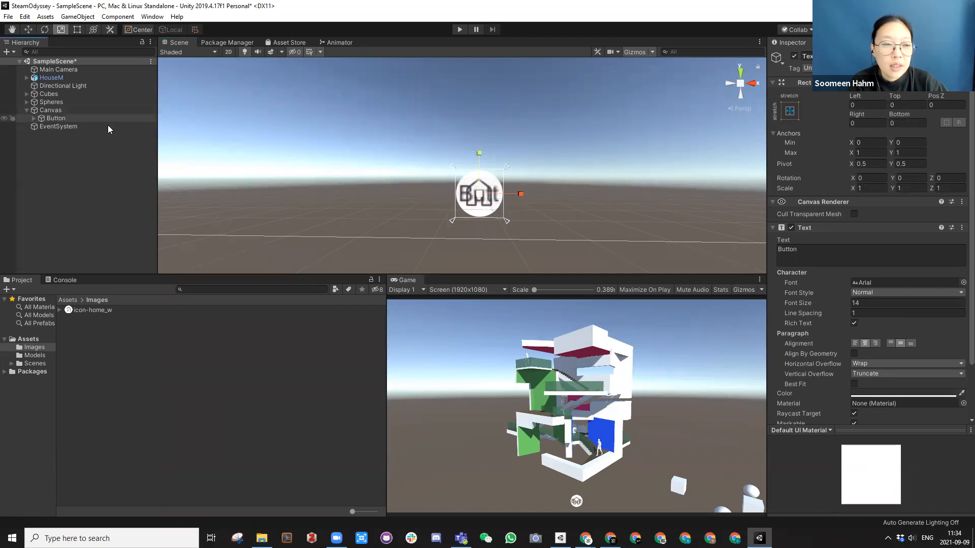
Lower the Button's Text label font size from 14 to 11
{"action": "left_click", "coordinate": [56, 119]}
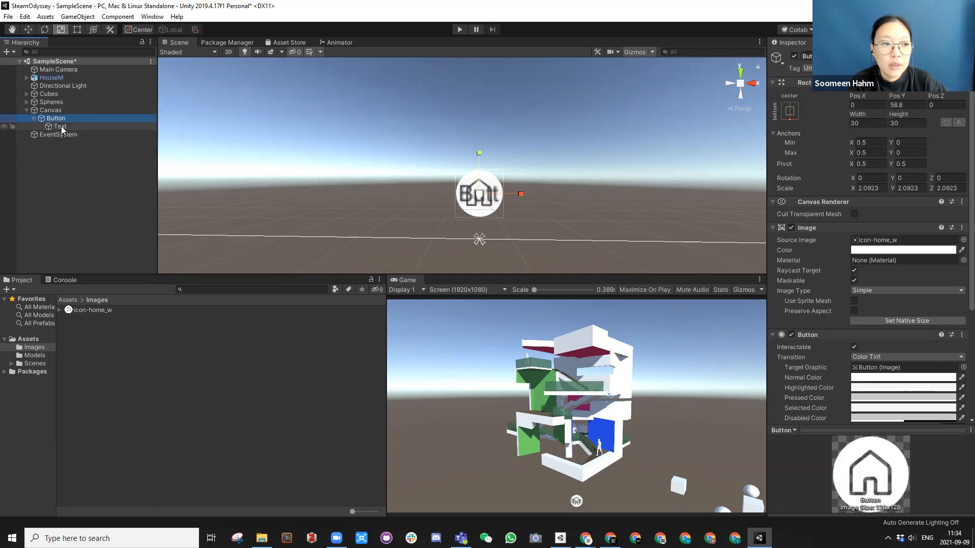
{"action": "left_click", "coordinate": [60, 126]}
{"action": "type", "text": "Home"}
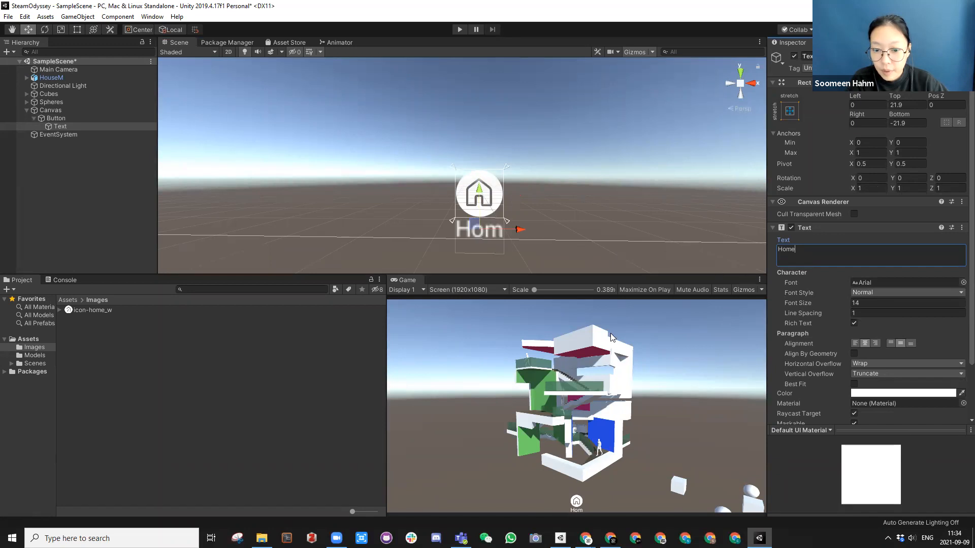
{"action": "left_click", "coordinate": [56, 118]}
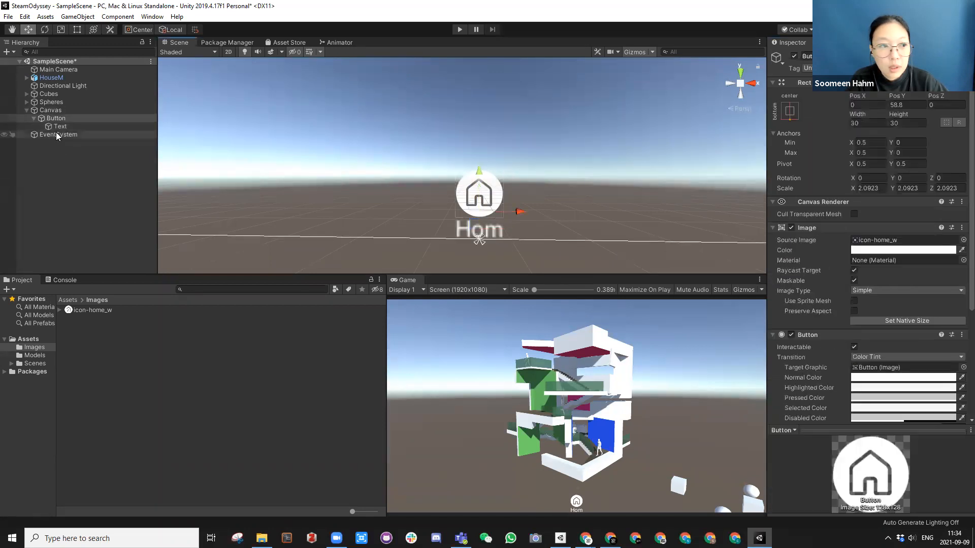
{"action": "left_click", "coordinate": [61, 127]}
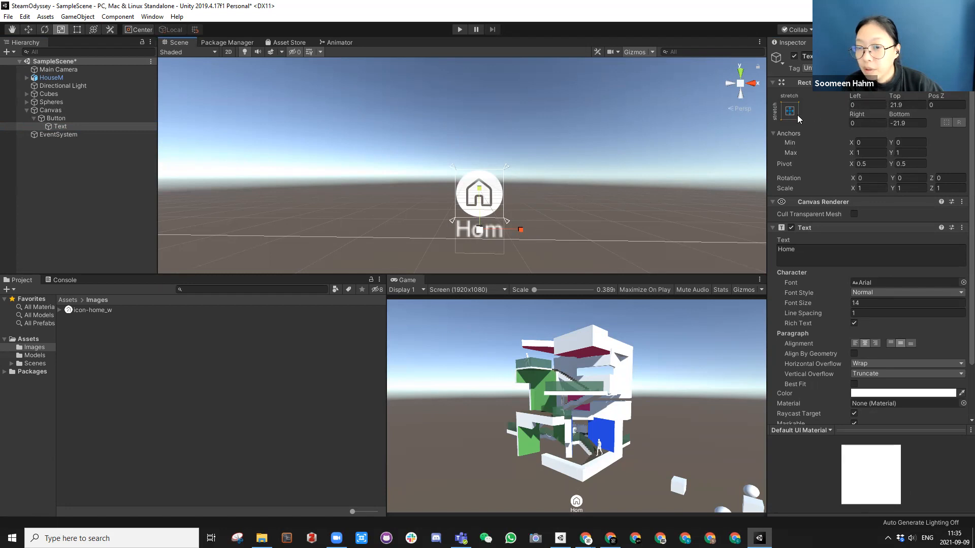
{"action": "mouse_move", "coordinate": [502, 249]}
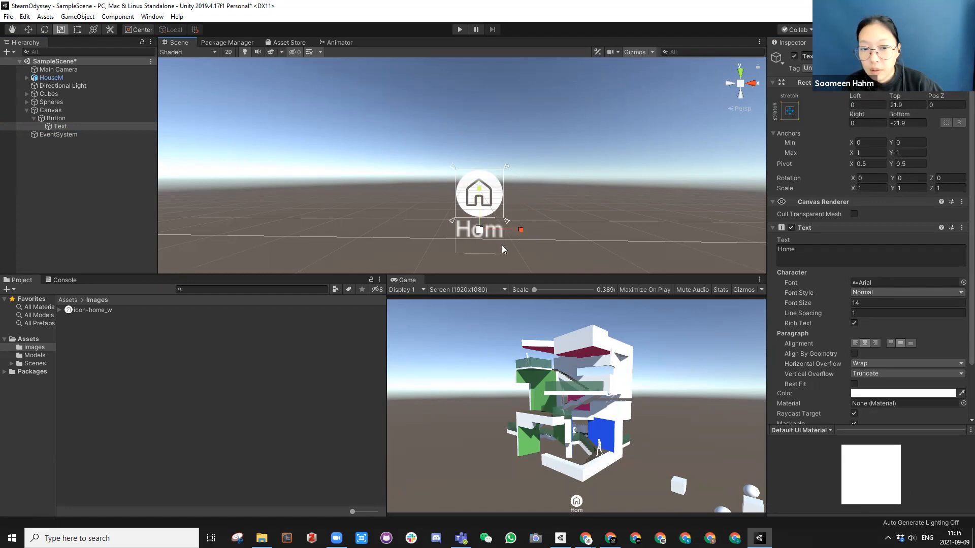
{"action": "mouse_move", "coordinate": [532, 268]}
{"action": "type", "text": "11"}
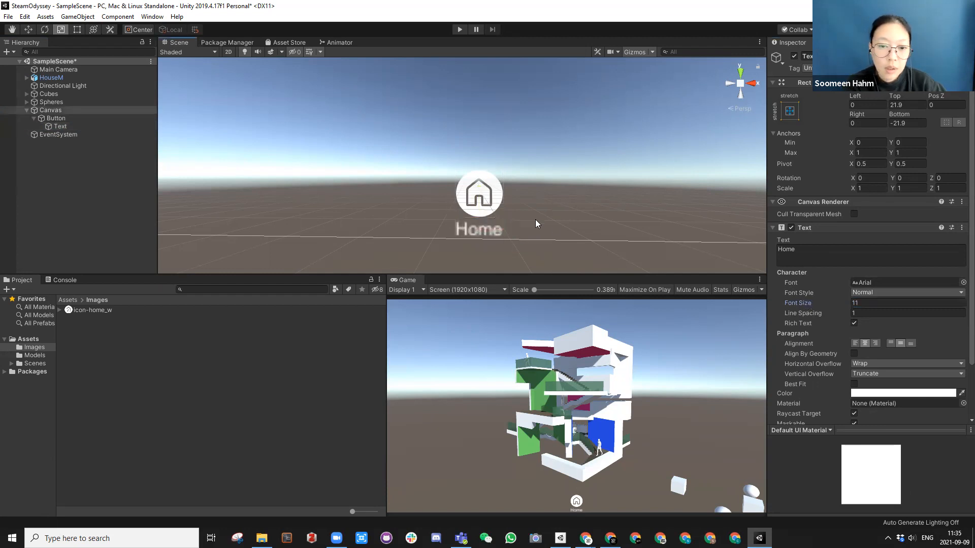
{"action": "left_click", "coordinate": [50, 110]}
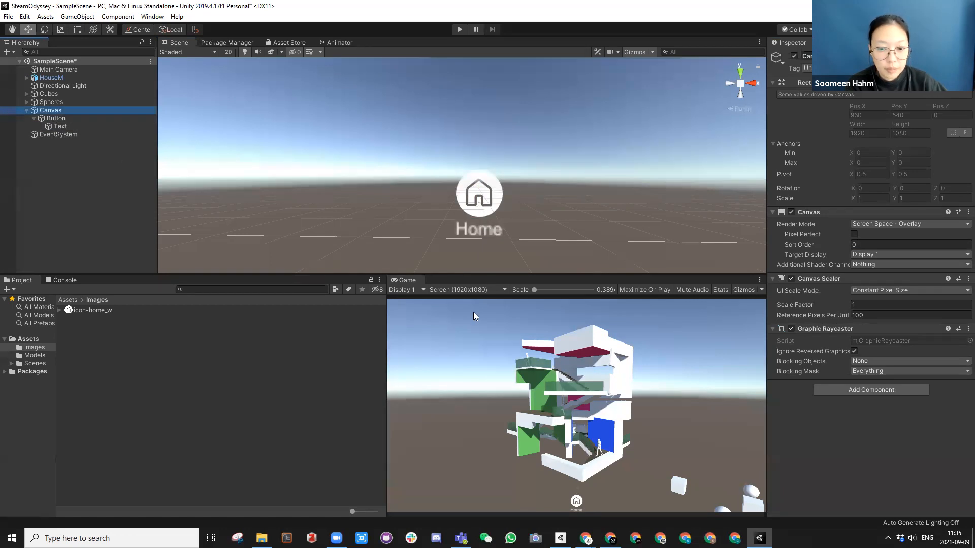
{"action": "left_click", "coordinate": [56, 118]}
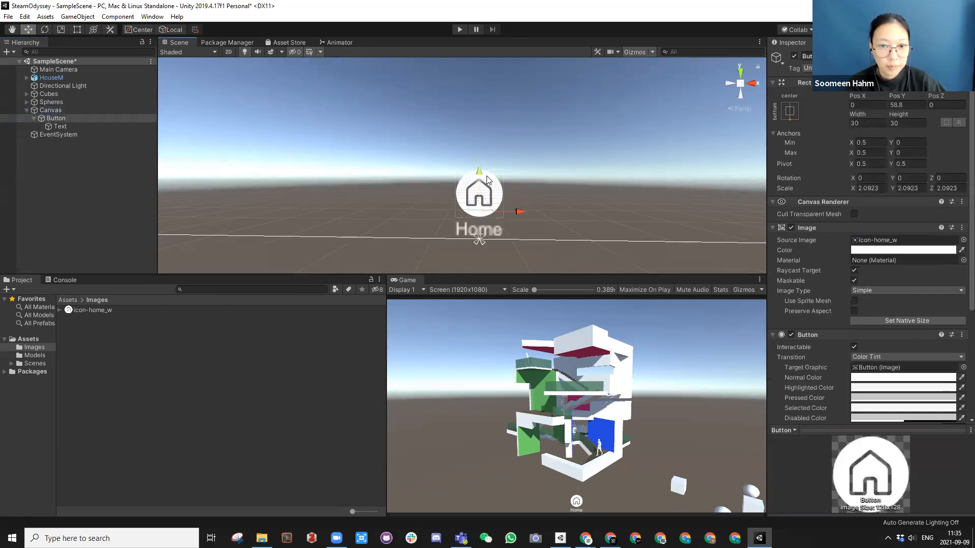
{"action": "left_click", "coordinate": [49, 110]}
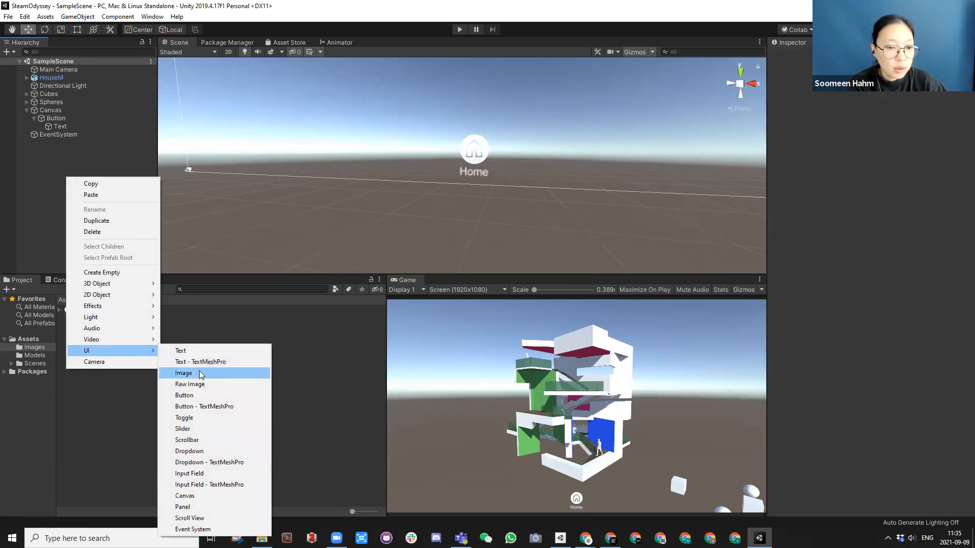
{"action": "mouse_move", "coordinate": [200, 362]}
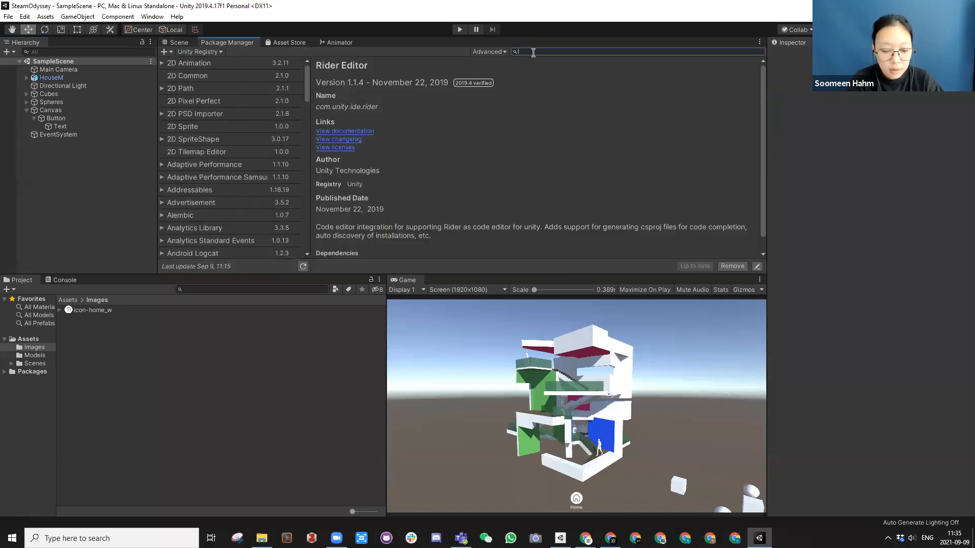
Search the Package Manager for 'text' to find TextMeshPro, then clear the search
{"action": "type", "text": "text"}
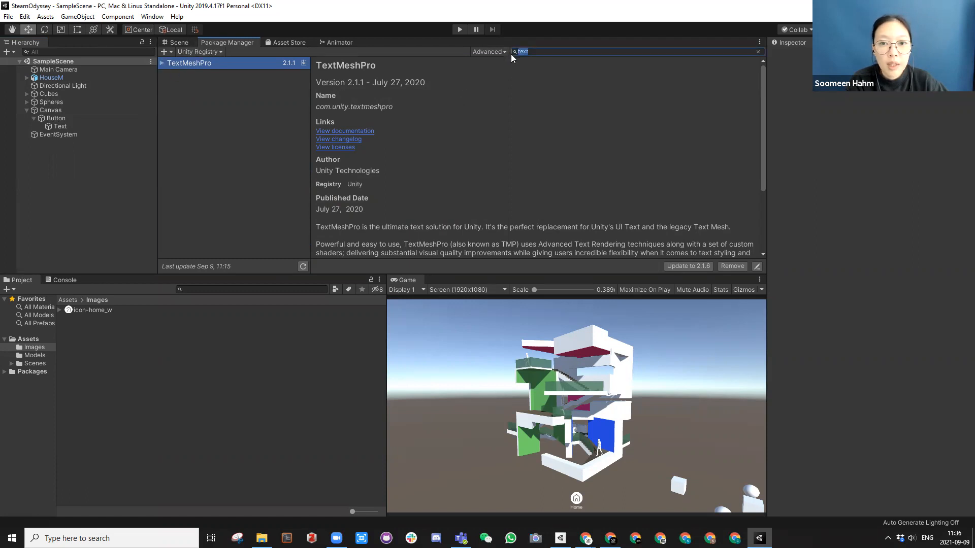
{"action": "left_click", "coordinate": [757, 52]}
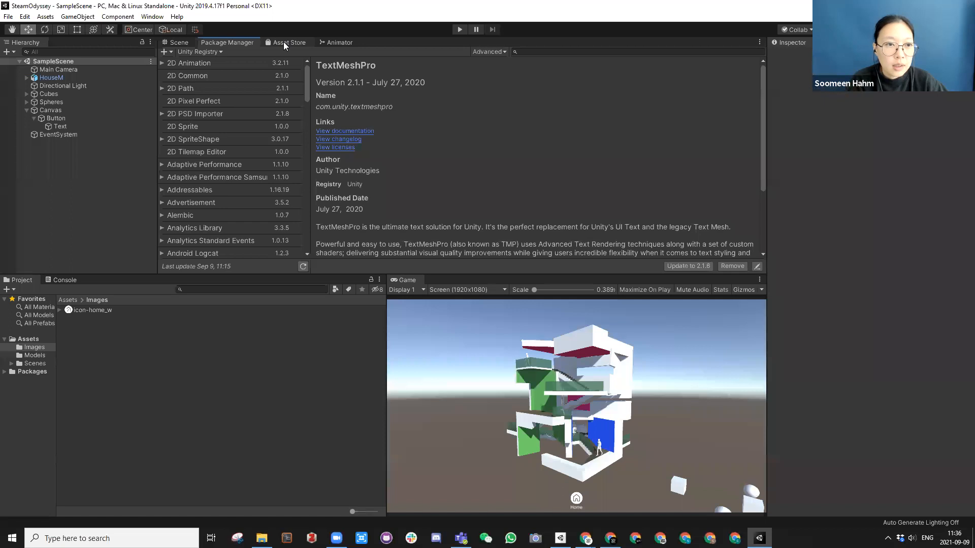
Browse the Asset Store page, then go back through Package Manager to the Scene view
{"action": "left_click", "coordinate": [290, 42]}
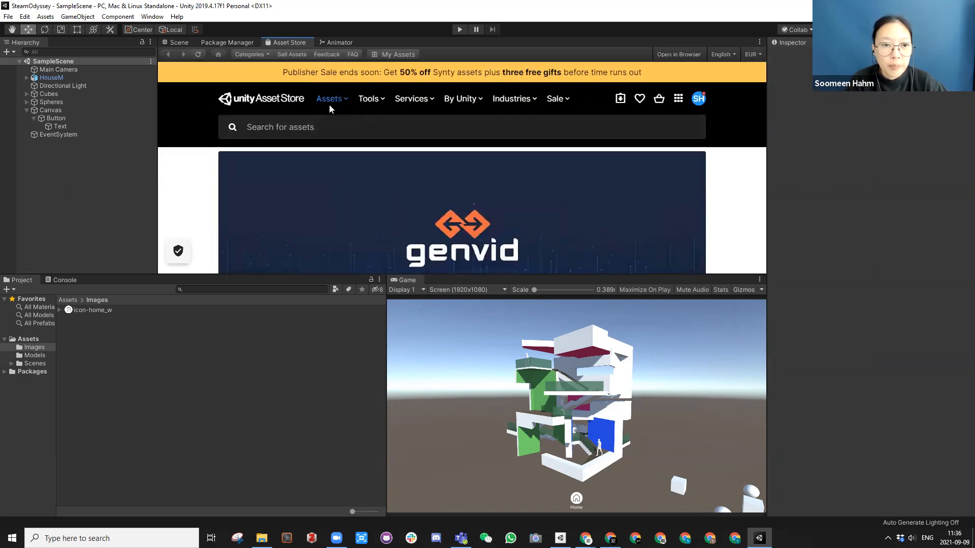
{"action": "scroll", "scroll_direction": "down", "scroll_amount": 3}
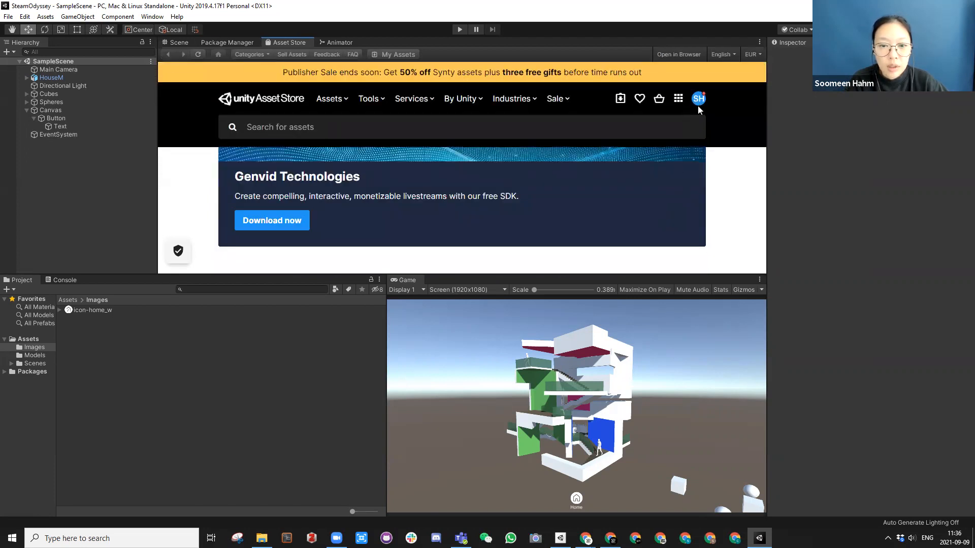
{"action": "scroll", "scroll_direction": "down", "scroll_amount": 3}
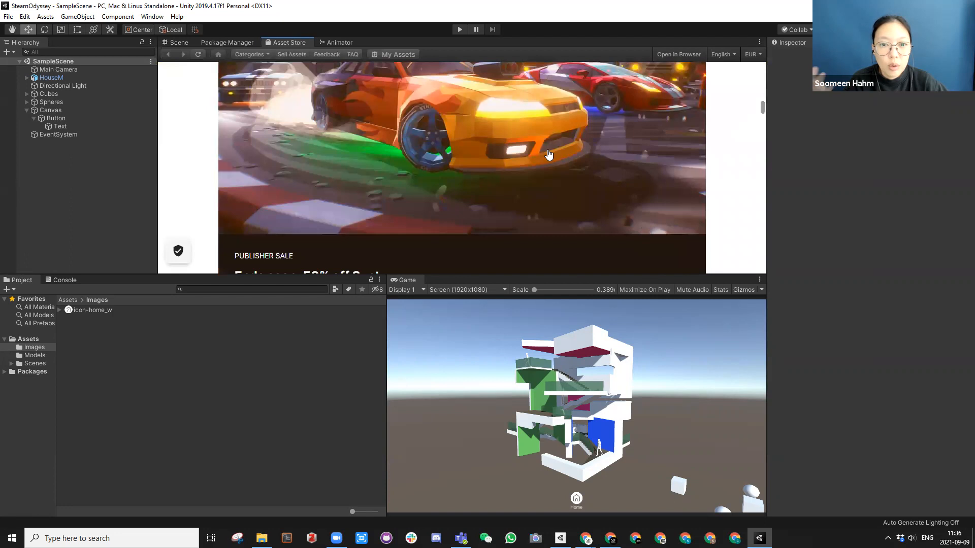
{"action": "left_click", "coordinate": [227, 42]}
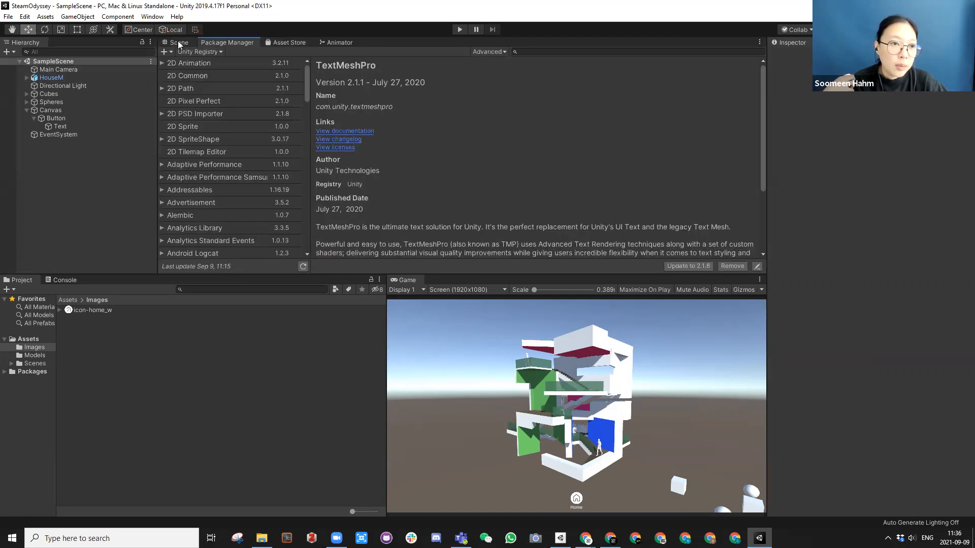
{"action": "left_click", "coordinate": [178, 43]}
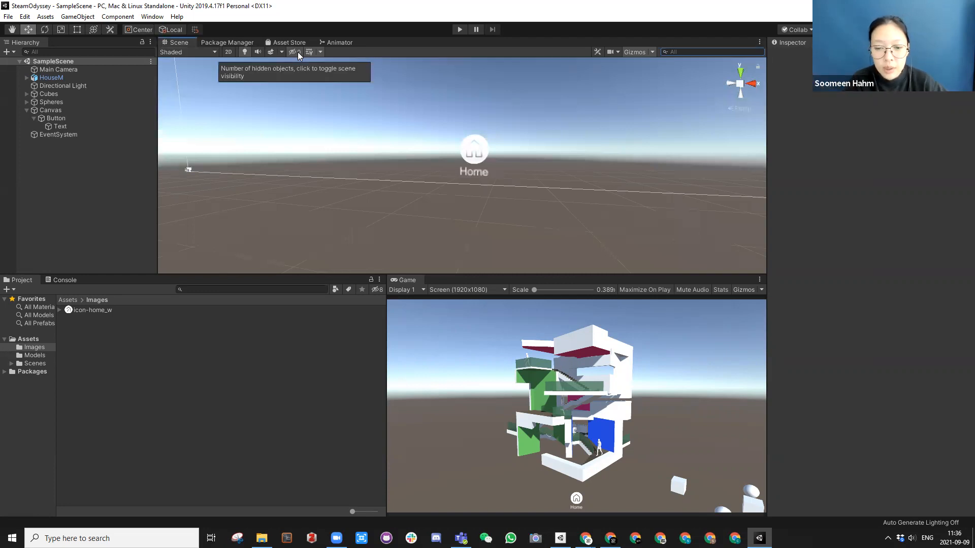
{"action": "mouse_move", "coordinate": [456, 161]}
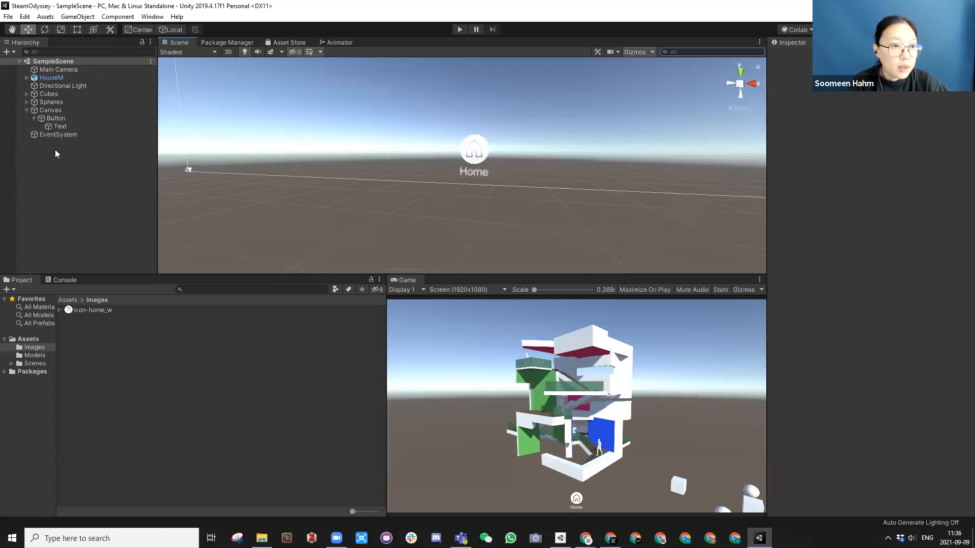
Add a Button - TextMeshPro under the Canvas and import the TMP Essentials
{"action": "right_click", "coordinate": [49, 111]}
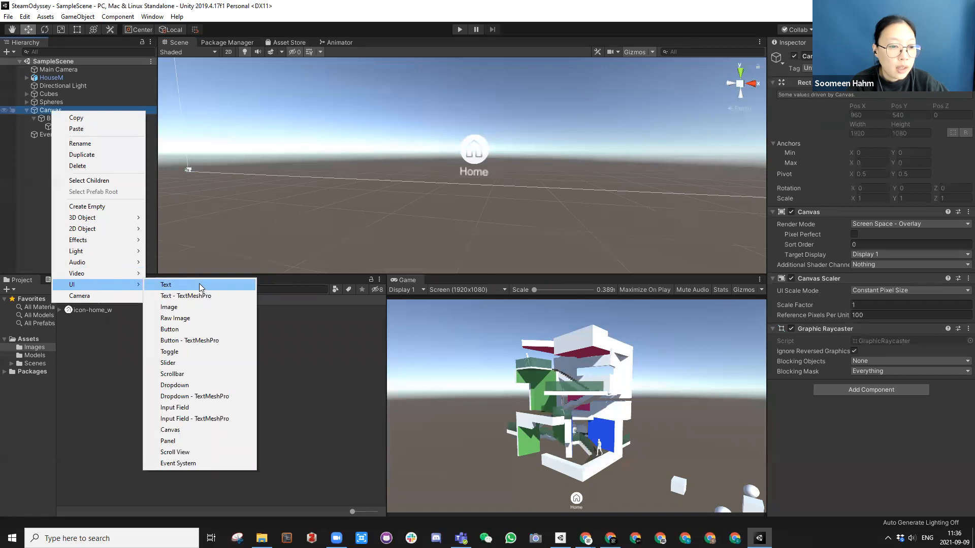
{"action": "mouse_move", "coordinate": [211, 343]}
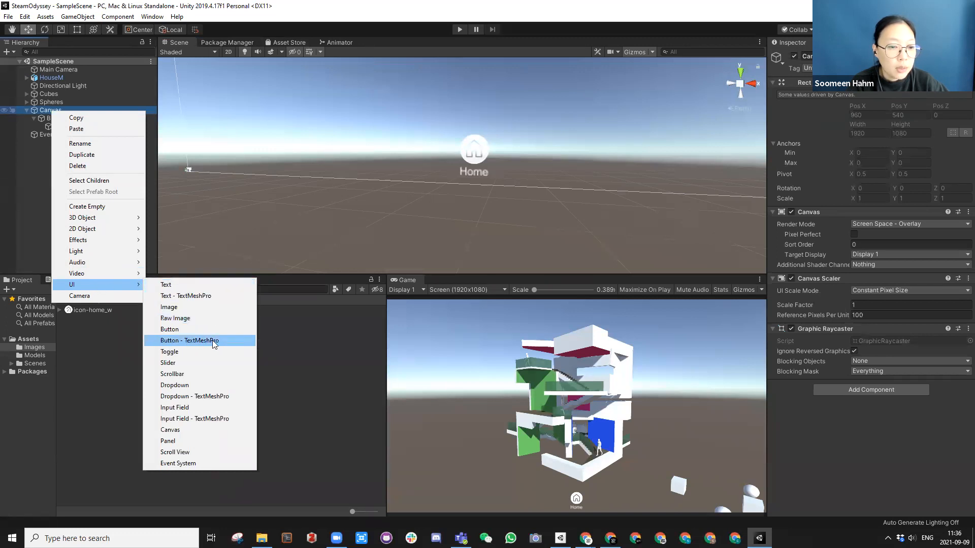
{"action": "left_click", "coordinate": [189, 341]}
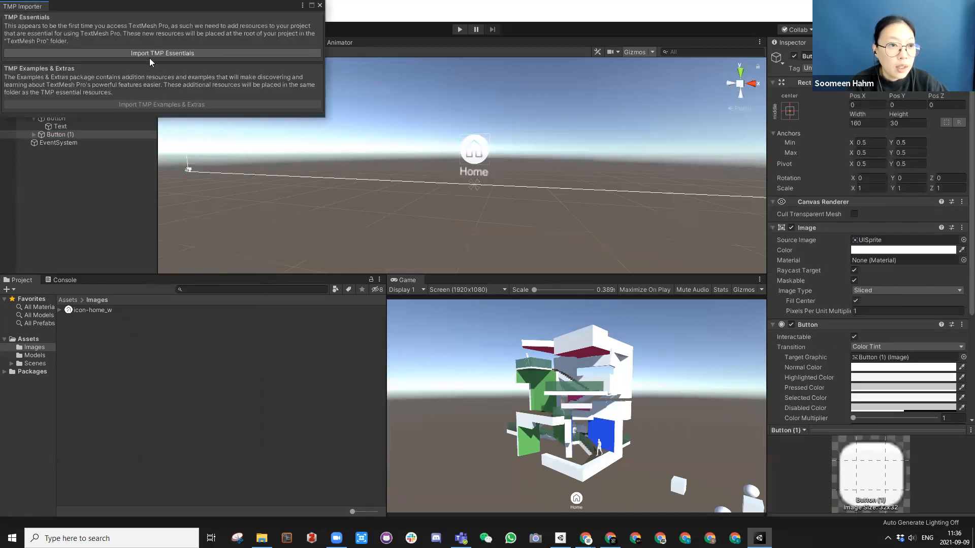
{"action": "left_click", "coordinate": [161, 52]}
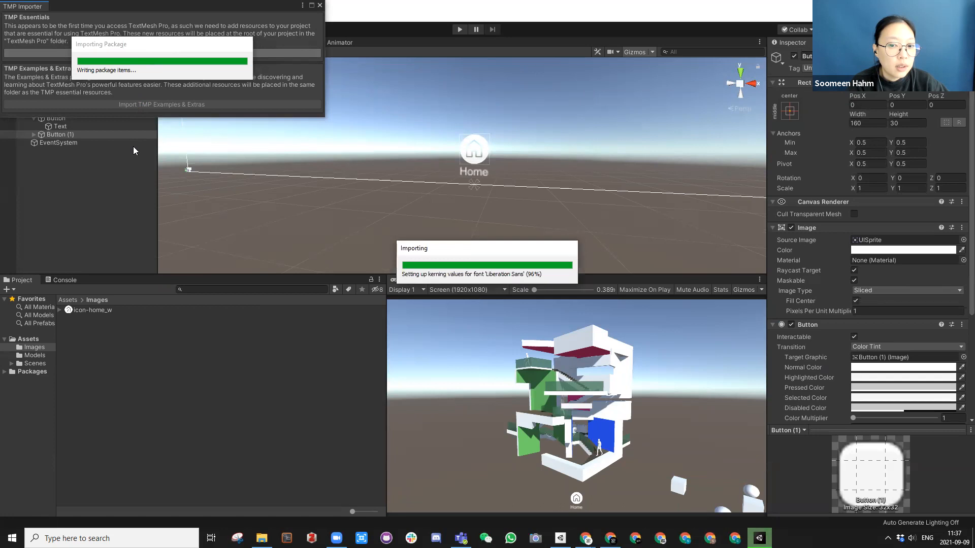
{"action": "left_click", "coordinate": [161, 53]}
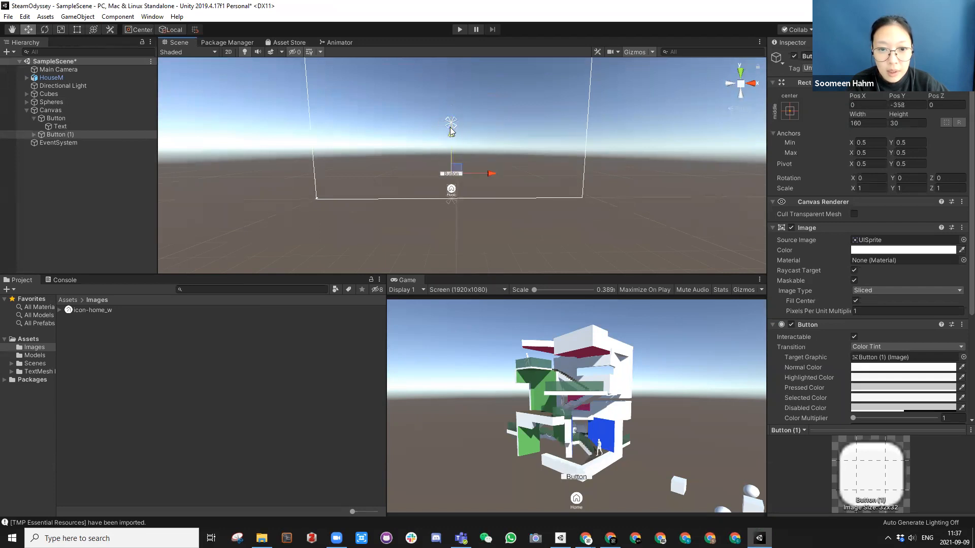
Move Button (1) beside the Home button and give it icon-home_w at 30 by 30
{"action": "left_click_drag", "start_coordinate": [451, 174], "coordinate": [476, 189]}
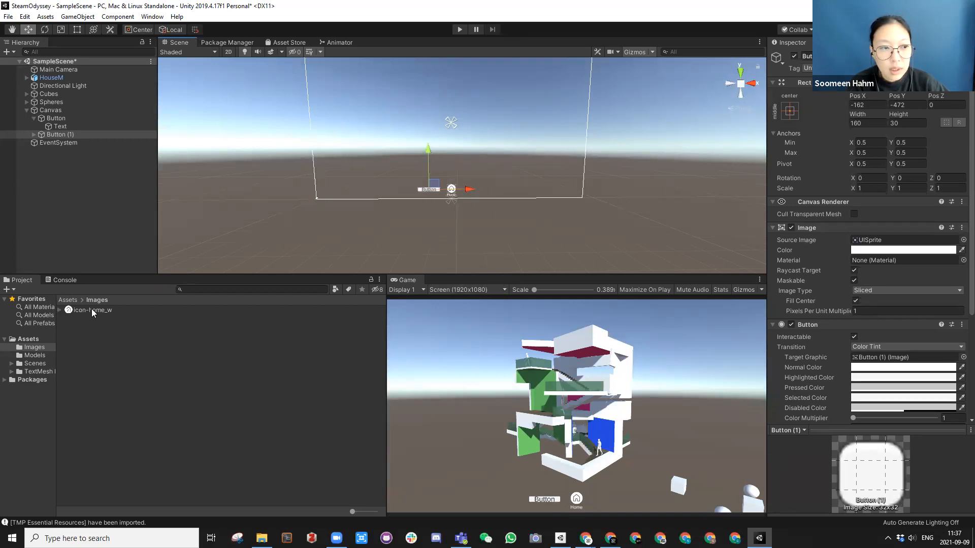
{"action": "left_click", "coordinate": [902, 240]}
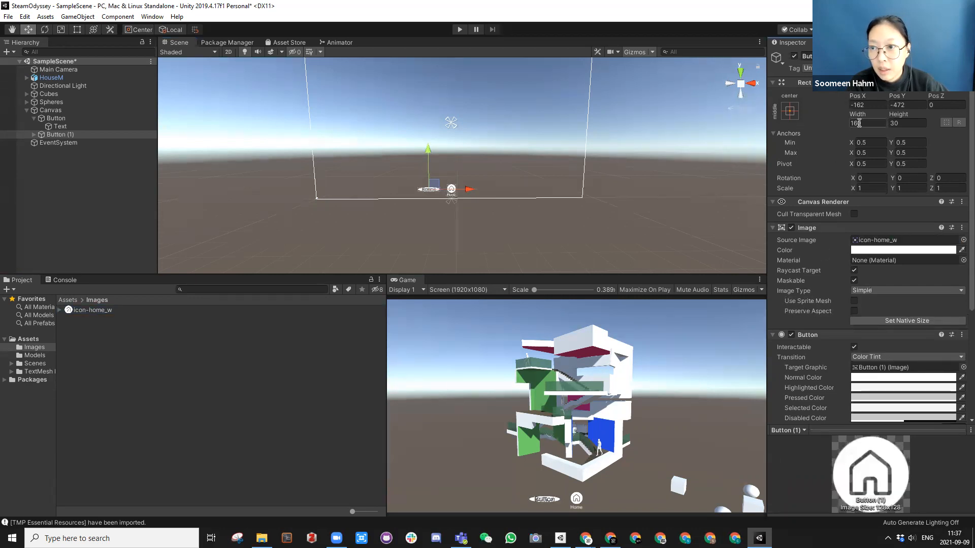
{"action": "type", "text": "30"}
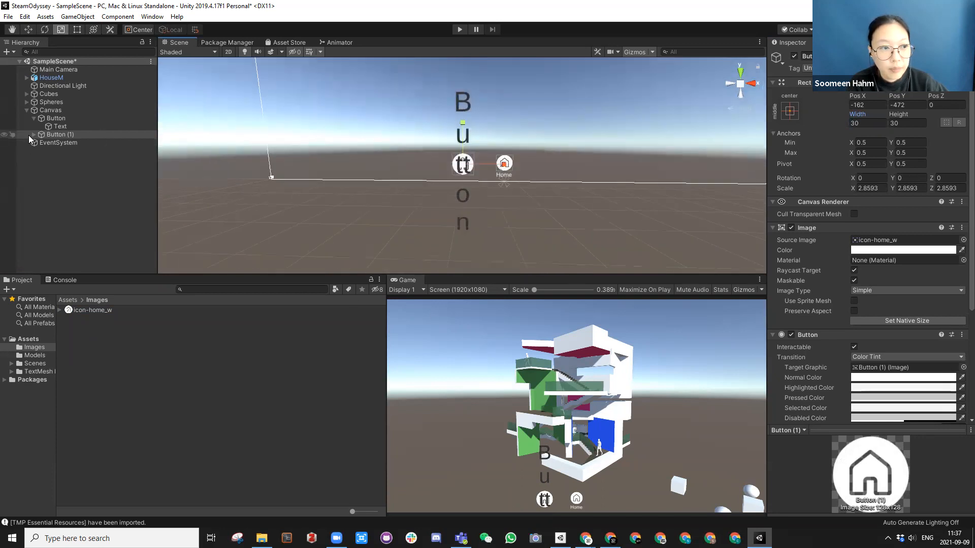
Change Button (1)'s Text (TMP) label to 'Home'
{"action": "left_click", "coordinate": [70, 142]}
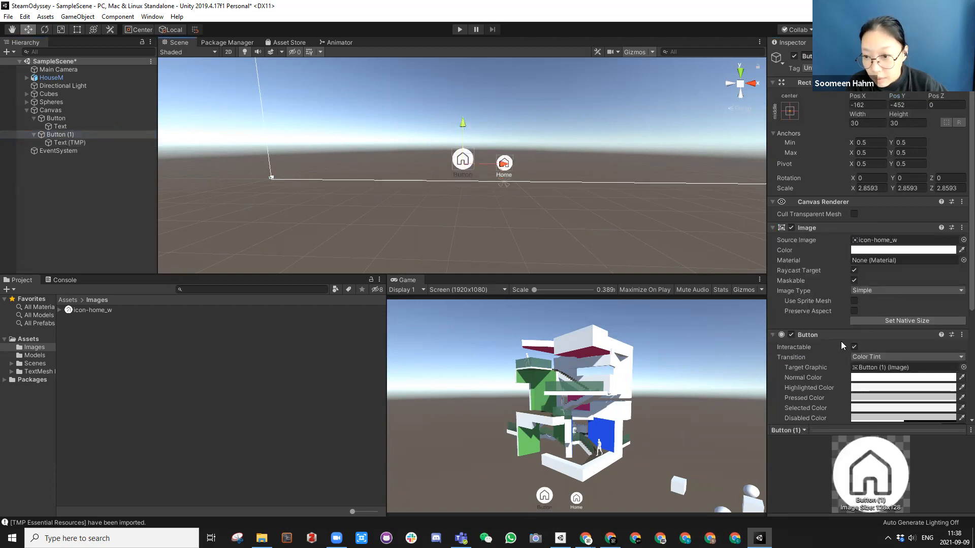
{"action": "left_click", "coordinate": [70, 142]}
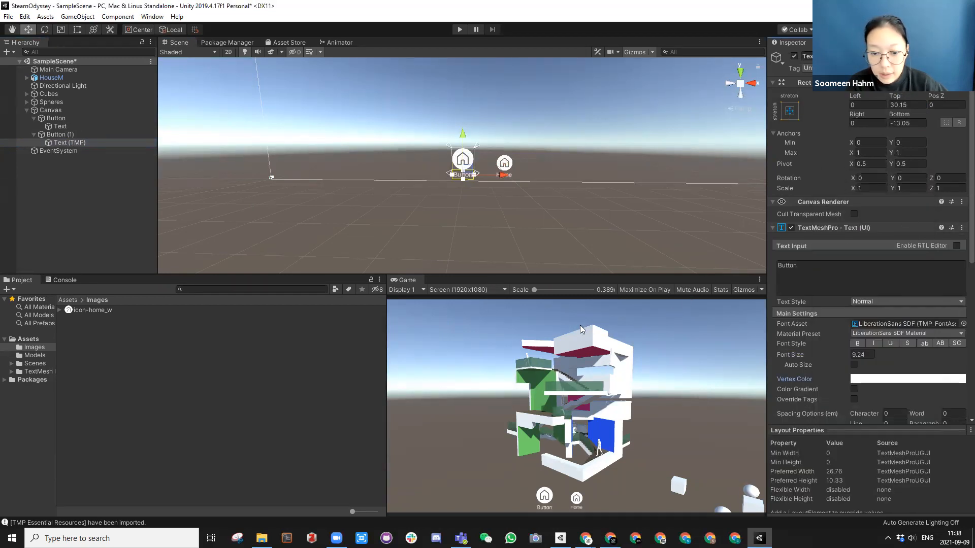
{"action": "left_click", "coordinate": [808, 265]}
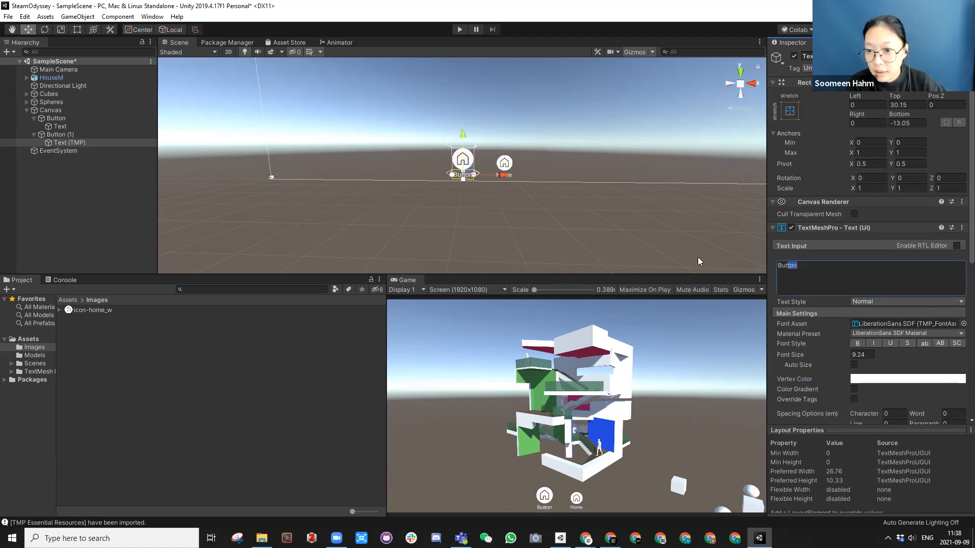
{"action": "type", "text": "Home"}
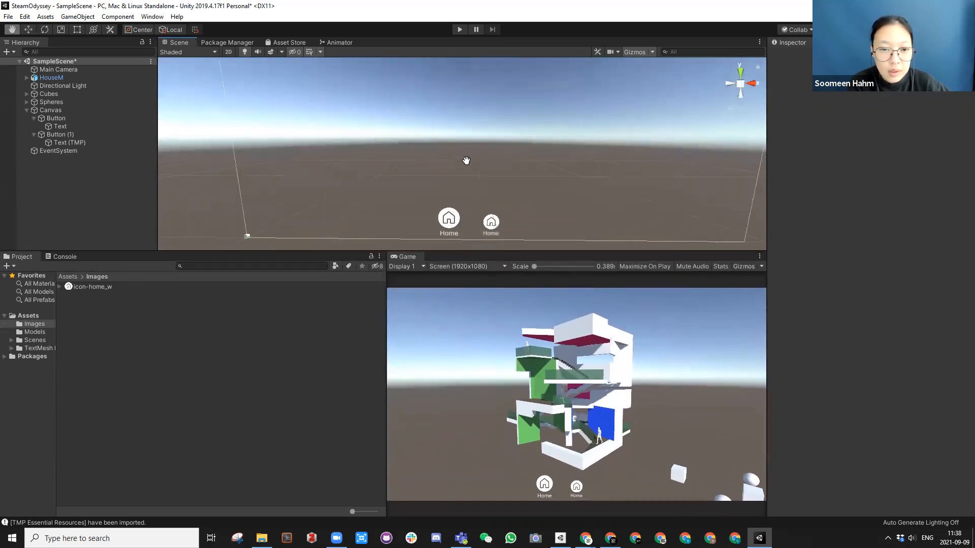
Select Button (1) and add one empty entry to its On Click () list
{"action": "left_click", "coordinate": [59, 134]}
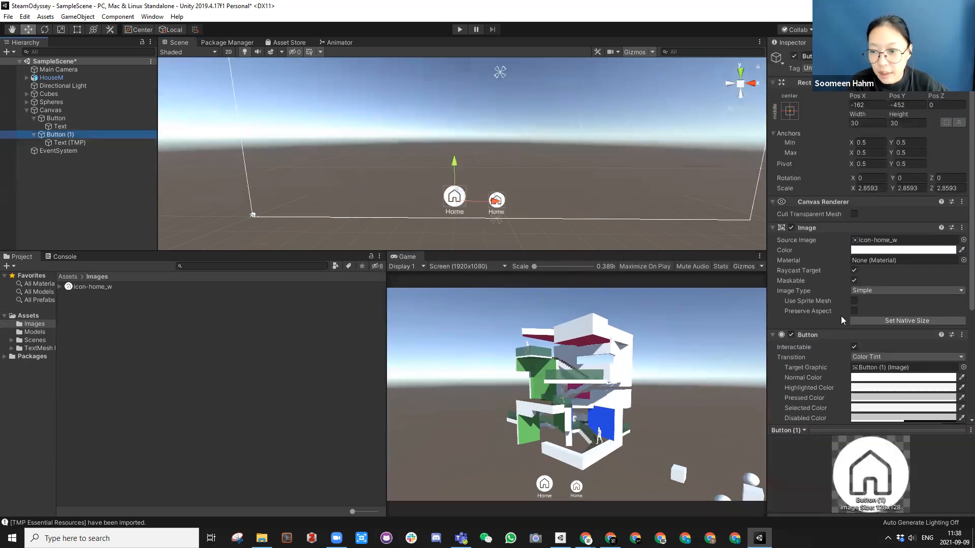
{"action": "scroll", "scroll_direction": "down", "scroll_amount": 3}
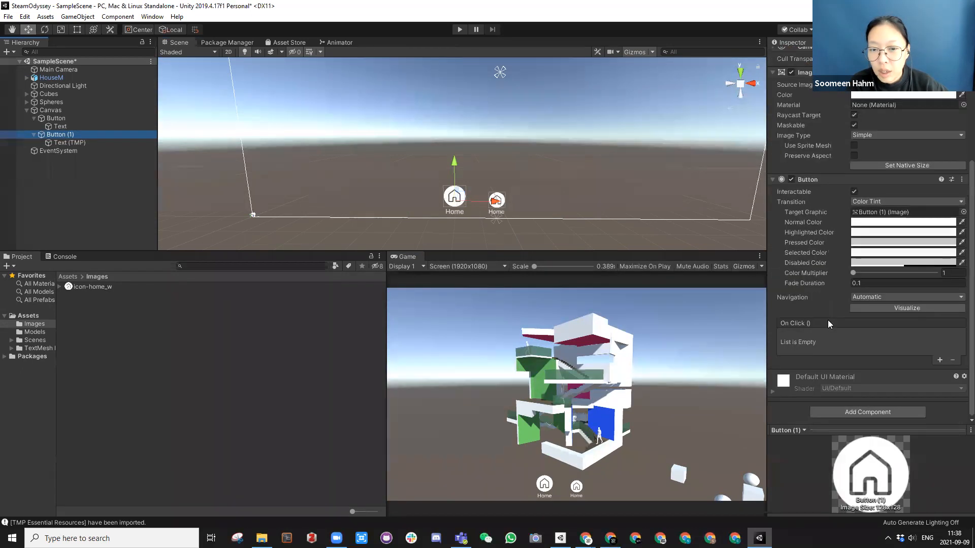
{"action": "mouse_move", "coordinate": [822, 310]}
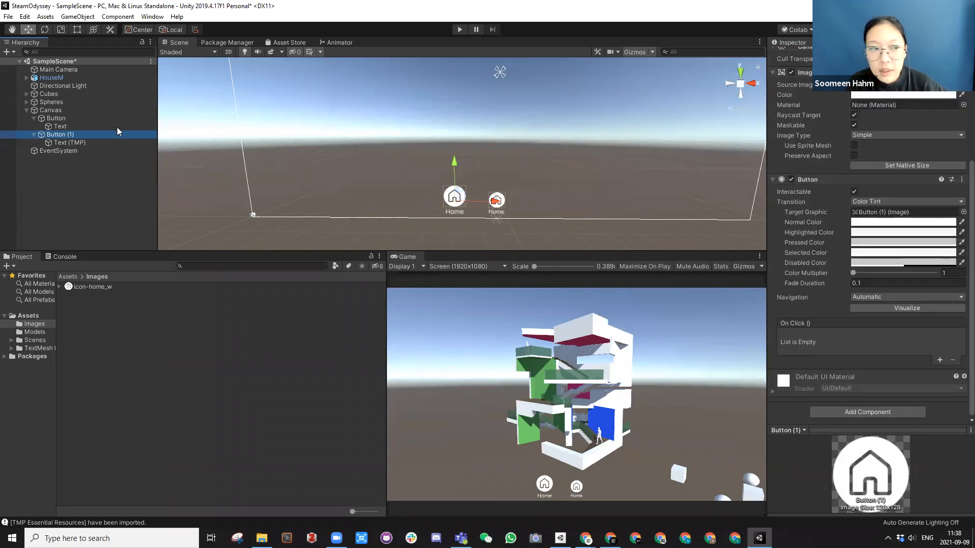
{"action": "mouse_move", "coordinate": [814, 349]}
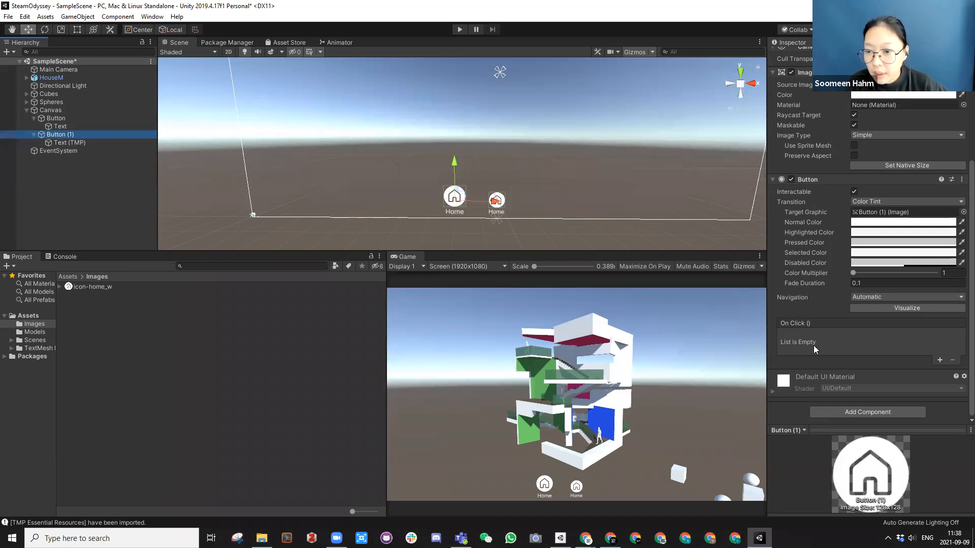
{"action": "mouse_move", "coordinate": [793, 330]}
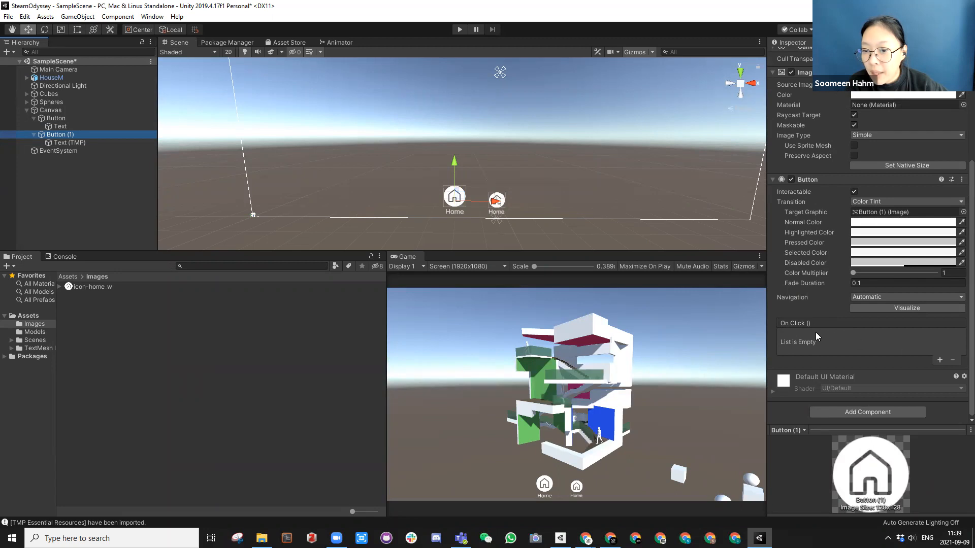
{"action": "mouse_move", "coordinate": [905, 352]}
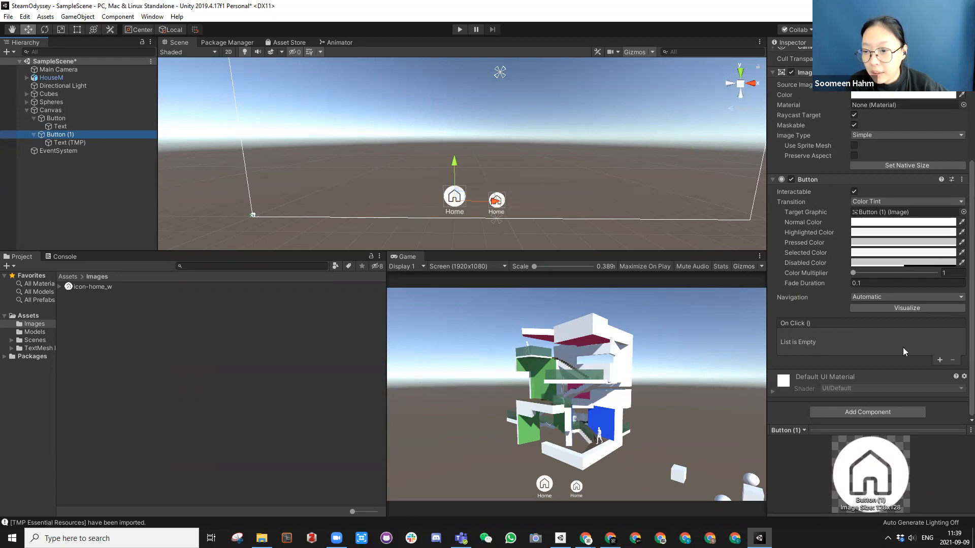
{"action": "mouse_move", "coordinate": [931, 364]}
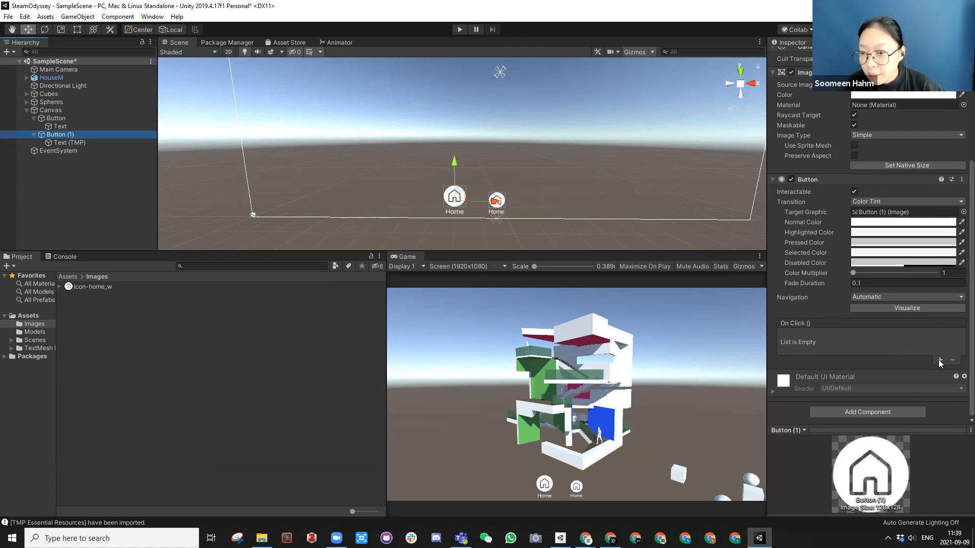
{"action": "left_click", "coordinate": [939, 362]}
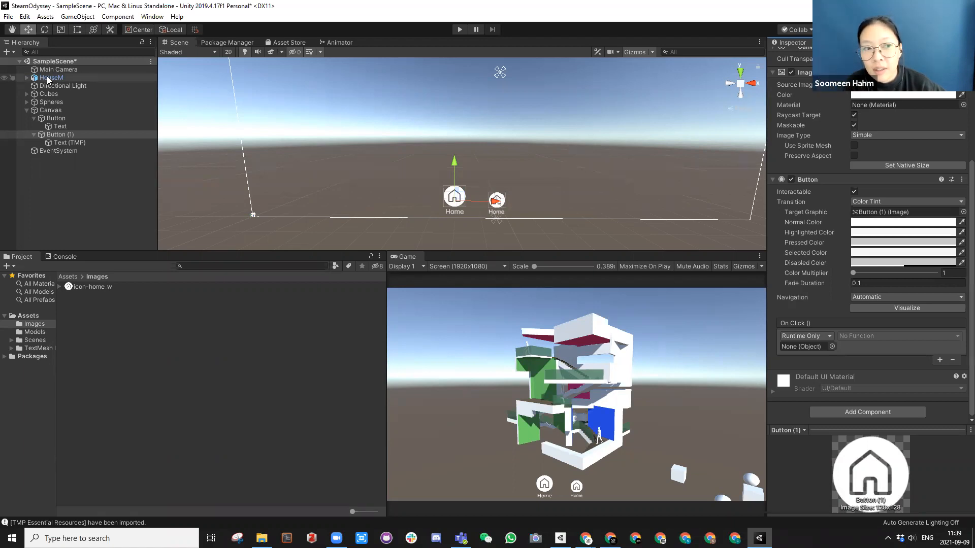
Drag HouseM into Button (1)'s On Click object field as the event target
{"action": "left_click", "coordinate": [53, 77]}
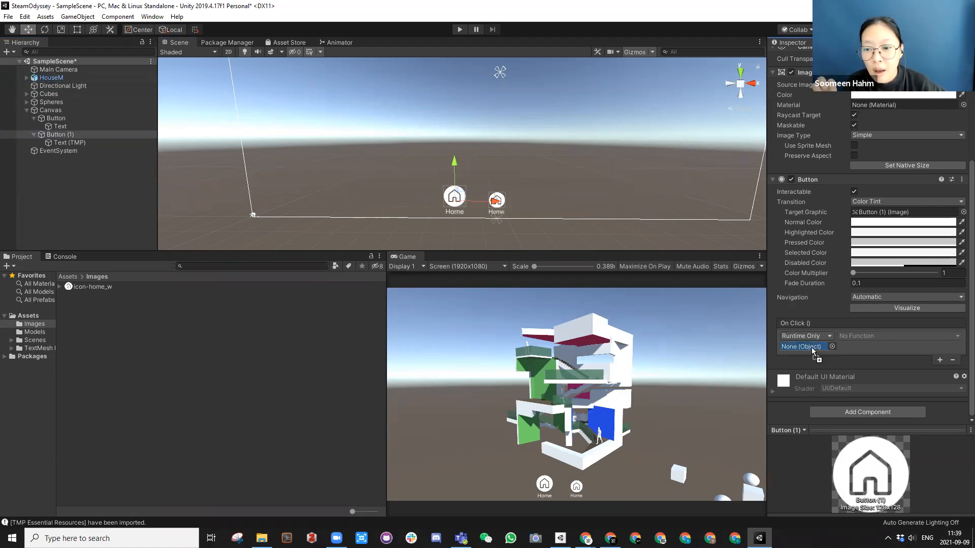
{"action": "left_click", "coordinate": [802, 347]}
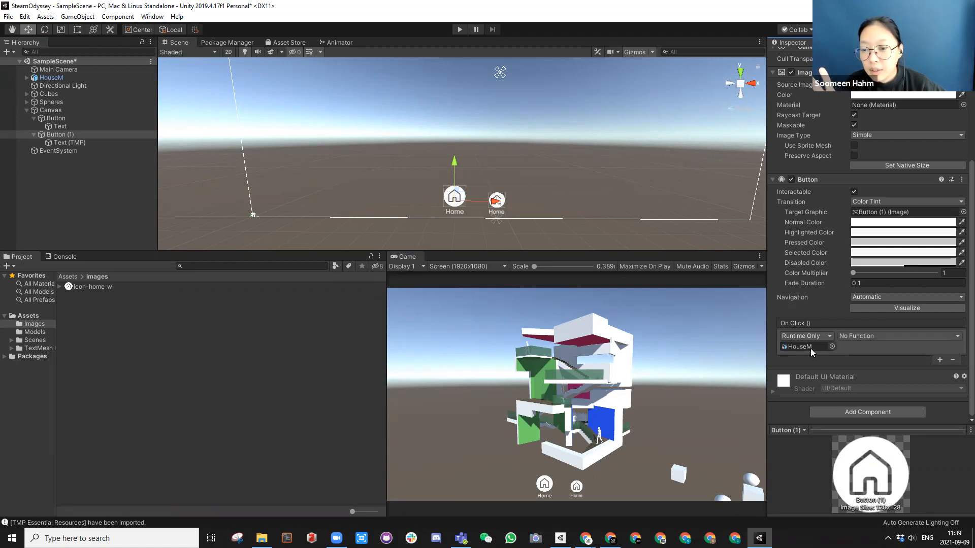
{"action": "mouse_move", "coordinate": [800, 353]}
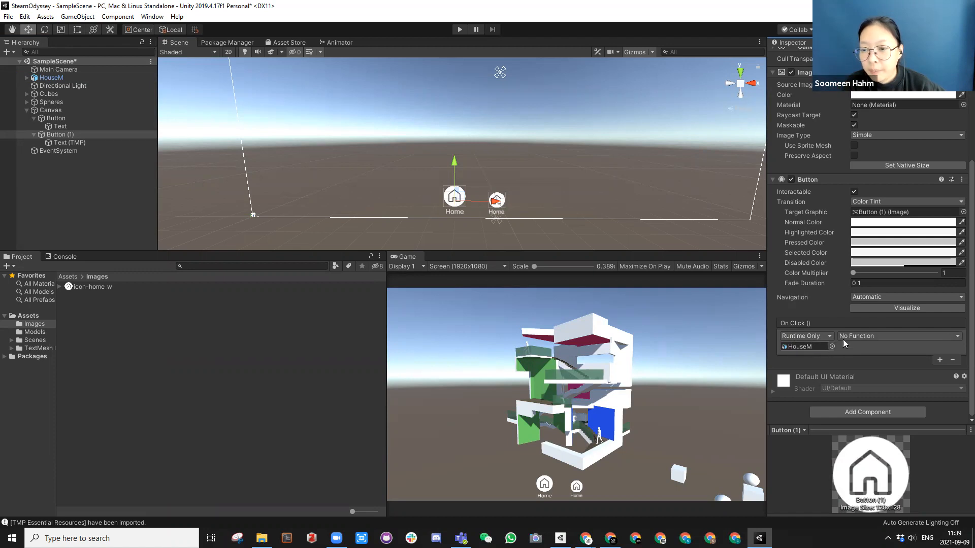
{"action": "left_click", "coordinate": [895, 336]}
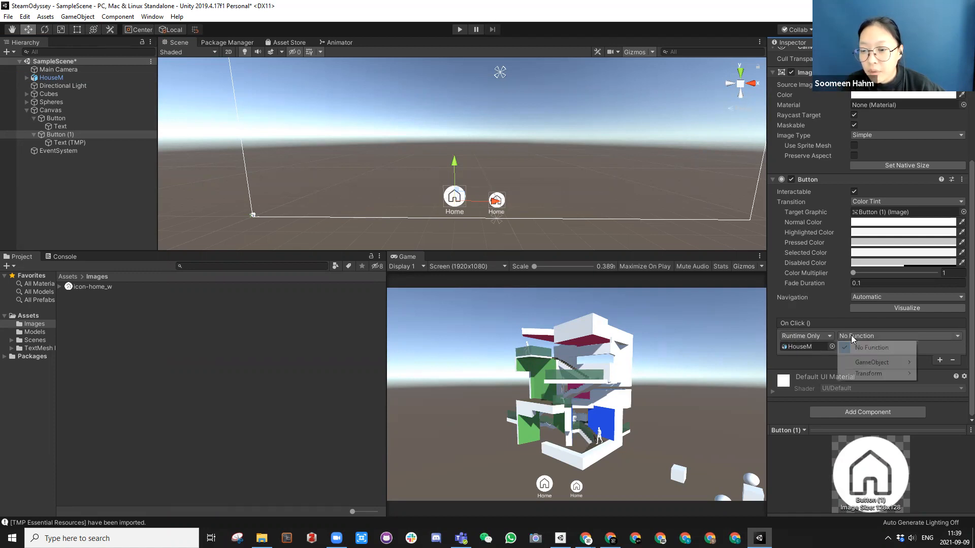
{"action": "mouse_move", "coordinate": [873, 362]}
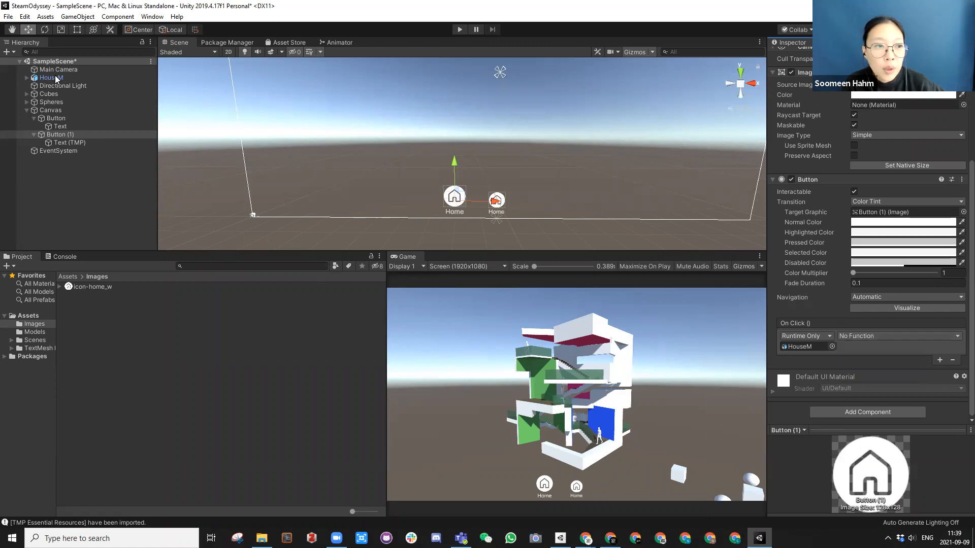
Switch HouseM off and back on to check the house hides and reappears
{"action": "left_click", "coordinate": [48, 77]}
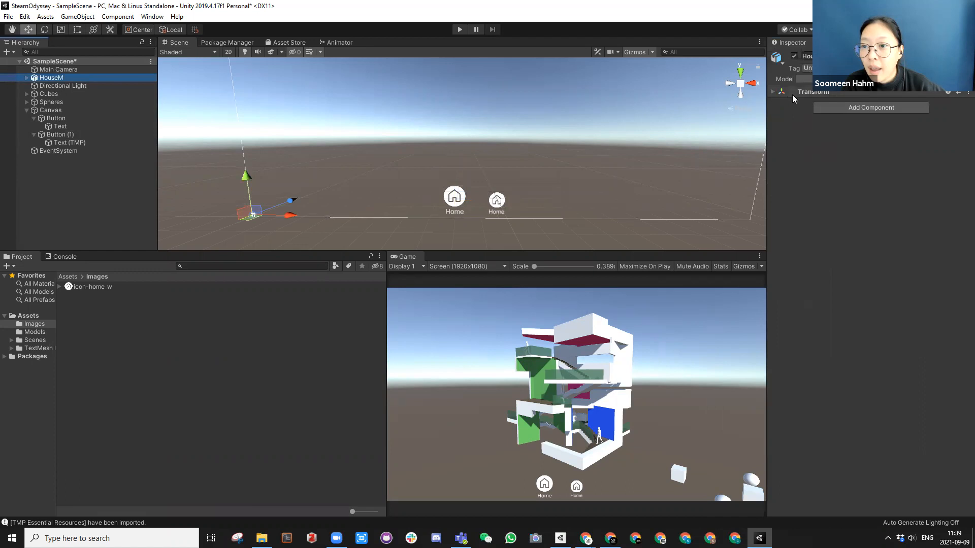
{"action": "left_click", "coordinate": [772, 92]}
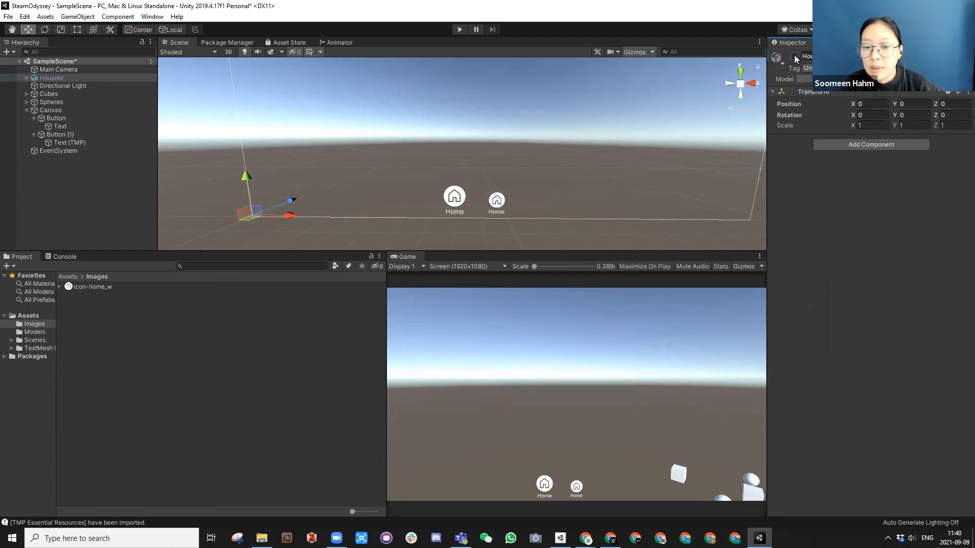
{"action": "left_click", "coordinate": [793, 56]}
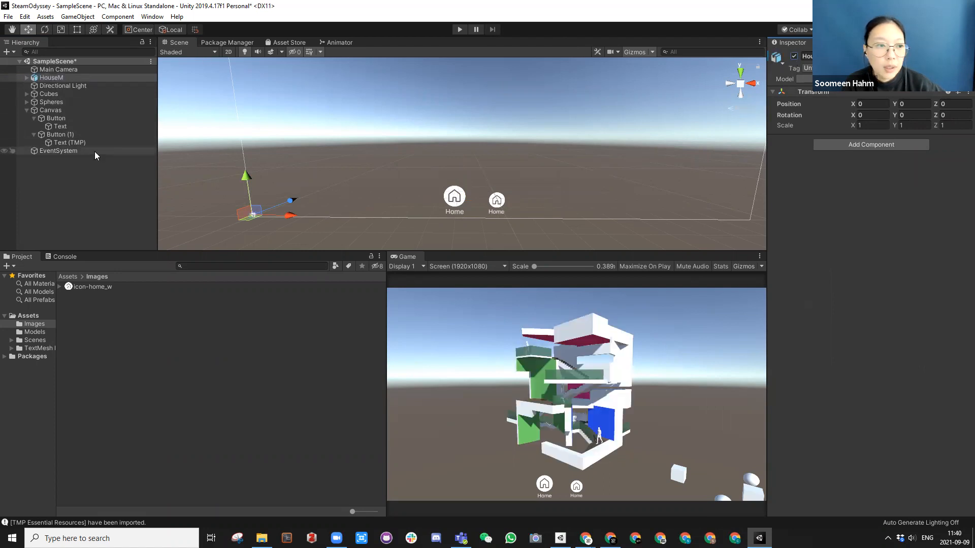
Set Button (1)'s event function to GameObject > SetActive with the checkbox ticked
{"action": "left_click", "coordinate": [61, 134]}
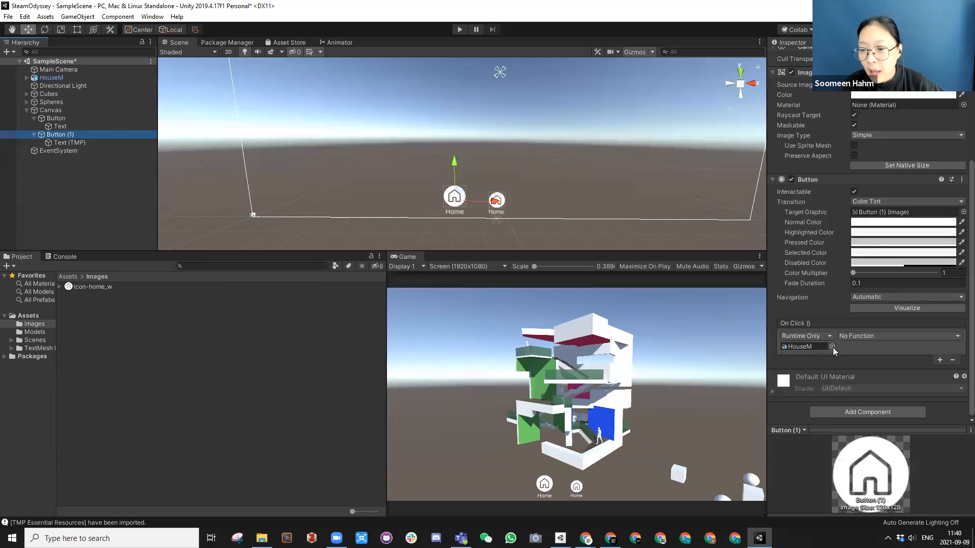
{"action": "left_click", "coordinate": [897, 336]}
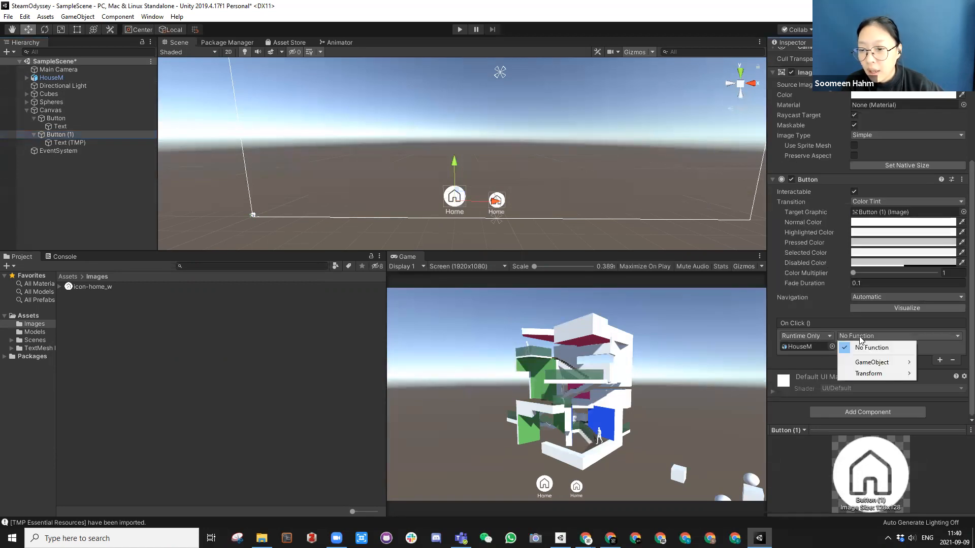
{"action": "left_click", "coordinate": [869, 374]}
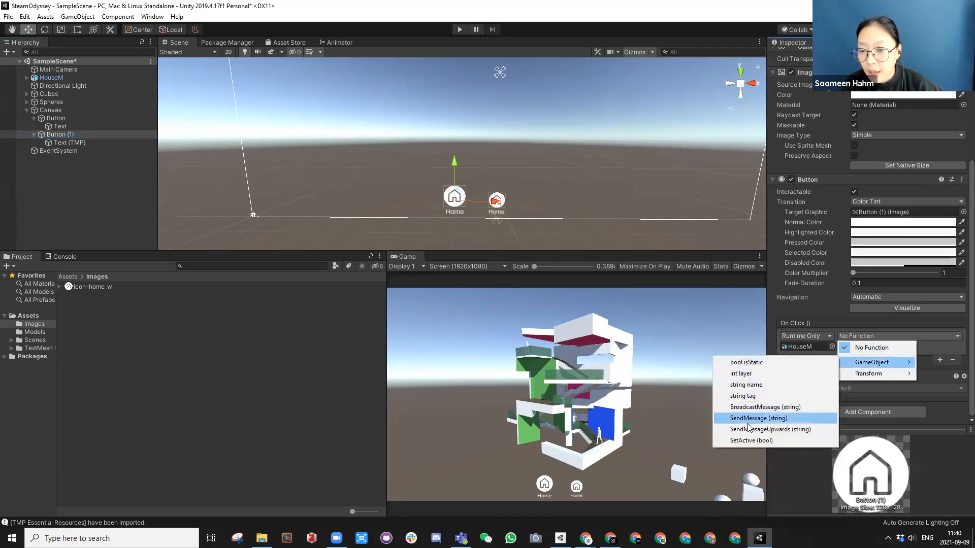
{"action": "left_click", "coordinate": [751, 440]}
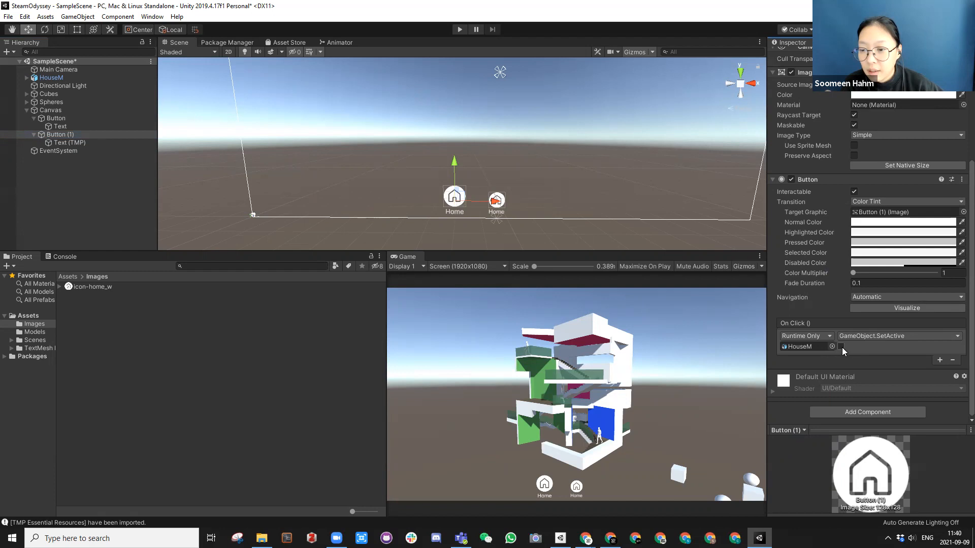
{"action": "left_click", "coordinate": [840, 347]}
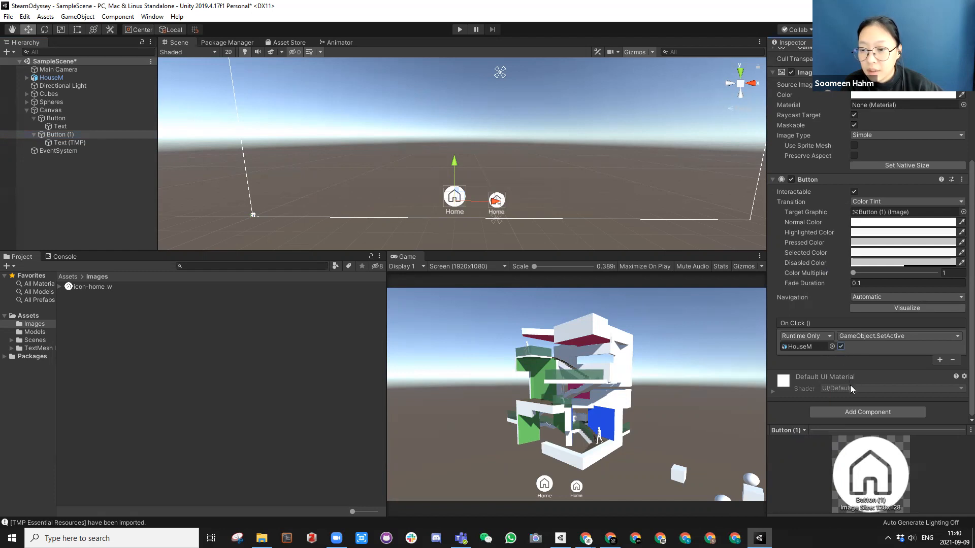
{"action": "mouse_move", "coordinate": [844, 354]}
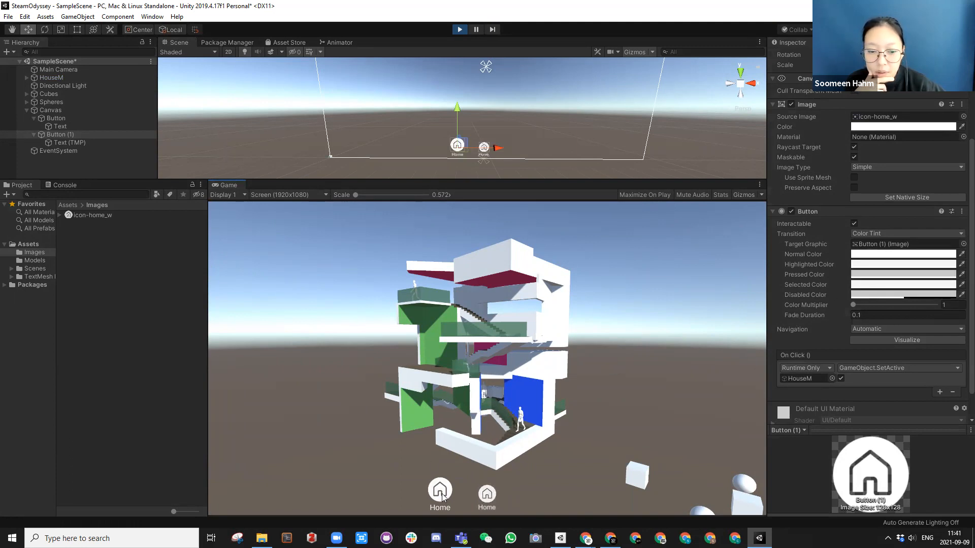
{"action": "mouse_move", "coordinate": [471, 266]}
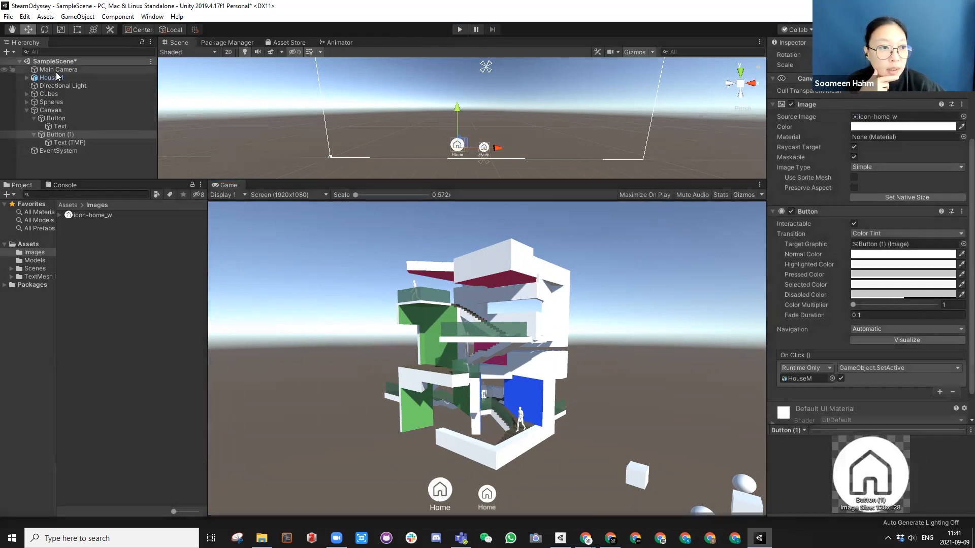
Untick Button (1)'s SetActive value and play-test that the Home button hides the house
{"action": "left_click", "coordinate": [51, 78]}
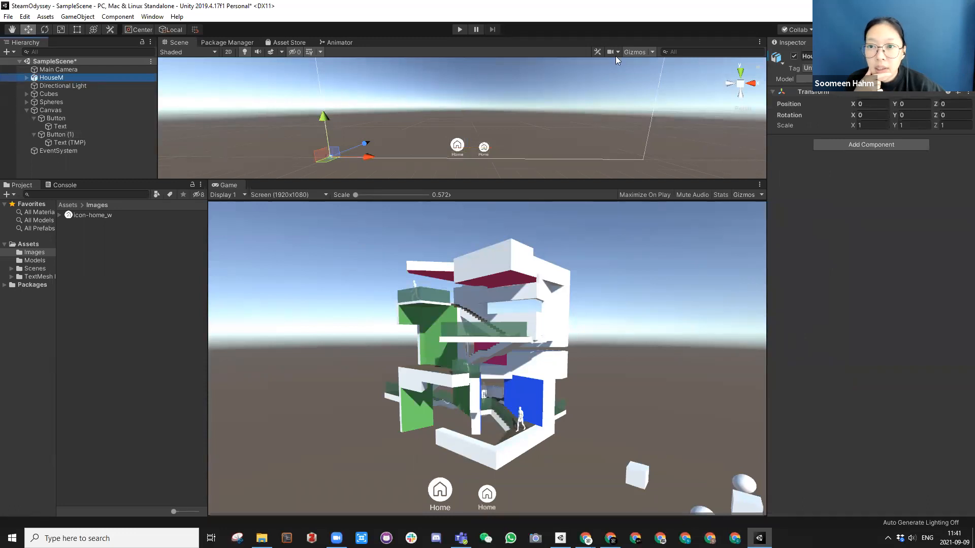
{"action": "left_click", "coordinate": [60, 134]}
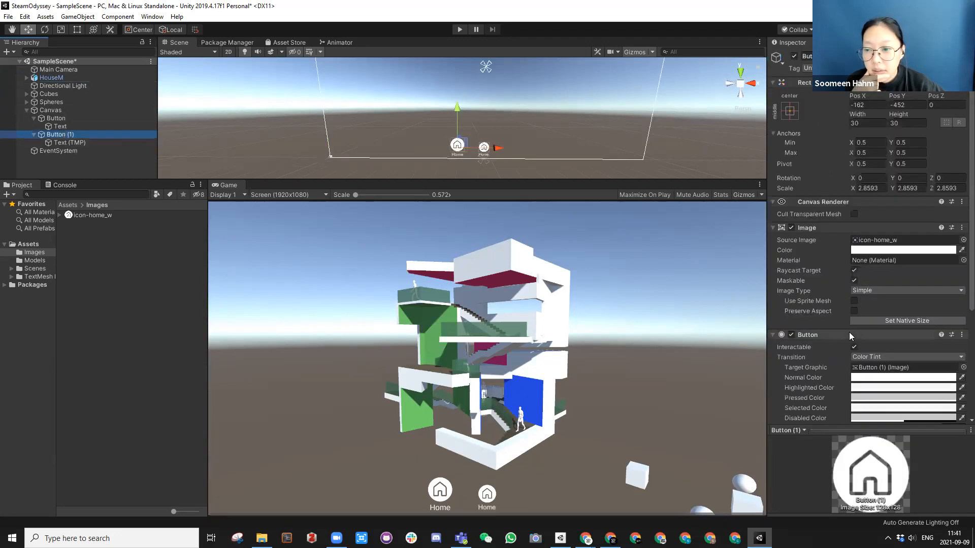
{"action": "scroll", "scroll_direction": "down", "scroll_amount": 3}
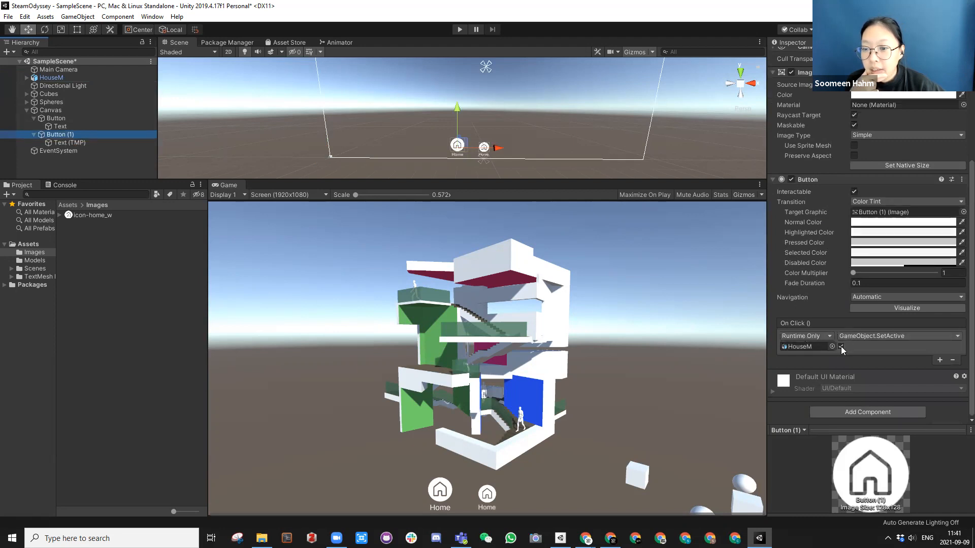
{"action": "left_click", "coordinate": [840, 347]}
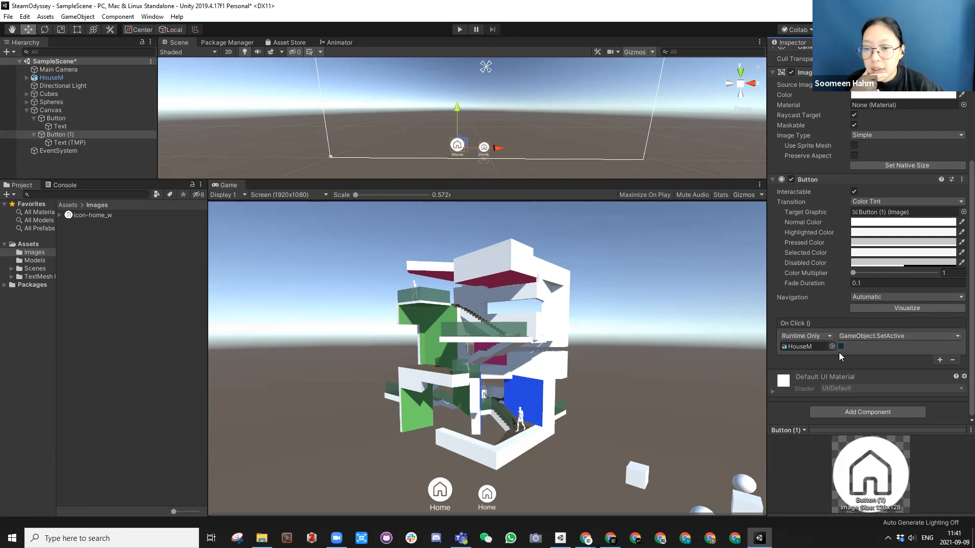
{"action": "mouse_move", "coordinate": [855, 348]}
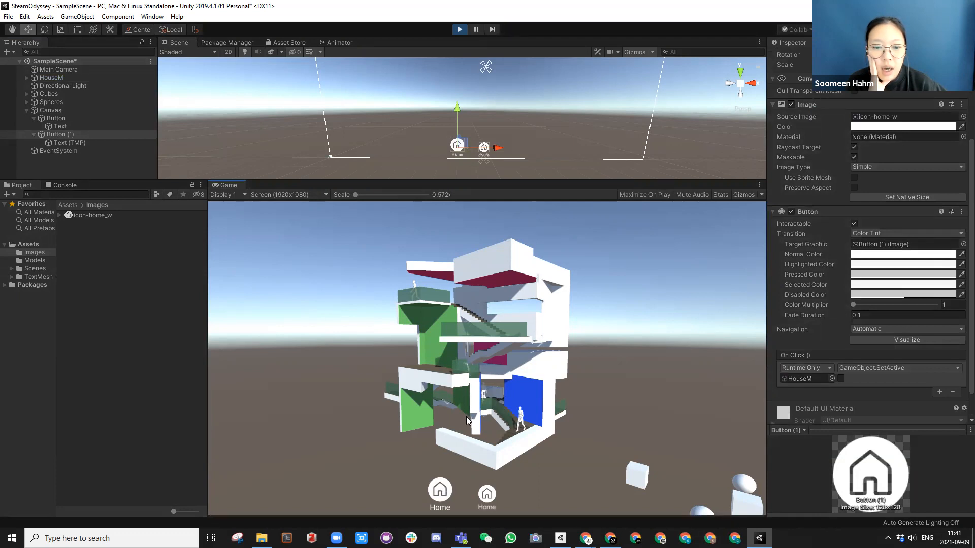
{"action": "mouse_move", "coordinate": [440, 491]}
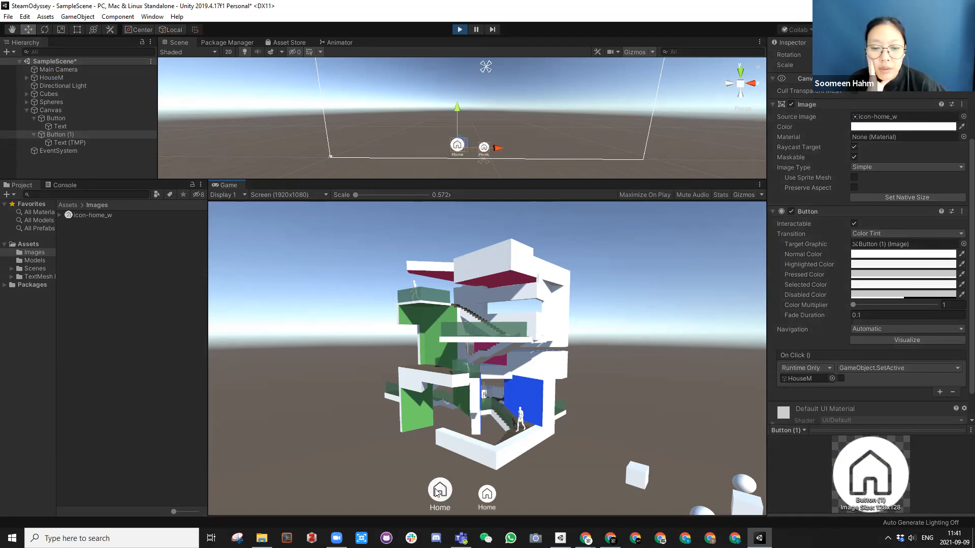
{"action": "left_click", "coordinate": [440, 491]}
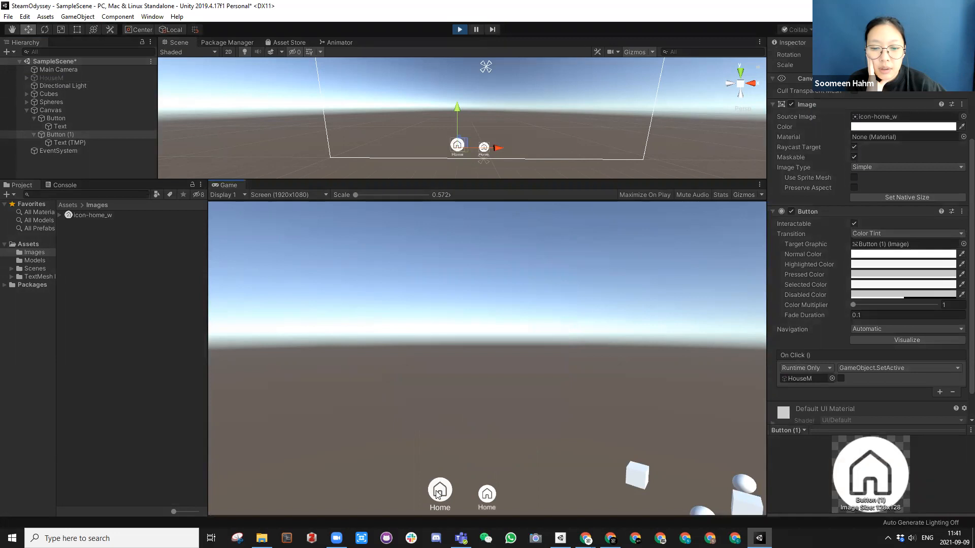
{"action": "mouse_move", "coordinate": [459, 342]}
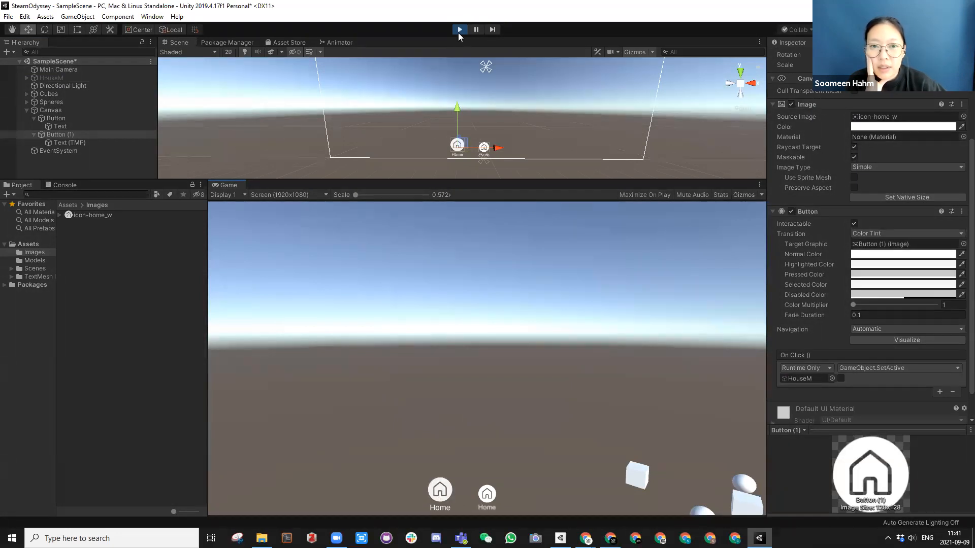
{"action": "left_click", "coordinate": [459, 29]}
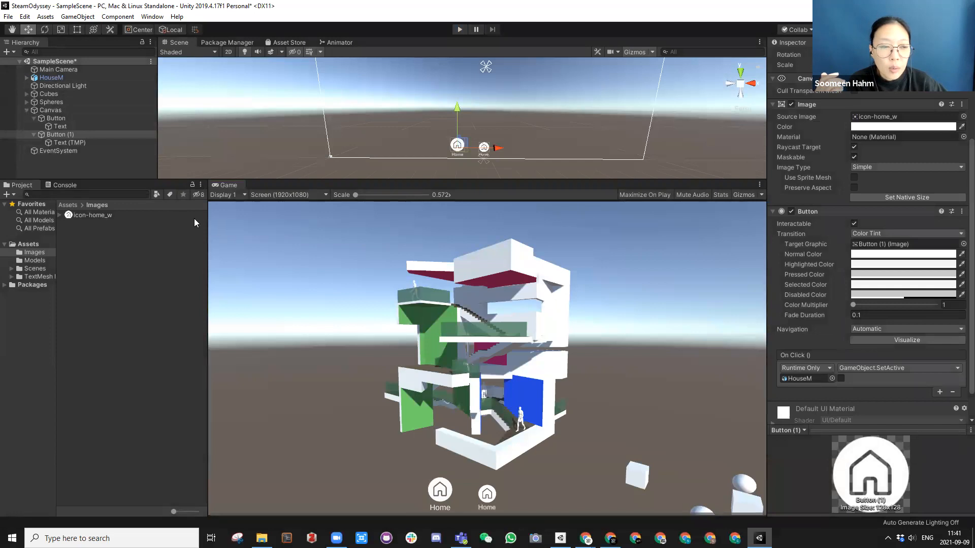
{"action": "mouse_move", "coordinate": [557, 340]}
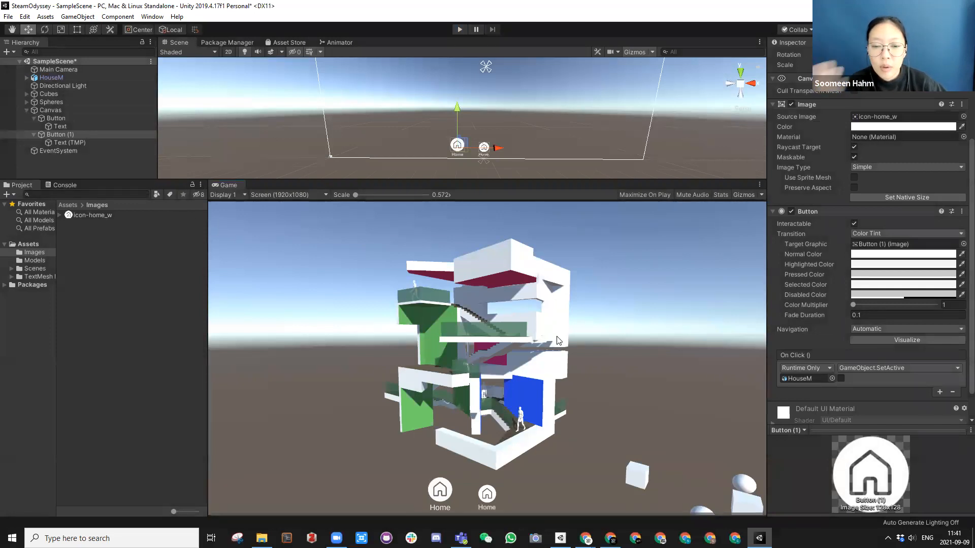
{"action": "mouse_move", "coordinate": [556, 353]}
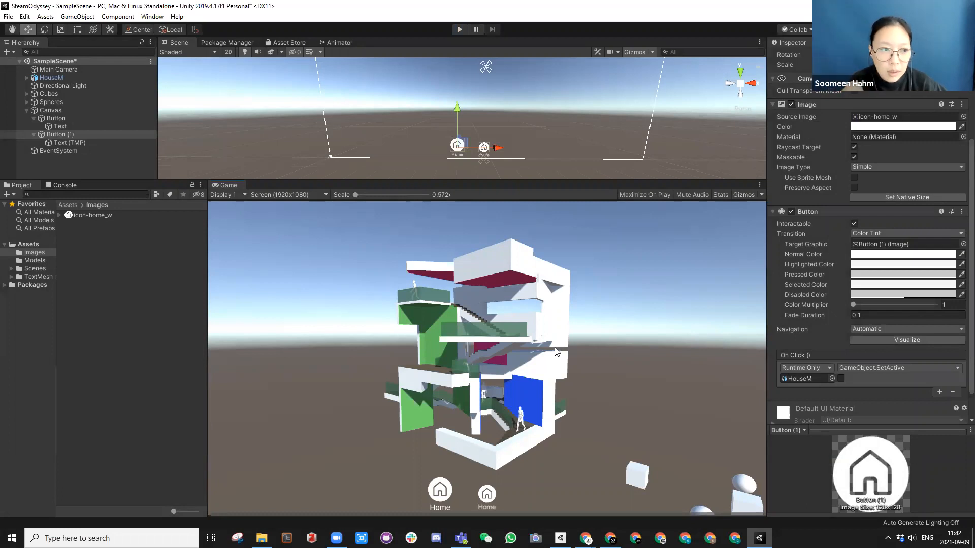
Add a UI Toggle under Canvas, then select and expand the new Toggle
{"action": "left_click", "coordinate": [49, 110]}
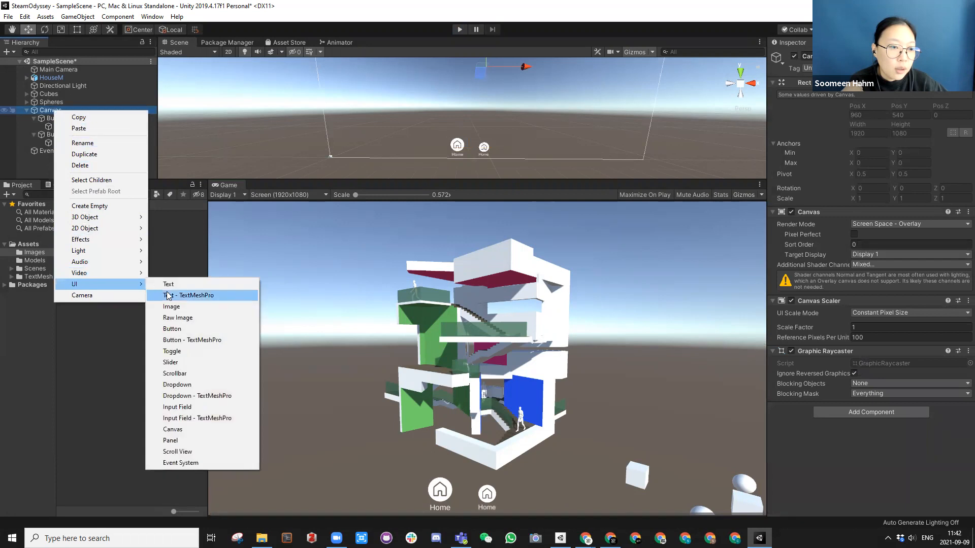
{"action": "mouse_move", "coordinate": [171, 351]}
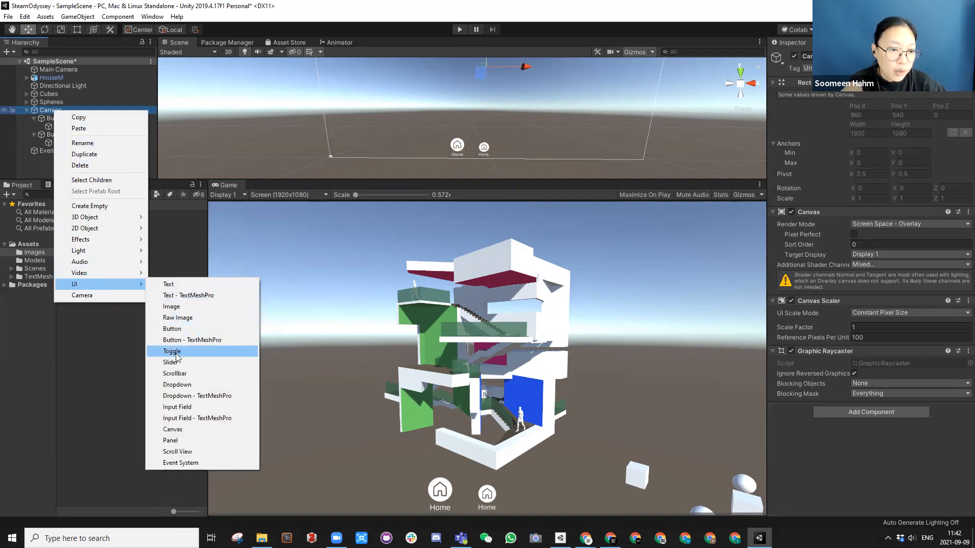
{"action": "left_click", "coordinate": [171, 351]}
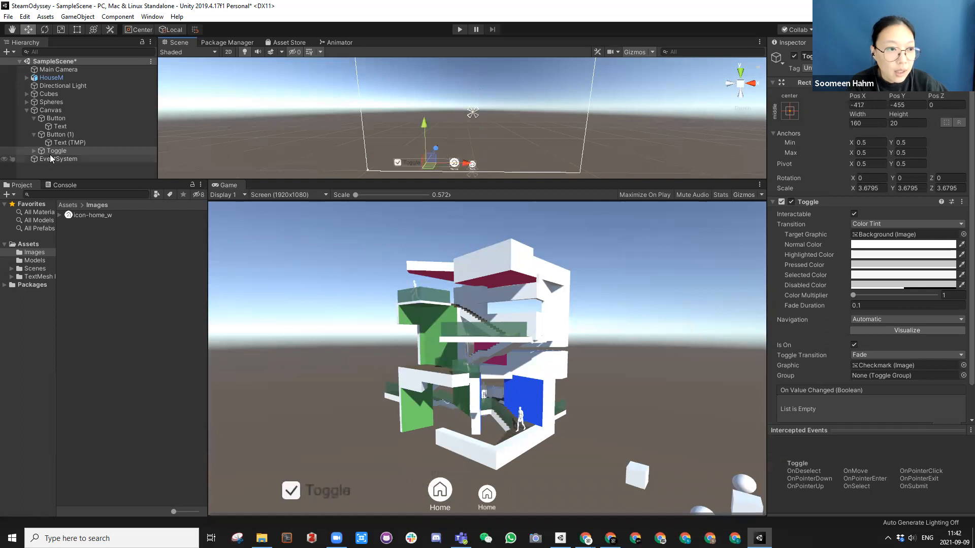
{"action": "right_click", "coordinate": [49, 110]}
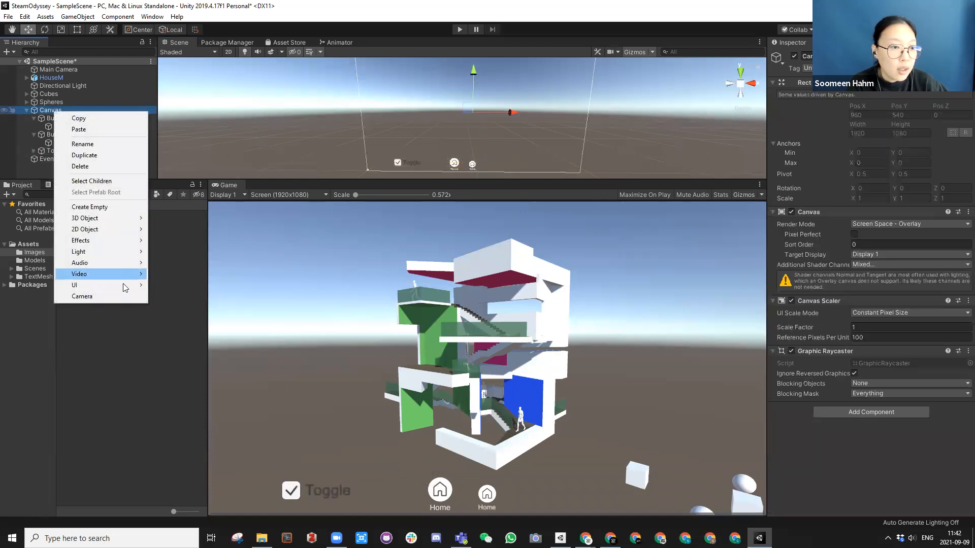
{"action": "mouse_move", "coordinate": [74, 285]}
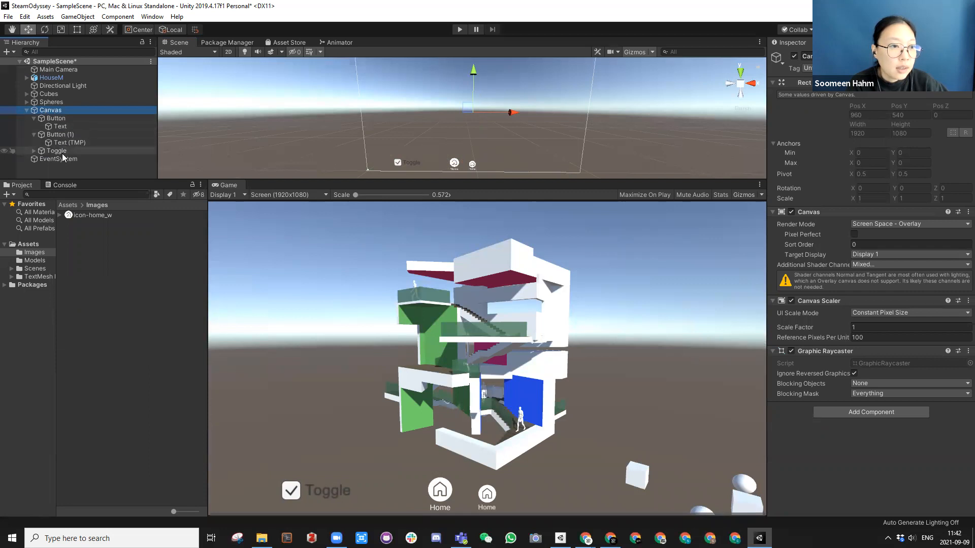
{"action": "left_click", "coordinate": [56, 150]}
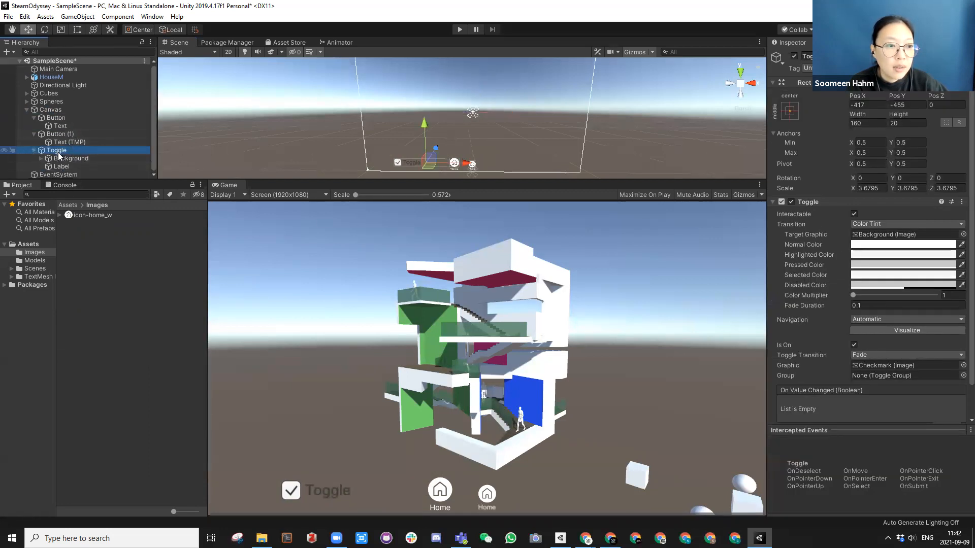
{"action": "left_click", "coordinate": [61, 166]}
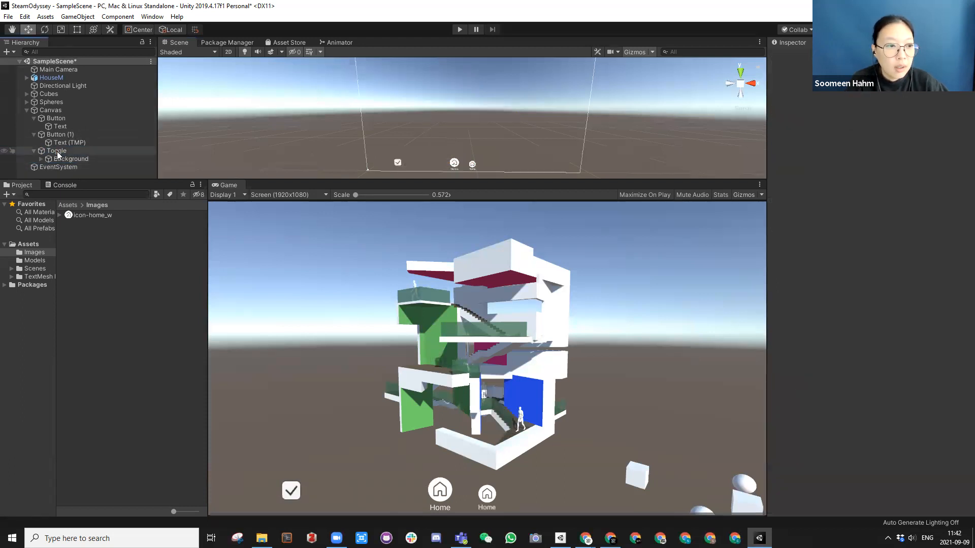
Add a TextMeshPro text child under Toggle reading 'Toggle'
{"action": "right_click", "coordinate": [56, 151]}
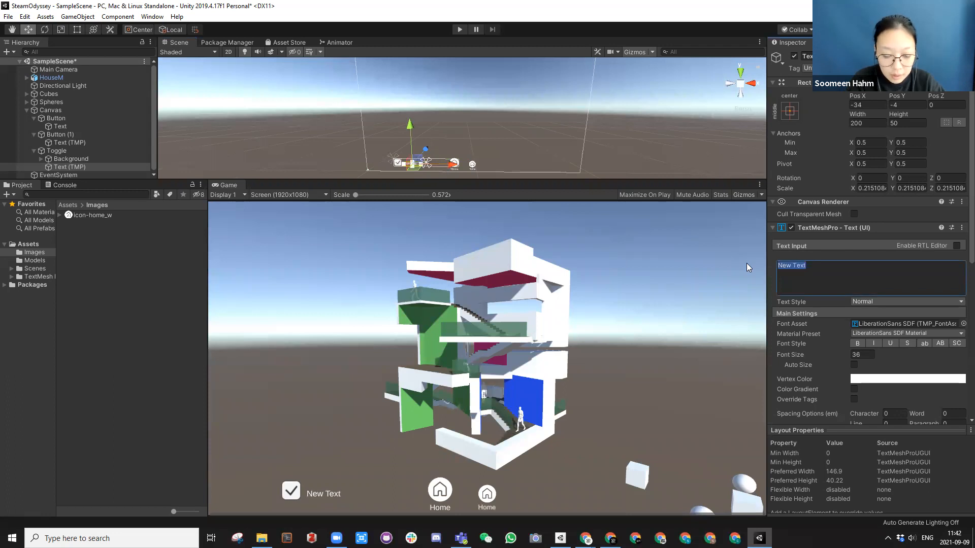
{"action": "type", "text": "Toggle"}
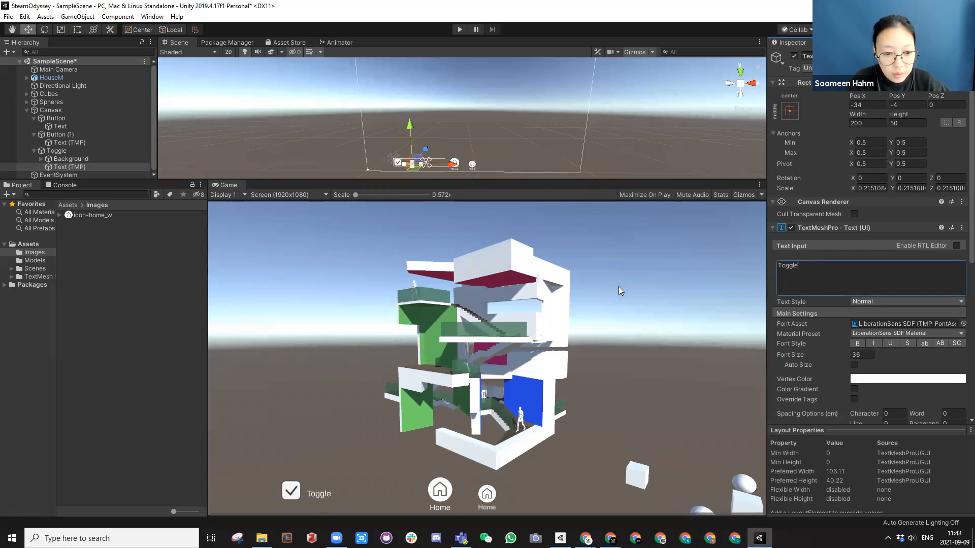
{"action": "left_click", "coordinate": [70, 167]}
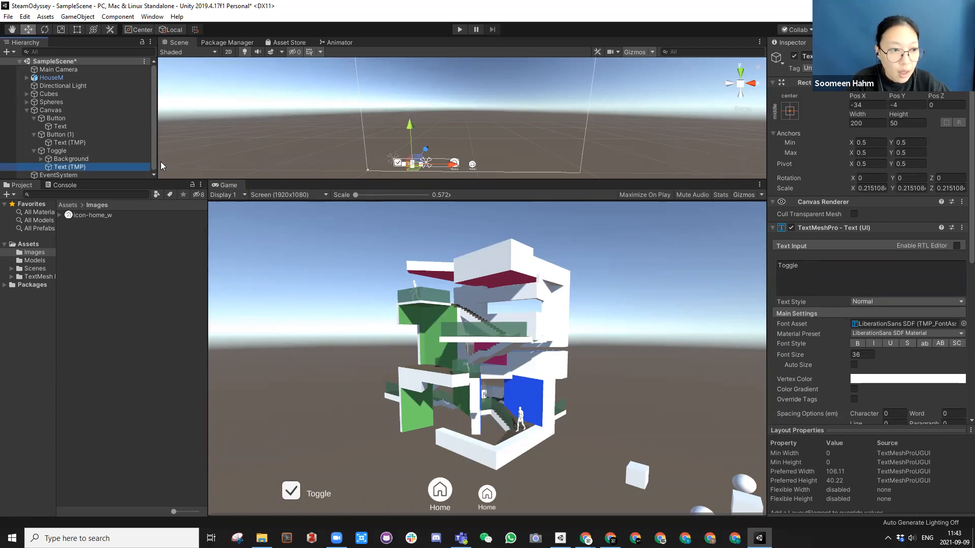
Disable and re-enable the Toggle's Checkmark image under Background
{"action": "left_click", "coordinate": [56, 151]}
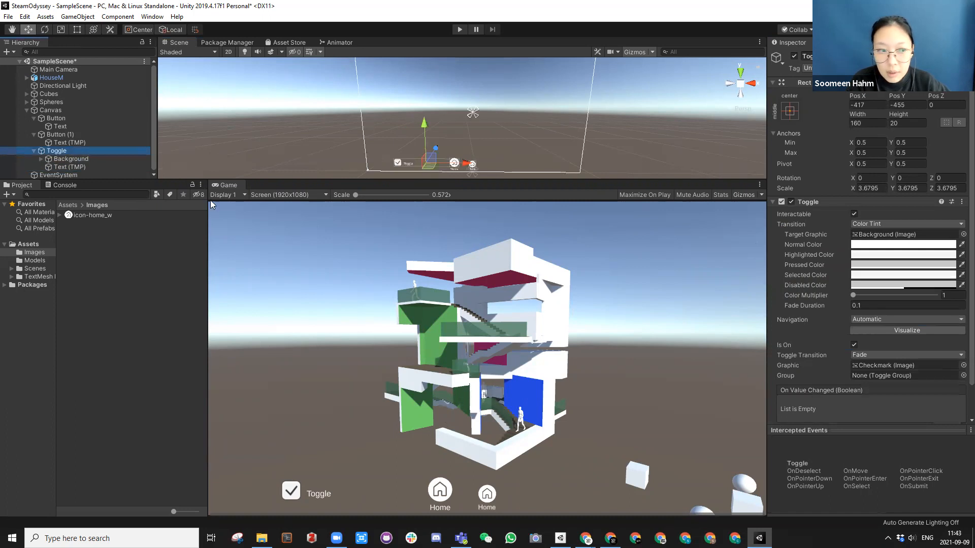
{"action": "left_click", "coordinate": [41, 159]}
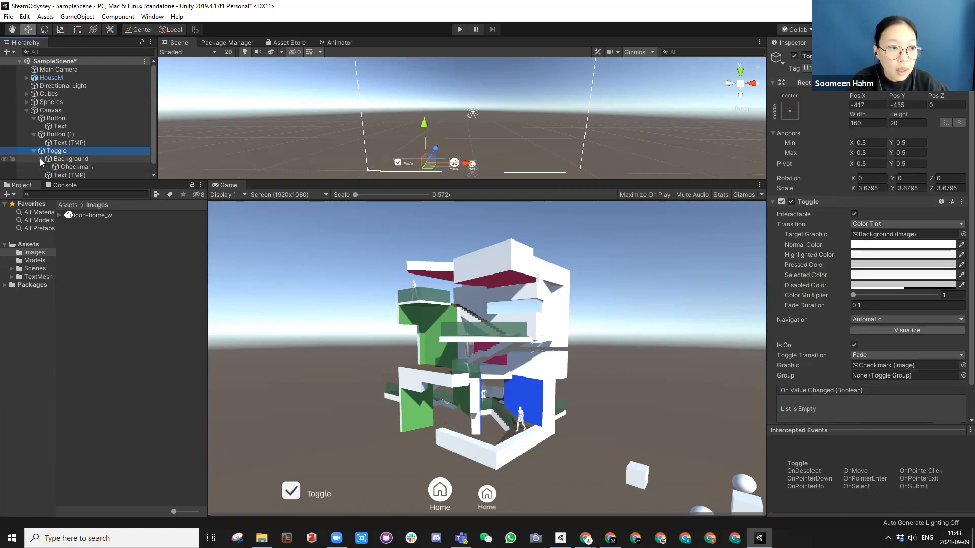
{"action": "left_click", "coordinate": [77, 166]}
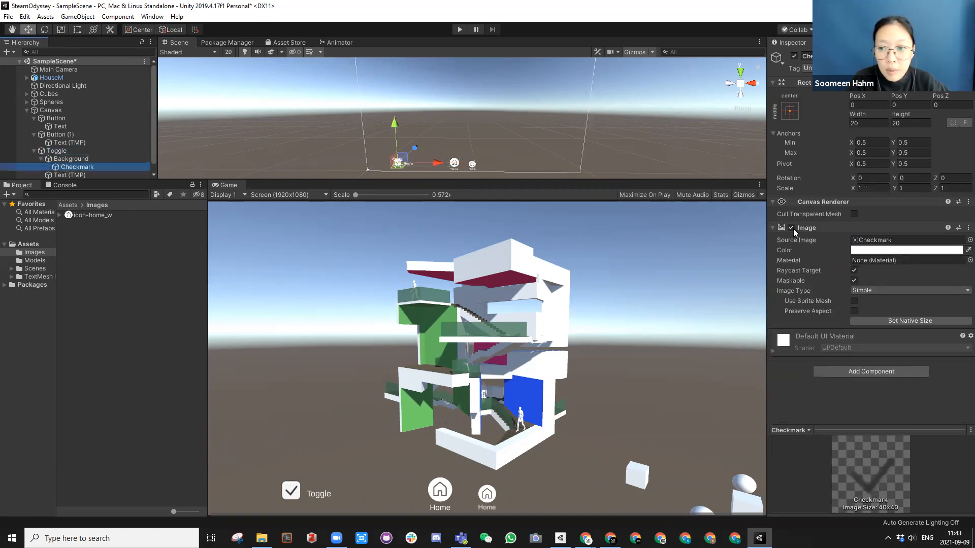
{"action": "left_click", "coordinate": [792, 227]}
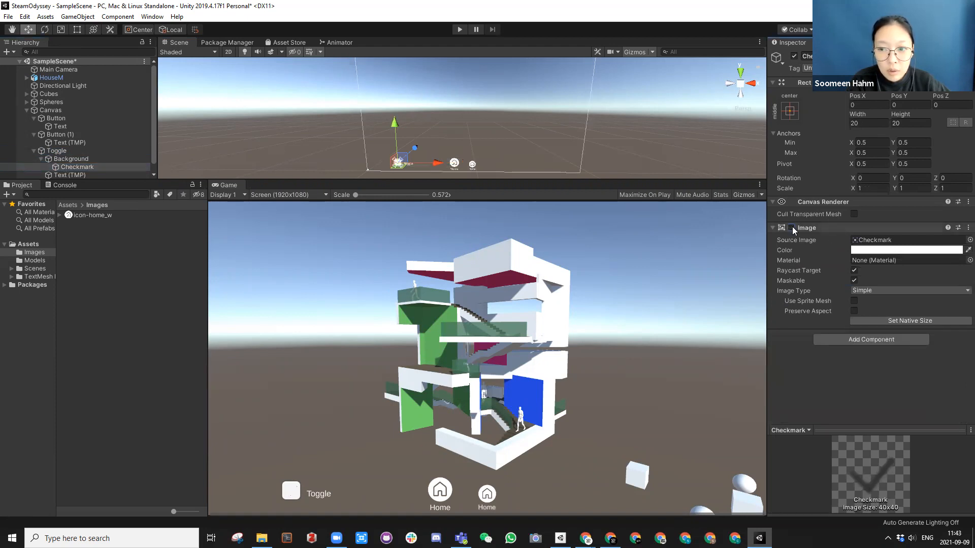
{"action": "left_click", "coordinate": [791, 228]}
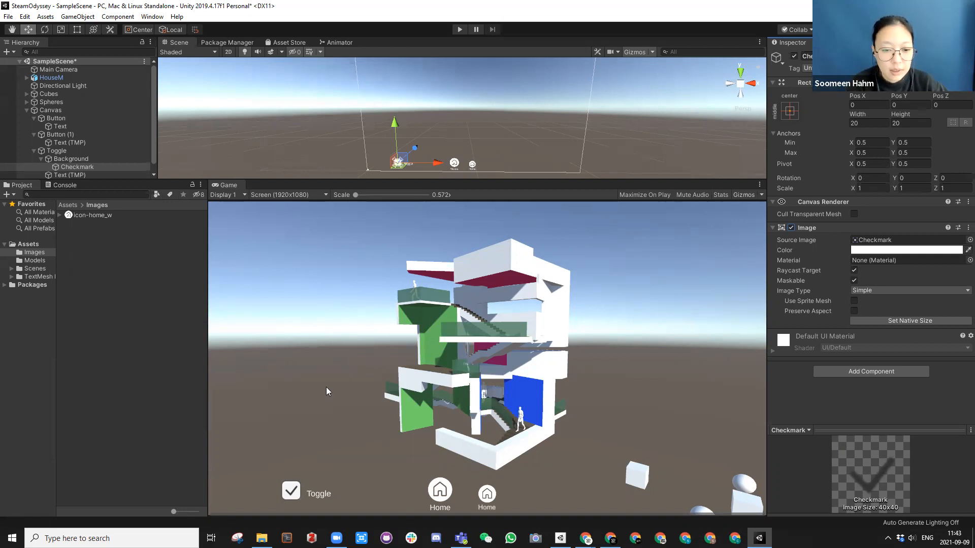
{"action": "mouse_move", "coordinate": [433, 243]}
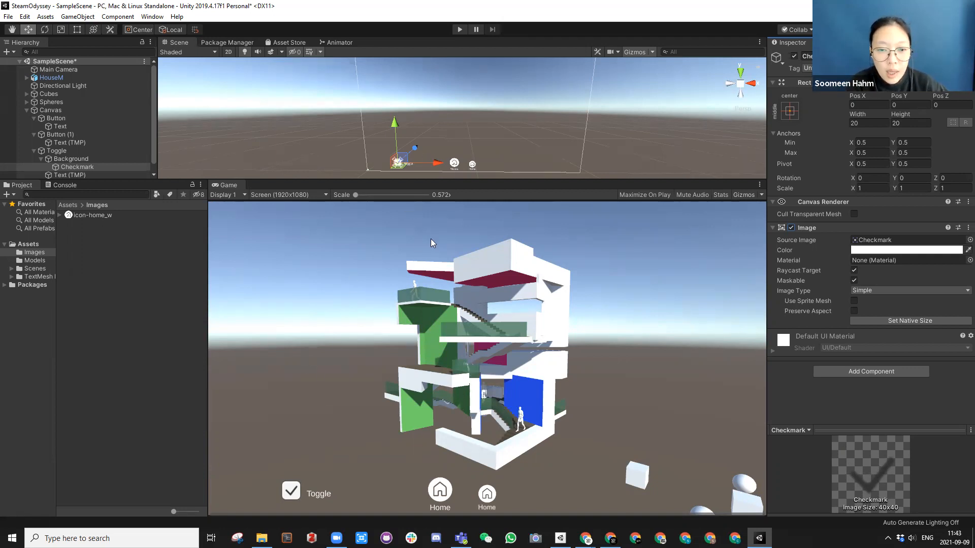
Add an On Value Changed entry on Toggle targeting HouseM with GameObject.SetActive
{"action": "left_click", "coordinate": [56, 150]}
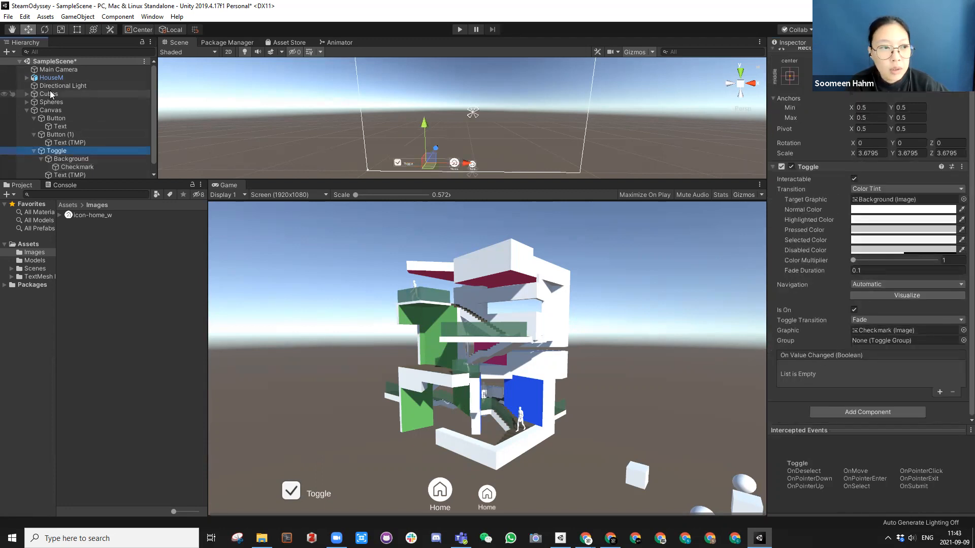
{"action": "left_click", "coordinate": [940, 392]}
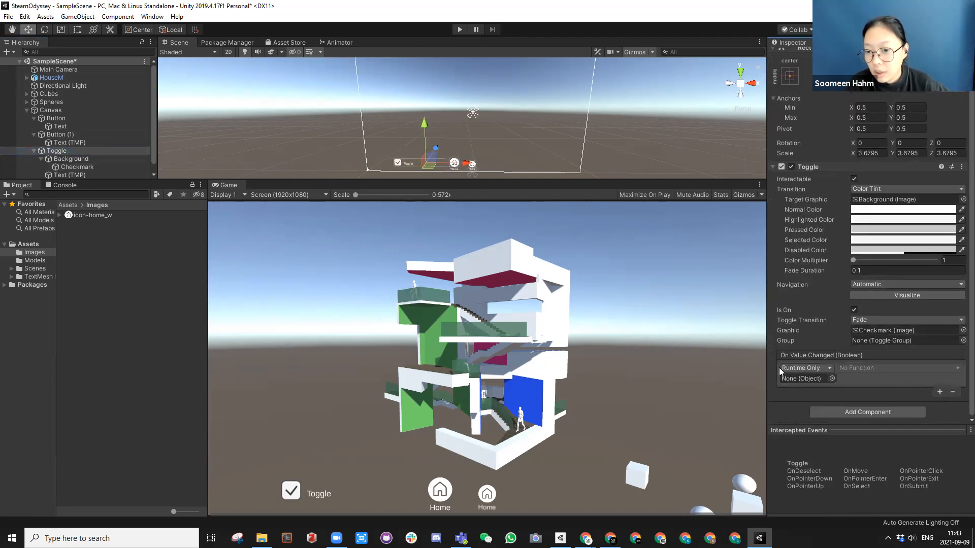
{"action": "left_click", "coordinate": [802, 379]}
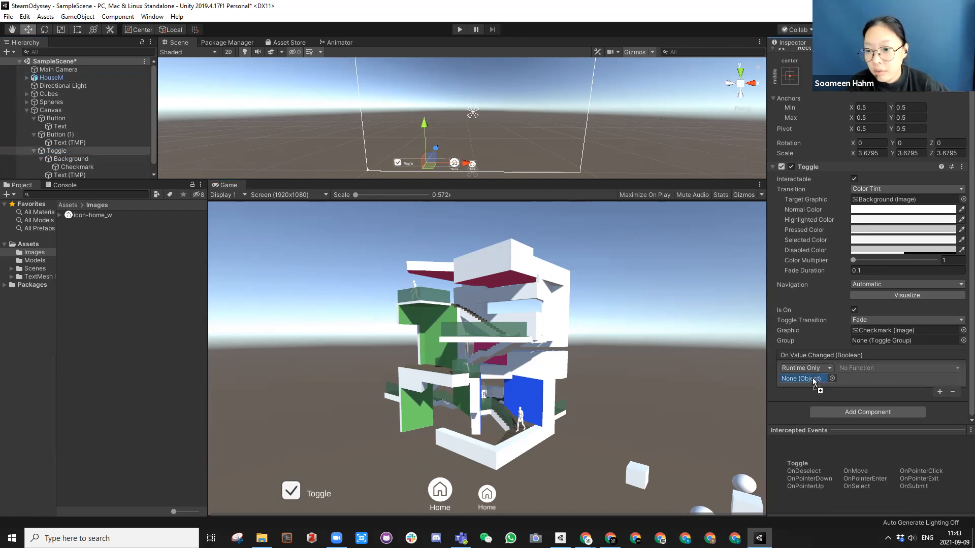
{"action": "left_click", "coordinate": [895, 368]}
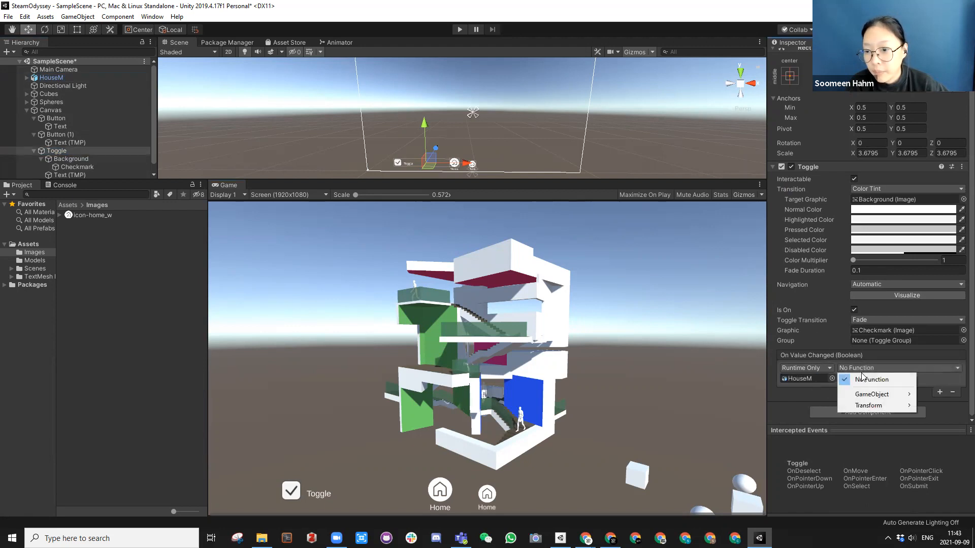
{"action": "left_click", "coordinate": [872, 394]}
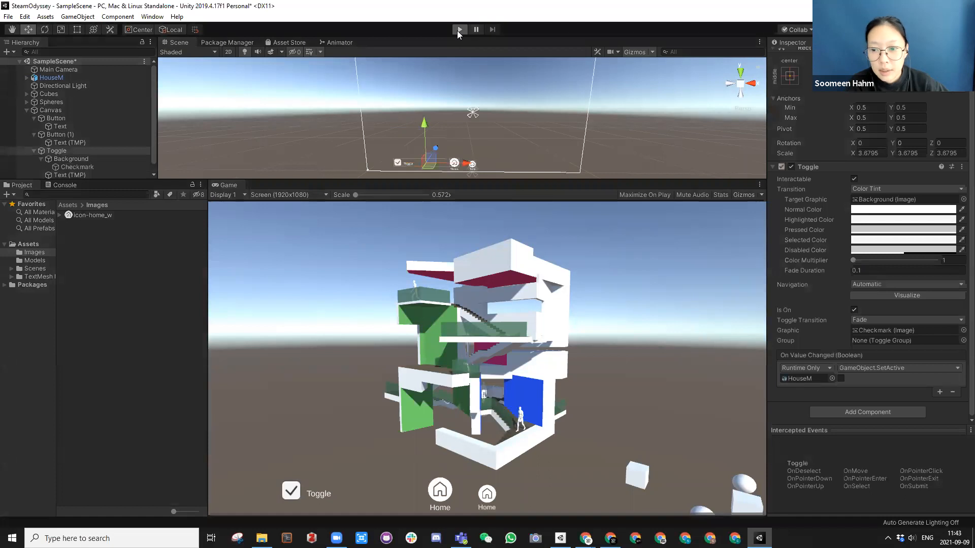
Play the scene and switch the toggle off and on to test hiding HouseM
{"action": "left_click", "coordinate": [459, 29]}
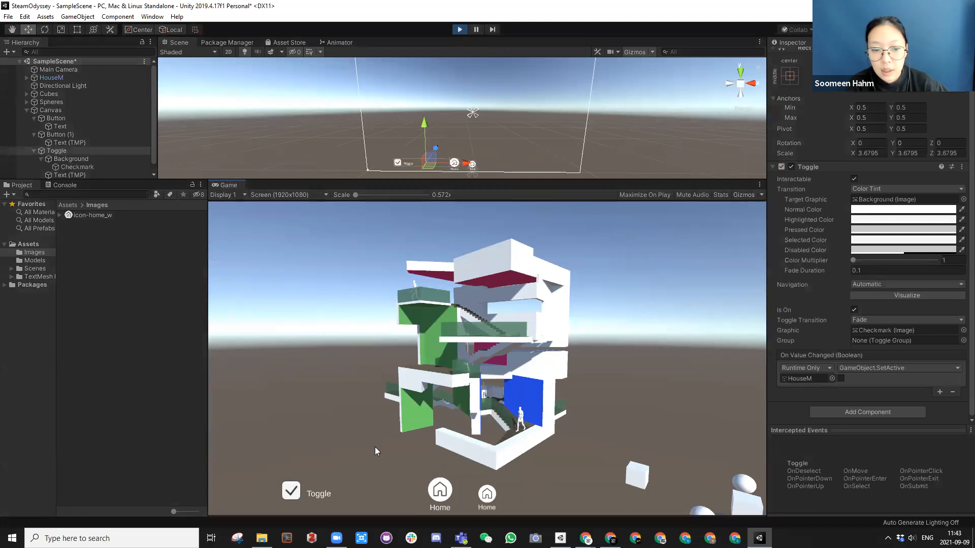
{"action": "left_click", "coordinate": [290, 490]}
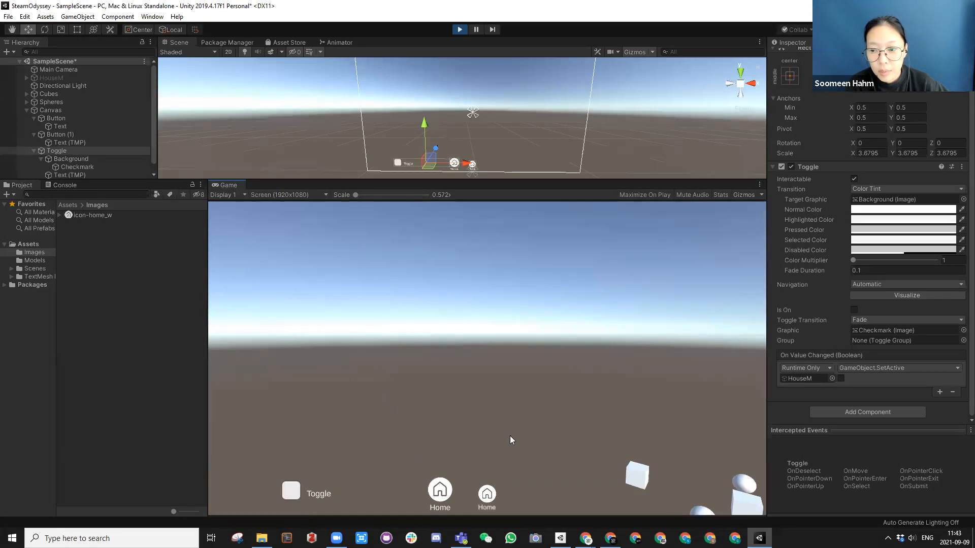
{"action": "left_click", "coordinate": [291, 490]}
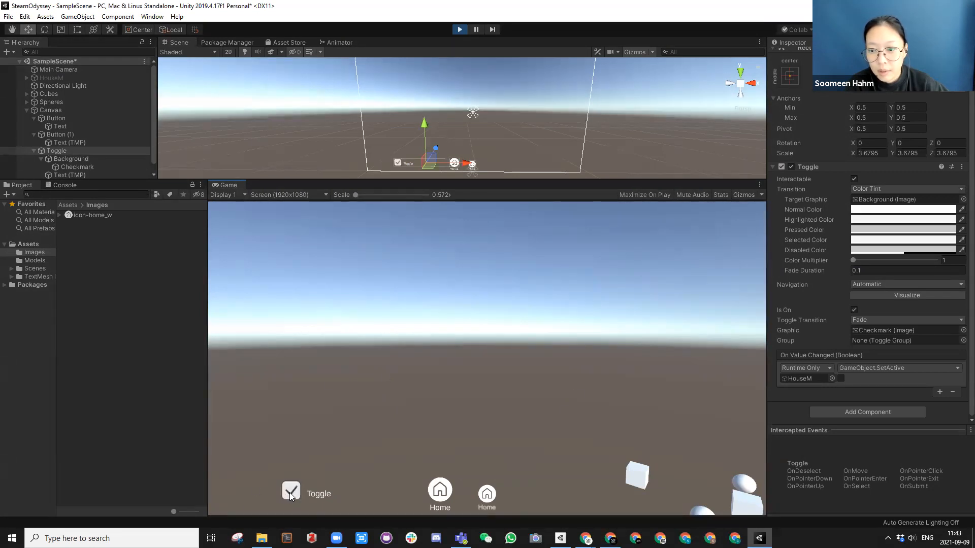
{"action": "left_click", "coordinate": [290, 490]}
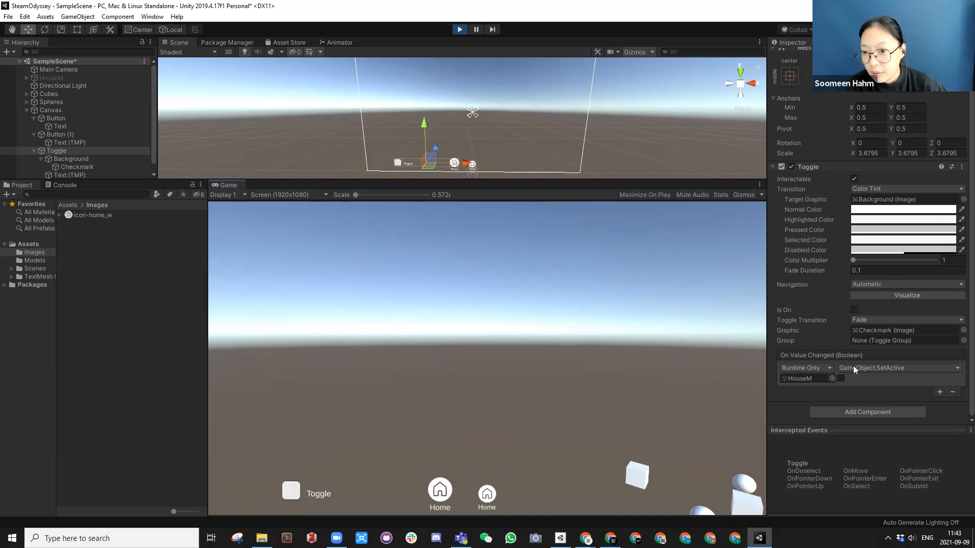
{"action": "left_click", "coordinate": [290, 490]}
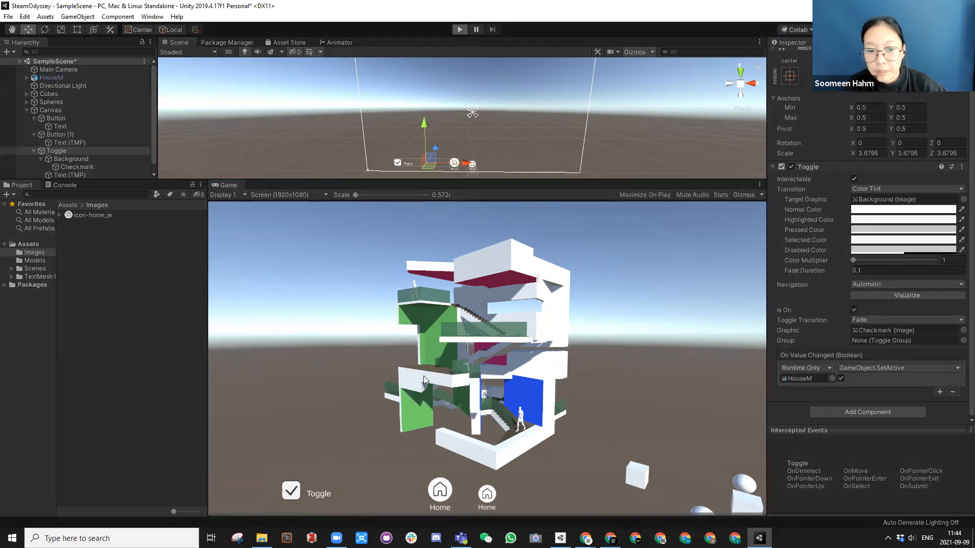
{"action": "left_click", "coordinate": [291, 490]}
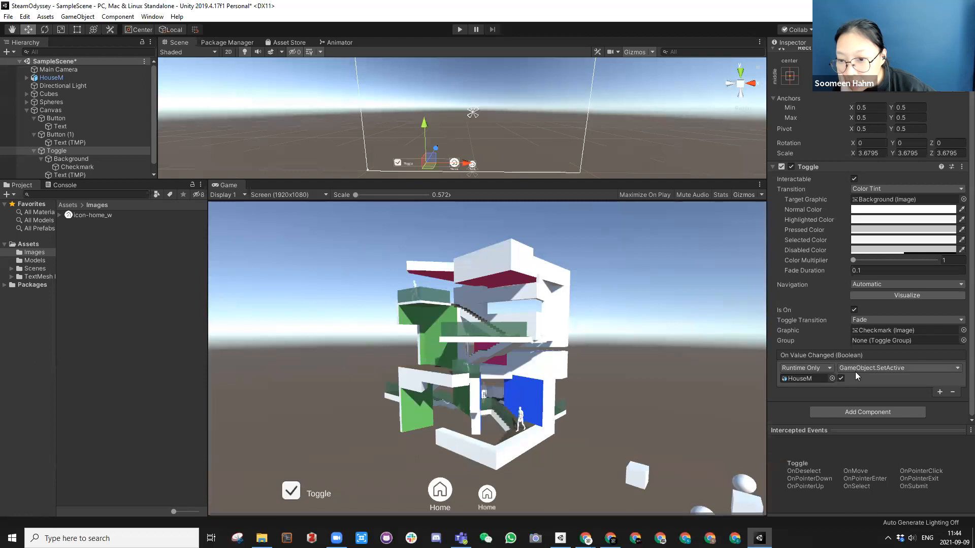
Change the Toggle event's function to the Dynamic bool GameObject.SetActive option
{"action": "left_click", "coordinate": [897, 368]}
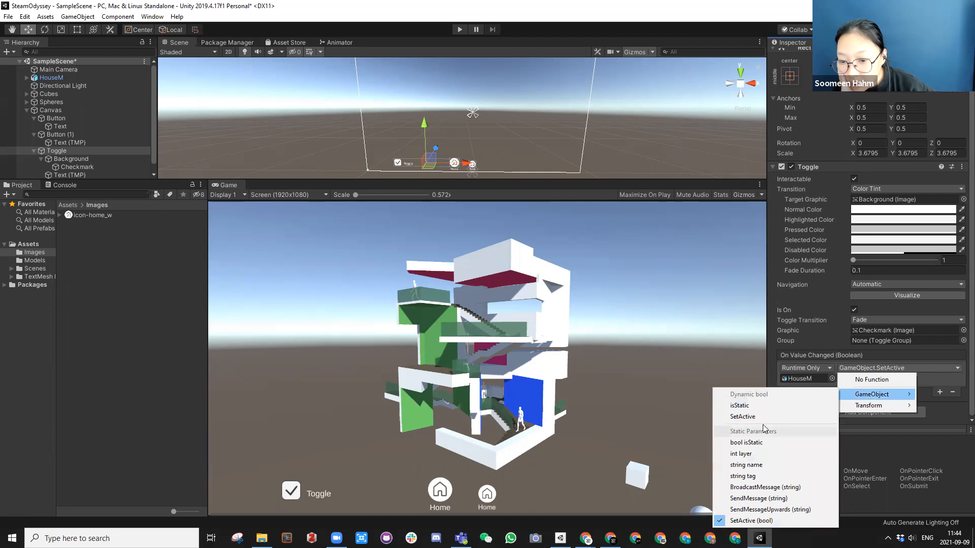
{"action": "left_click", "coordinate": [741, 416]}
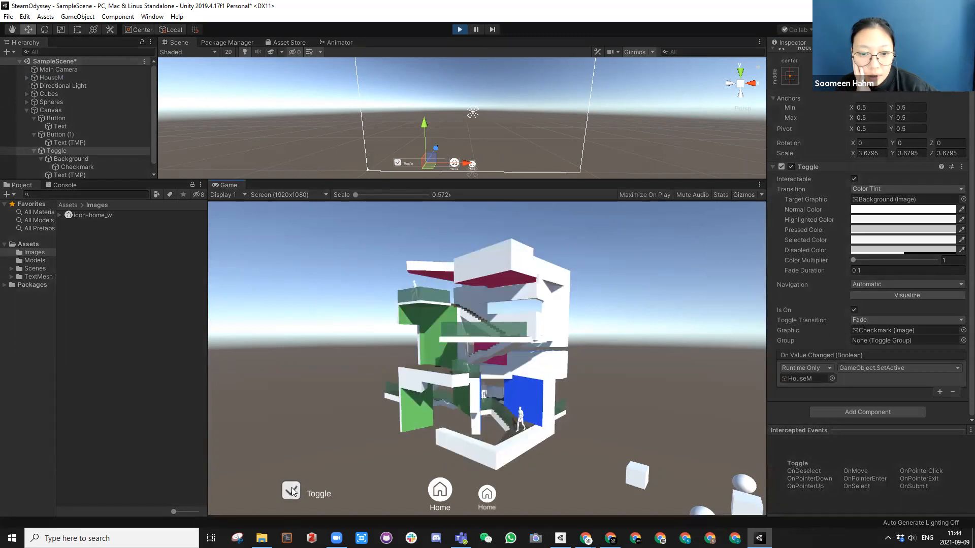
{"action": "left_click", "coordinate": [291, 491]}
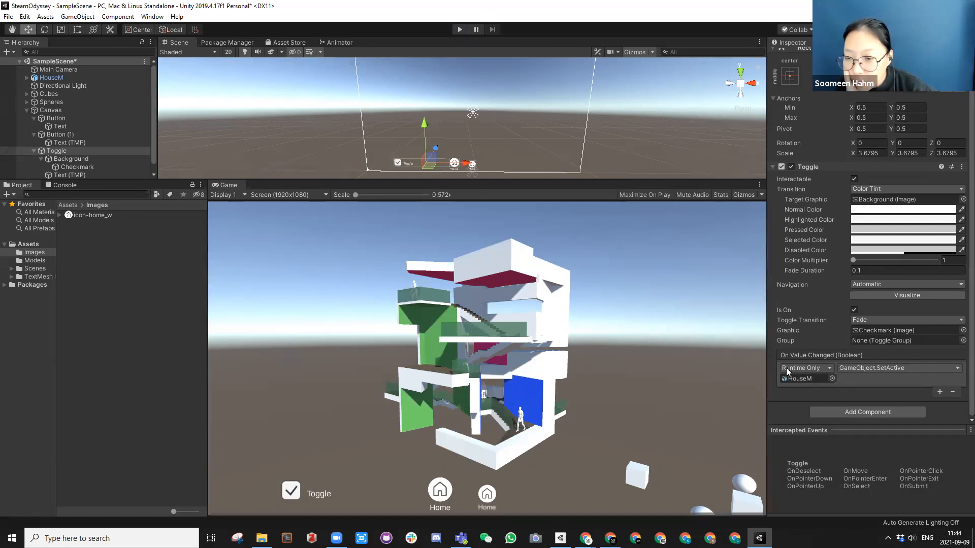
{"action": "left_click", "coordinate": [896, 368]}
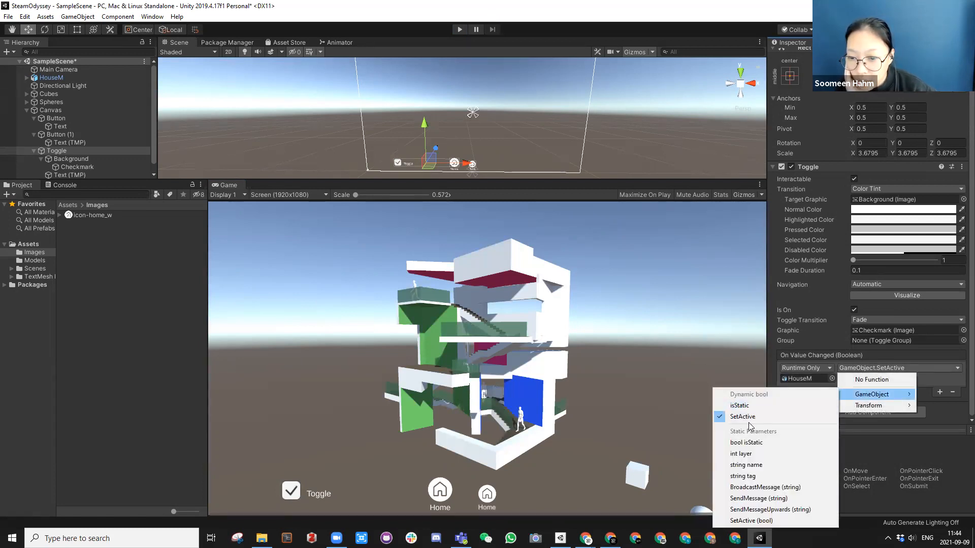
{"action": "mouse_move", "coordinate": [745, 398]}
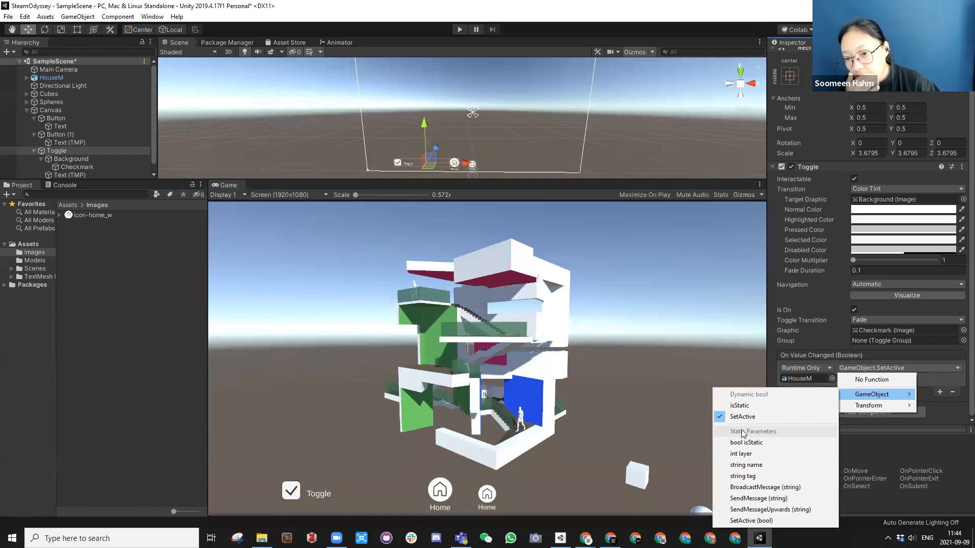
{"action": "mouse_move", "coordinate": [753, 435]}
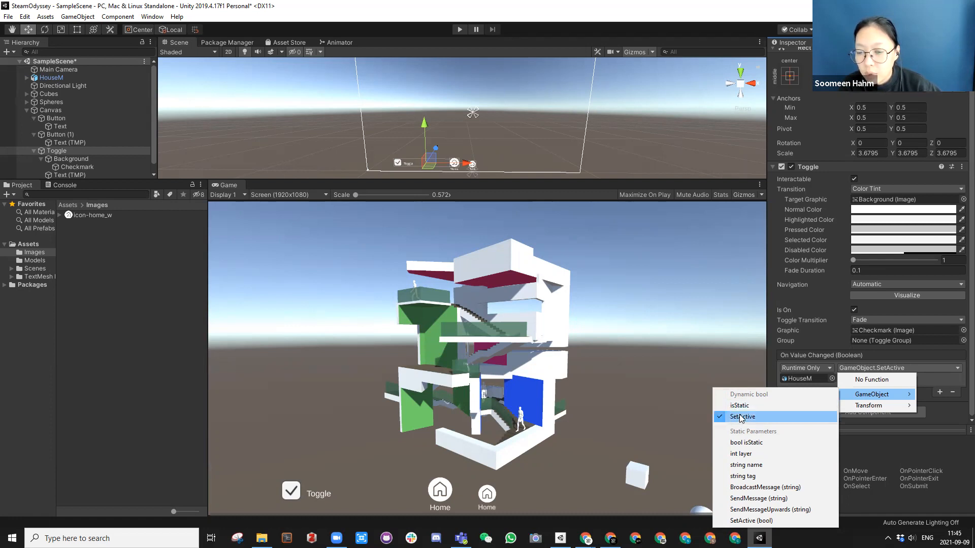
{"action": "mouse_move", "coordinate": [740, 405]}
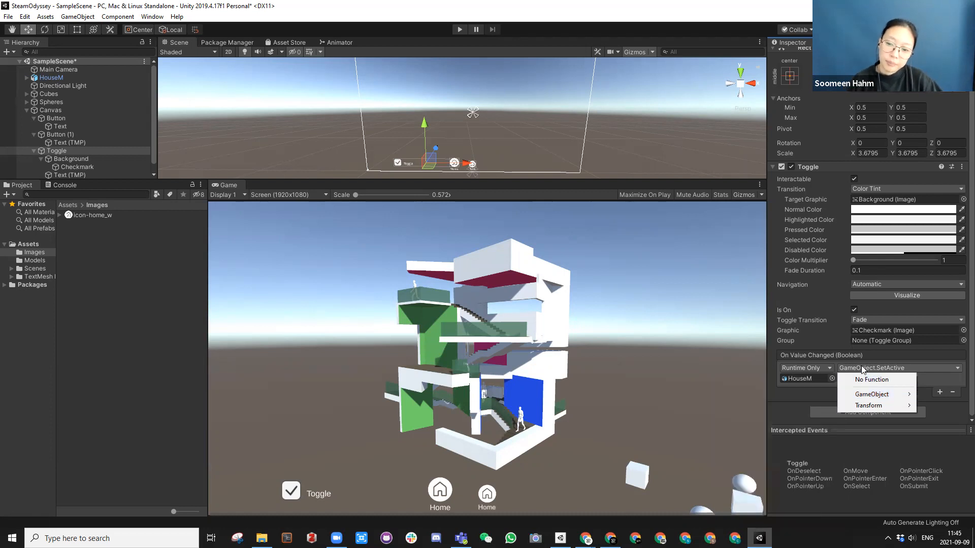
Select HouseM, dismiss the static flags prompt, and play-test unticking Toggle to hide the house
{"action": "left_click", "coordinate": [52, 77]}
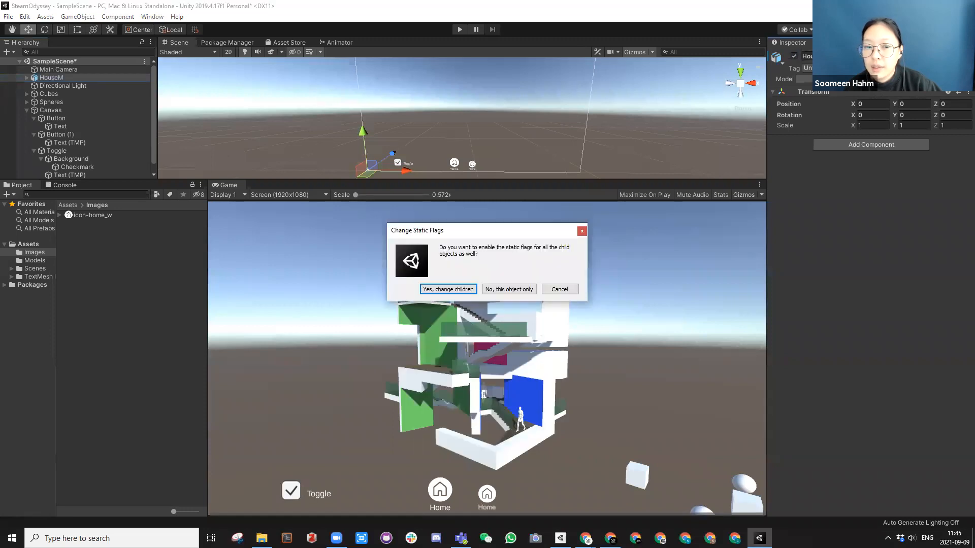
{"action": "left_click", "coordinate": [448, 289]}
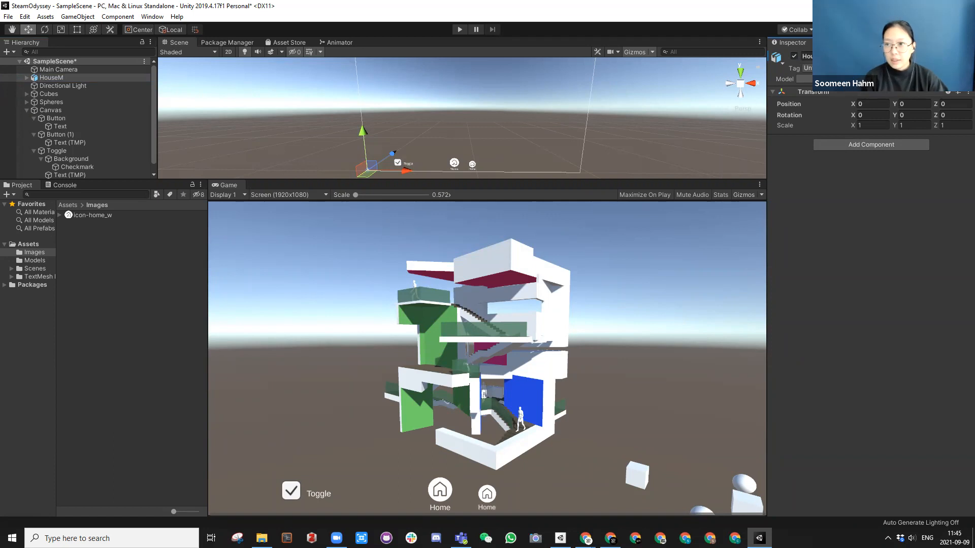
{"action": "mouse_move", "coordinate": [441, 137]}
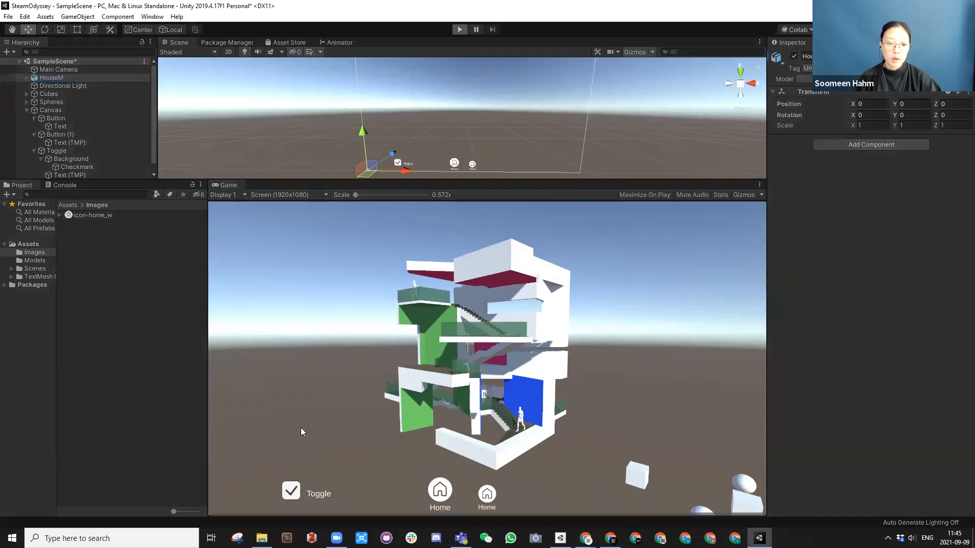
{"action": "left_click", "coordinate": [291, 491]}
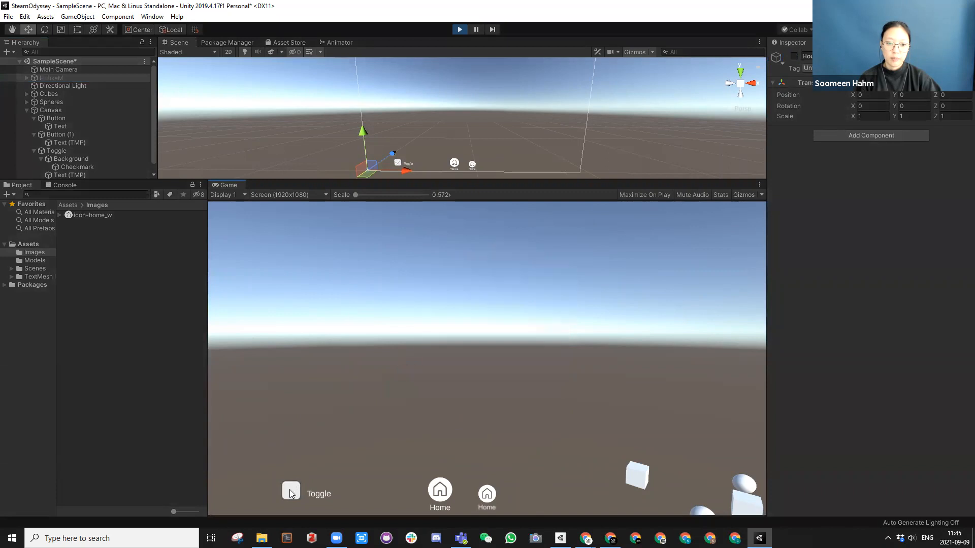
{"action": "left_click", "coordinate": [291, 490]}
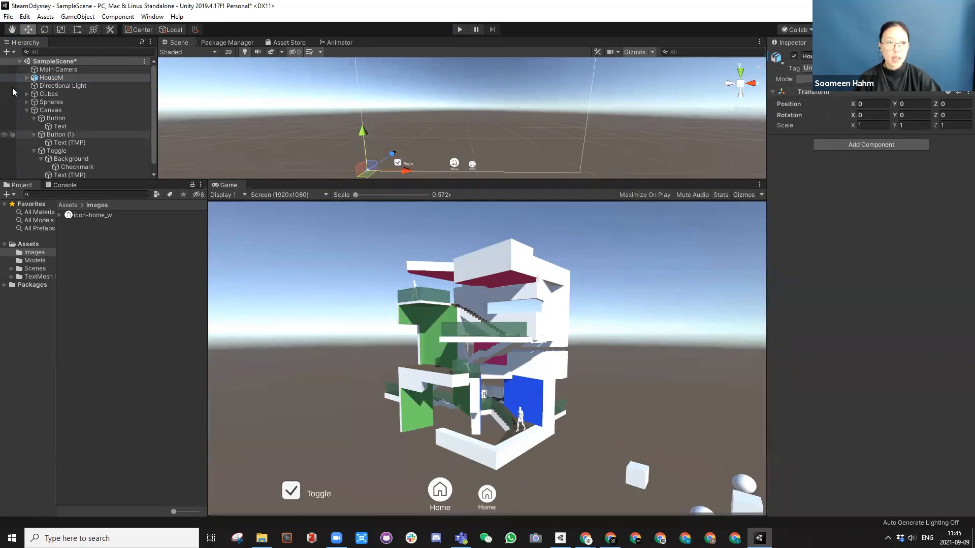
Add the open SampleScene to the build list in File > Build Settings
{"action": "left_click", "coordinate": [8, 16]}
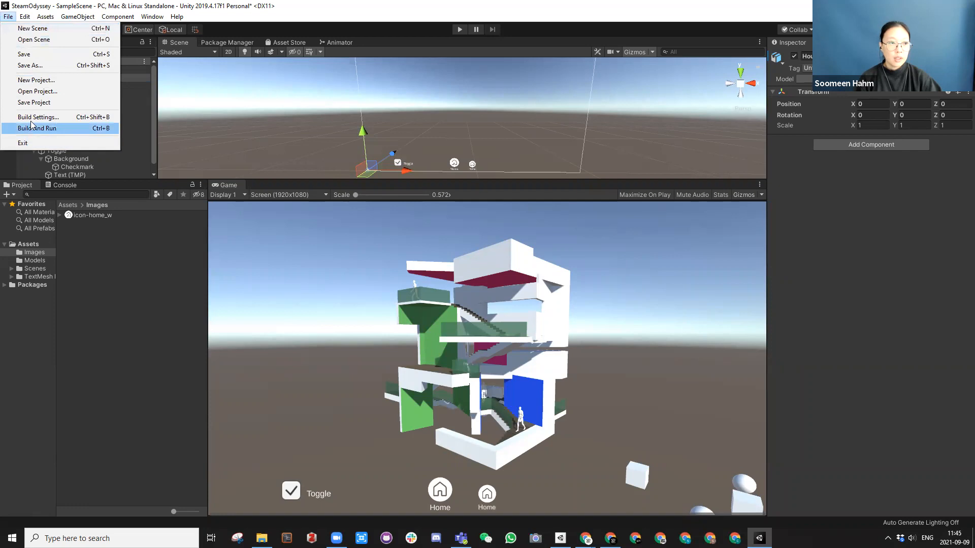
{"action": "mouse_move", "coordinate": [38, 117]}
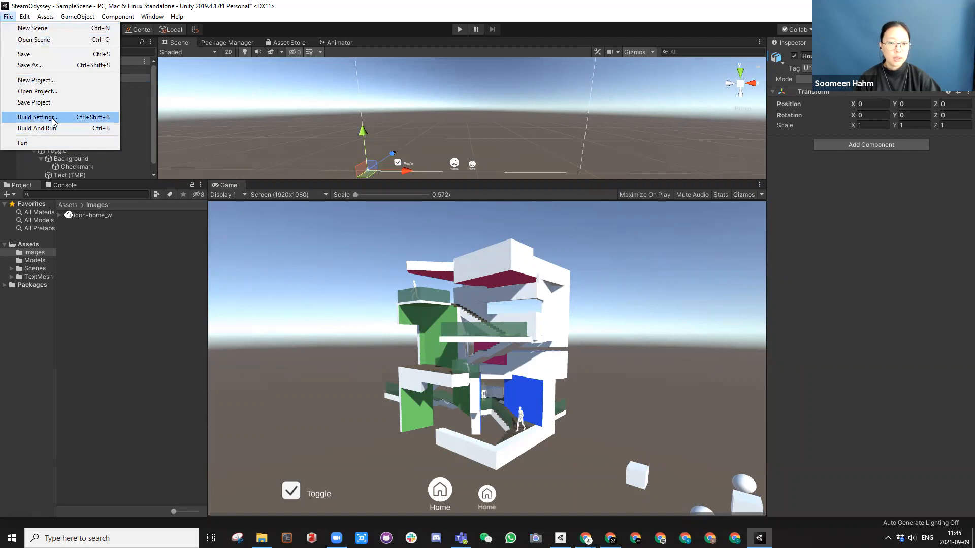
{"action": "left_click", "coordinate": [37, 118]}
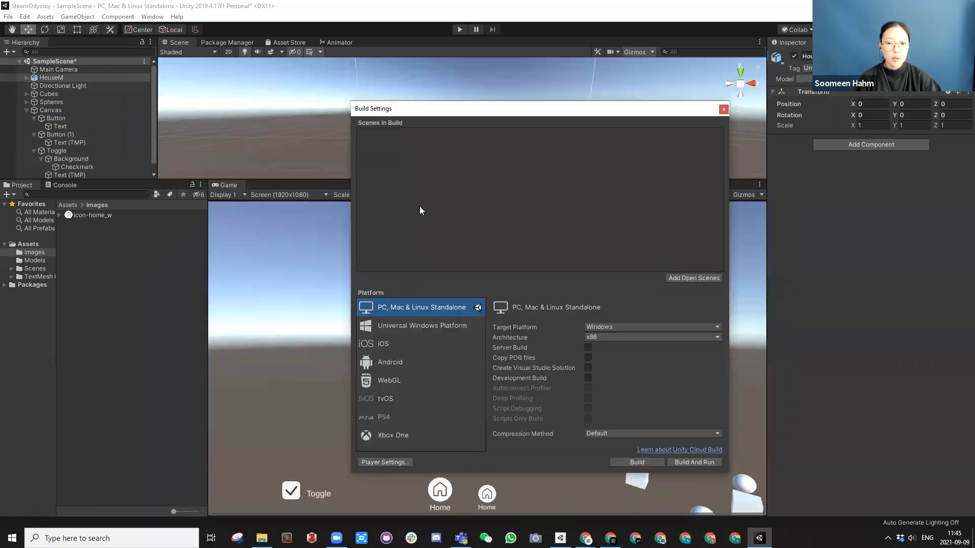
{"action": "mouse_move", "coordinate": [437, 215]}
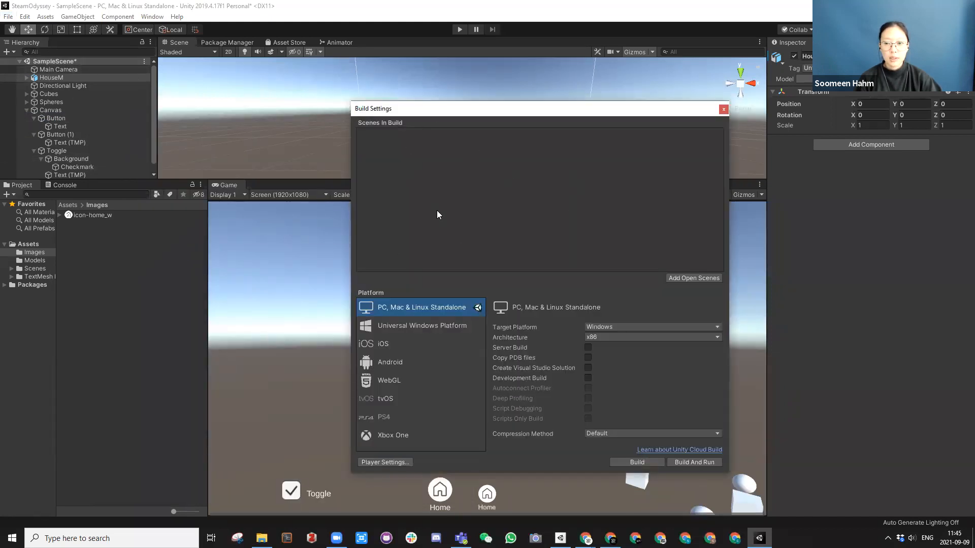
{"action": "left_click", "coordinate": [693, 277]}
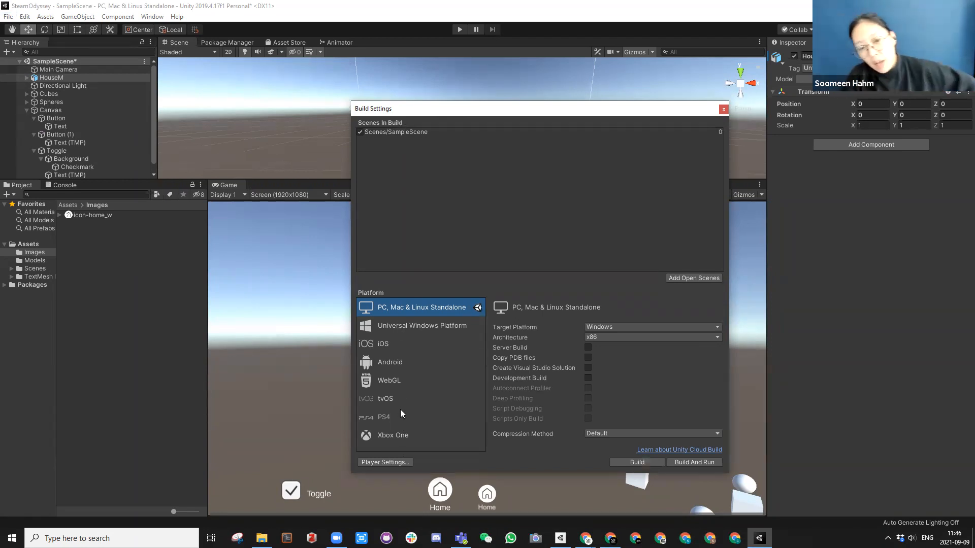
Browse the iOS and Android platforms, then reselect PC, Mac & Linux Standalone
{"action": "left_click", "coordinate": [384, 344]}
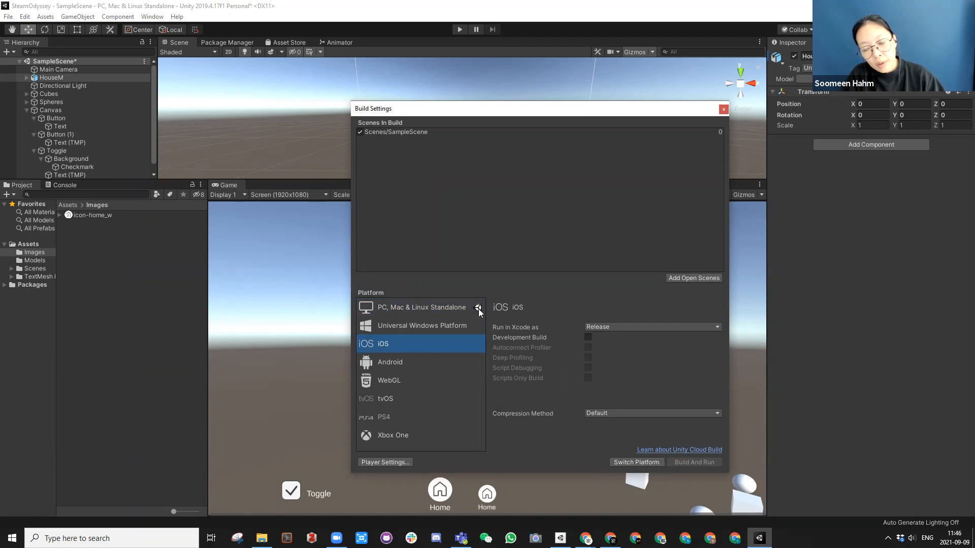
{"action": "mouse_move", "coordinate": [394, 367]}
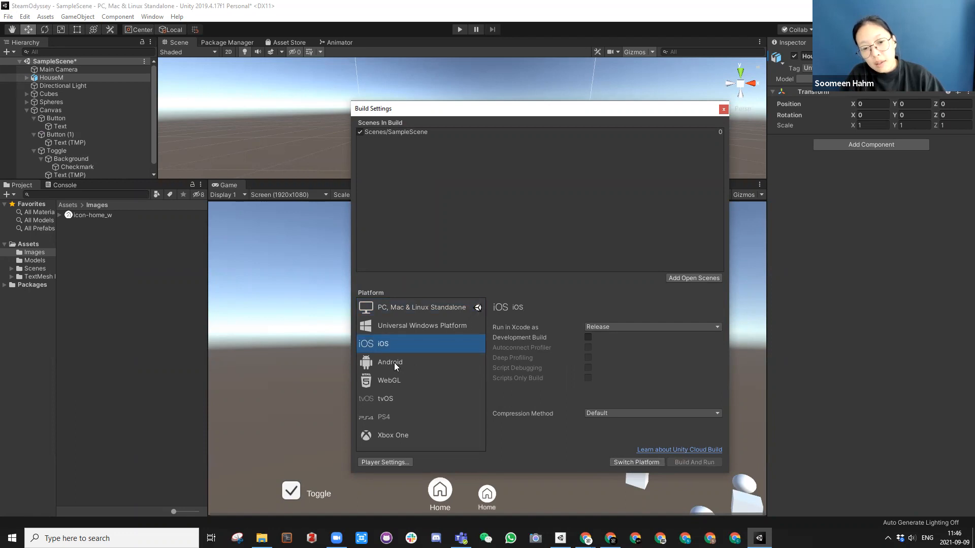
{"action": "left_click", "coordinate": [390, 362]}
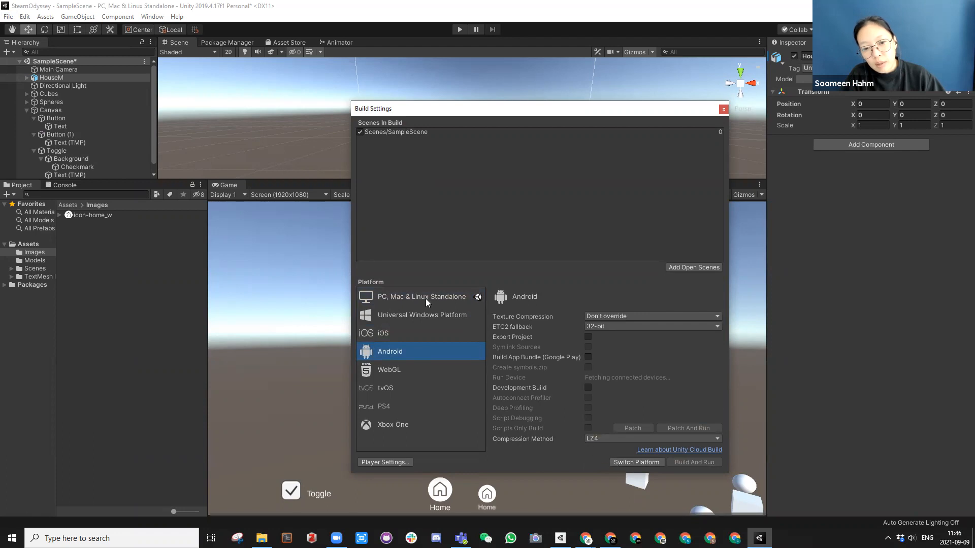
{"action": "left_click", "coordinate": [420, 297]}
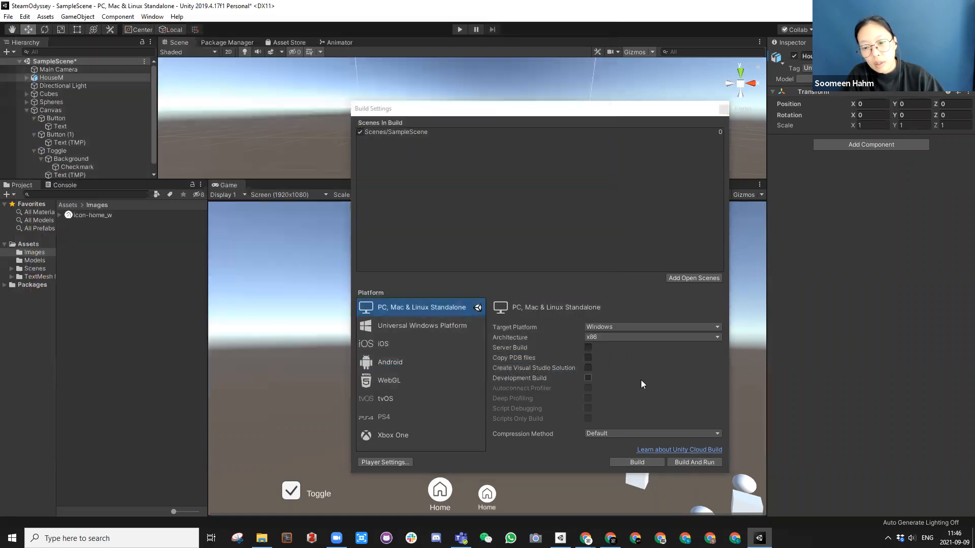
Build the standalone app into a new Builds folder in the SteamOdyssey project
{"action": "left_click", "coordinate": [635, 462]}
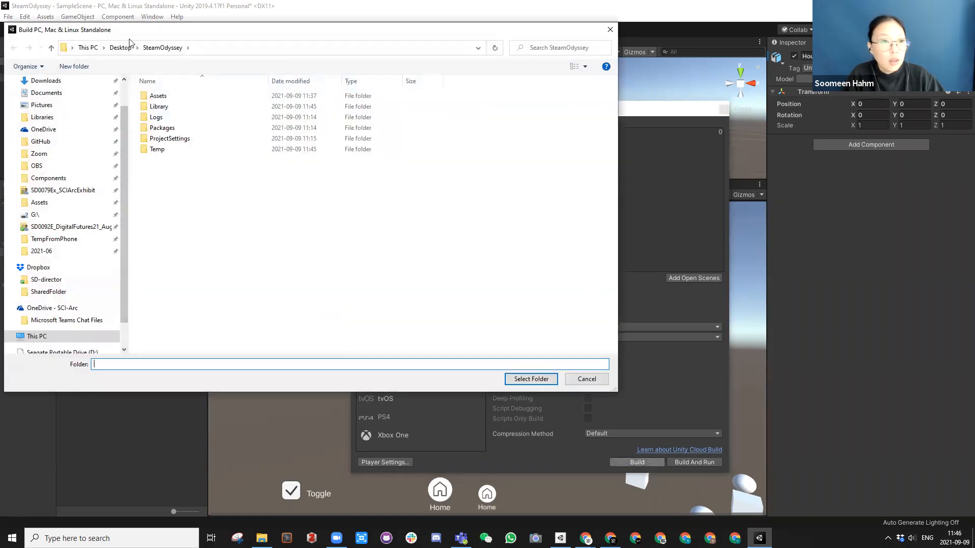
{"action": "left_click", "coordinate": [73, 67]}
{"action": "type", "text": "Builds"}
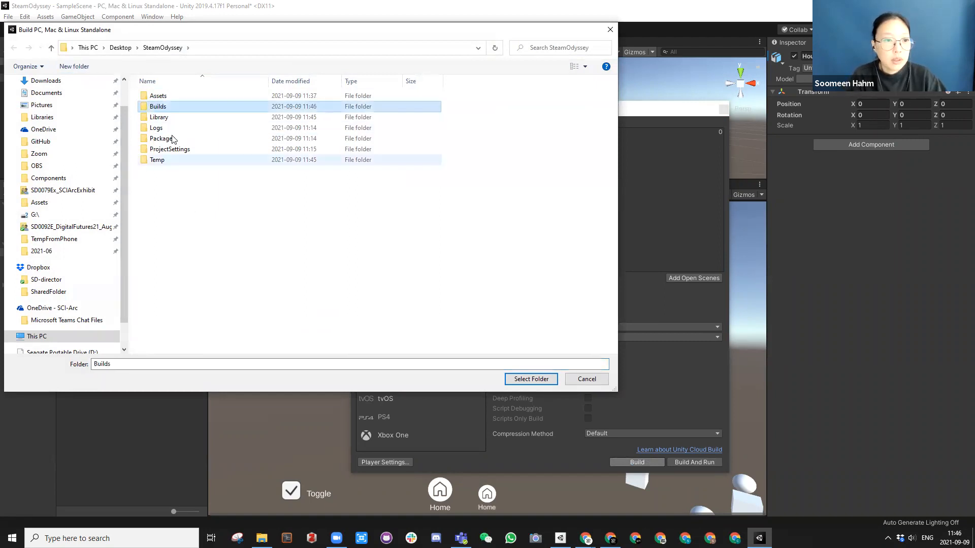
{"action": "left_click", "coordinate": [530, 380]}
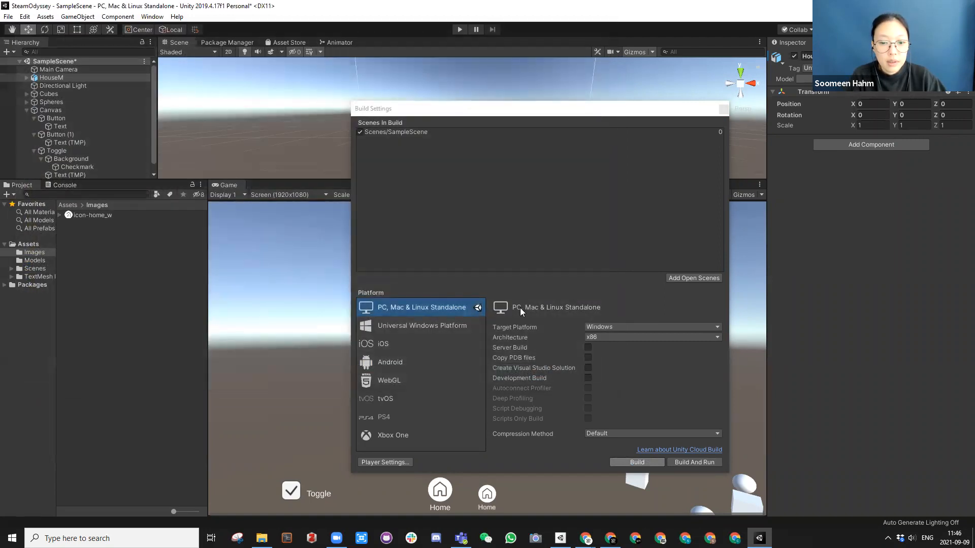
{"action": "mouse_move", "coordinate": [488, 223]}
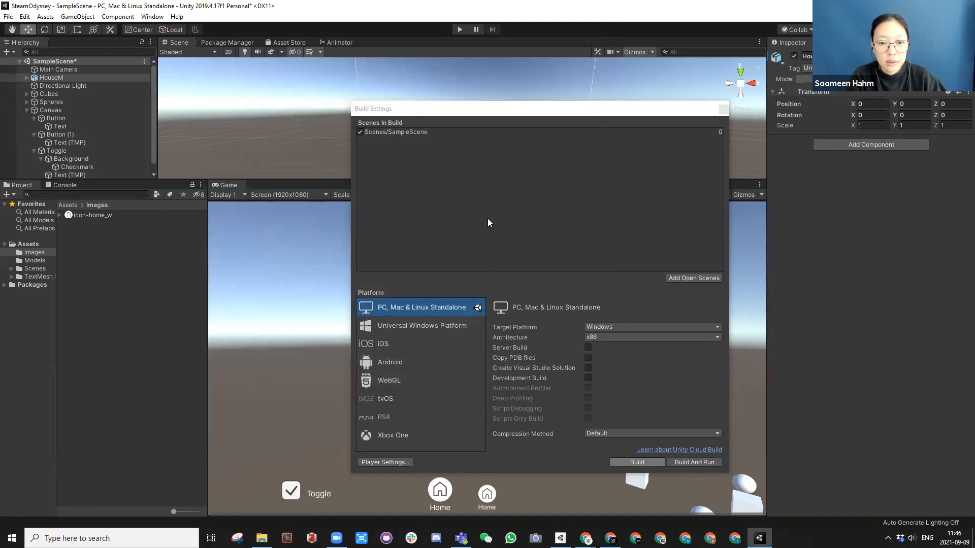
{"action": "left_click", "coordinate": [636, 462]}
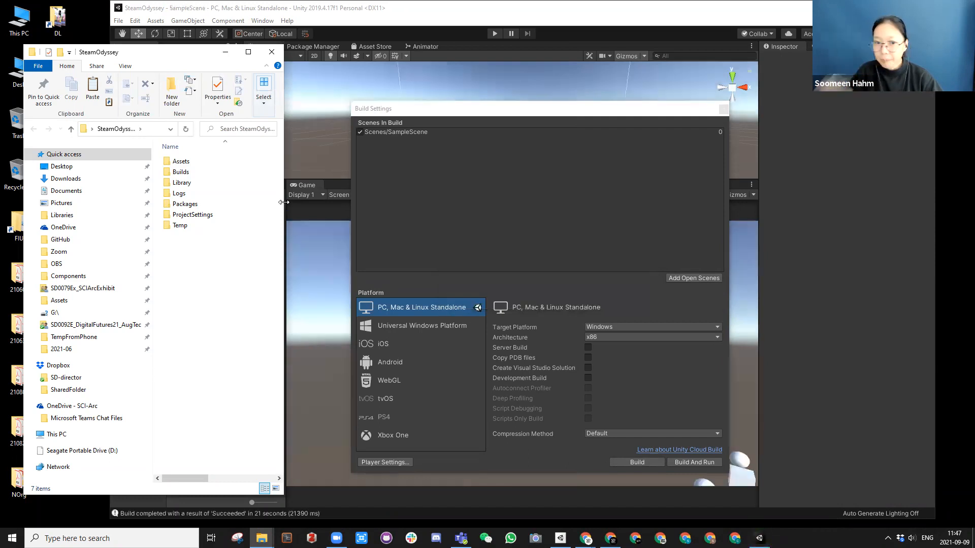
Open the Builds folder and select SteamOdyssey.exe
{"action": "double_click", "coordinate": [181, 171]}
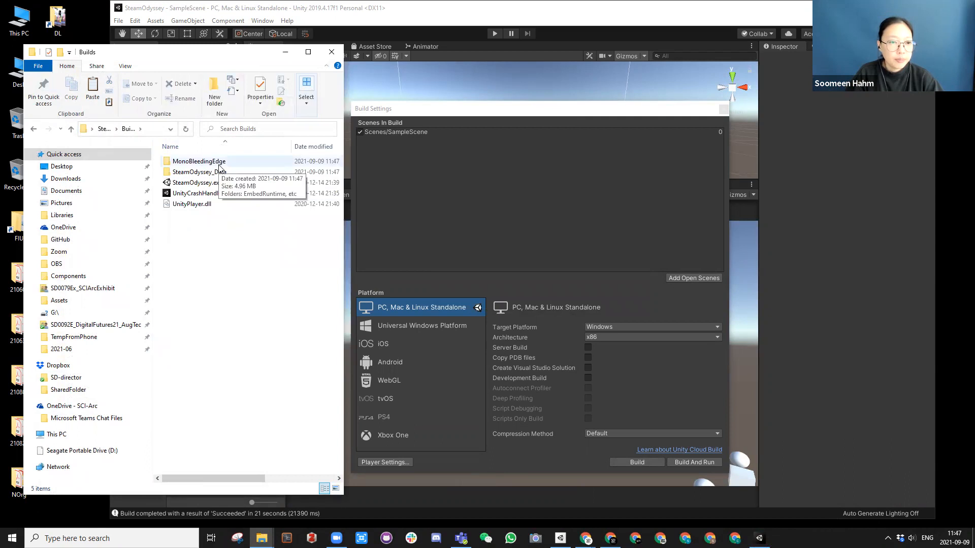
{"action": "mouse_move", "coordinate": [201, 254]}
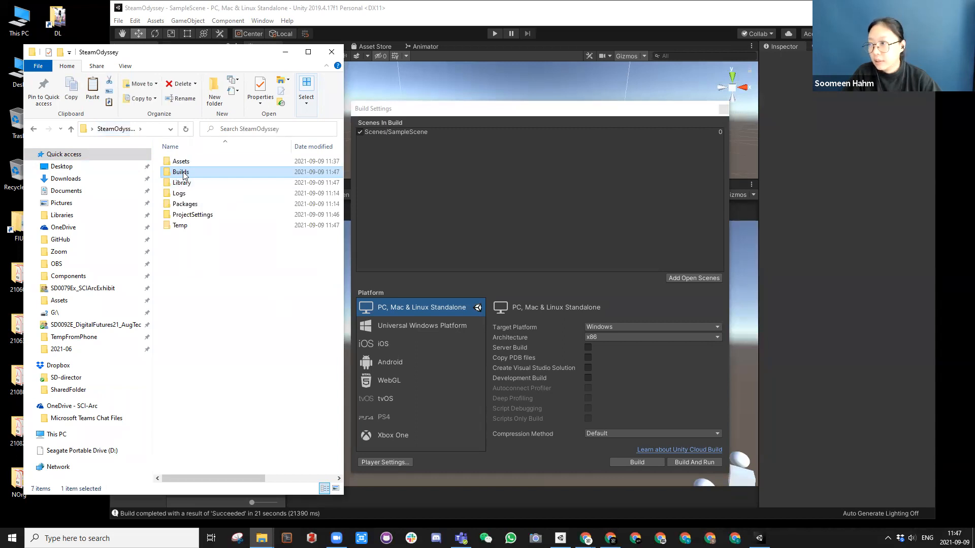
{"action": "double_click", "coordinate": [181, 172]}
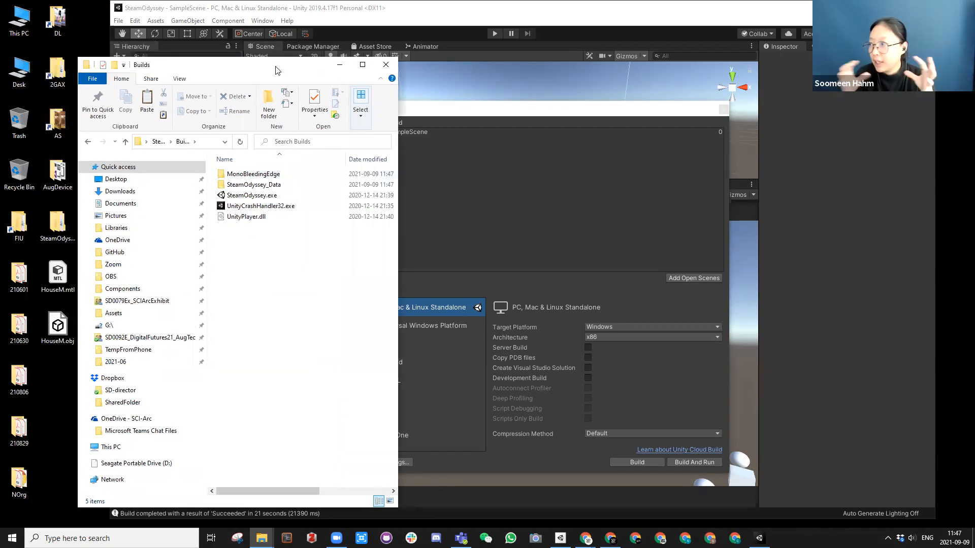
{"action": "mouse_move", "coordinate": [262, 271]}
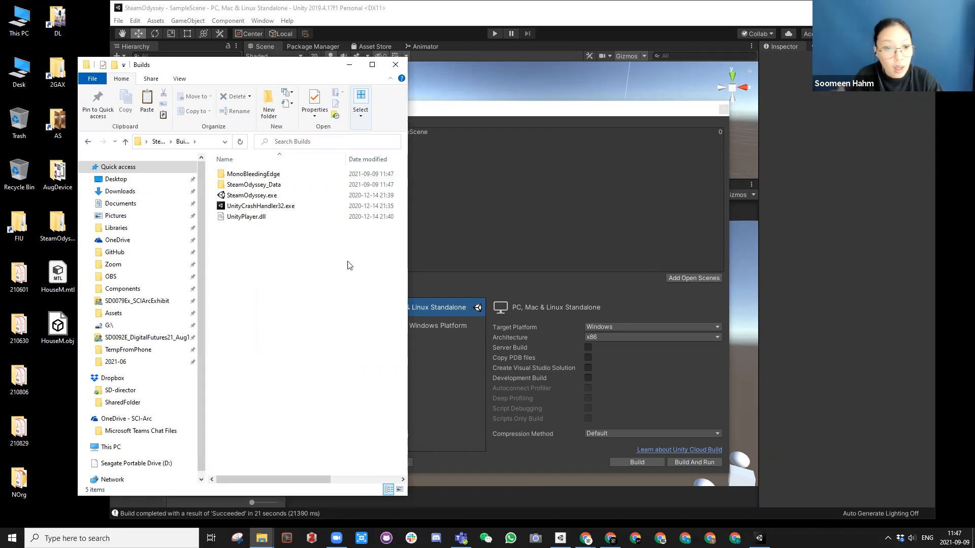
{"action": "left_click", "coordinate": [261, 205]}
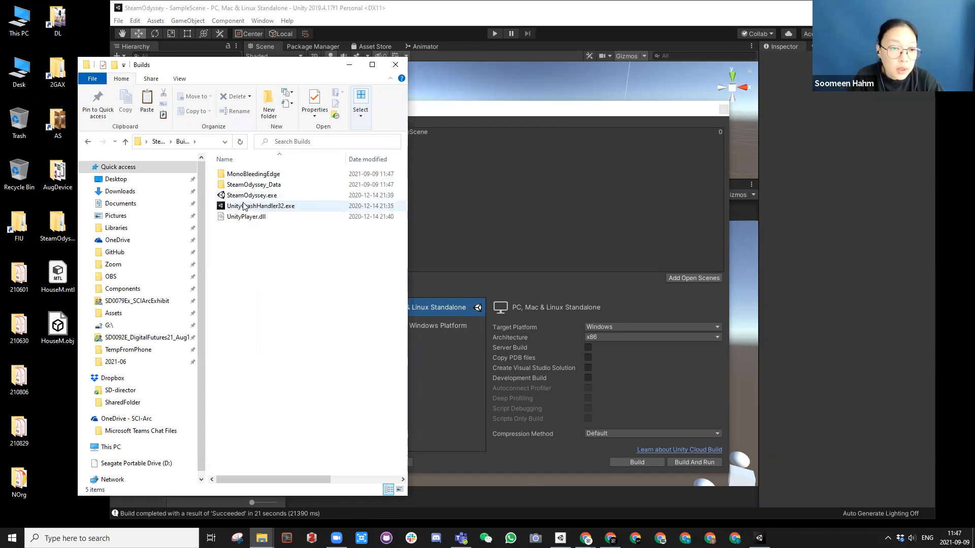
Launch SteamOdyssey.exe and untick Toggle so the house disappears
{"action": "left_click", "coordinate": [251, 195]}
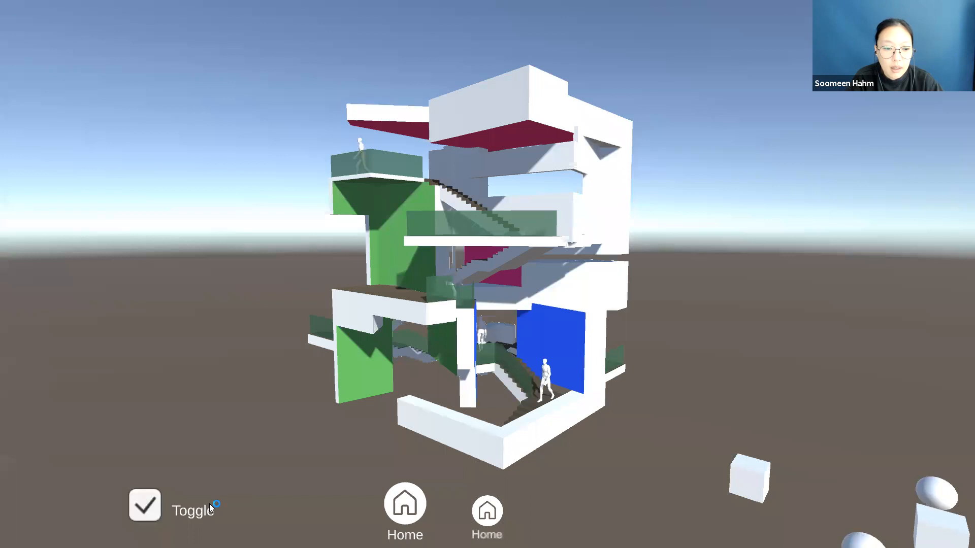
{"action": "left_click", "coordinate": [145, 505]}
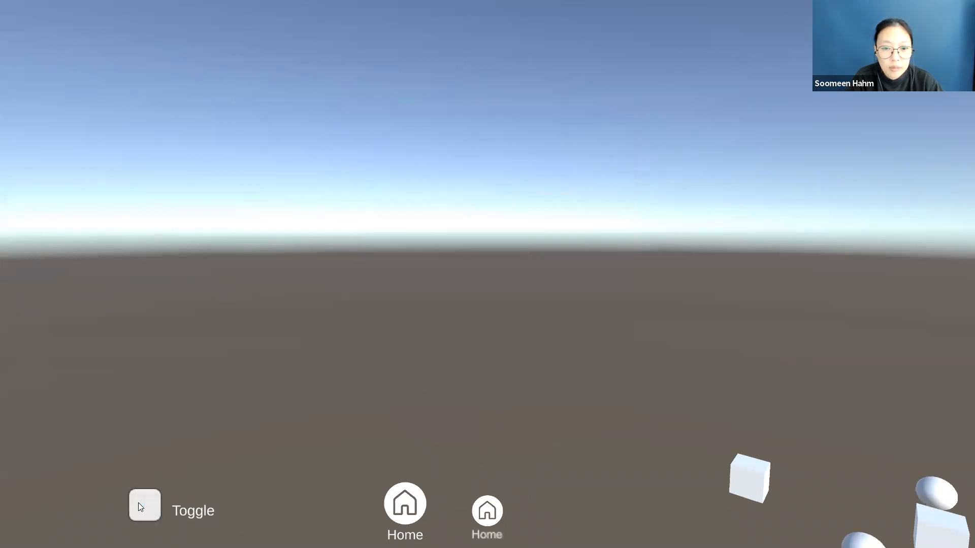
{"action": "left_click", "coordinate": [145, 506]}
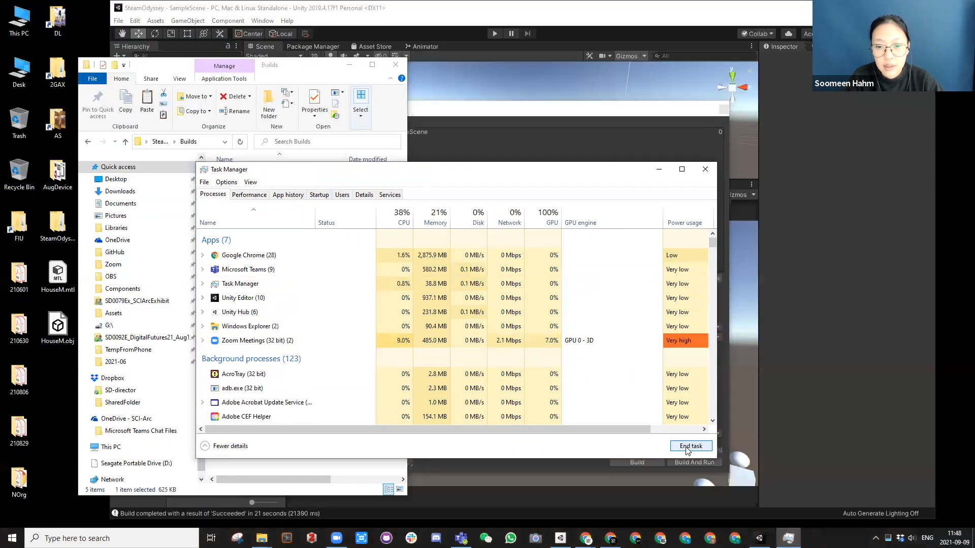
End the SteamOdyssey task in Task Manager and close Build Settings
{"action": "left_click", "coordinate": [704, 169]}
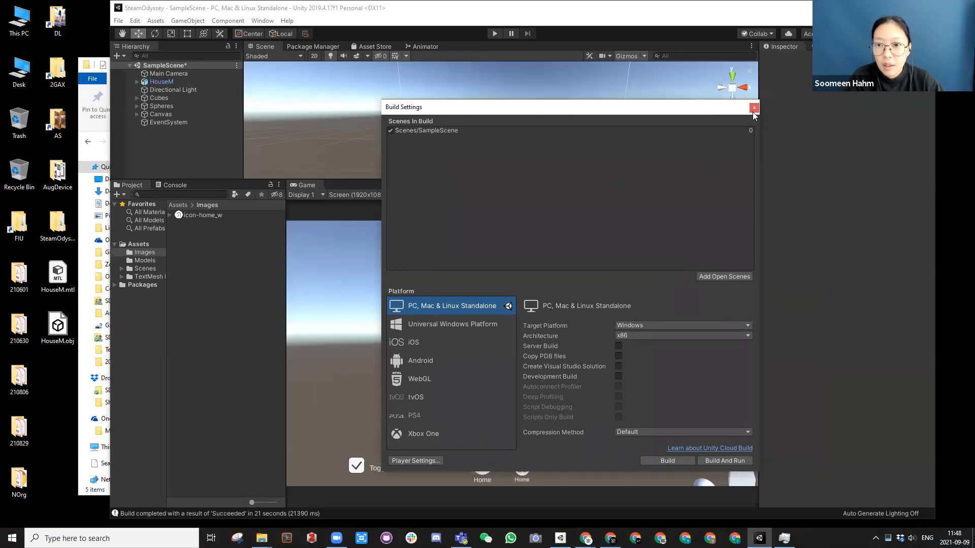
{"action": "left_click", "coordinate": [754, 107]}
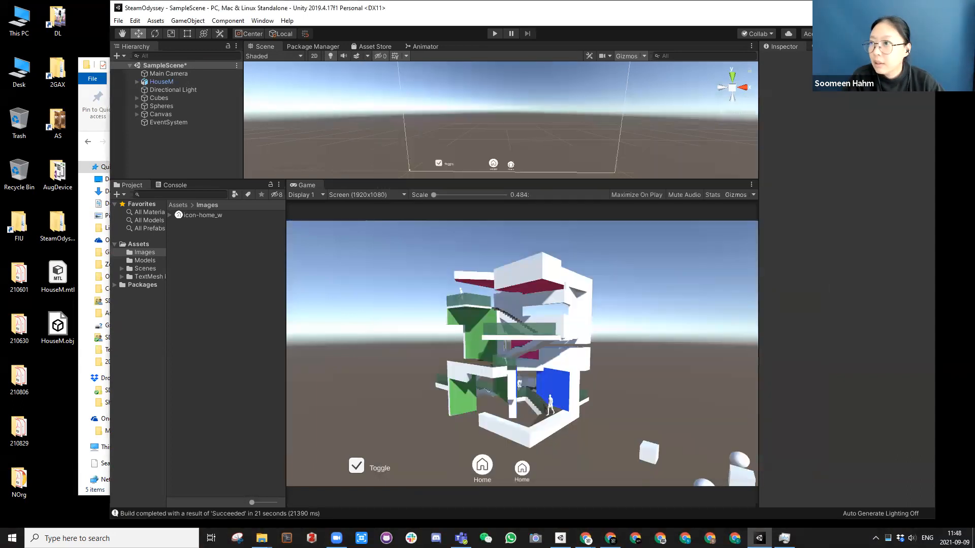